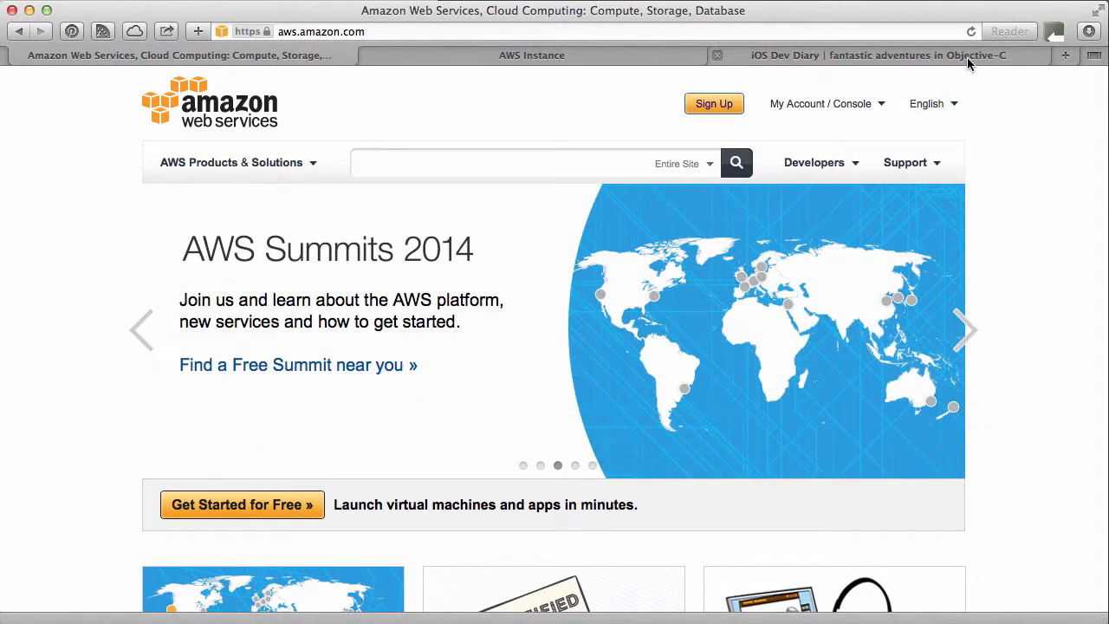
- Browse the iOS Dev Diary posts, then return to the Plesk hosting control panel
{"action": "left_click", "coordinate": [877, 54]}
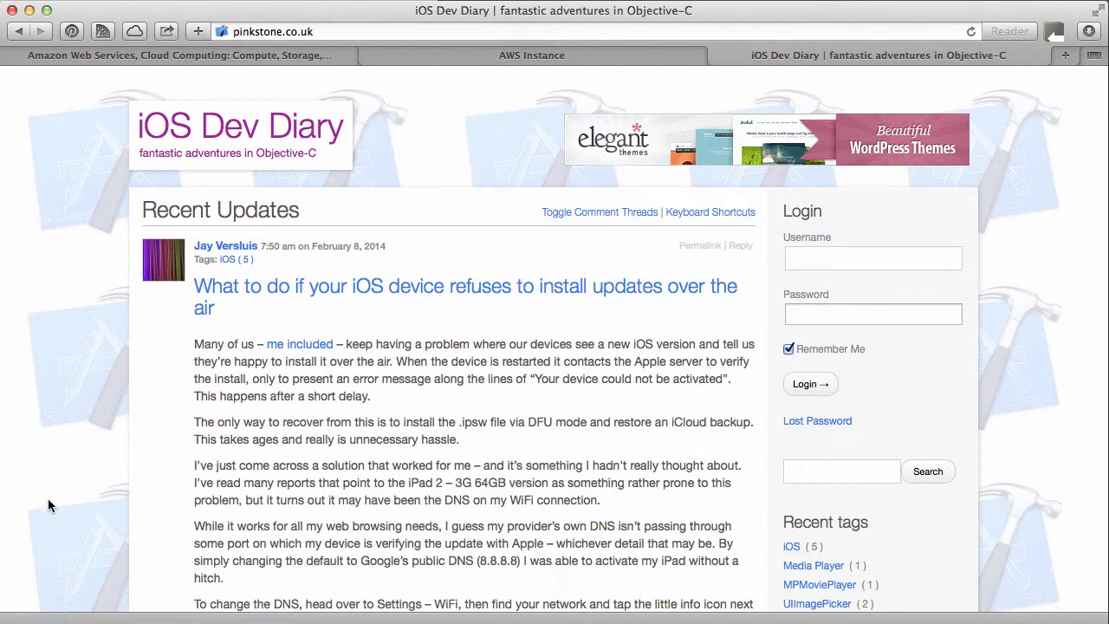
{"action": "scroll", "scroll_direction": "down", "scroll_amount": 3}
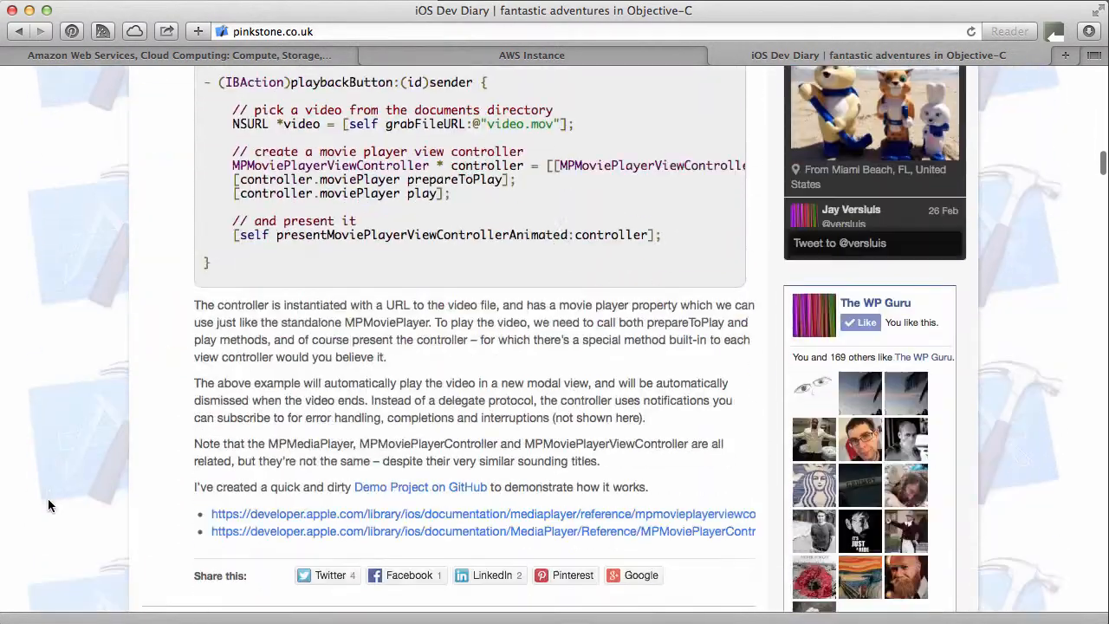
{"action": "scroll", "scroll_direction": "down", "scroll_amount": 3}
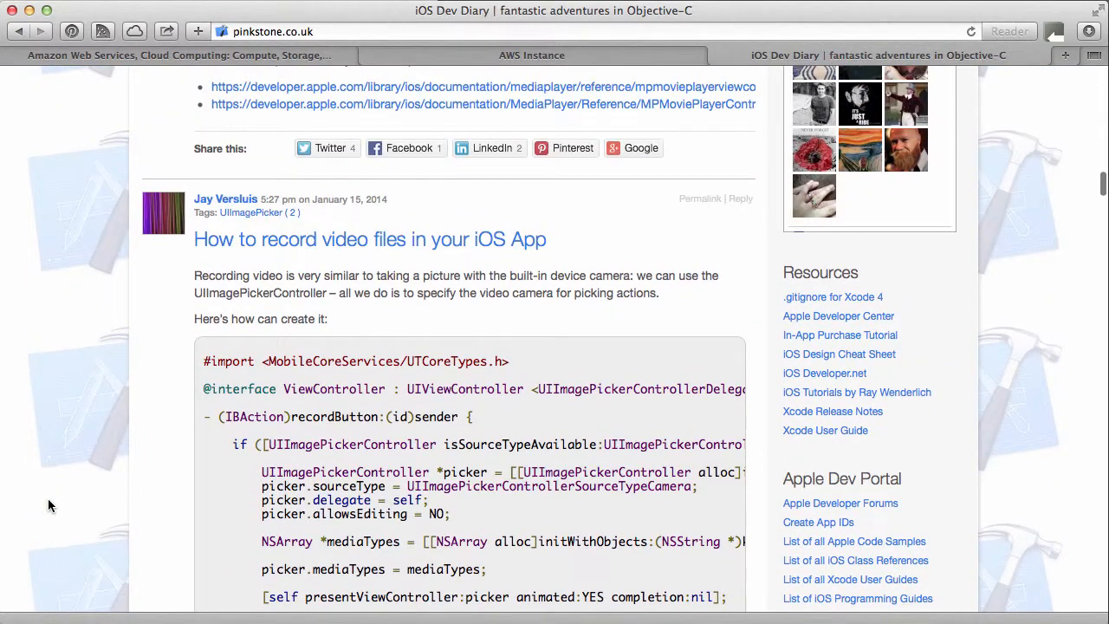
{"action": "scroll", "scroll_direction": "up", "scroll_amount": 3}
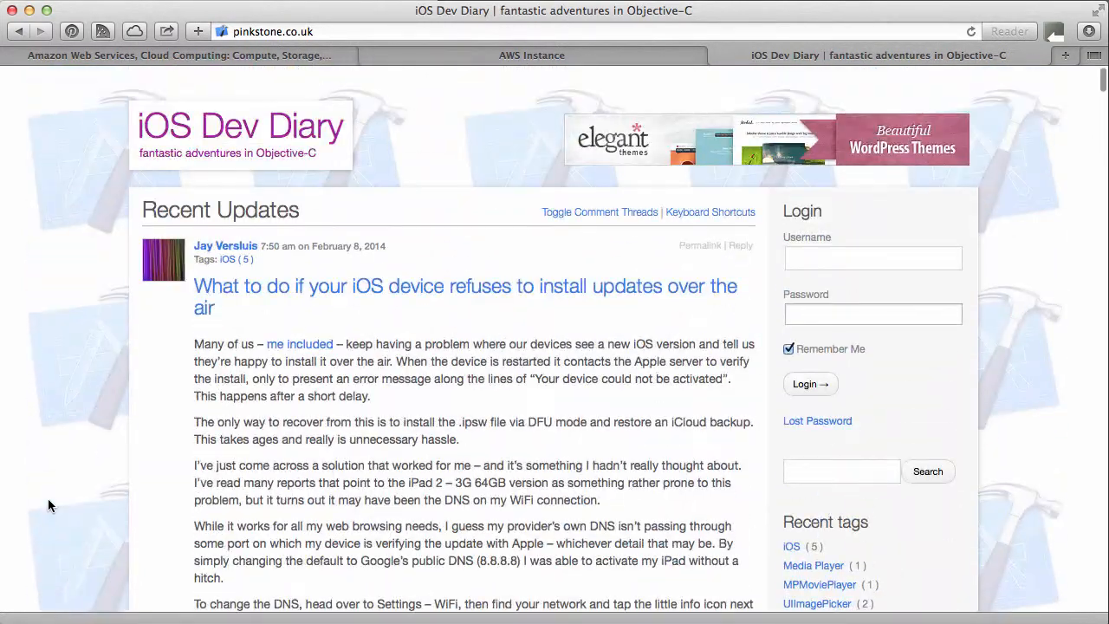
{"action": "left_click", "coordinate": [873, 257]}
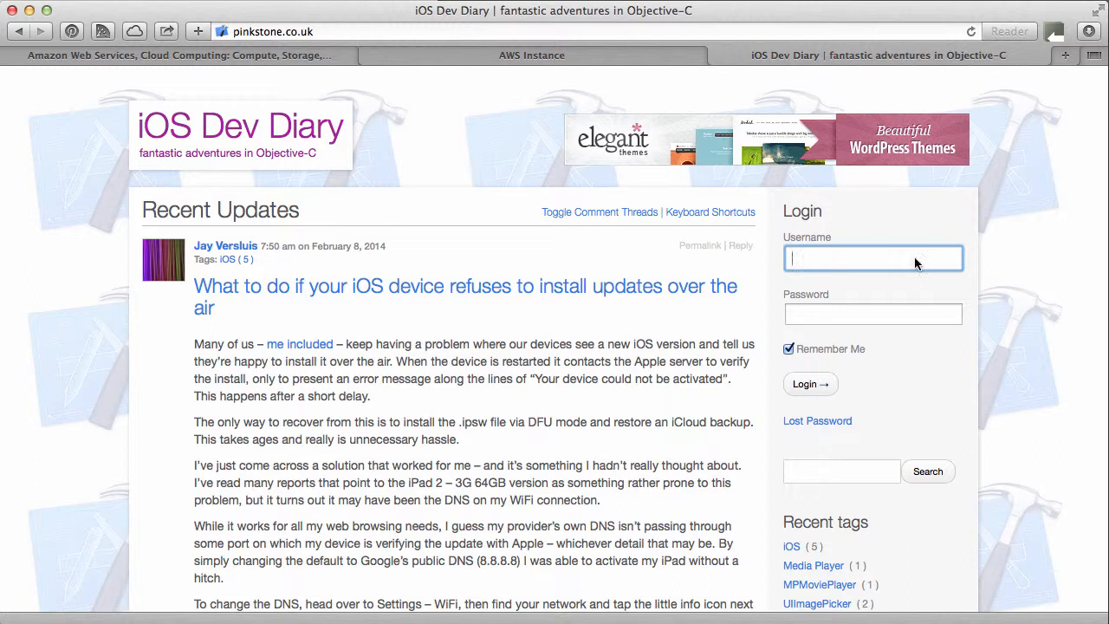
{"action": "mouse_move", "coordinate": [1066, 362]}
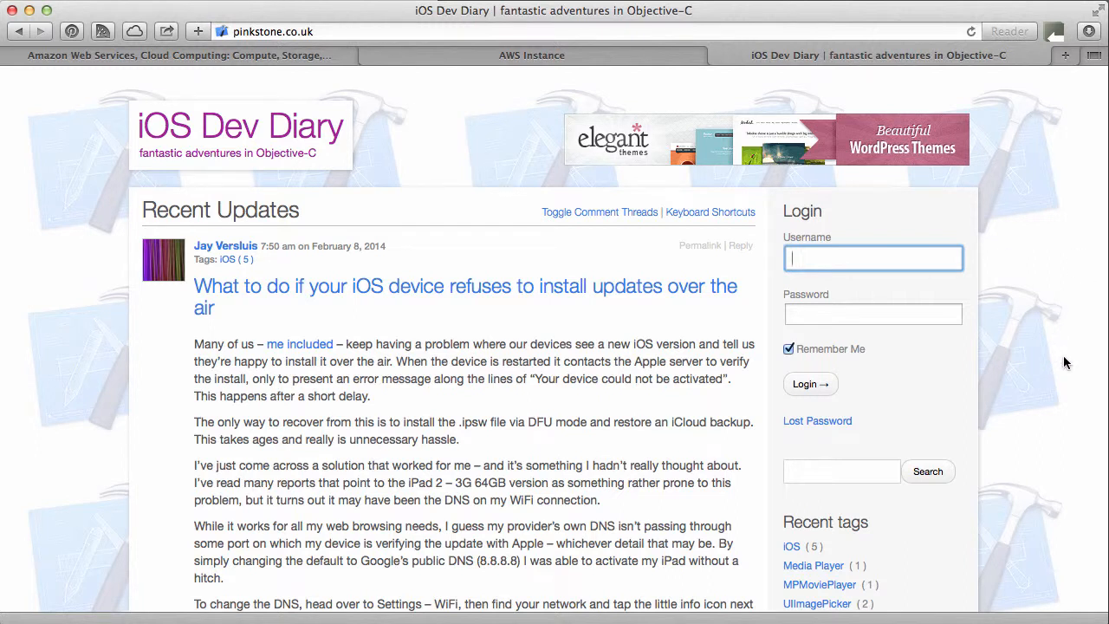
{"action": "mouse_move", "coordinate": [425, 186]}
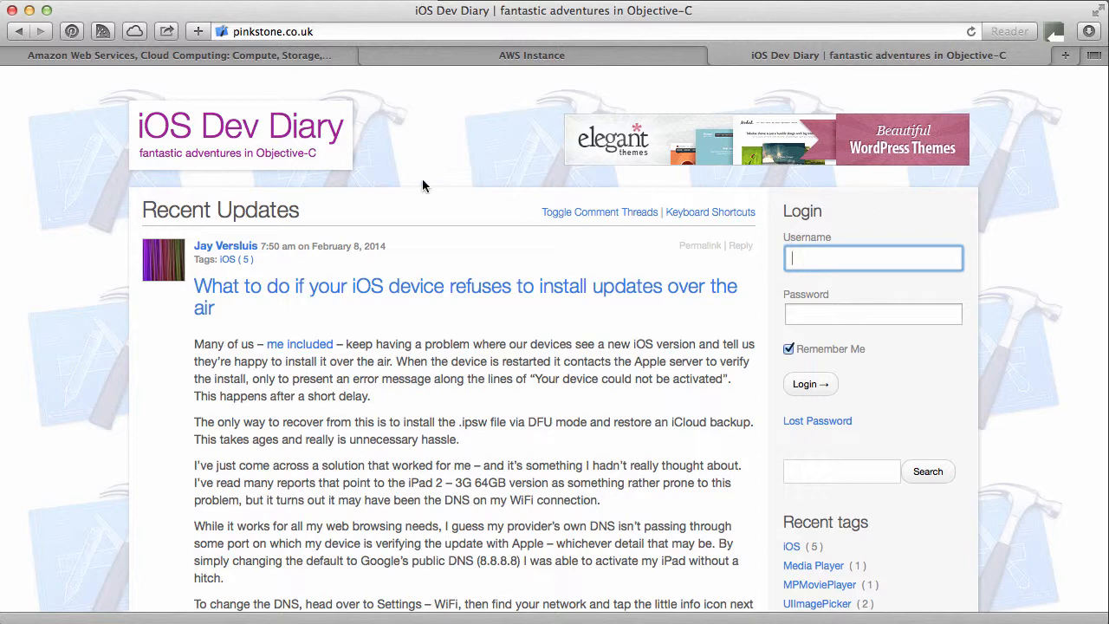
{"action": "mouse_move", "coordinate": [523, 90]}
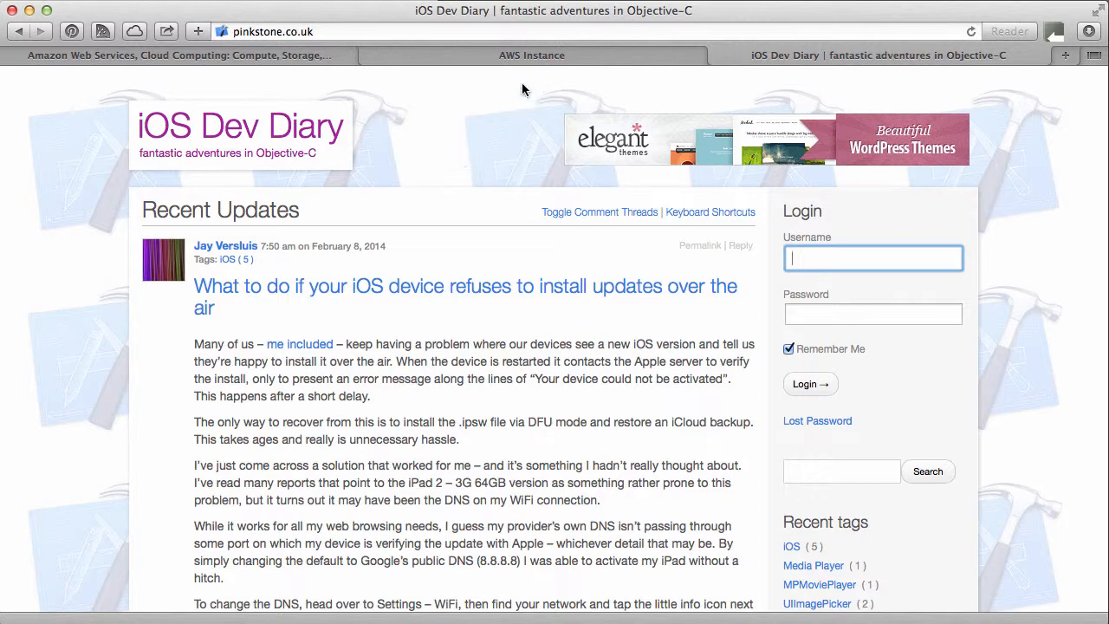
{"action": "left_click", "coordinate": [530, 54]}
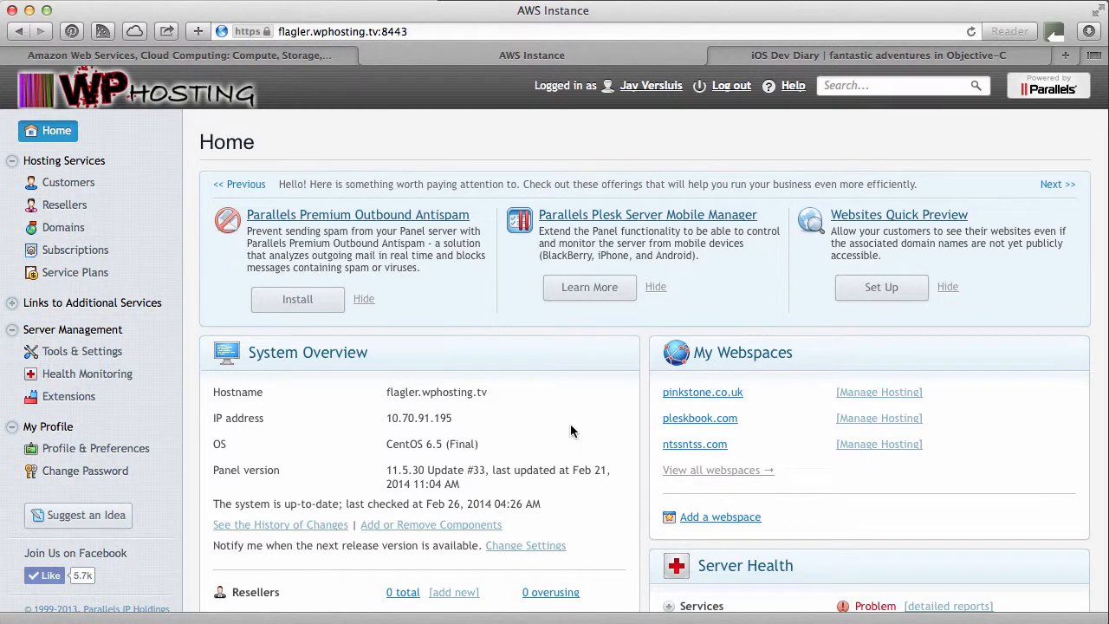
- Expand the Services health details and review Apache and total CPU usage (101.9%)
{"action": "scroll", "scroll_direction": "down", "scroll_amount": 3}
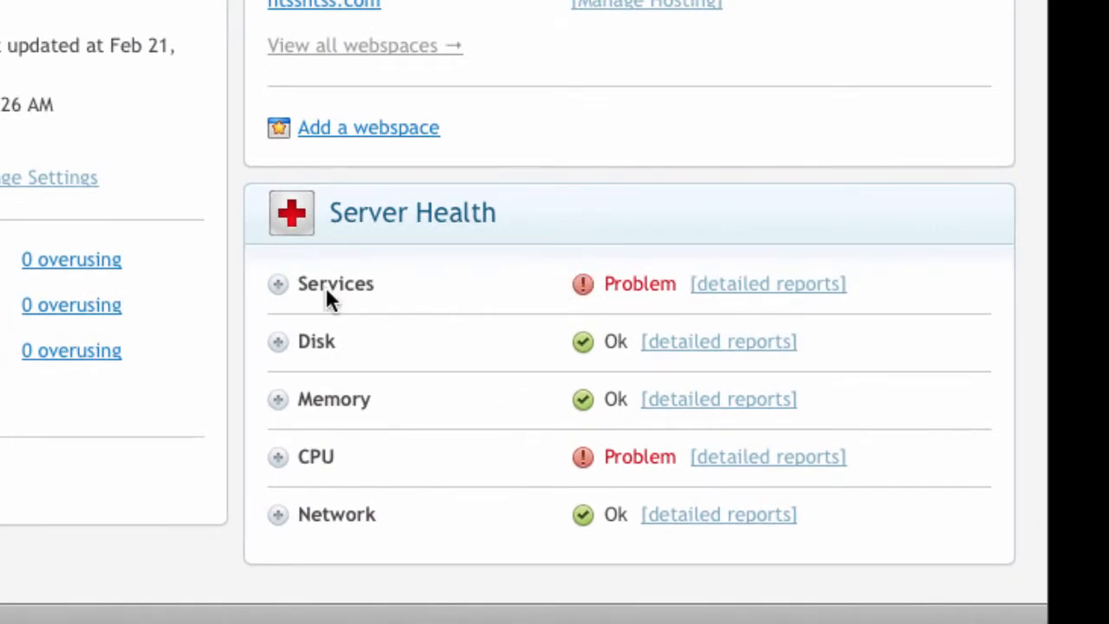
{"action": "mouse_move", "coordinate": [322, 468]}
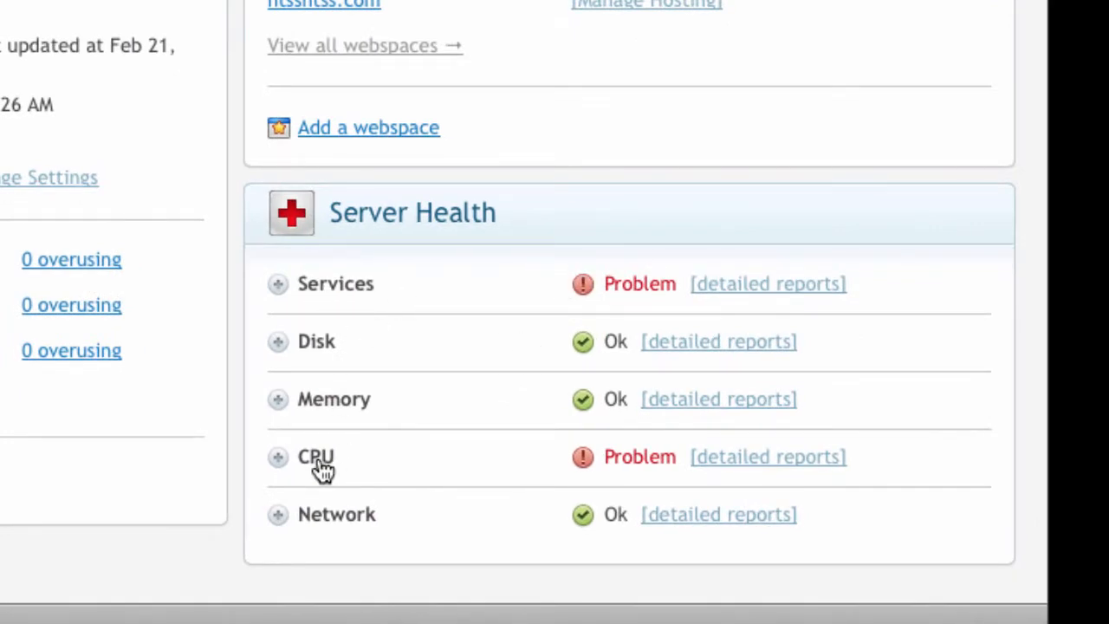
{"action": "left_click", "coordinate": [278, 285]}
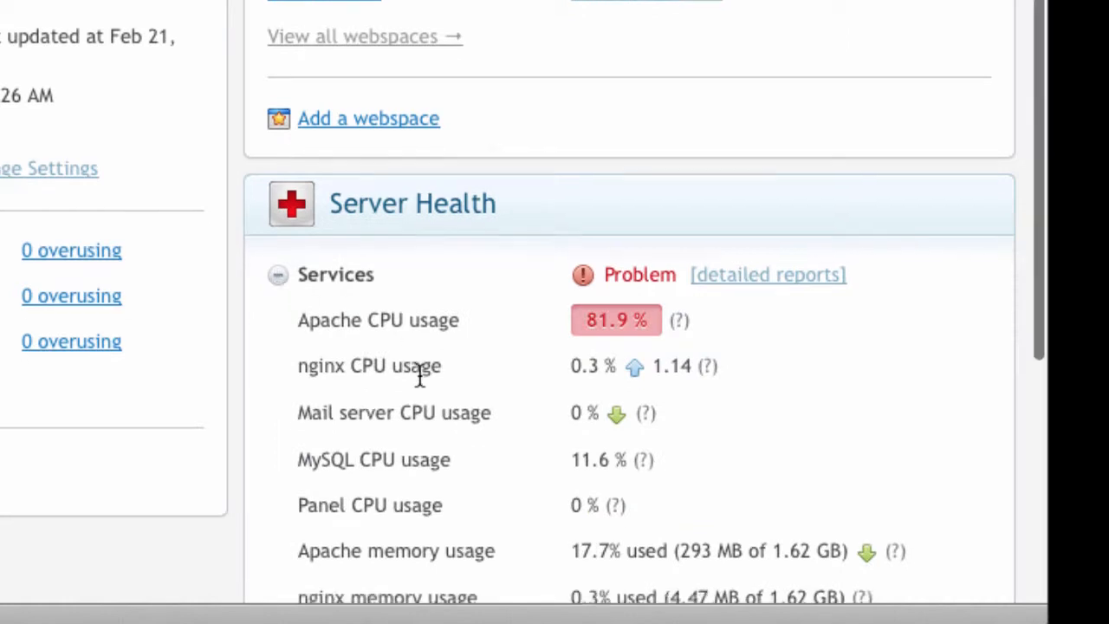
{"action": "scroll", "scroll_direction": "down", "scroll_amount": 3}
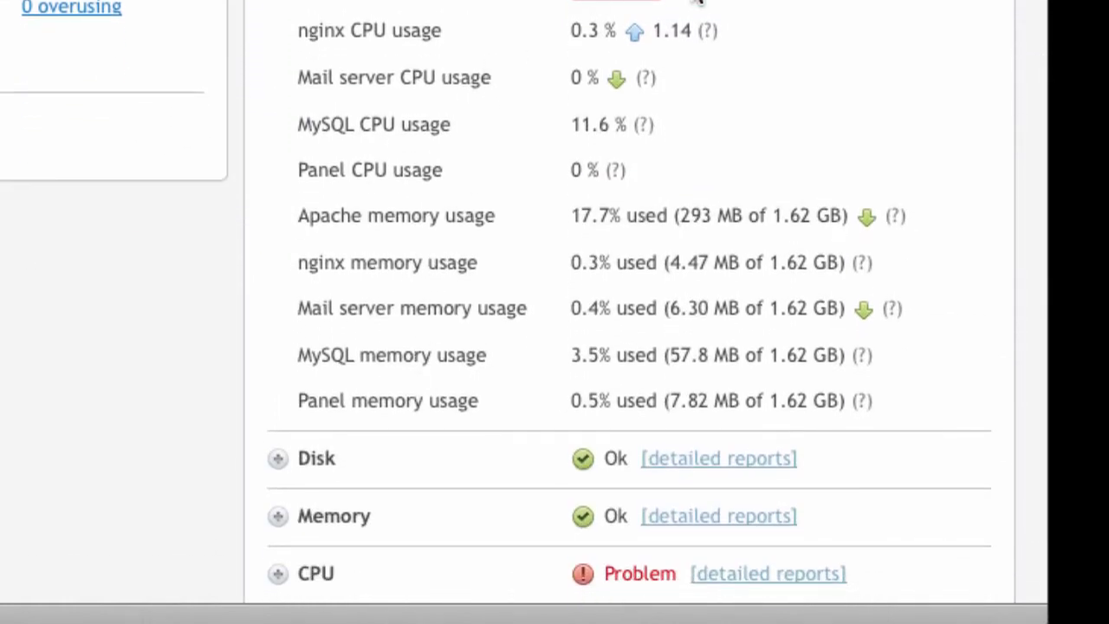
{"action": "scroll", "scroll_direction": "down", "scroll_amount": 3}
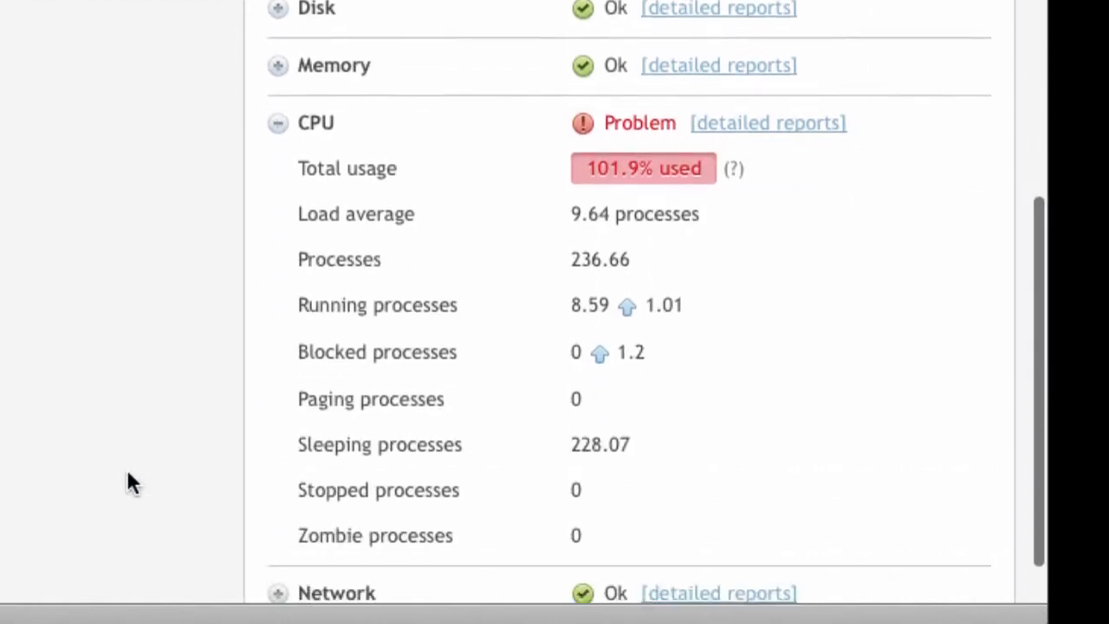
{"action": "scroll", "scroll_direction": "down", "scroll_amount": 3}
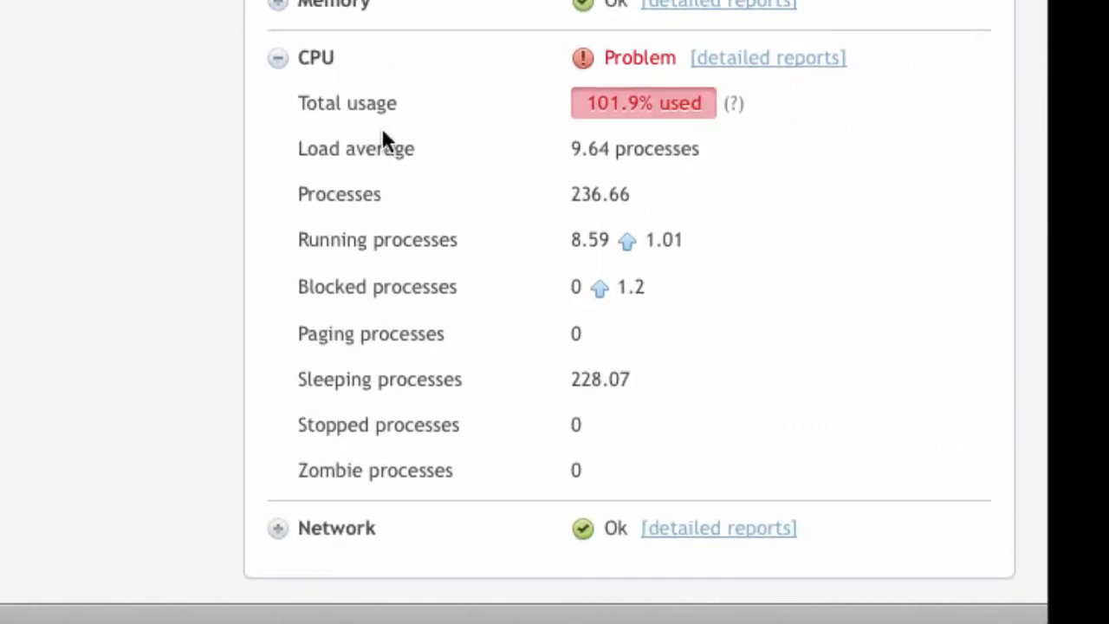
{"action": "mouse_move", "coordinate": [216, 217]}
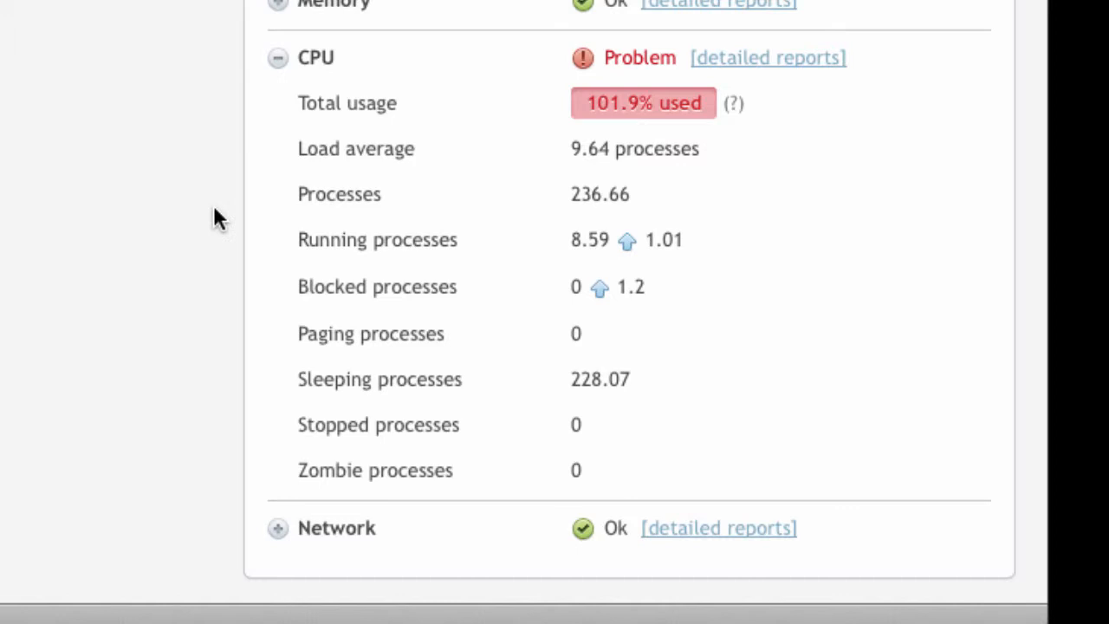
{"action": "mouse_move", "coordinate": [104, 288]}
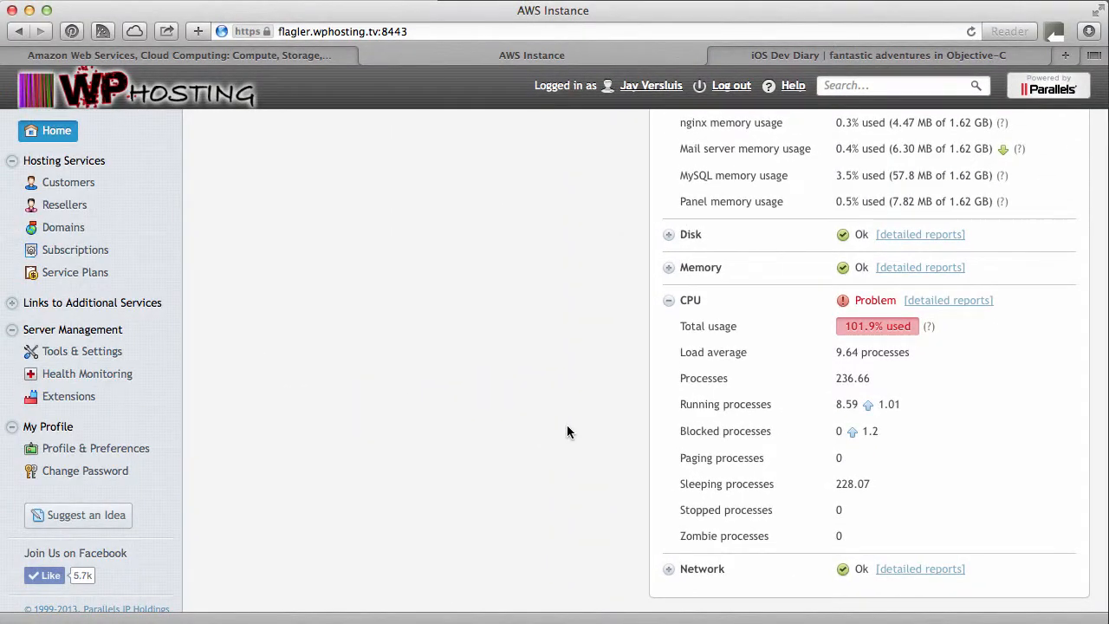
{"action": "scroll", "scroll_direction": "up", "scroll_amount": 3}
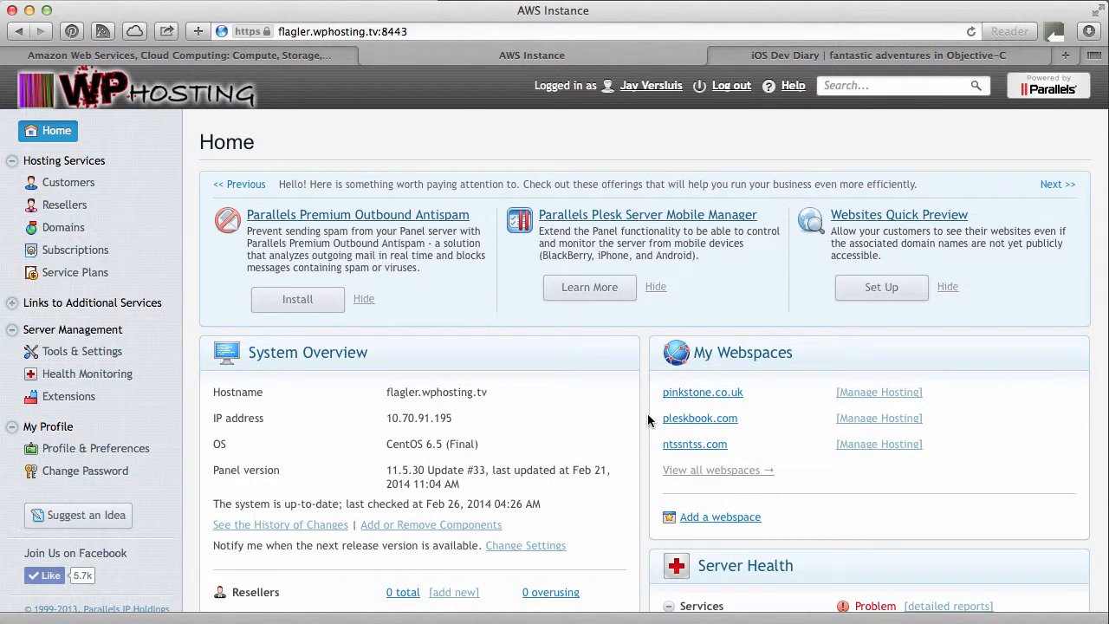
{"action": "mouse_move", "coordinate": [985, 153]}
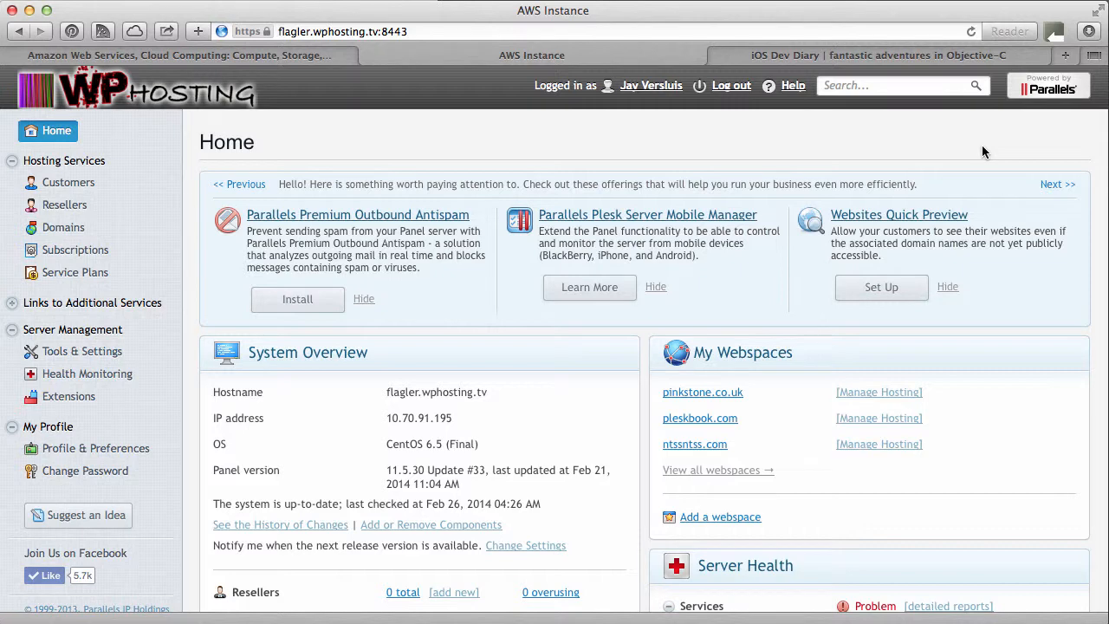
- Sign in to the AWS account with the password and land on the Management Console services list
{"action": "left_click", "coordinate": [180, 54]}
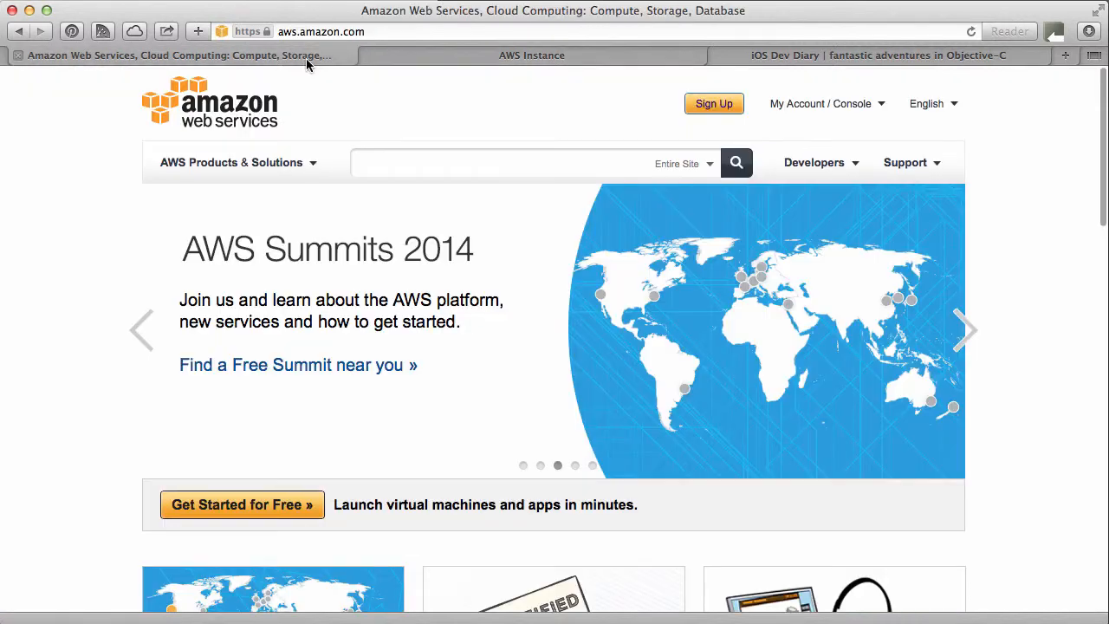
{"action": "mouse_move", "coordinate": [55, 534]}
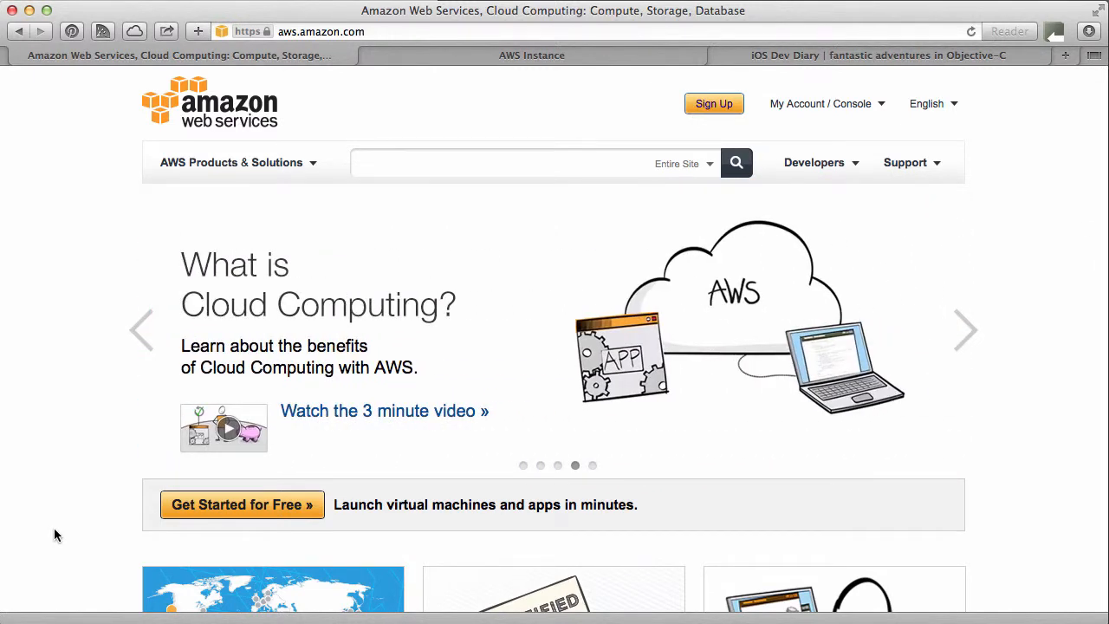
{"action": "left_click", "coordinate": [965, 329]}
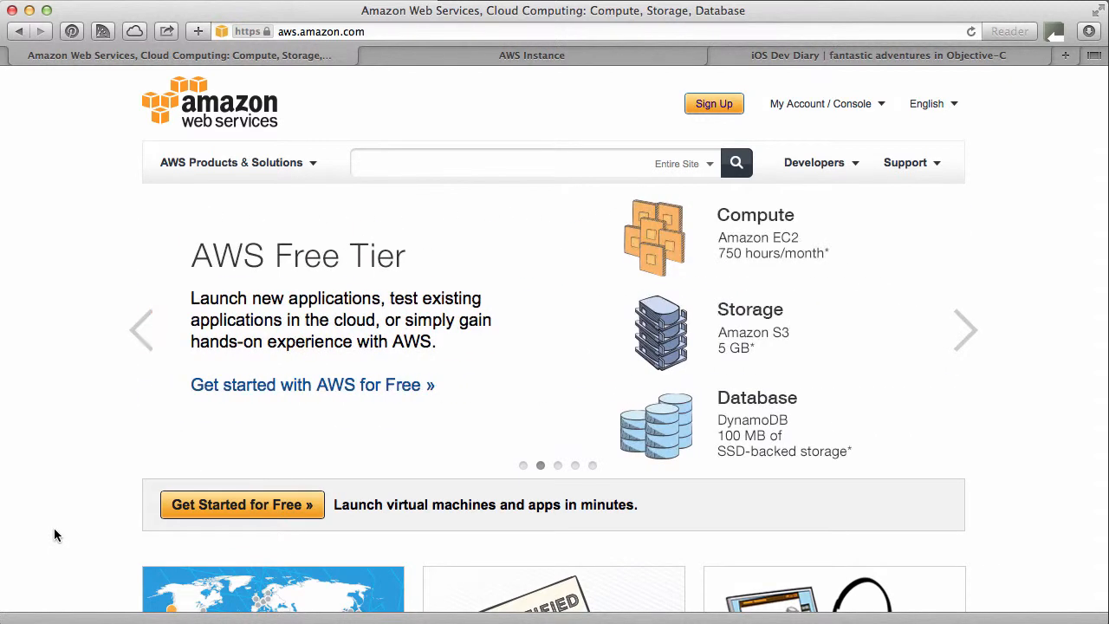
{"action": "left_click", "coordinate": [822, 104]}
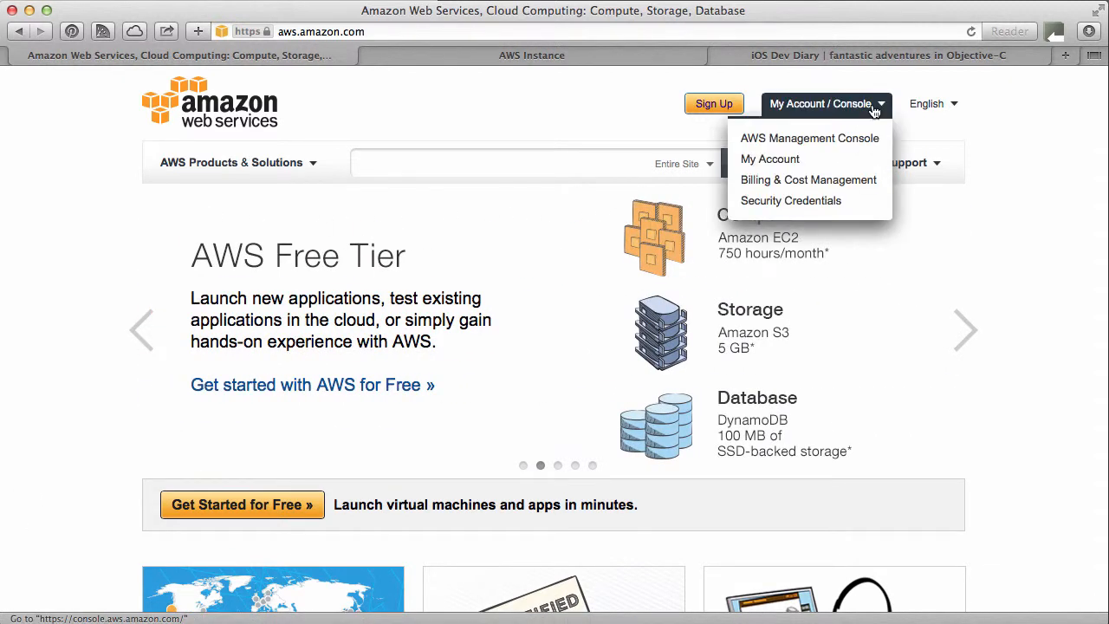
{"action": "mouse_move", "coordinate": [810, 138]}
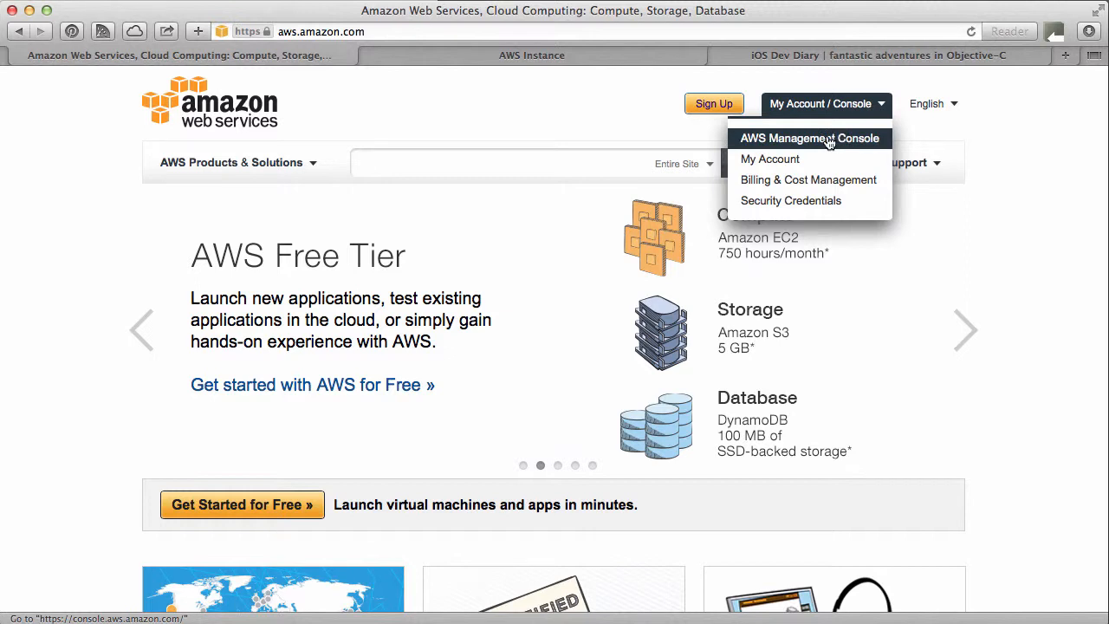
{"action": "left_click", "coordinate": [808, 139]}
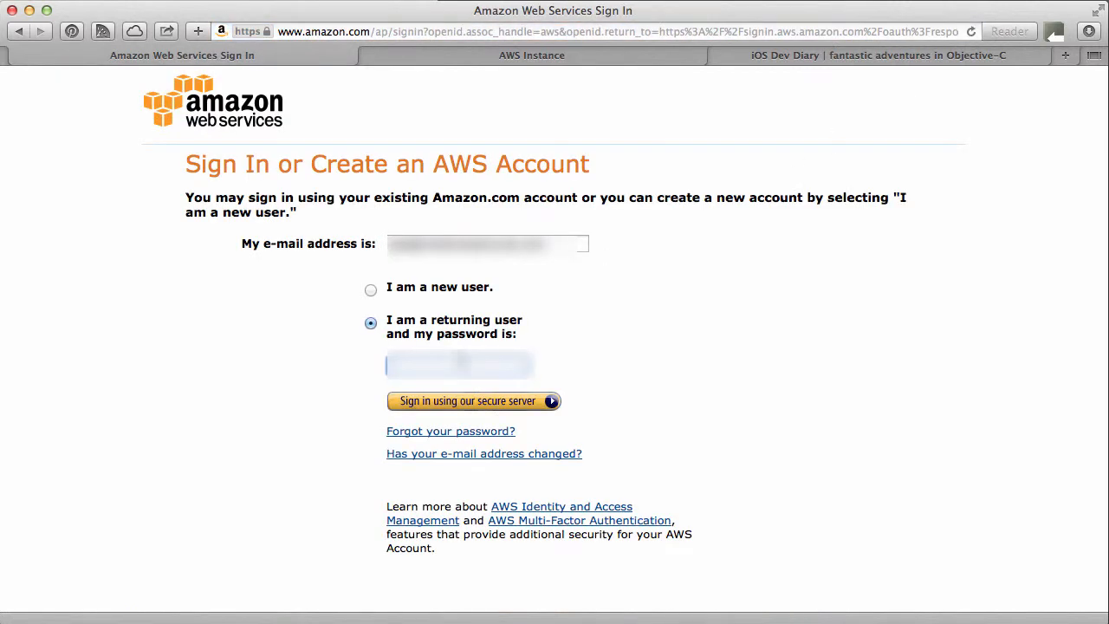
{"action": "type", "text": "password"}
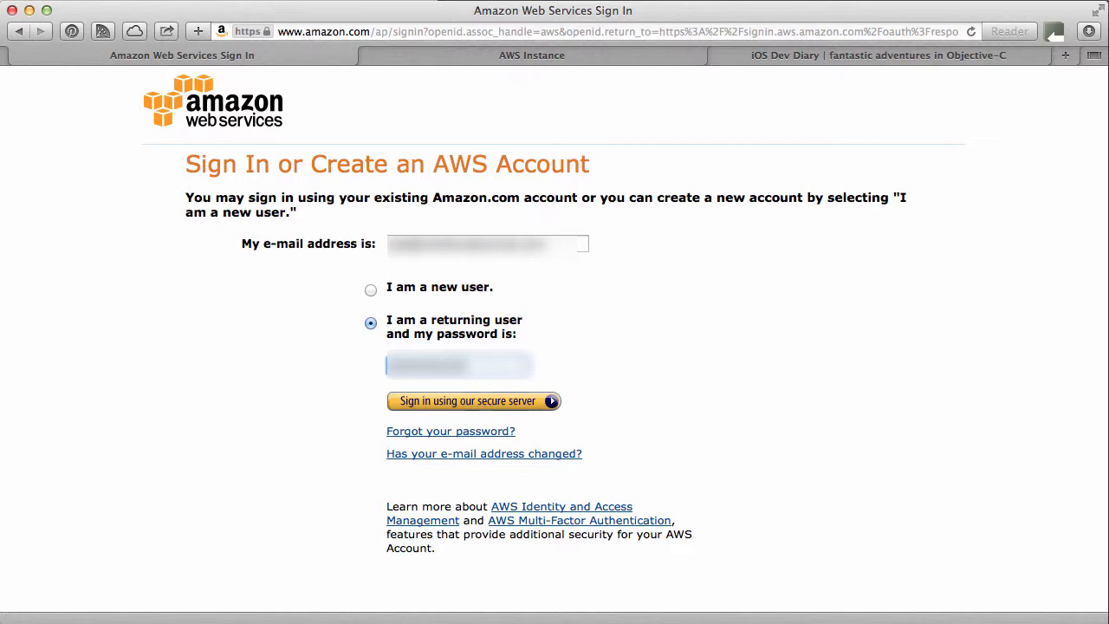
{"action": "left_click", "coordinate": [468, 400]}
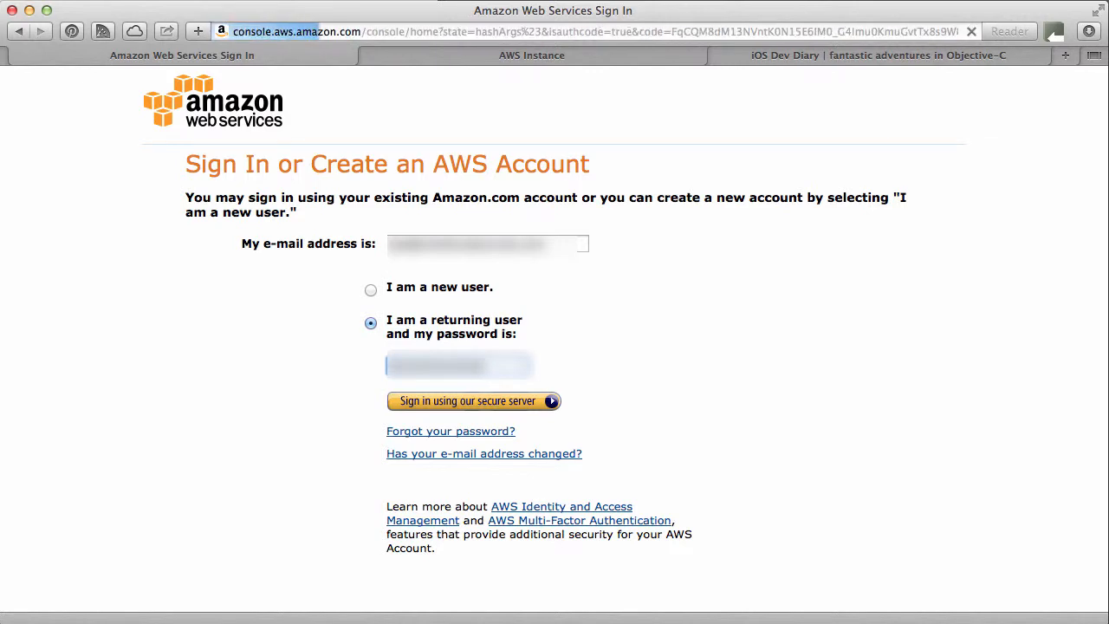
{"action": "left_click", "coordinate": [468, 400]}
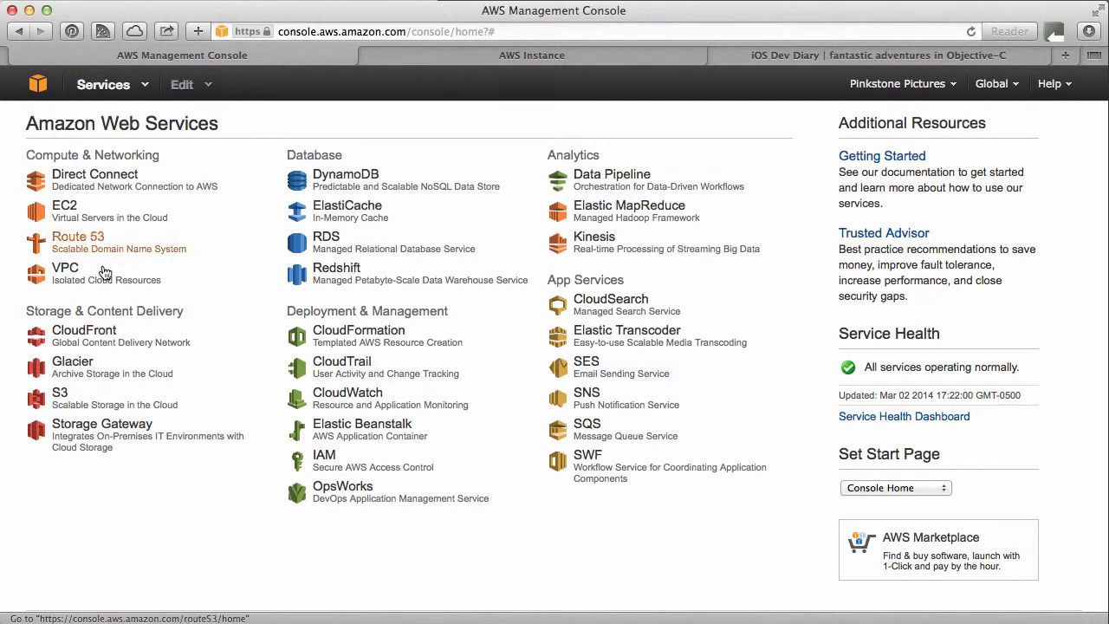
{"action": "mouse_move", "coordinate": [299, 268]}
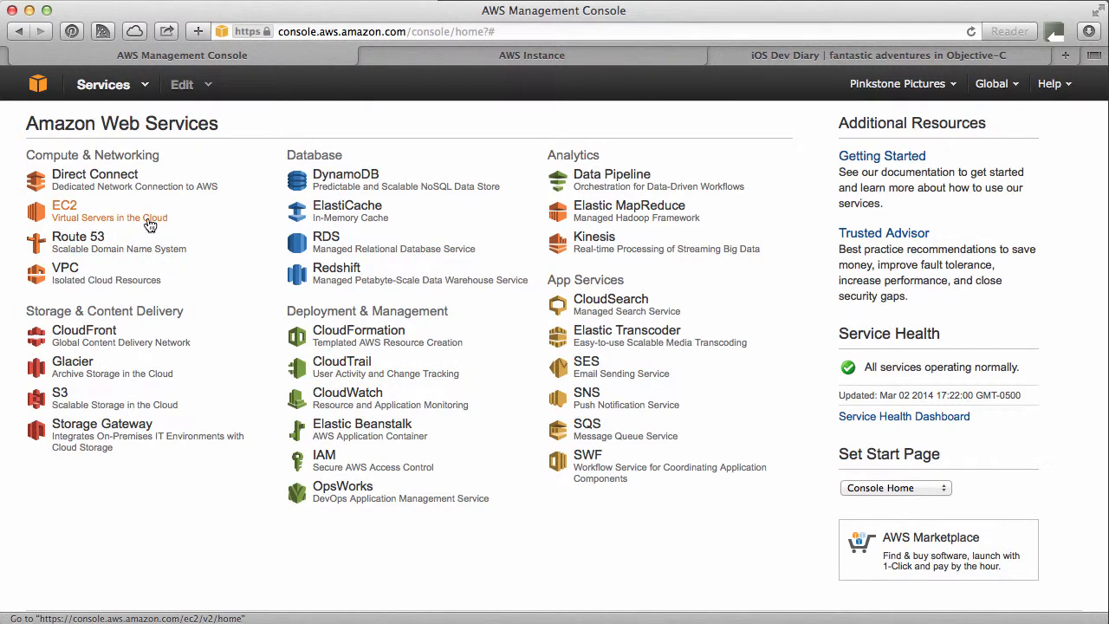
- Go to EC2 under Compute & Networking to see the US East resources dashboard
{"action": "left_click", "coordinate": [65, 204]}
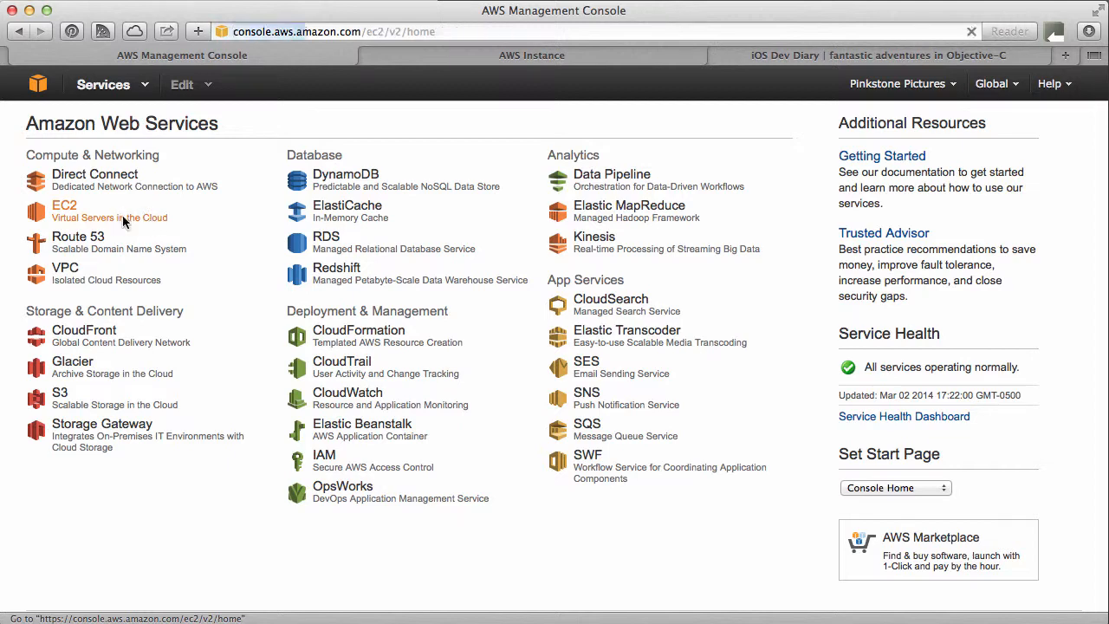
{"action": "left_click", "coordinate": [64, 205]}
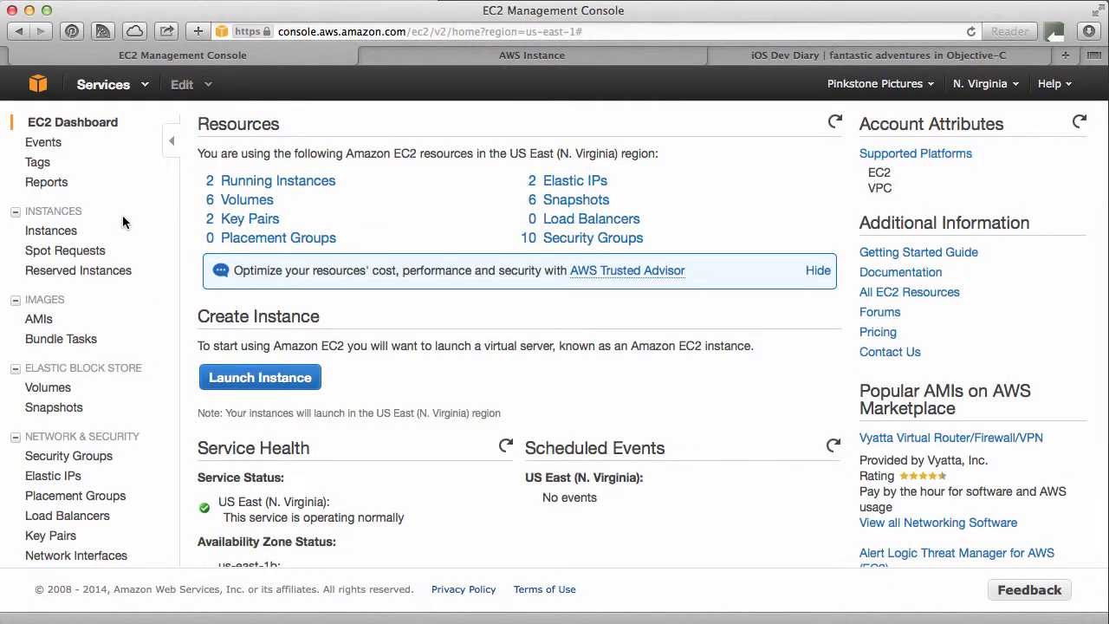
{"action": "mouse_move", "coordinate": [364, 211]}
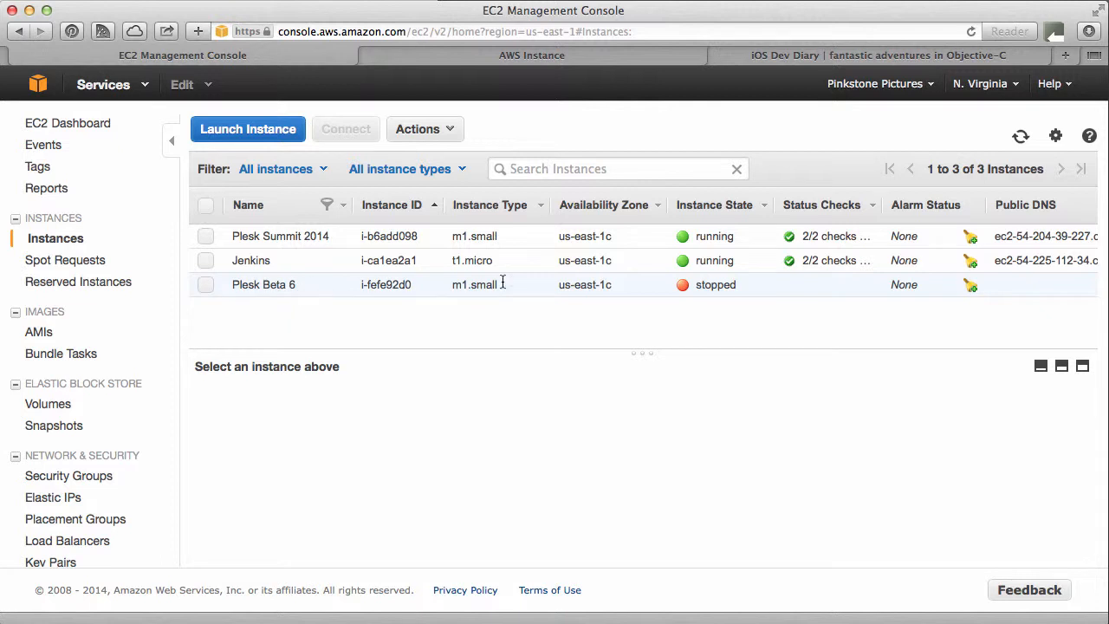
{"action": "mouse_move", "coordinate": [484, 302]}
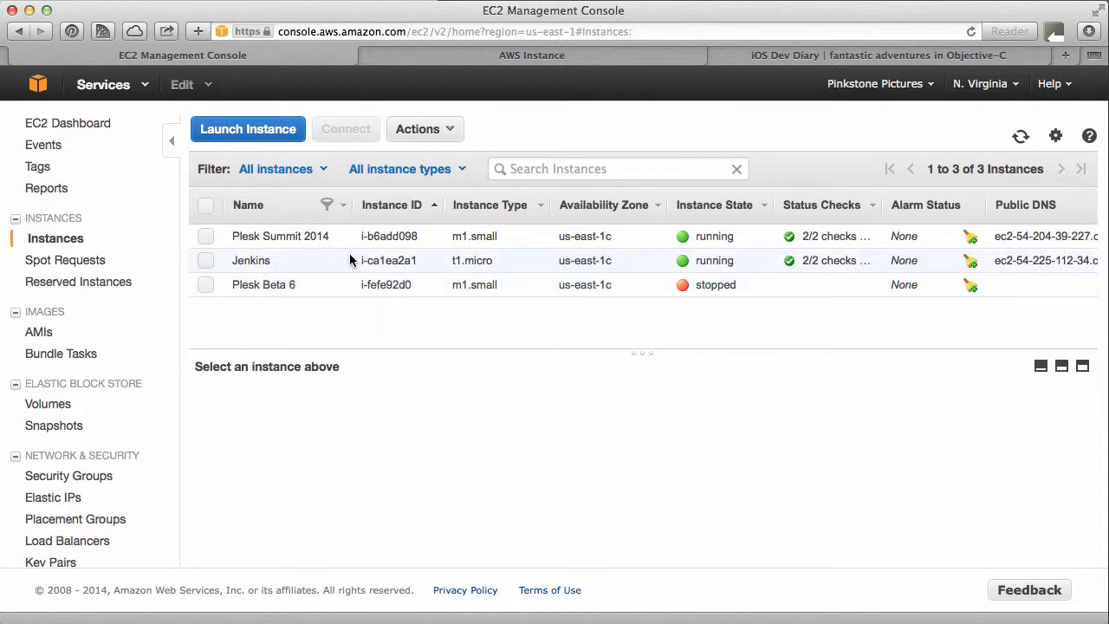
{"action": "mouse_move", "coordinate": [294, 236]}
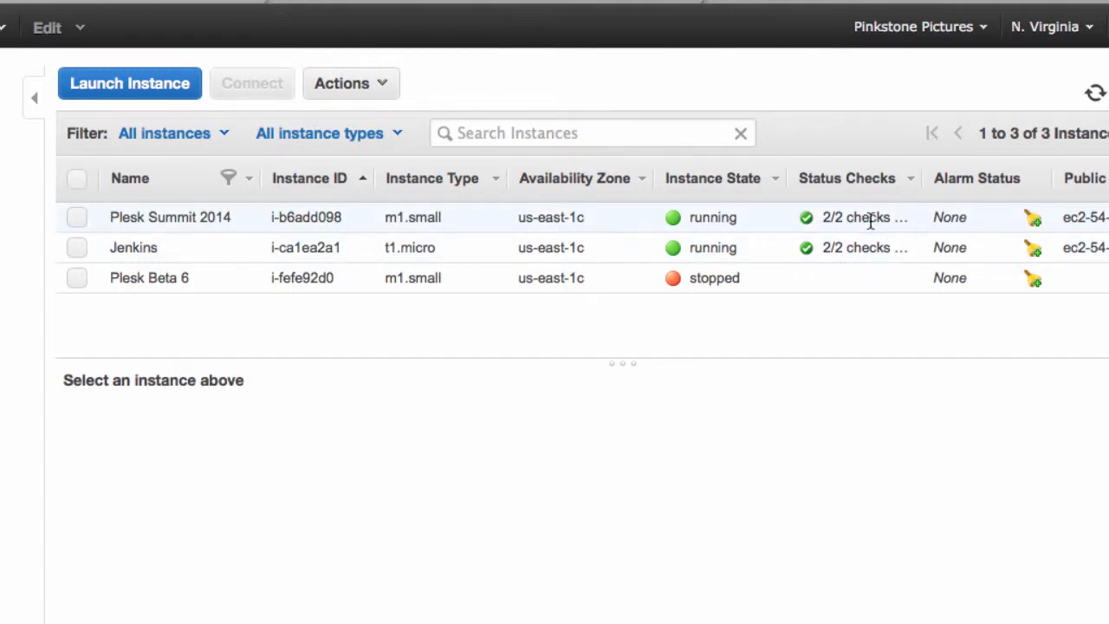
{"action": "mouse_move", "coordinate": [853, 246]}
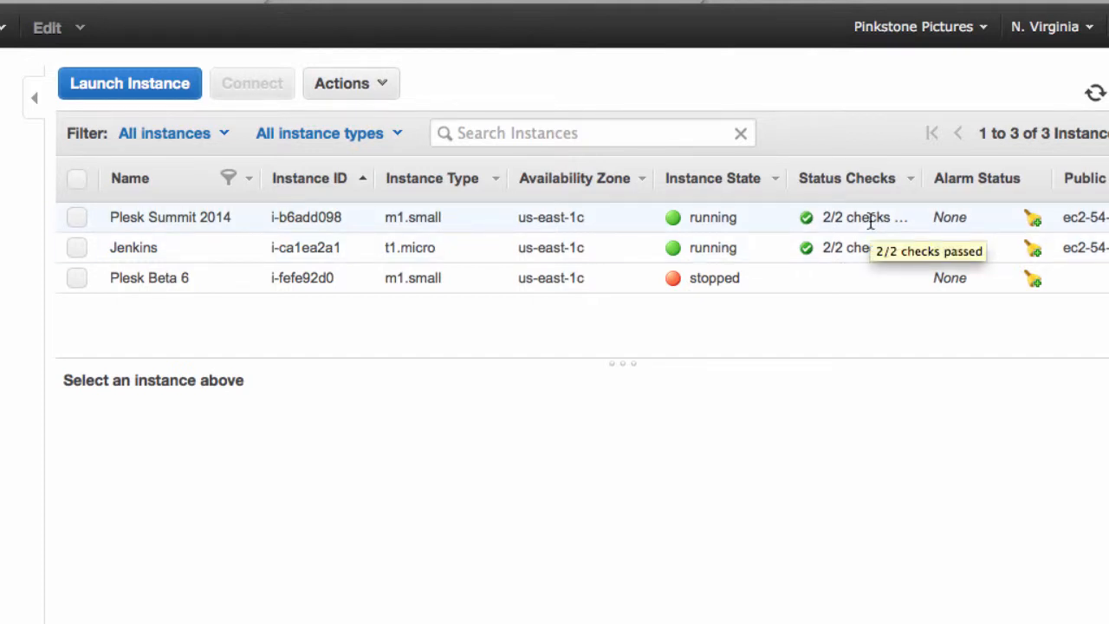
{"action": "mouse_move", "coordinate": [575, 234]}
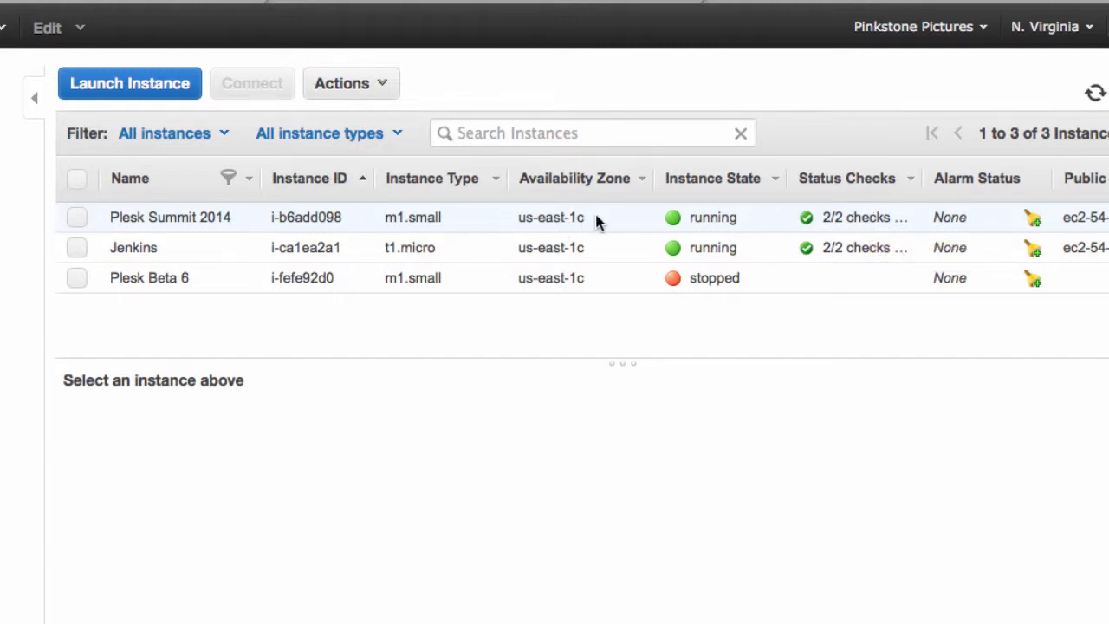
{"action": "mouse_move", "coordinate": [407, 216]}
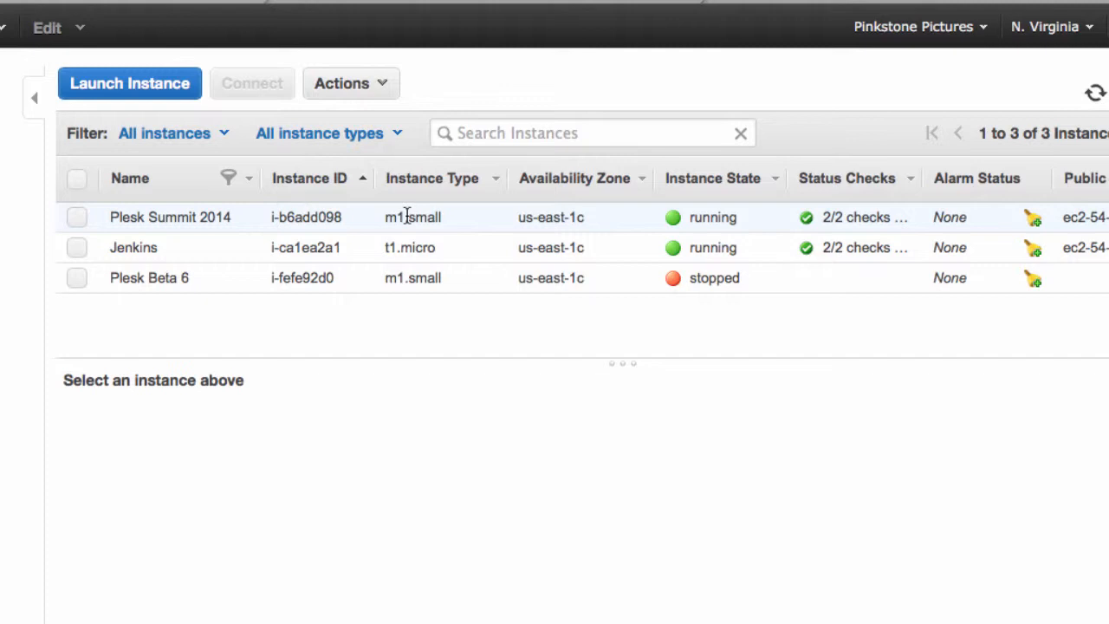
{"action": "mouse_move", "coordinate": [461, 223]}
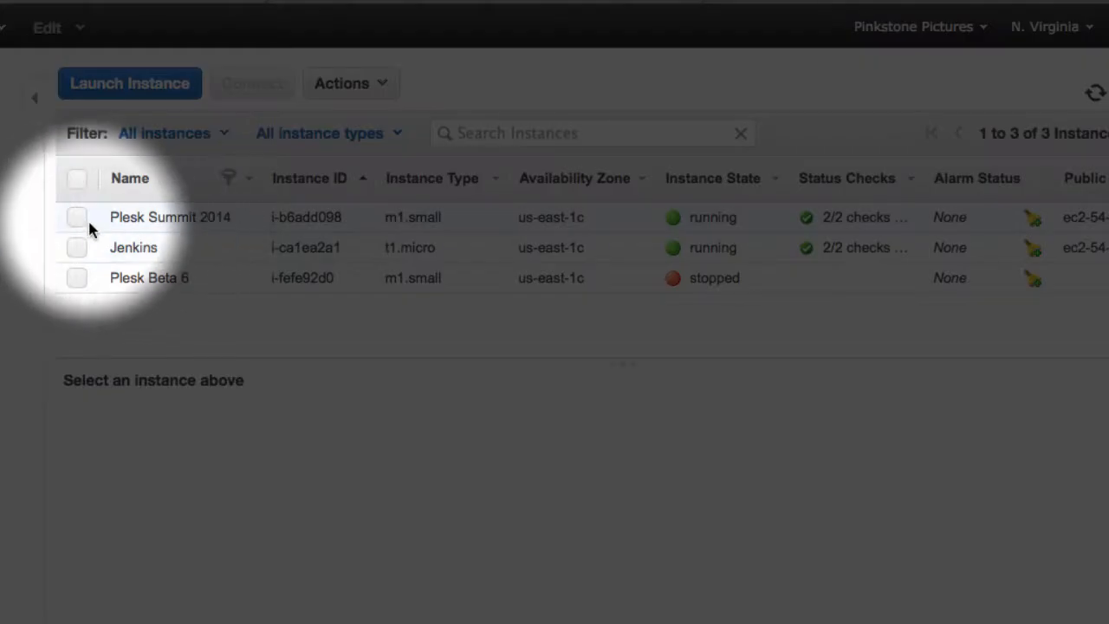
- Start Create Image from the Actions menu for the Plesk Summit 2014 instance
{"action": "left_click", "coordinate": [76, 217]}
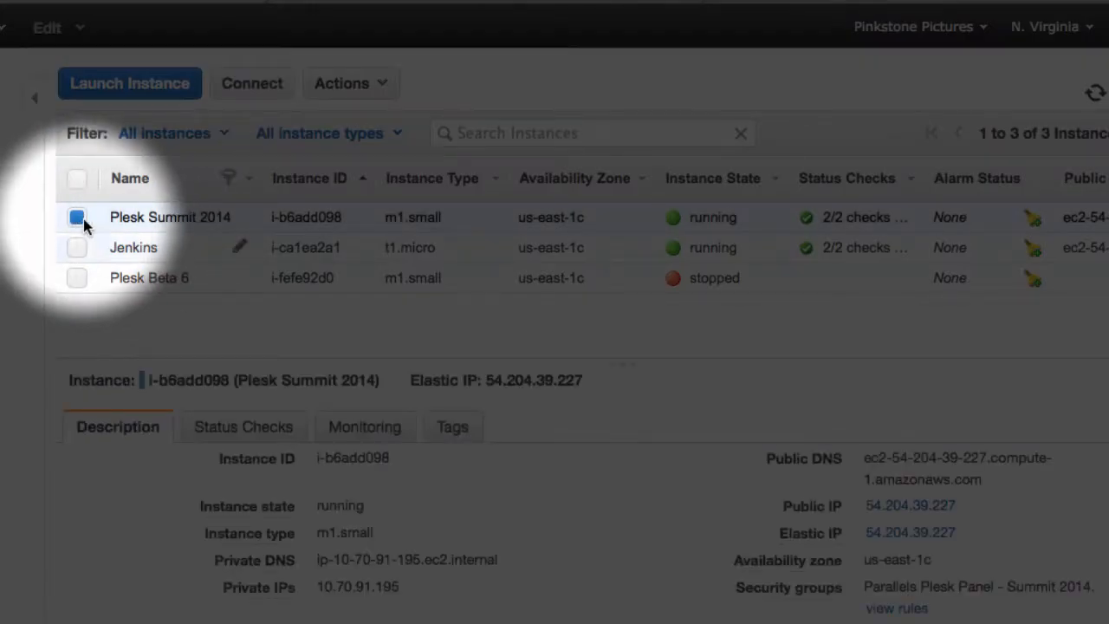
{"action": "mouse_move", "coordinate": [420, 113]}
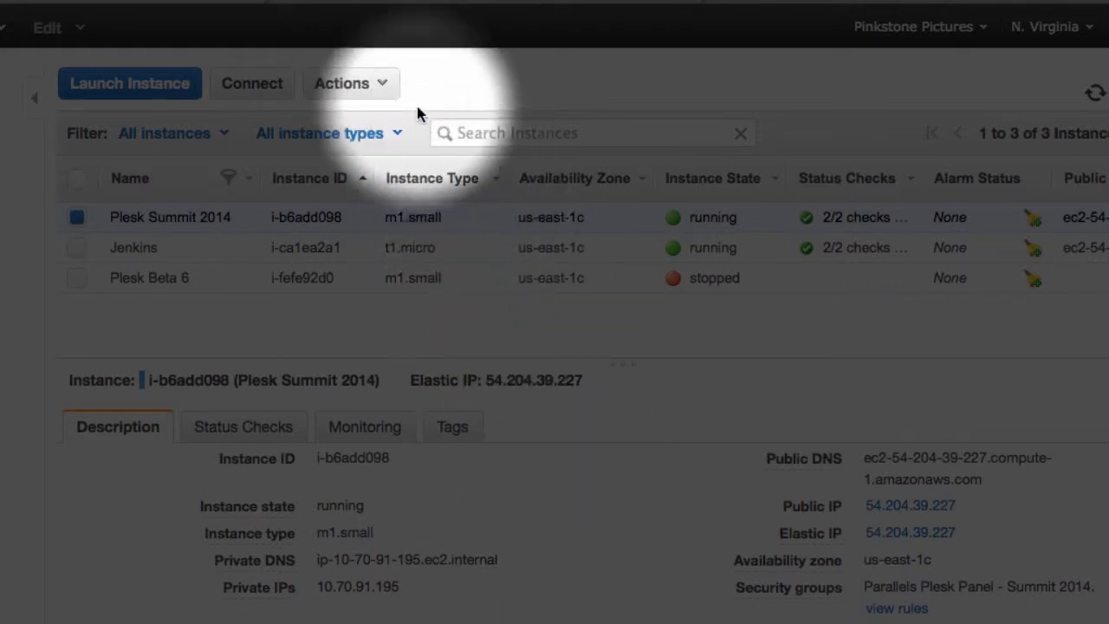
{"action": "left_click", "coordinate": [350, 83]}
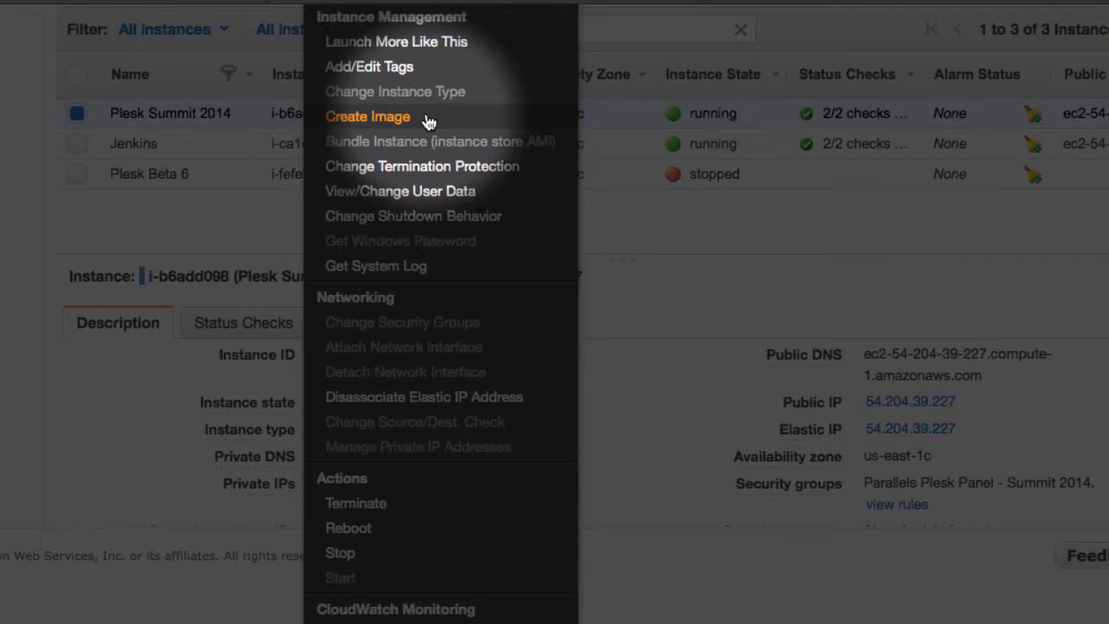
{"action": "left_click", "coordinate": [368, 116]}
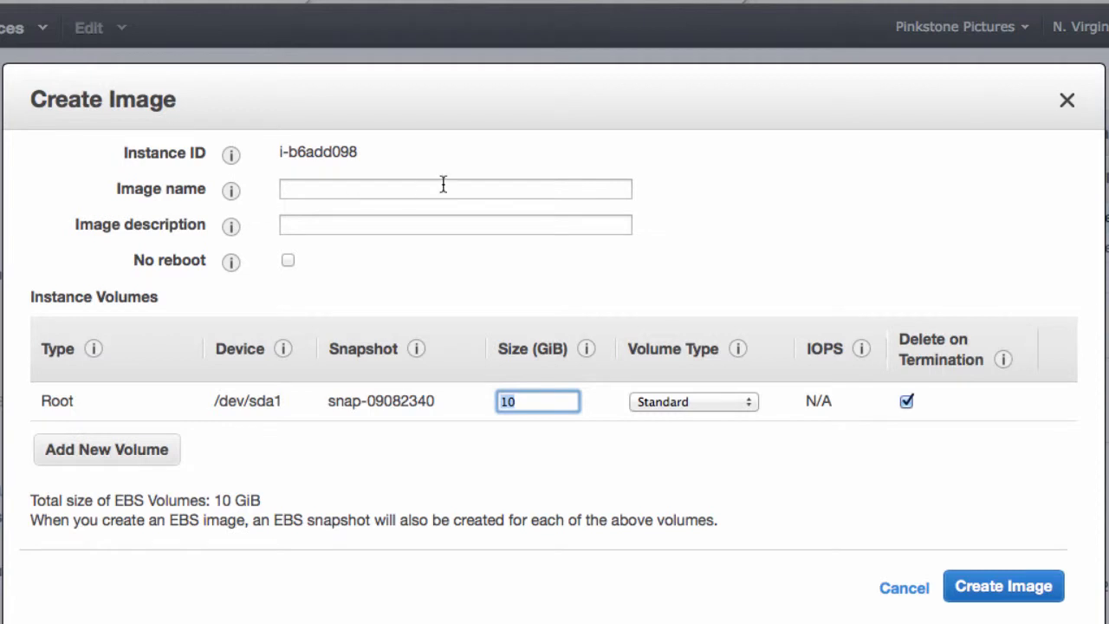
- Name the image 'Screencast' and describe it as 'Plesk 11.5 super busy small instance which we're replacing'
{"action": "left_click", "coordinate": [454, 189]}
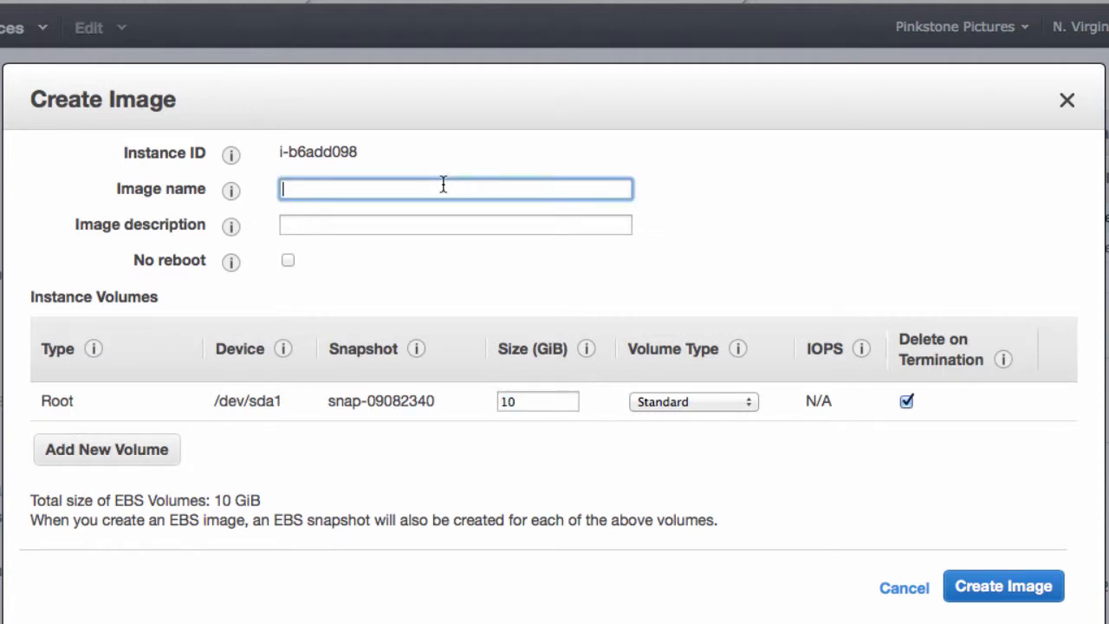
{"action": "mouse_move", "coordinate": [915, 249]}
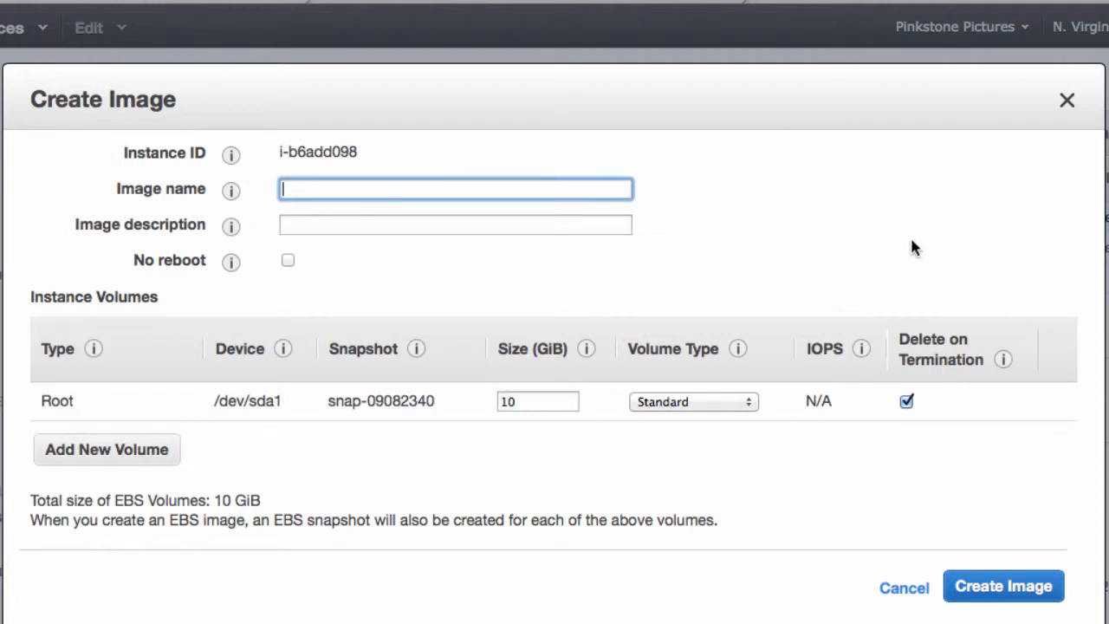
{"action": "type", "text": "Screencast"}
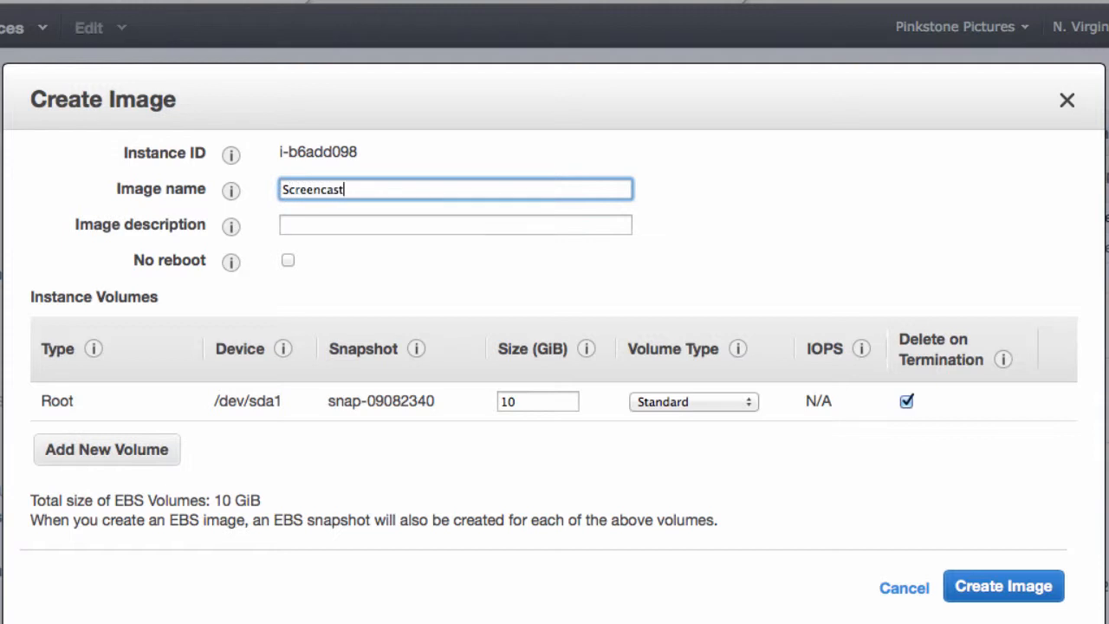
{"action": "mouse_move", "coordinate": [520, 275]}
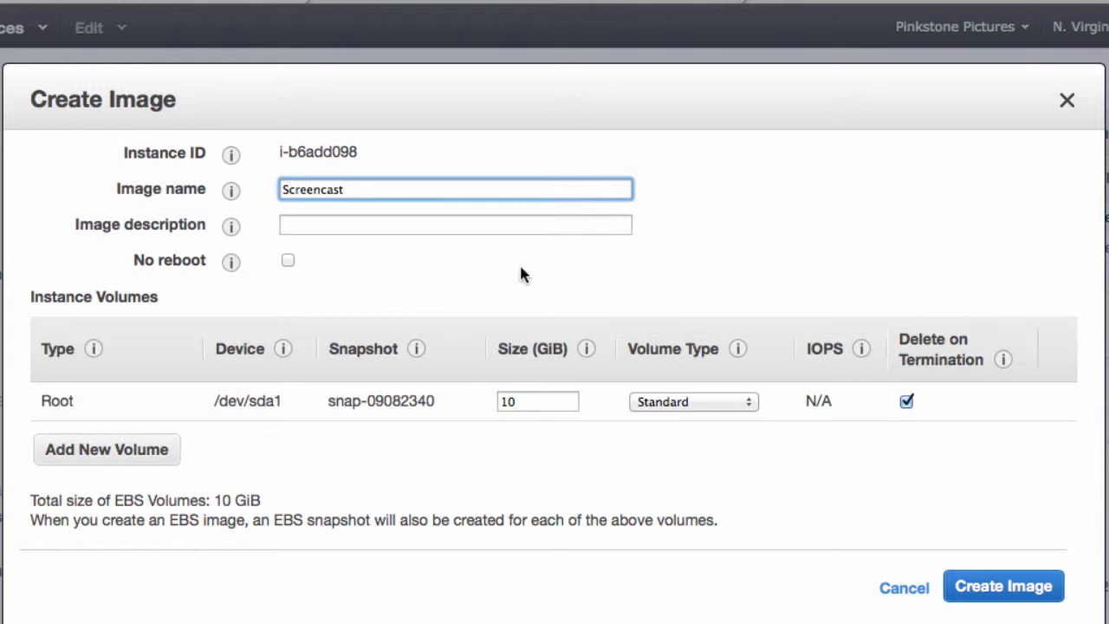
{"action": "left_click", "coordinate": [454, 225]}
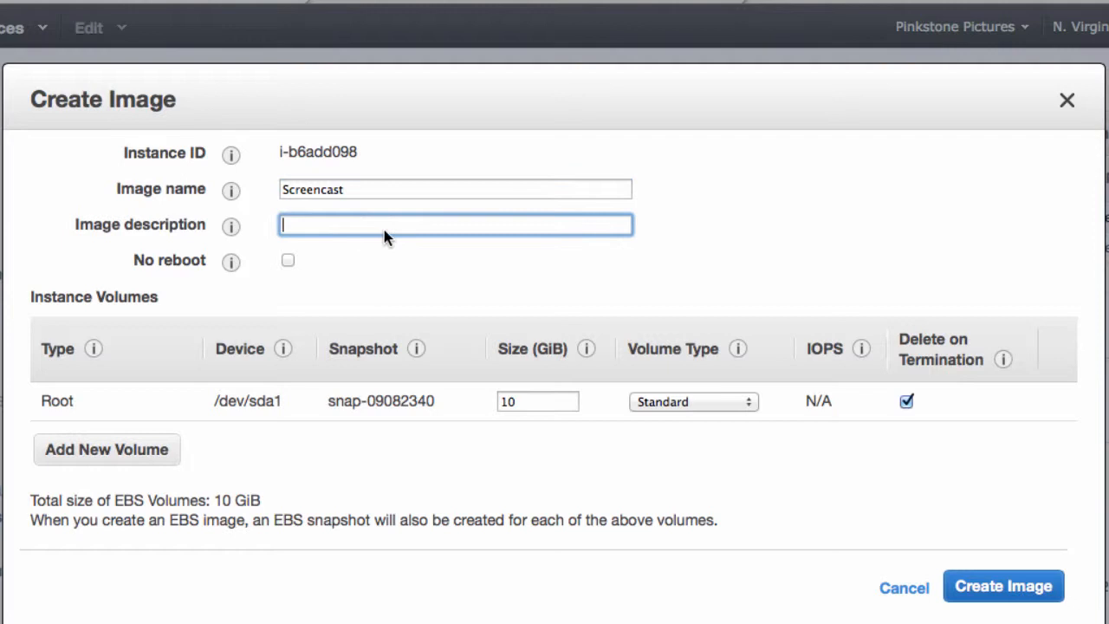
{"action": "type", "text": "Plesk 11.5"}
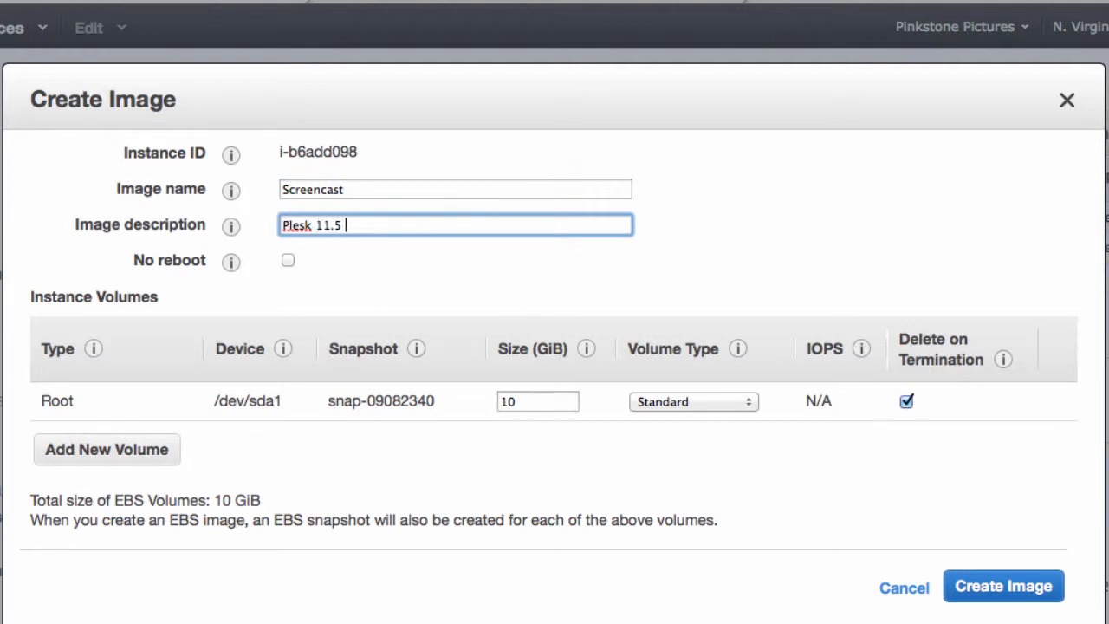
{"action": "type", "text": "super busy s"}
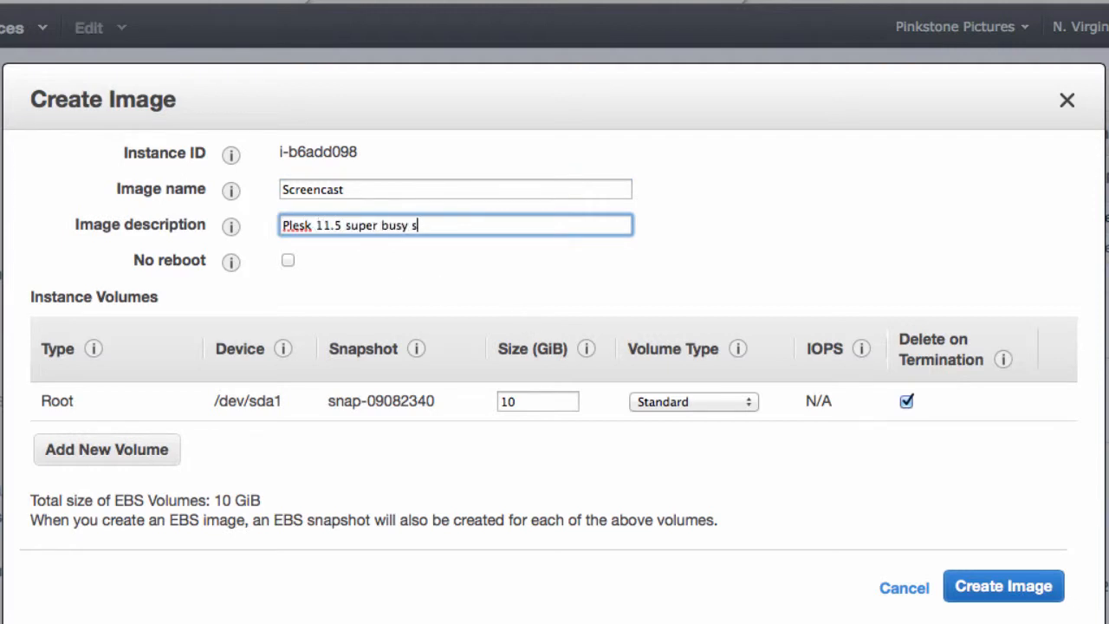
{"action": "type", "text": "mall instance"}
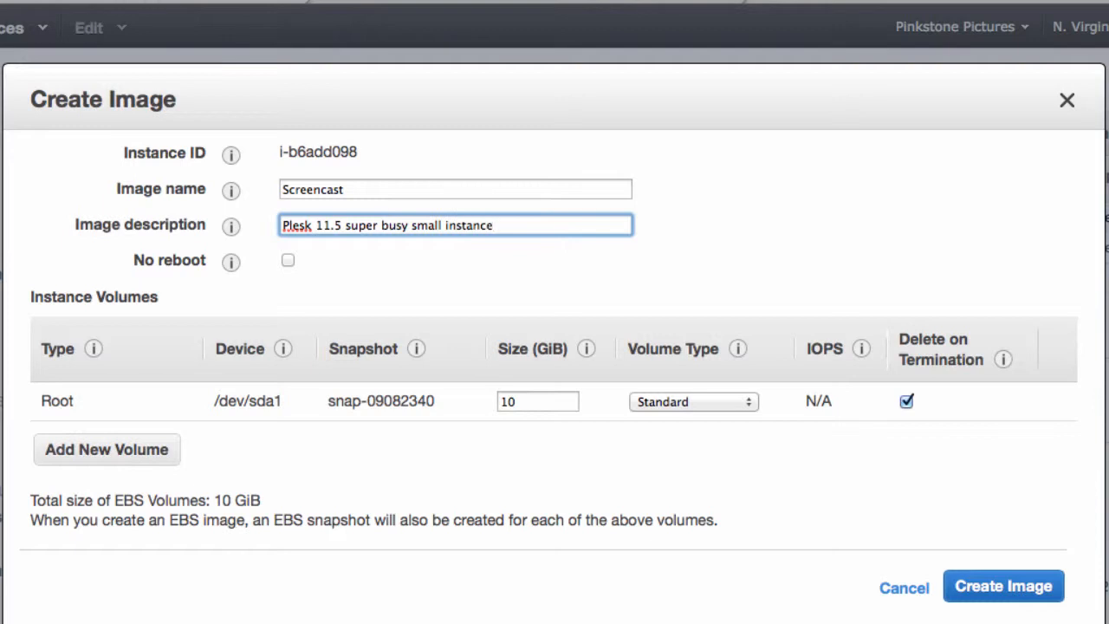
{"action": "type", "text": "which we're replacing"}
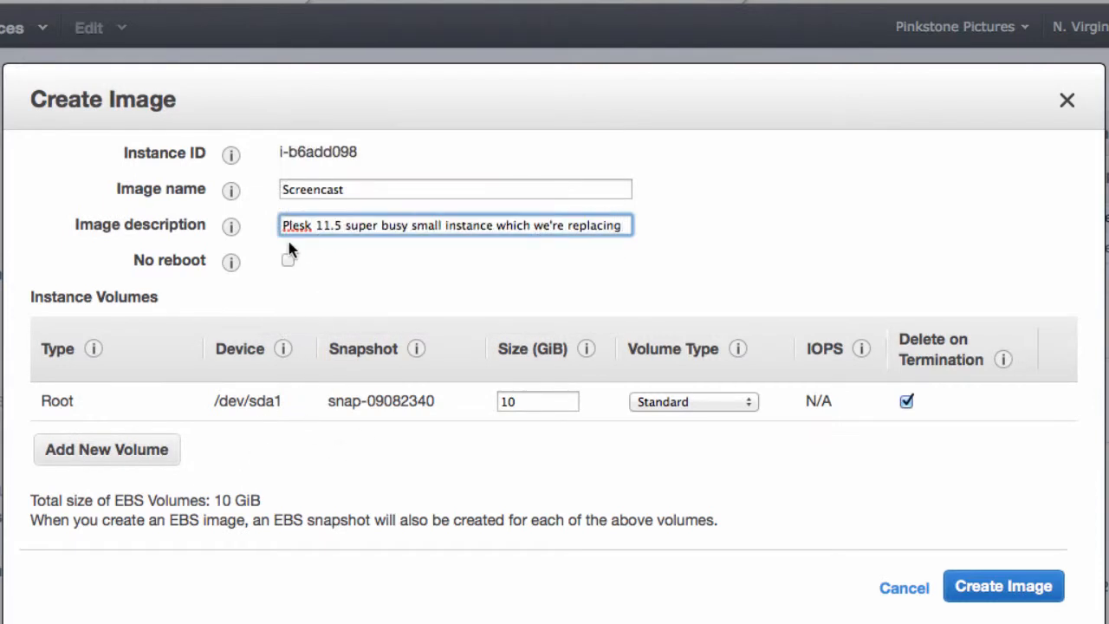
{"action": "mouse_move", "coordinate": [274, 483]}
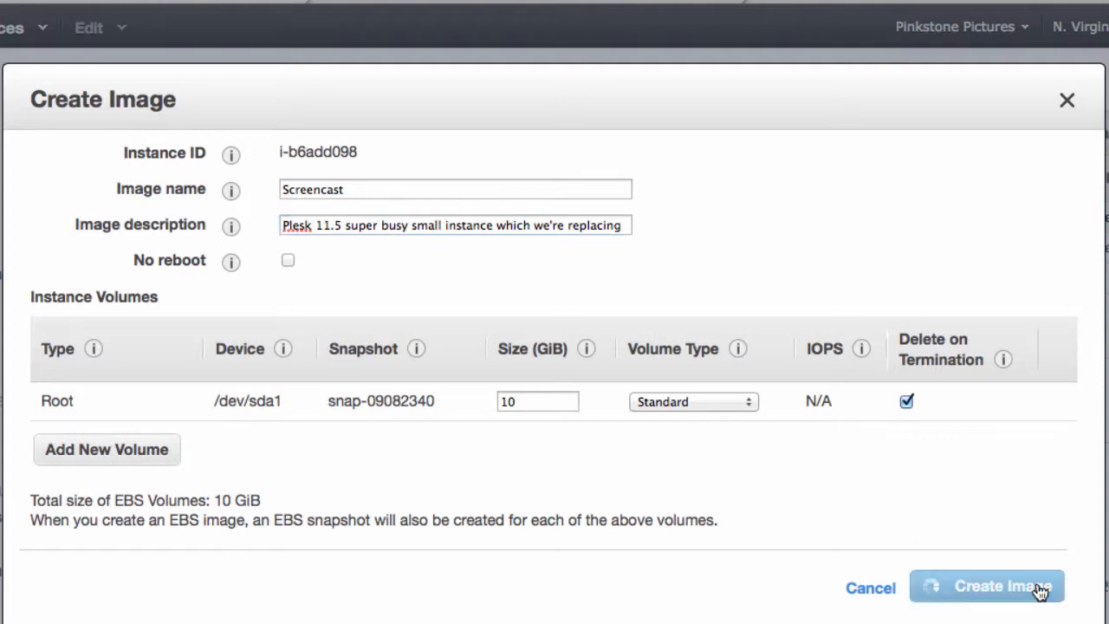
- Create the Screencast image (pending ami-1548457c) and dismiss the request confirmation
{"action": "left_click", "coordinate": [986, 586]}
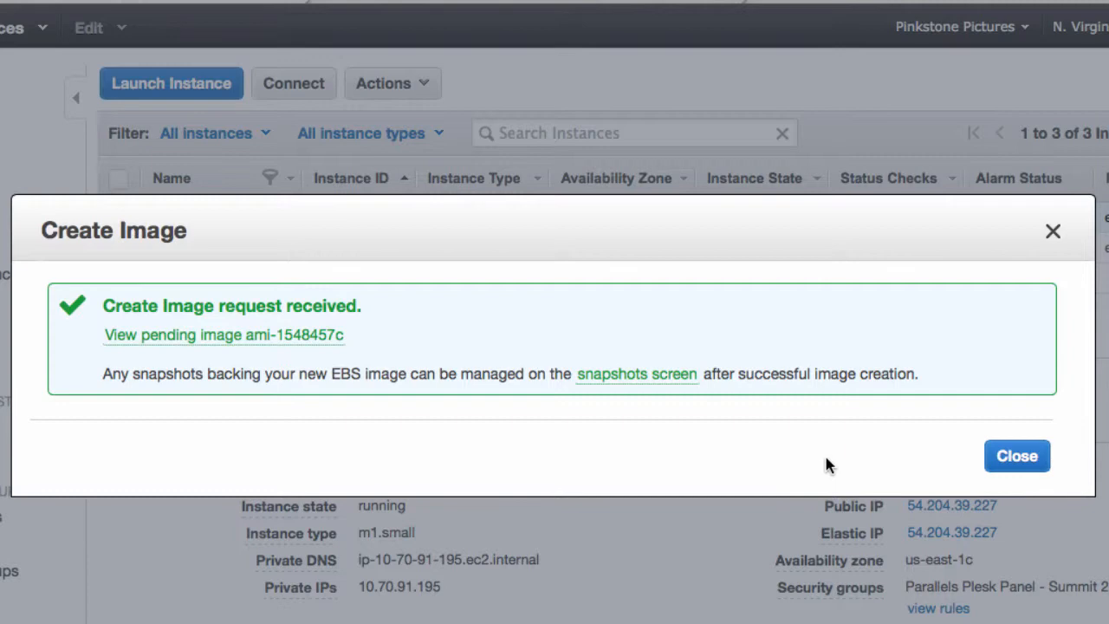
{"action": "mouse_move", "coordinate": [1017, 456]}
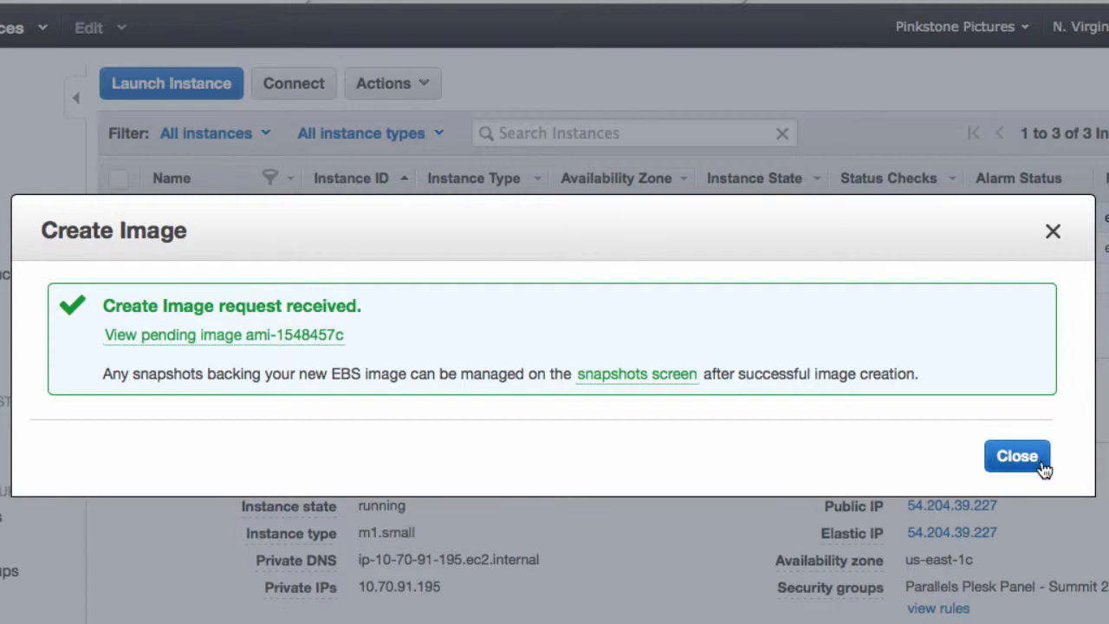
{"action": "left_click", "coordinate": [1016, 456]}
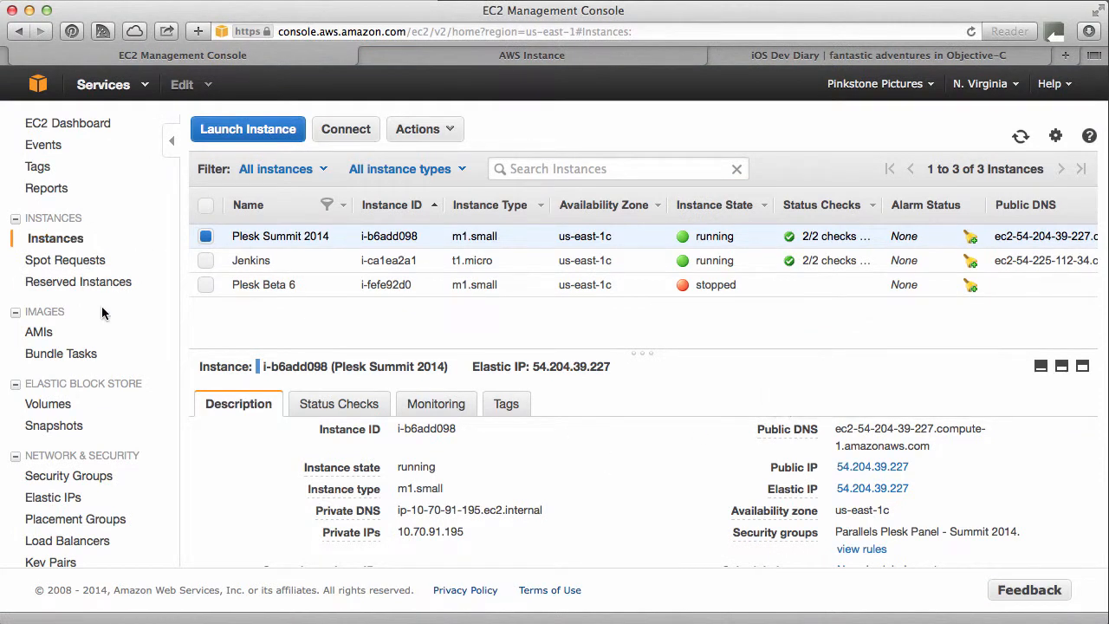
{"action": "mouse_move", "coordinate": [66, 319]}
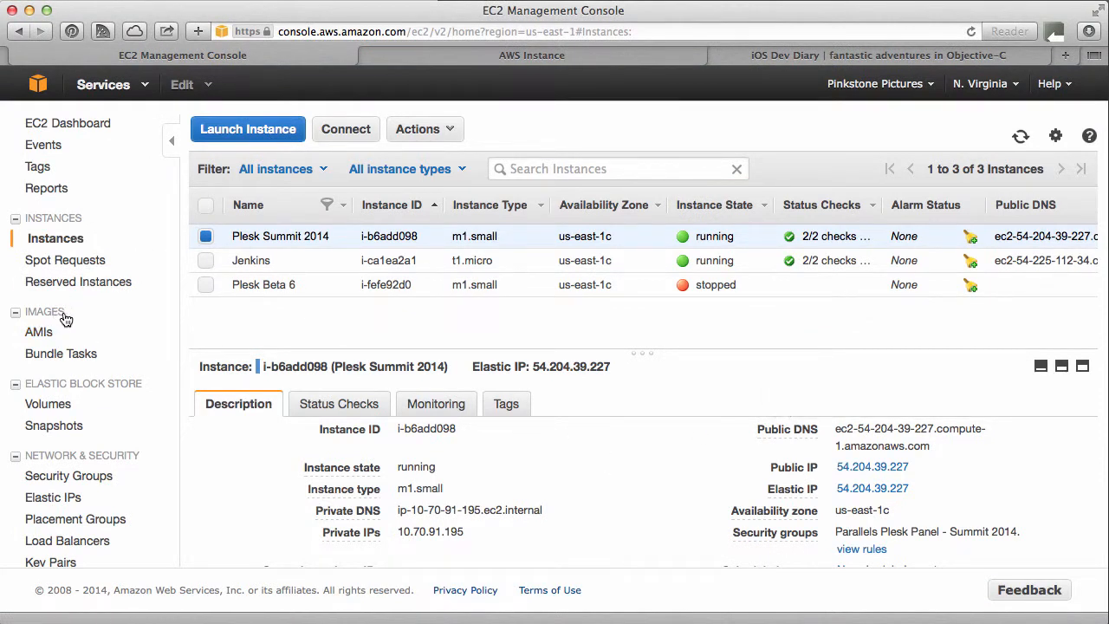
- Show the AMIs list where Screencast (ami-1548457c) appears as pending
{"action": "left_click", "coordinate": [39, 332]}
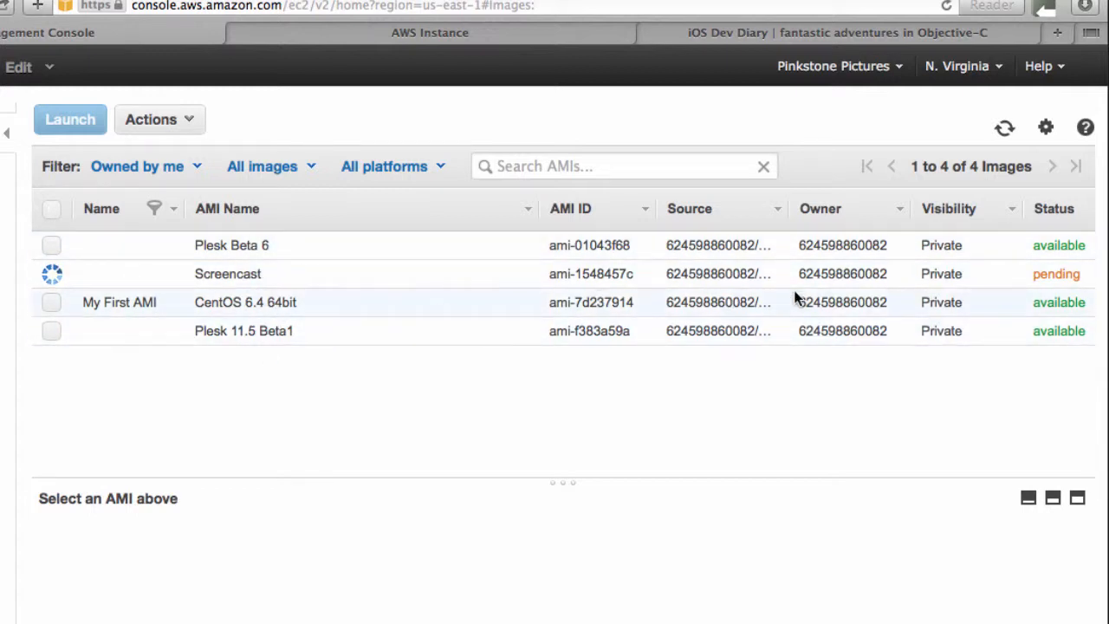
{"action": "mouse_move", "coordinate": [1047, 336]}
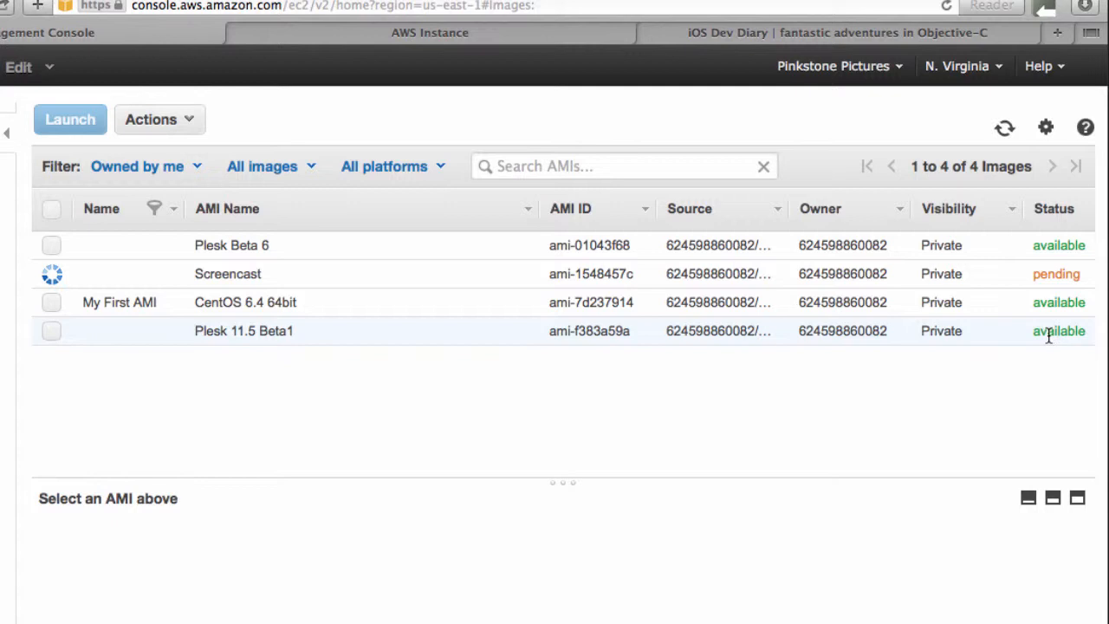
{"action": "mouse_move", "coordinate": [409, 338]}
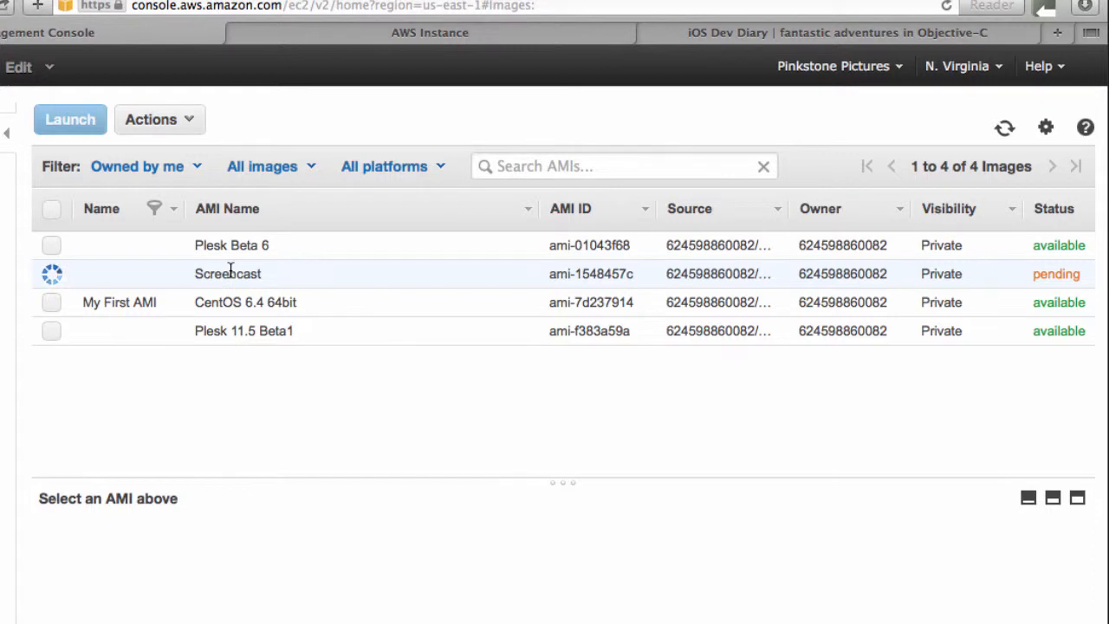
{"action": "mouse_move", "coordinate": [1099, 246]}
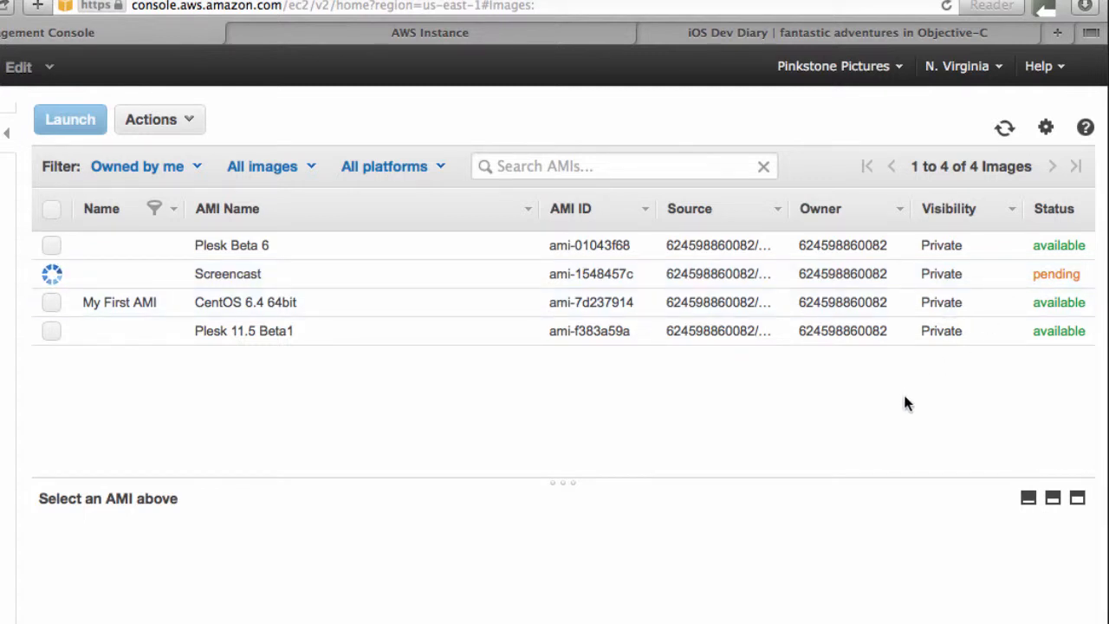
{"action": "mouse_move", "coordinate": [797, 416]}
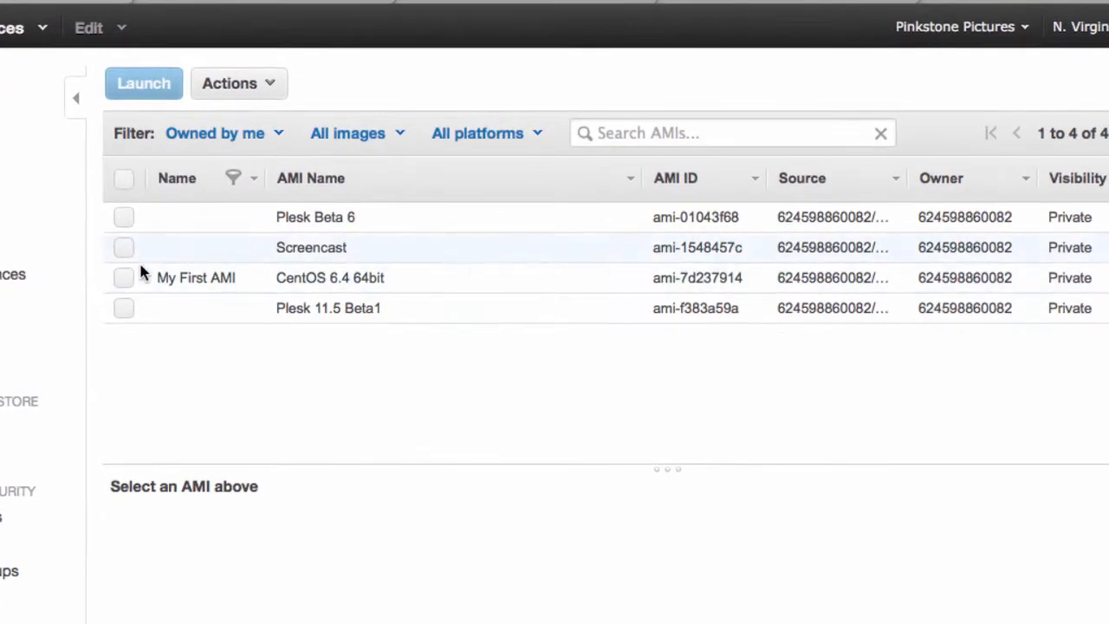
- Launch a new instance from the Screencast image and view the t1.micro type details
{"action": "left_click", "coordinate": [124, 246]}
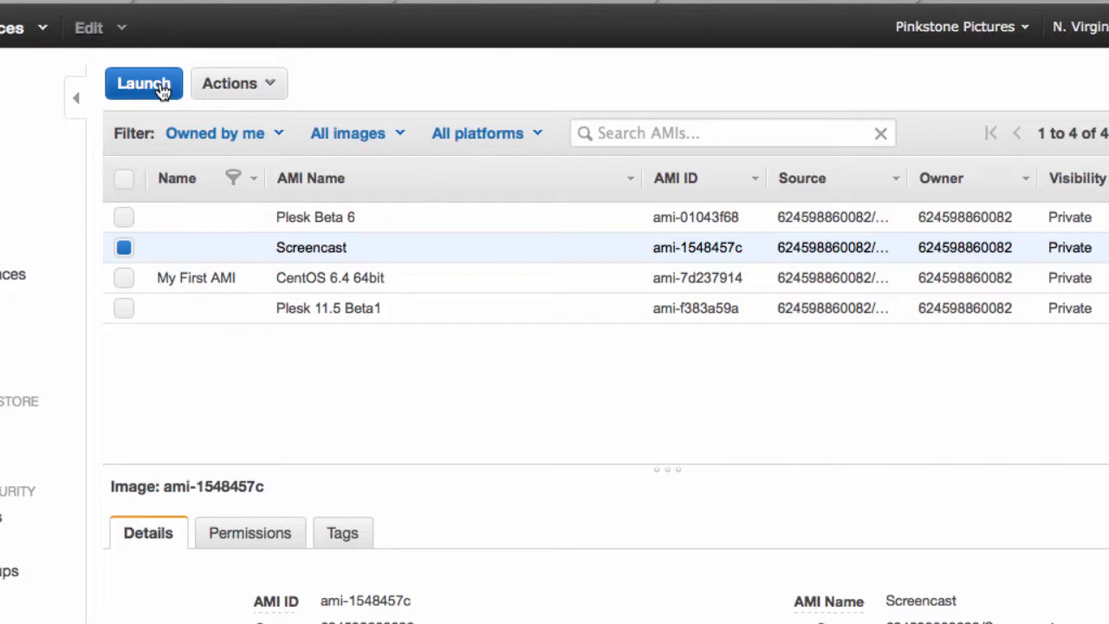
{"action": "left_click", "coordinate": [143, 84]}
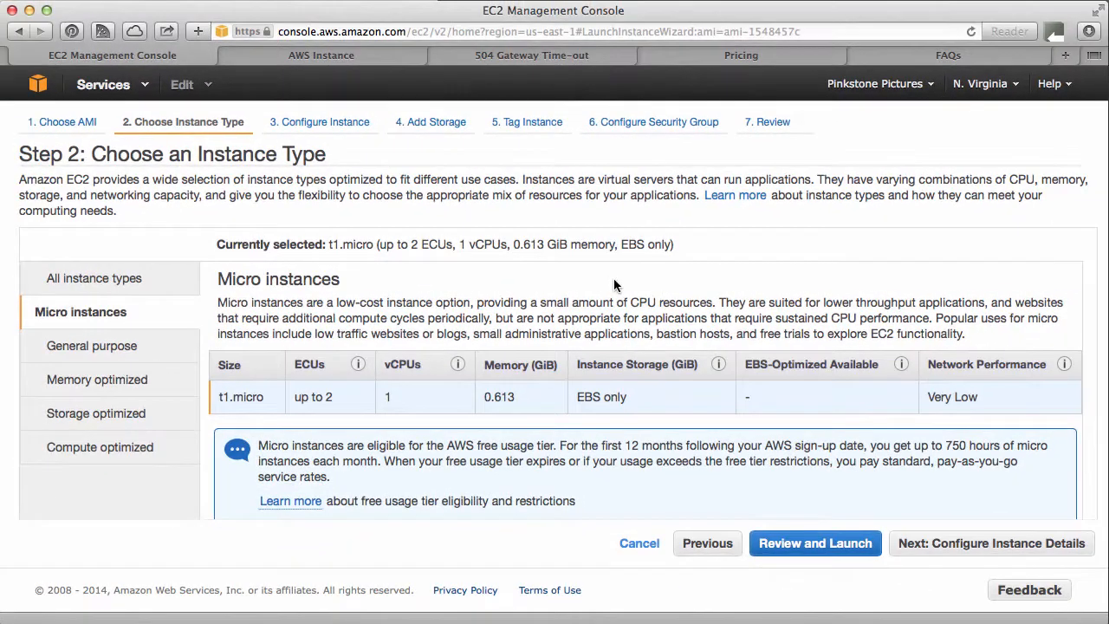
{"action": "mouse_move", "coordinate": [735, 327]}
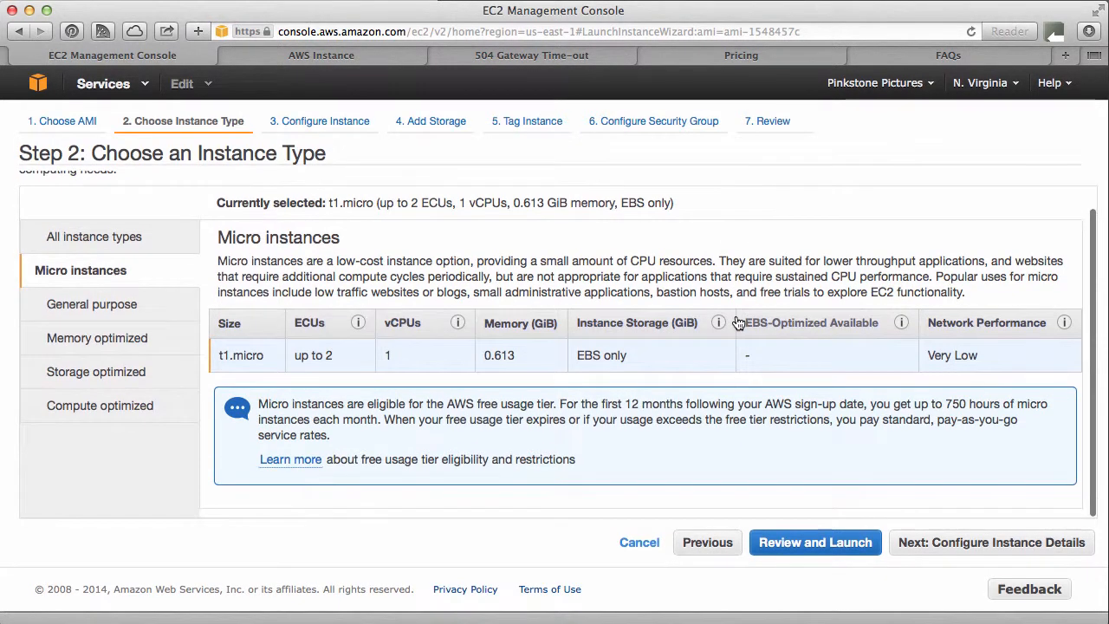
{"action": "scroll", "scroll_direction": "up", "scroll_amount": 3}
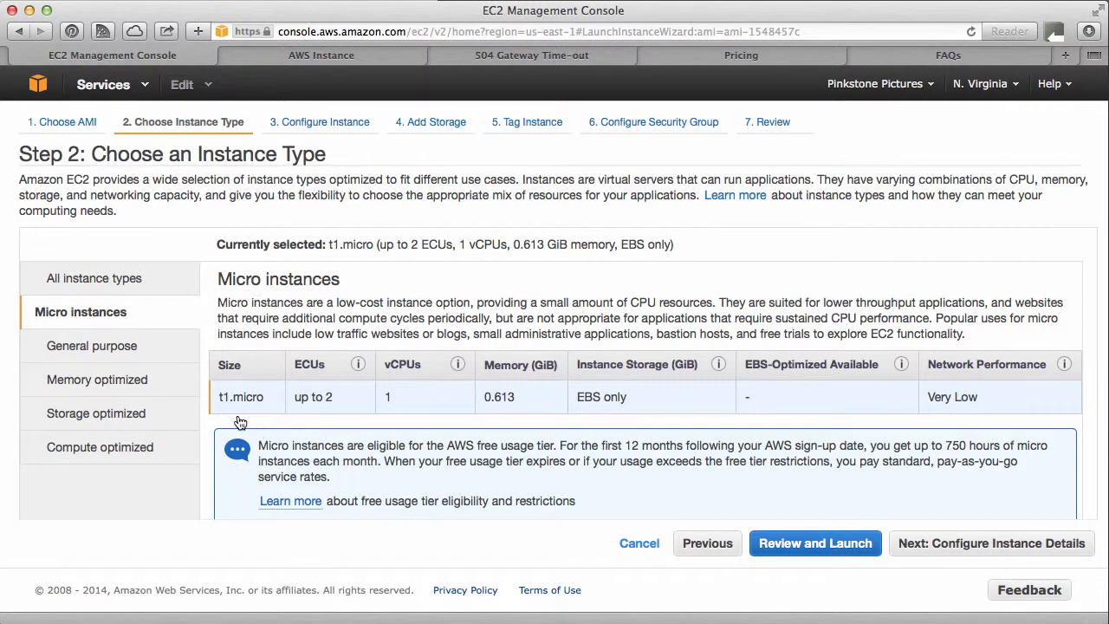
{"action": "mouse_move", "coordinate": [776, 79]}
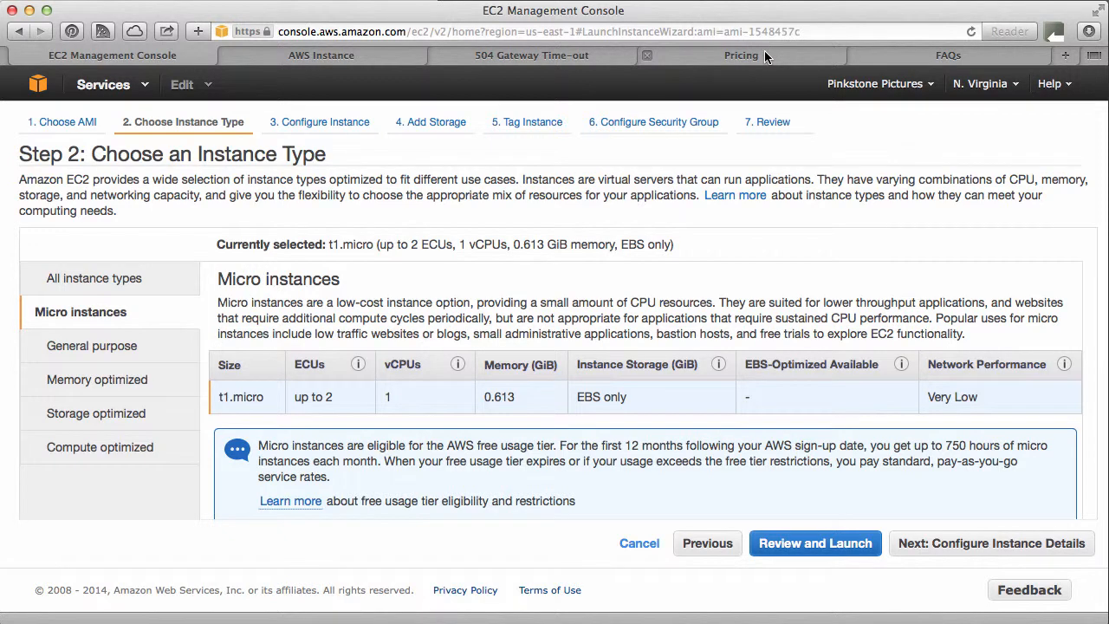
- Read the Linux on-demand General Purpose prices for m3.medium and m1.small, down to Reserved Instances
{"action": "left_click", "coordinate": [741, 54]}
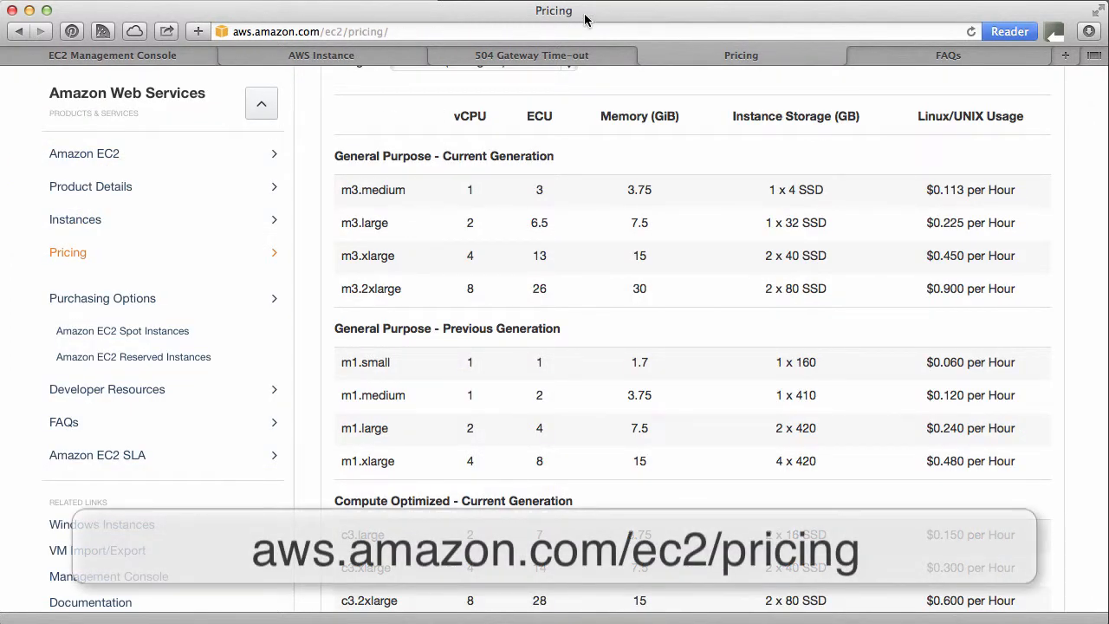
{"action": "scroll", "scroll_direction": "up", "scroll_amount": 3}
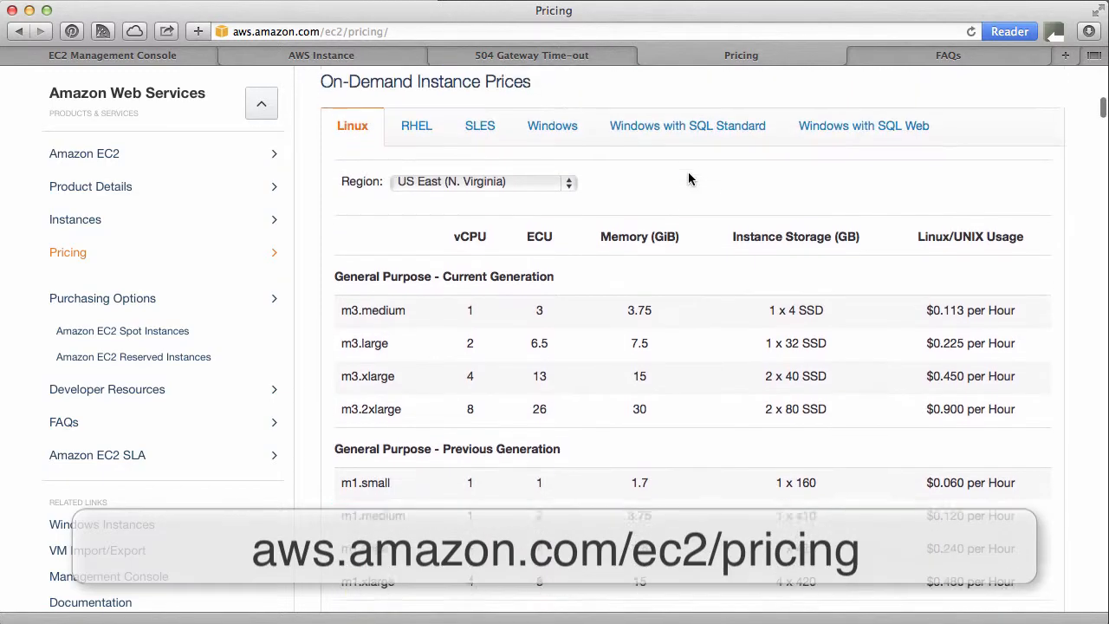
{"action": "scroll", "scroll_direction": "up", "scroll_amount": 3}
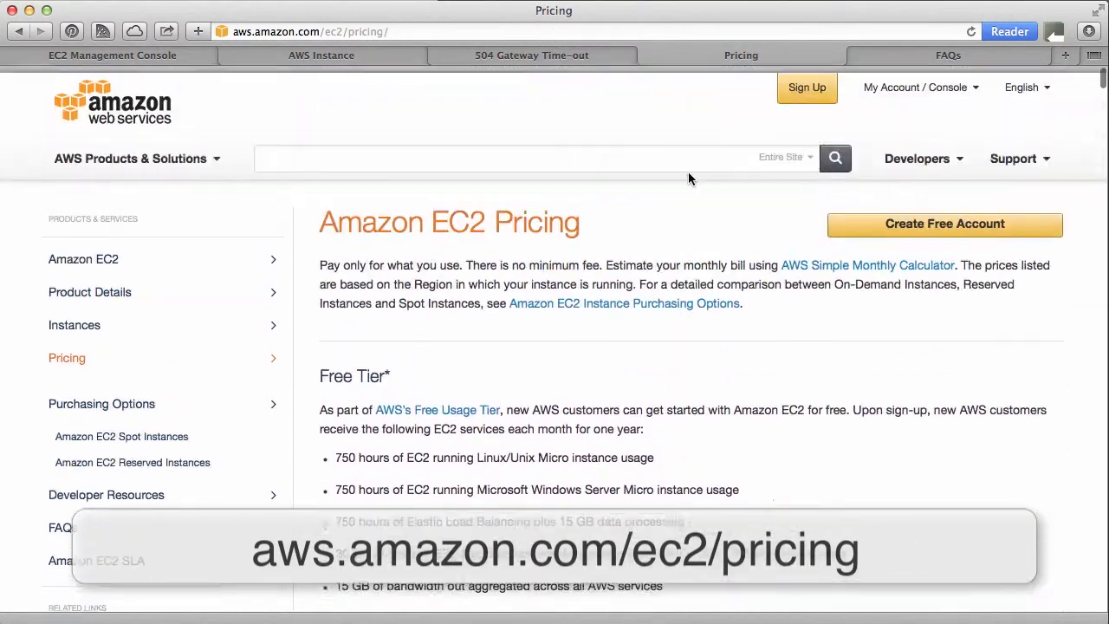
{"action": "scroll", "scroll_direction": "down", "scroll_amount": 3}
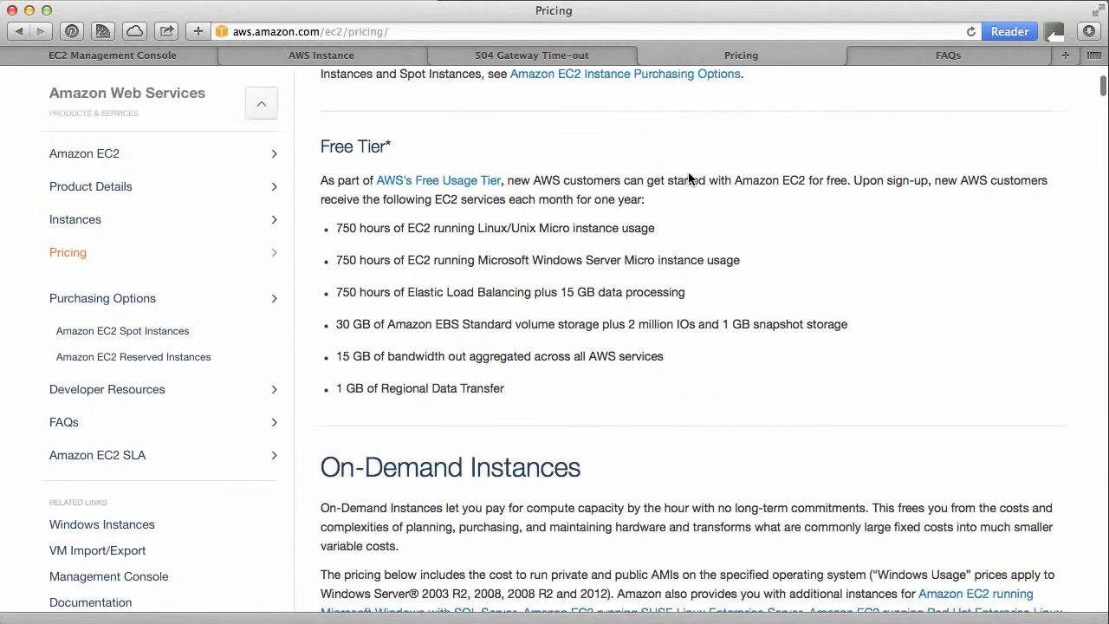
{"action": "scroll", "scroll_direction": "down", "scroll_amount": 3}
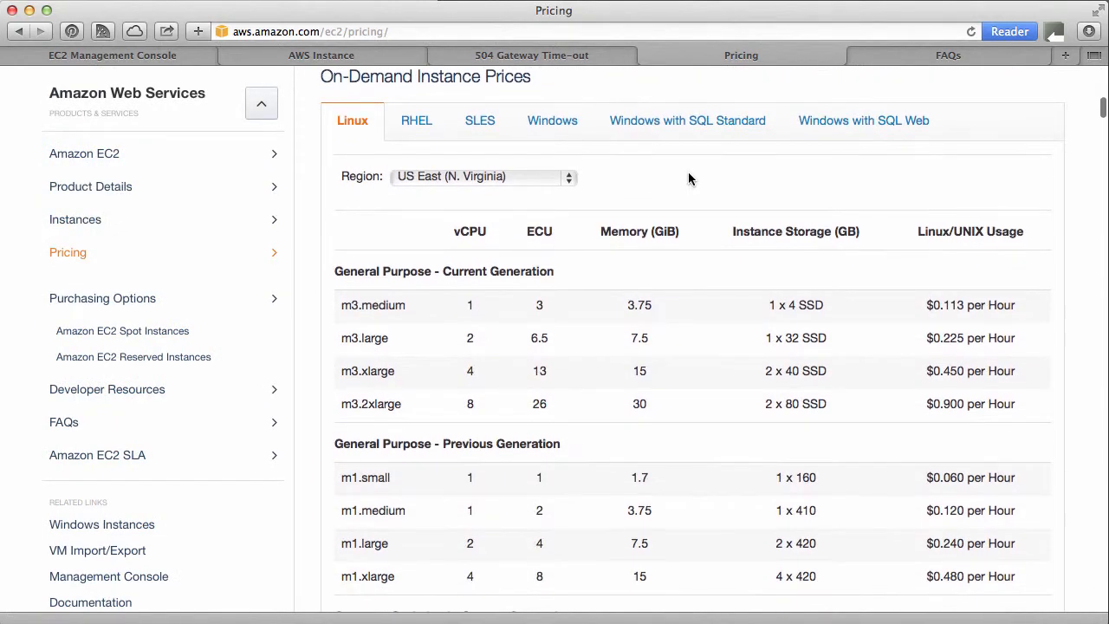
{"action": "scroll", "scroll_direction": "up", "scroll_amount": 3}
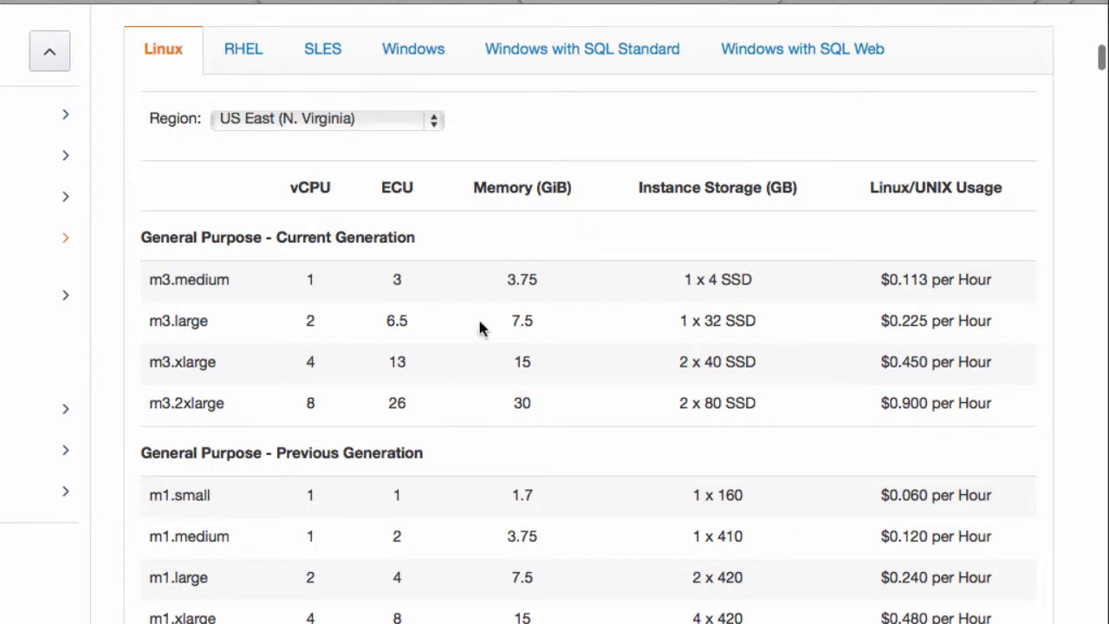
{"action": "mouse_move", "coordinate": [603, 485]}
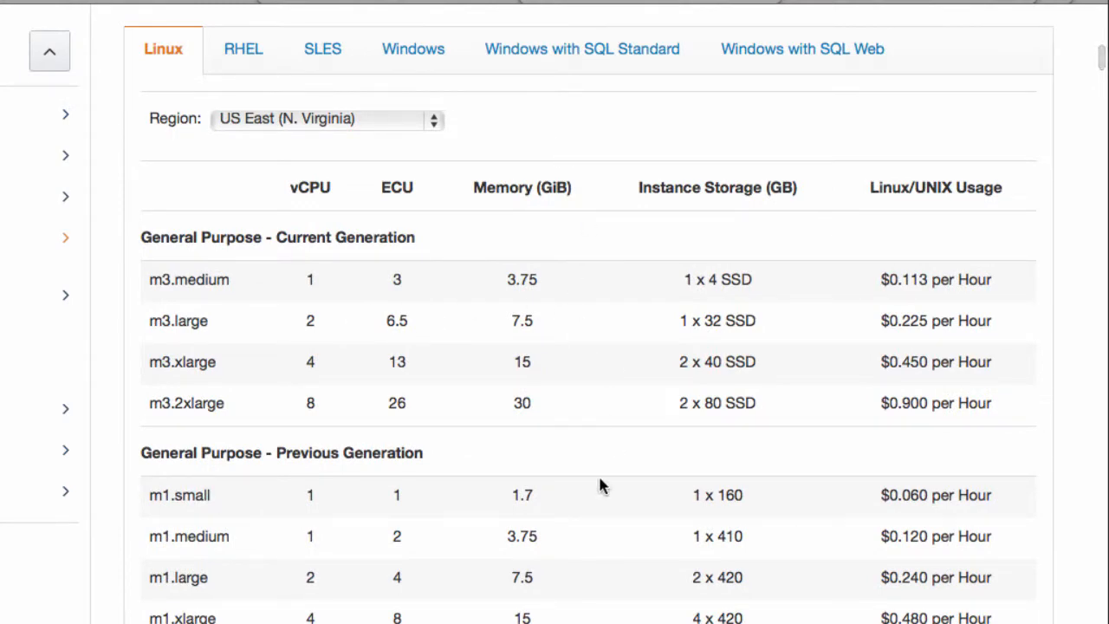
{"action": "mouse_move", "coordinate": [155, 516]}
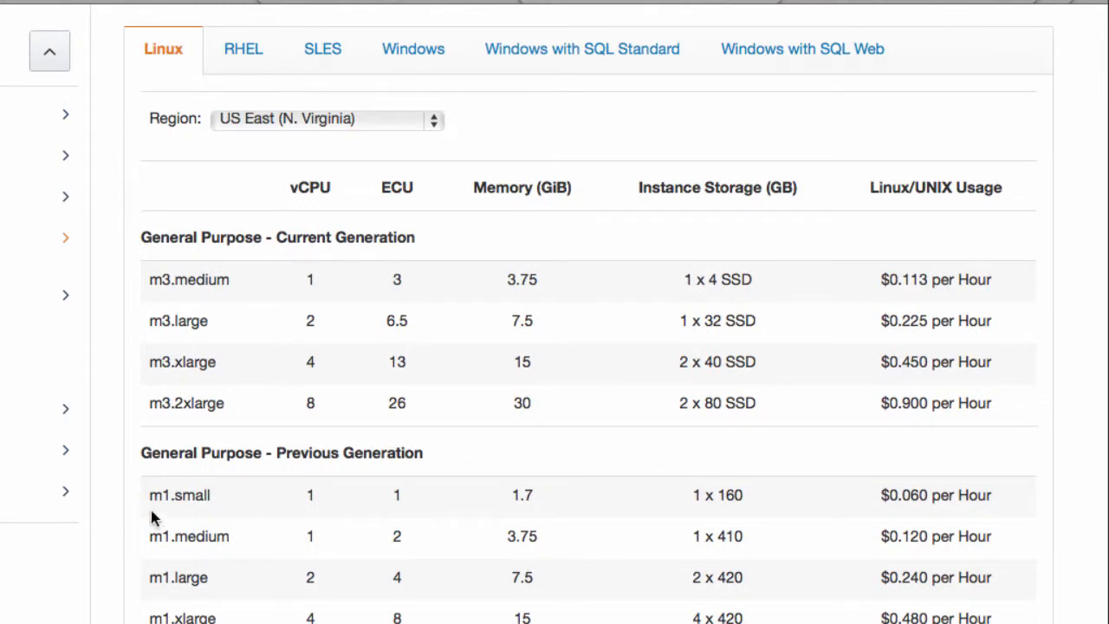
{"action": "mouse_move", "coordinate": [212, 494]}
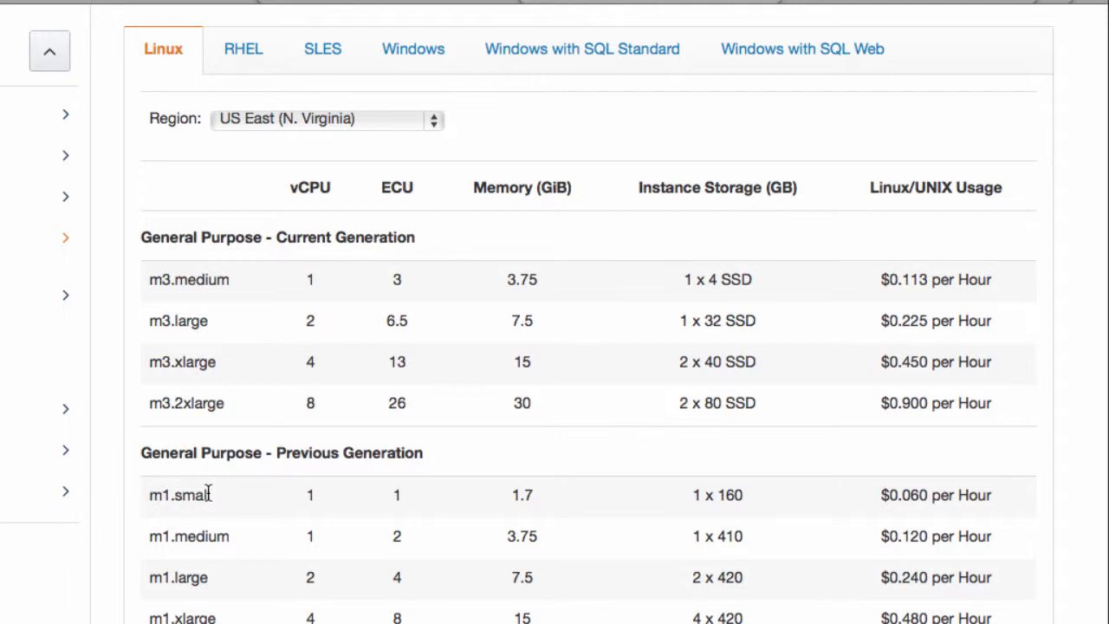
{"action": "mouse_move", "coordinate": [145, 468]}
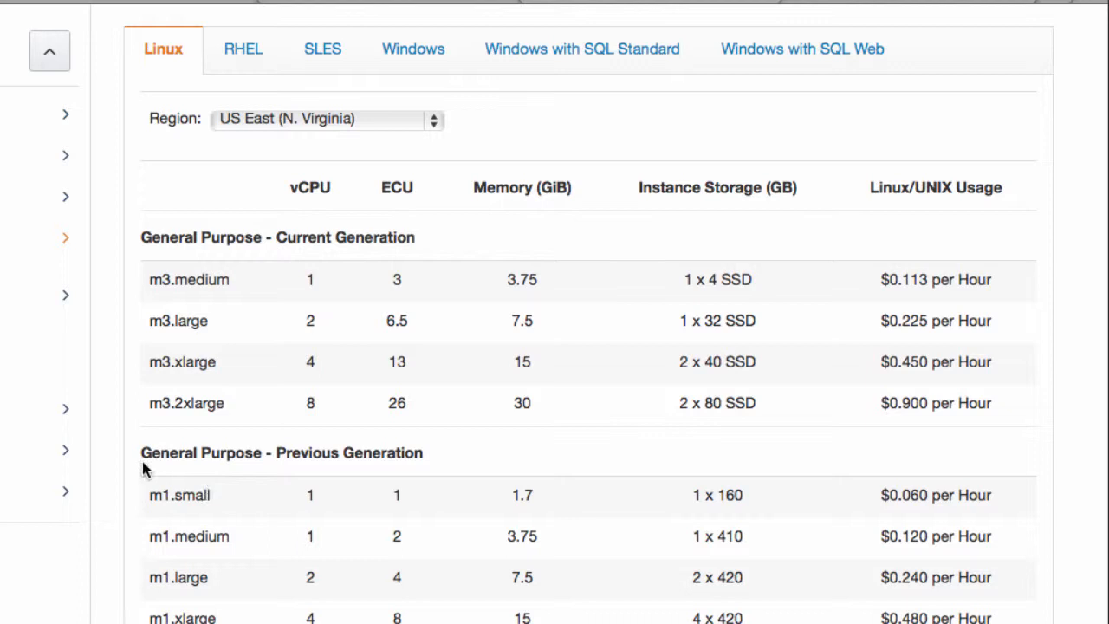
{"action": "mouse_move", "coordinate": [426, 466]}
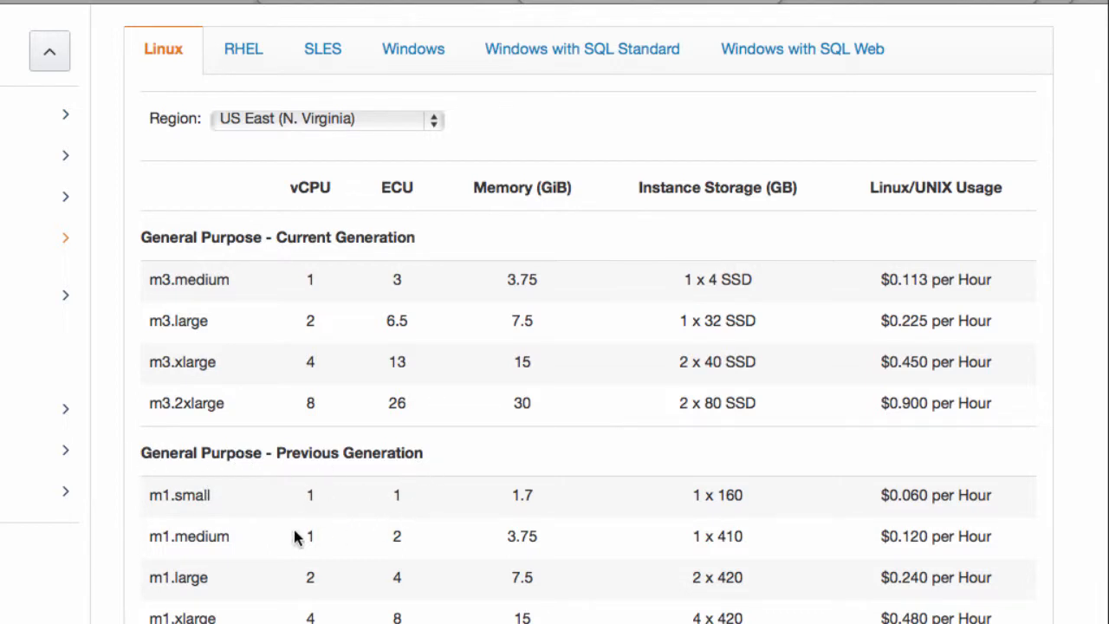
{"action": "mouse_move", "coordinate": [388, 198]}
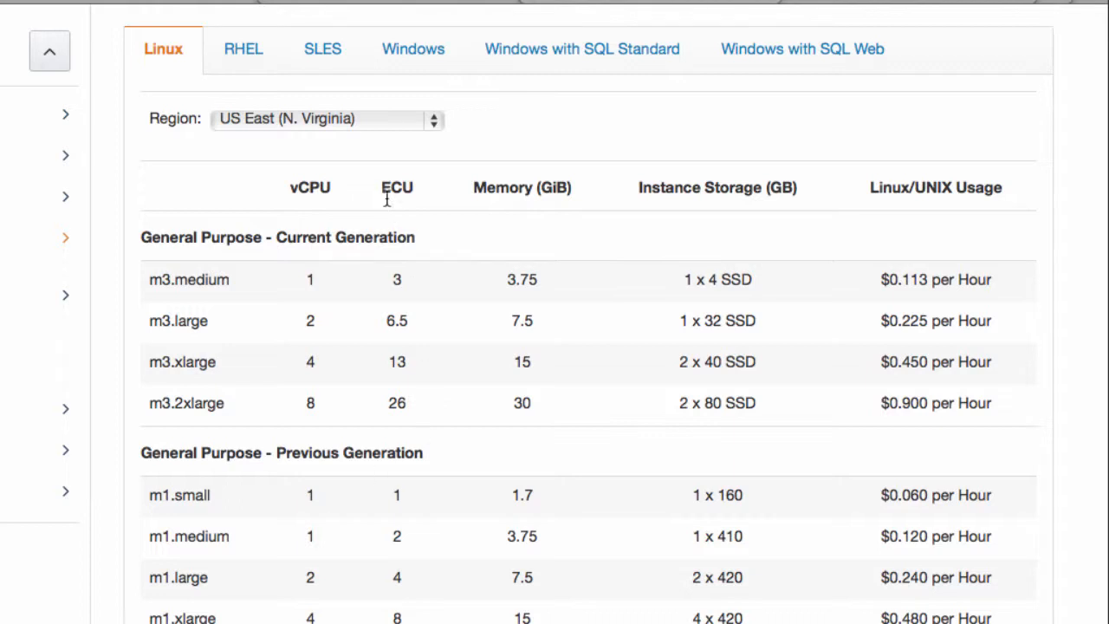
{"action": "mouse_move", "coordinate": [416, 506]}
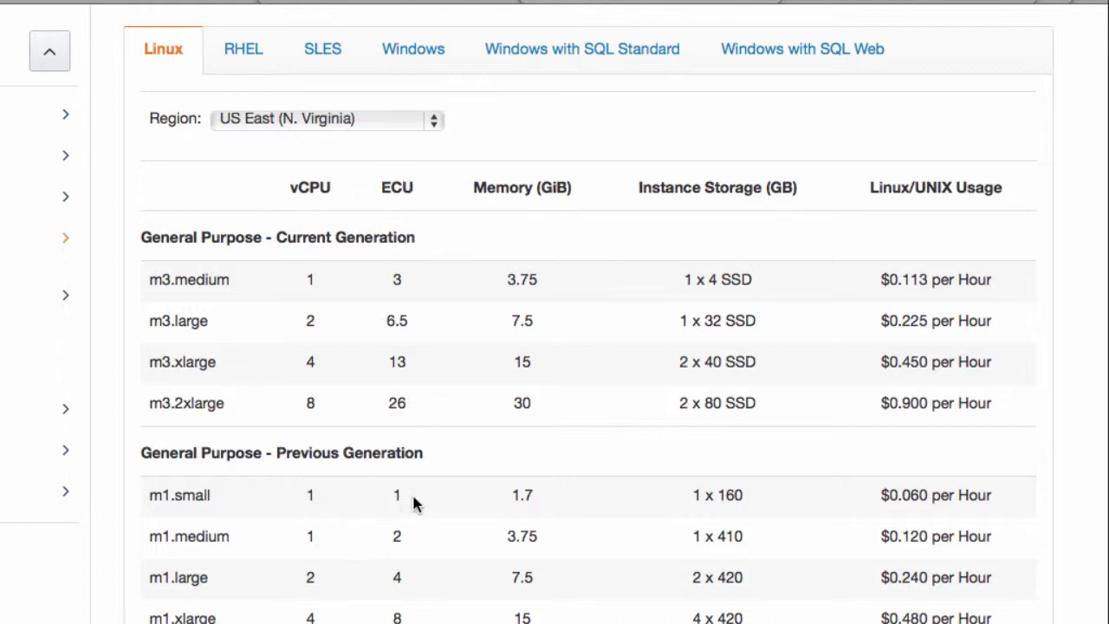
{"action": "mouse_move", "coordinate": [416, 506]}
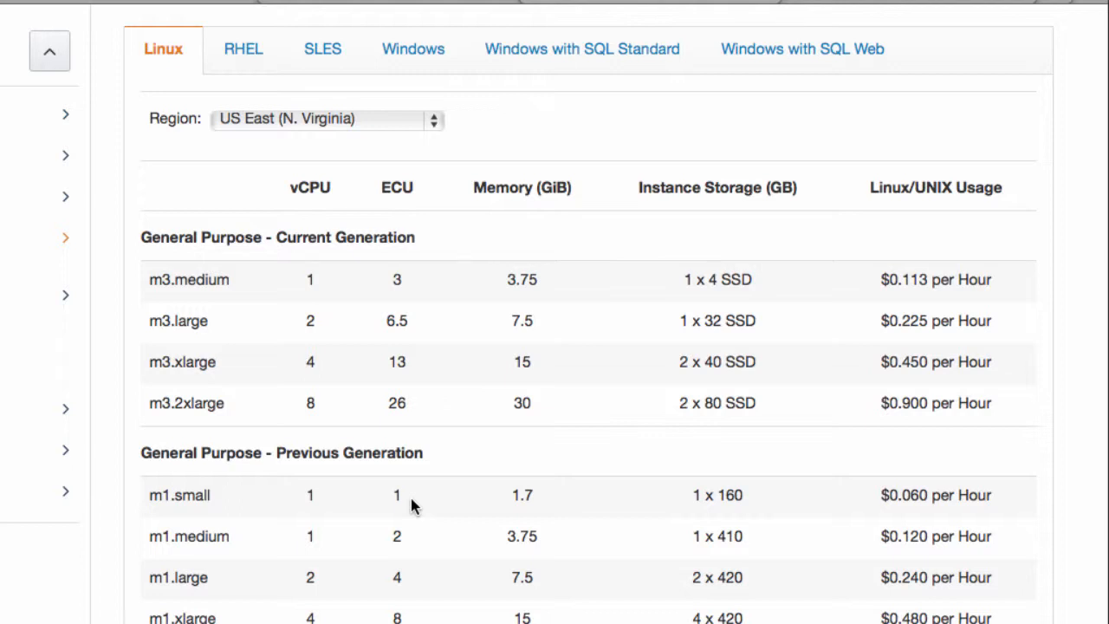
{"action": "mouse_move", "coordinate": [401, 506]}
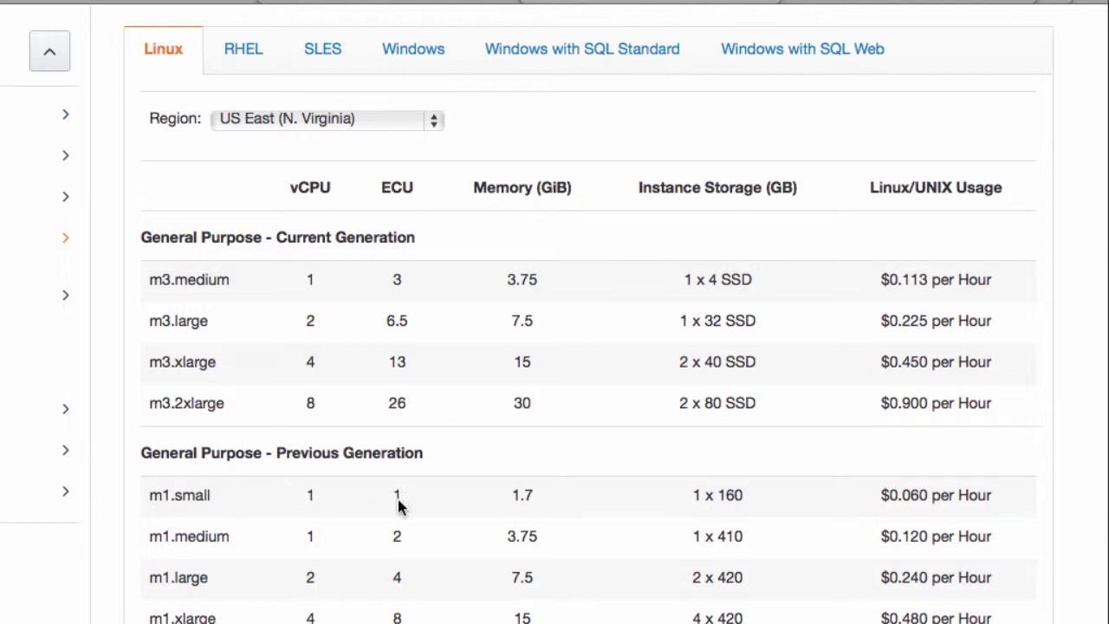
{"action": "mouse_move", "coordinate": [375, 513]}
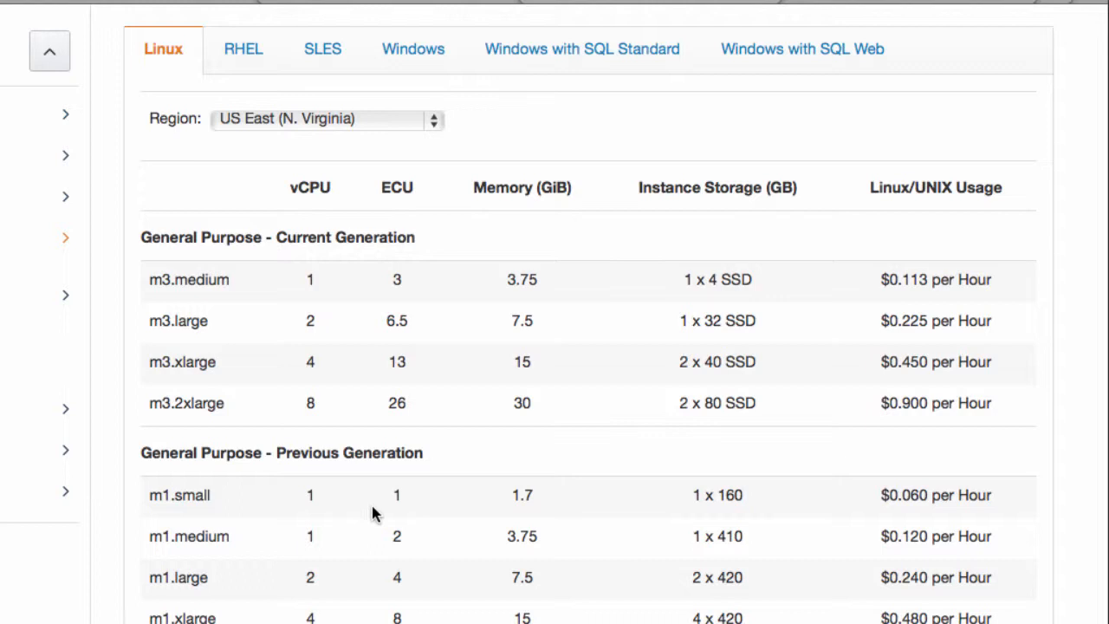
{"action": "mouse_move", "coordinate": [328, 513]}
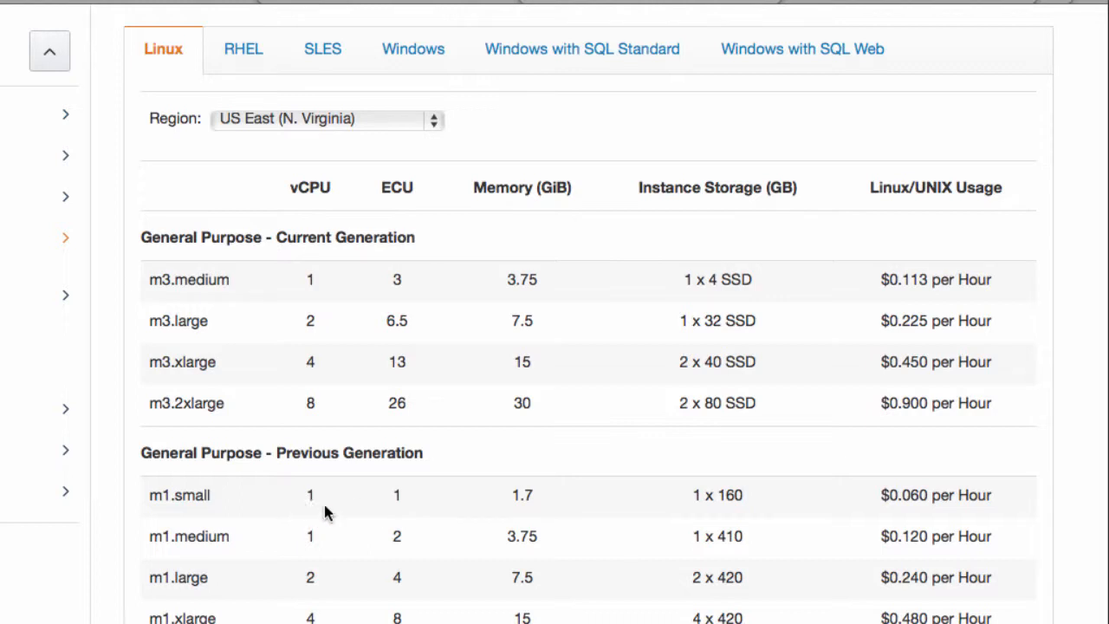
{"action": "mouse_move", "coordinate": [313, 278]}
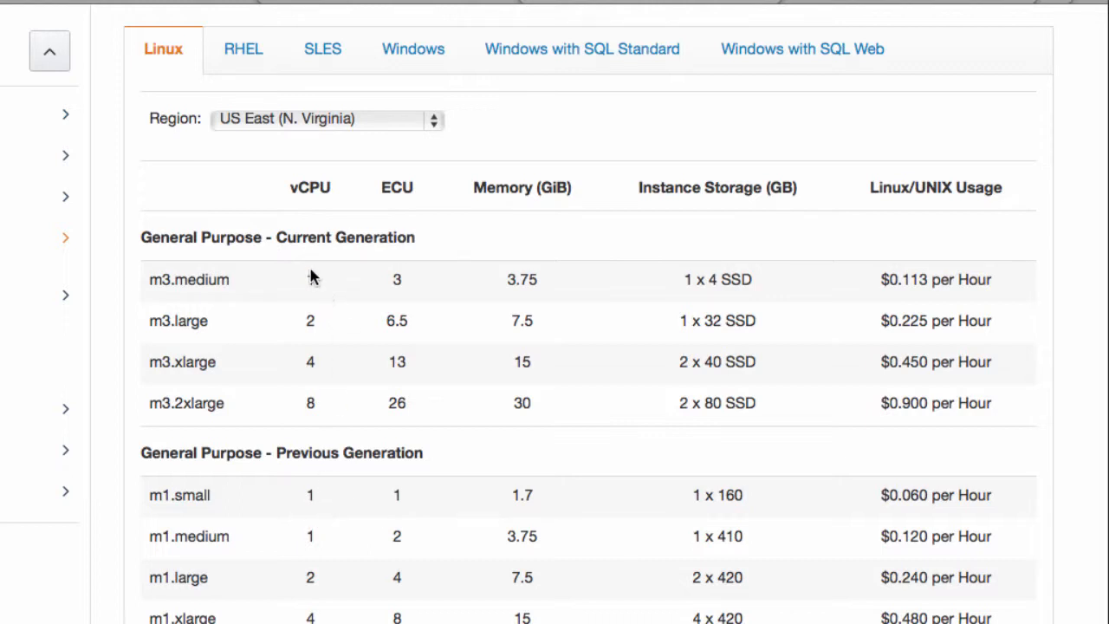
{"action": "mouse_move", "coordinate": [319, 506]}
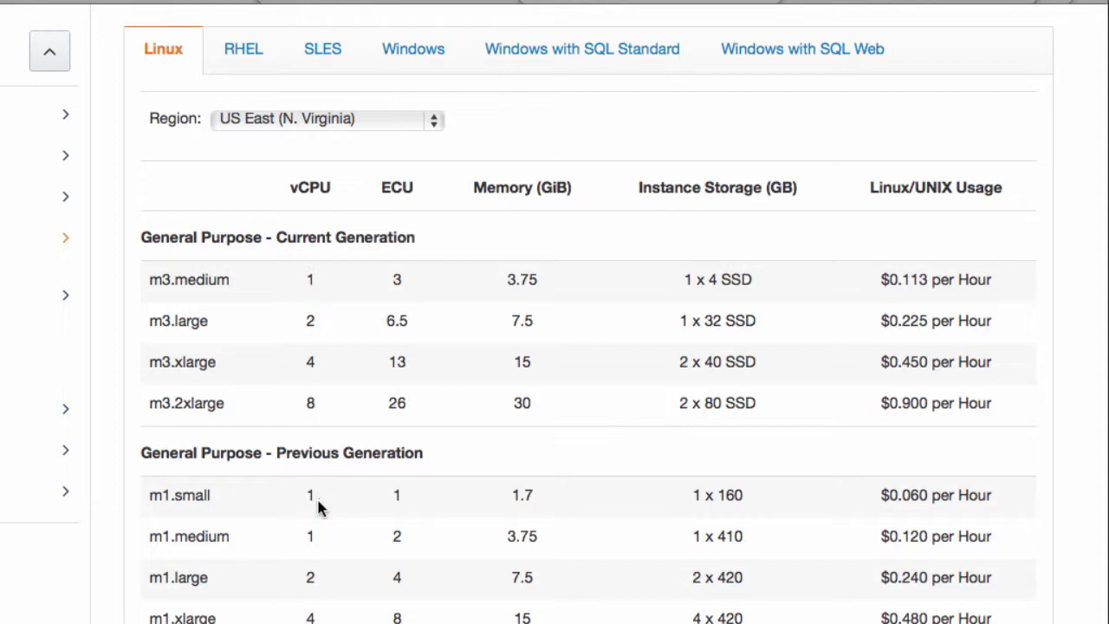
{"action": "mouse_move", "coordinate": [319, 288]}
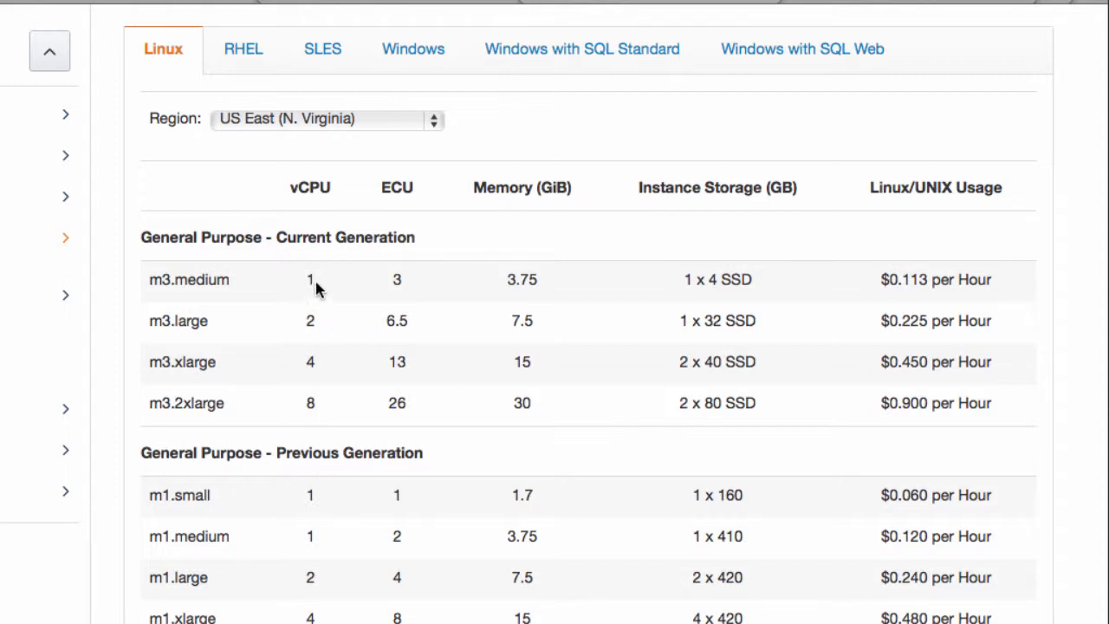
{"action": "mouse_move", "coordinate": [312, 295]}
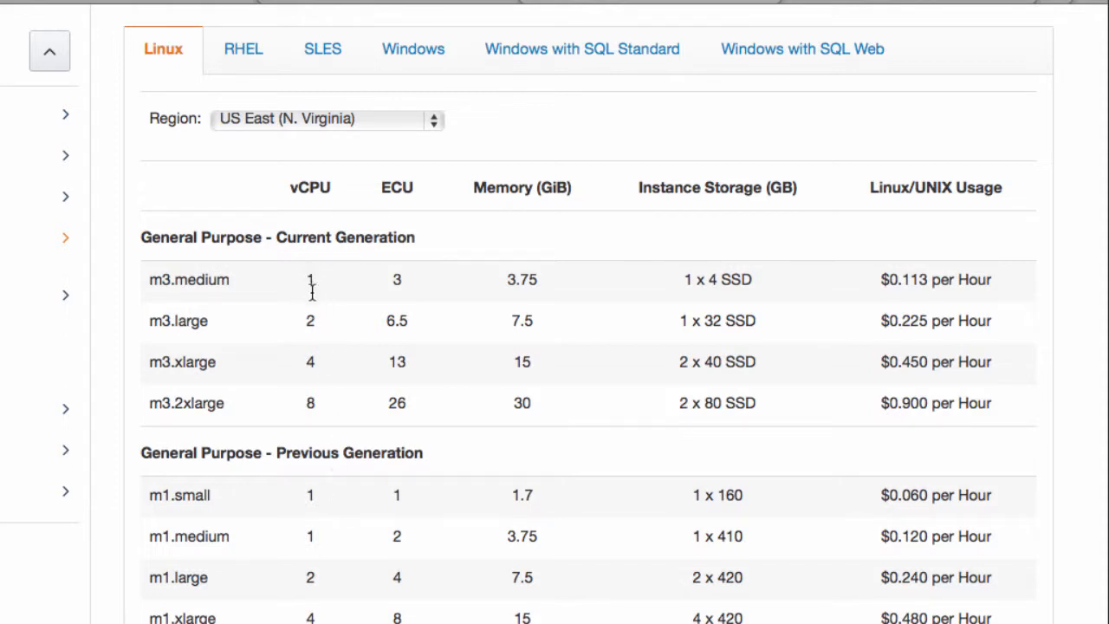
{"action": "mouse_move", "coordinate": [374, 243]}
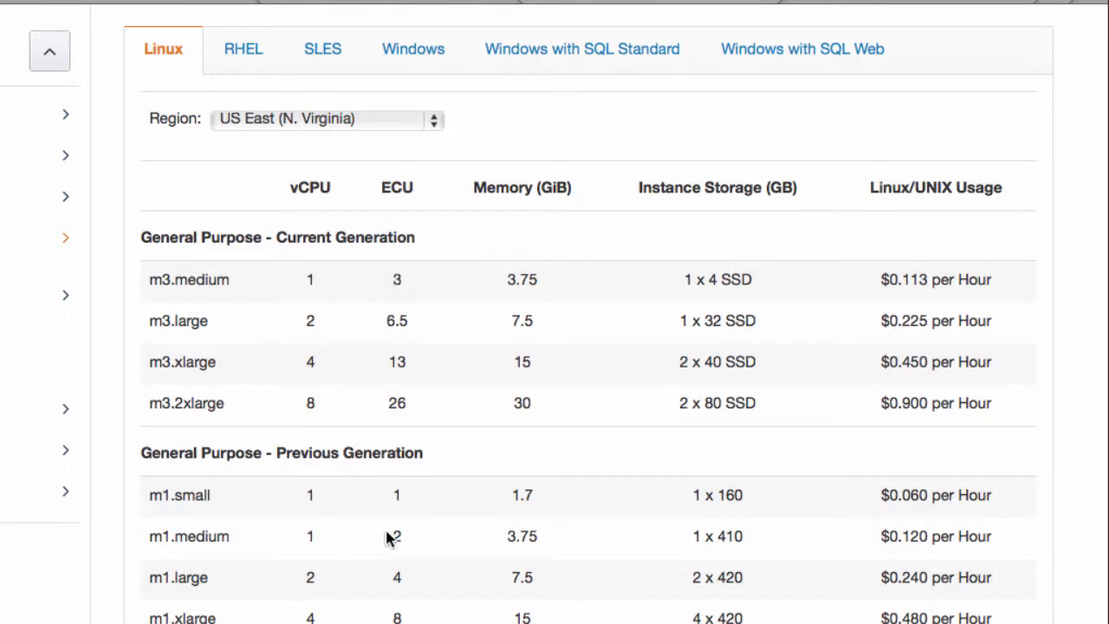
{"action": "mouse_move", "coordinate": [408, 503]}
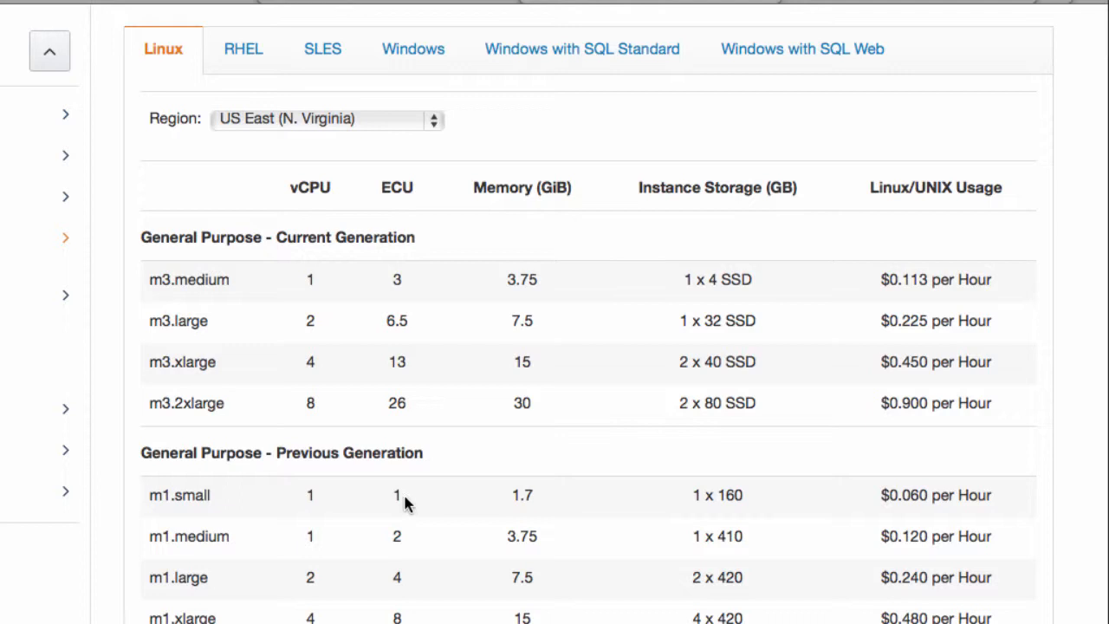
{"action": "mouse_move", "coordinate": [326, 286]}
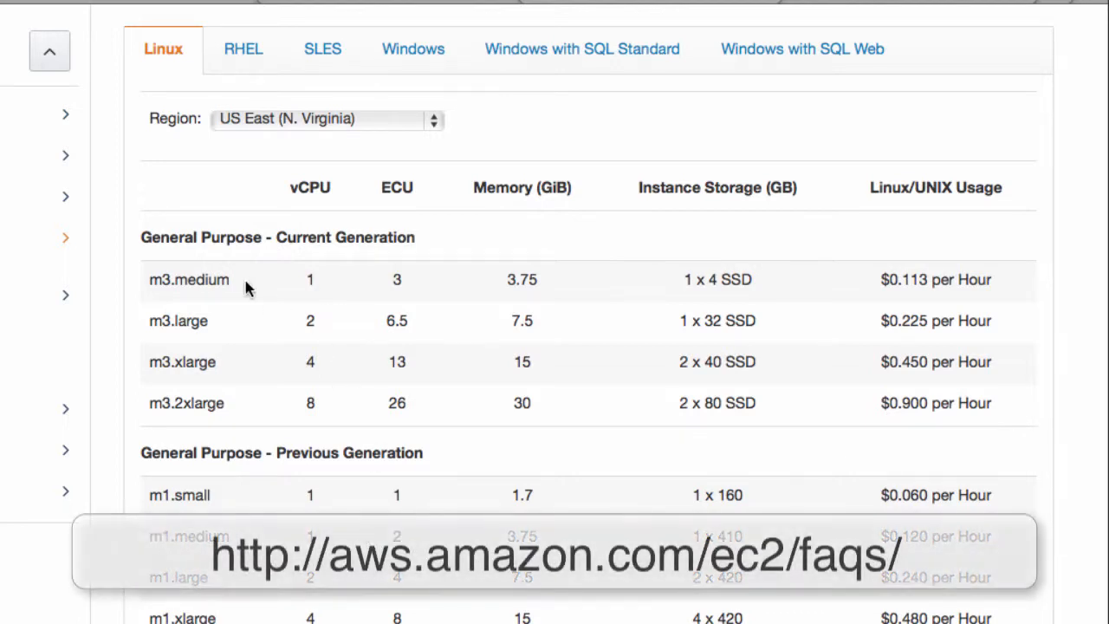
{"action": "mouse_move", "coordinate": [395, 281]}
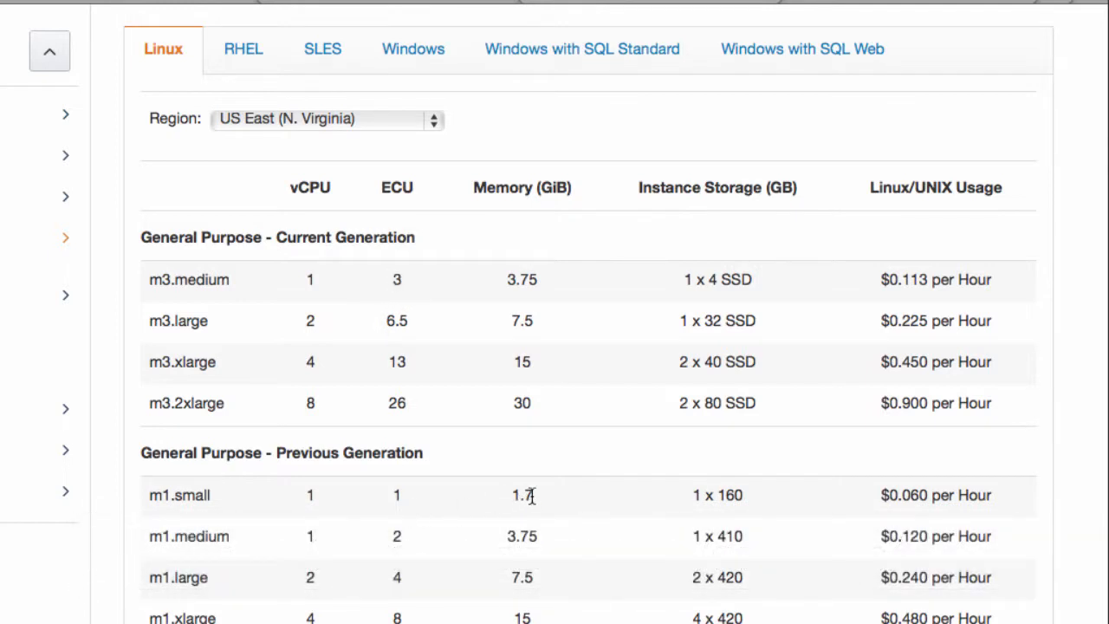
{"action": "mouse_move", "coordinate": [489, 267]}
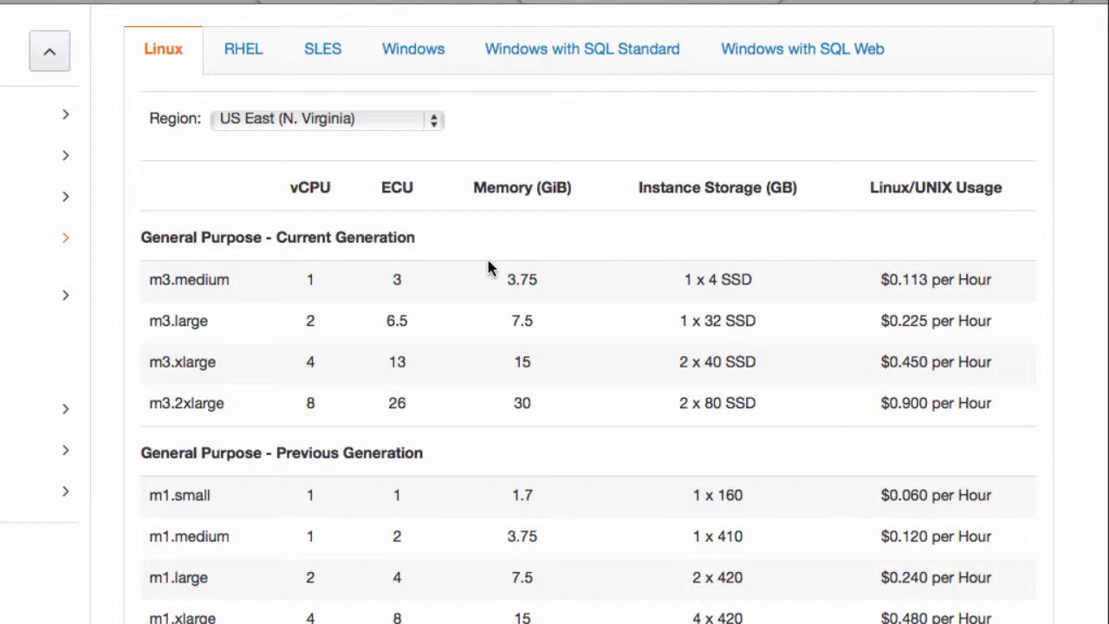
{"action": "mouse_move", "coordinate": [501, 278]}
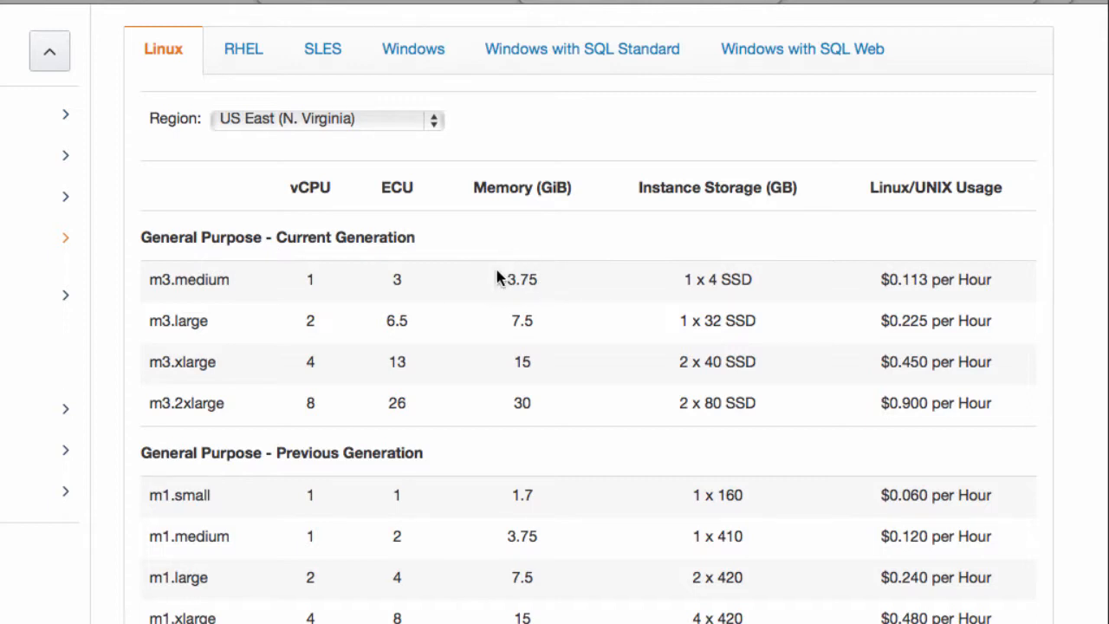
{"action": "mouse_move", "coordinate": [719, 504]}
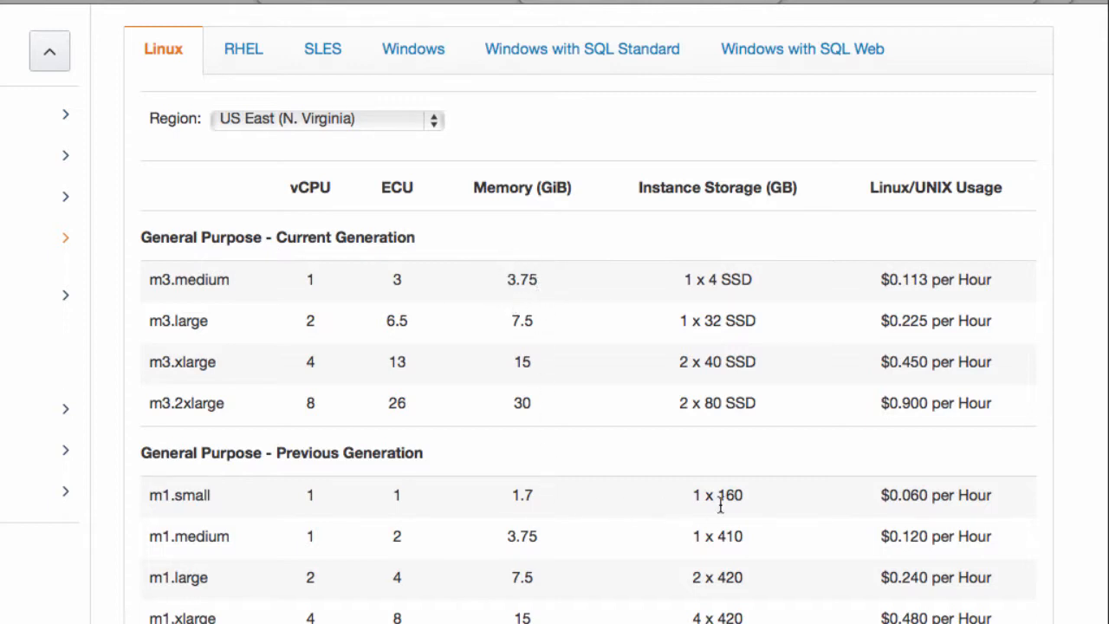
{"action": "mouse_move", "coordinate": [764, 333]}
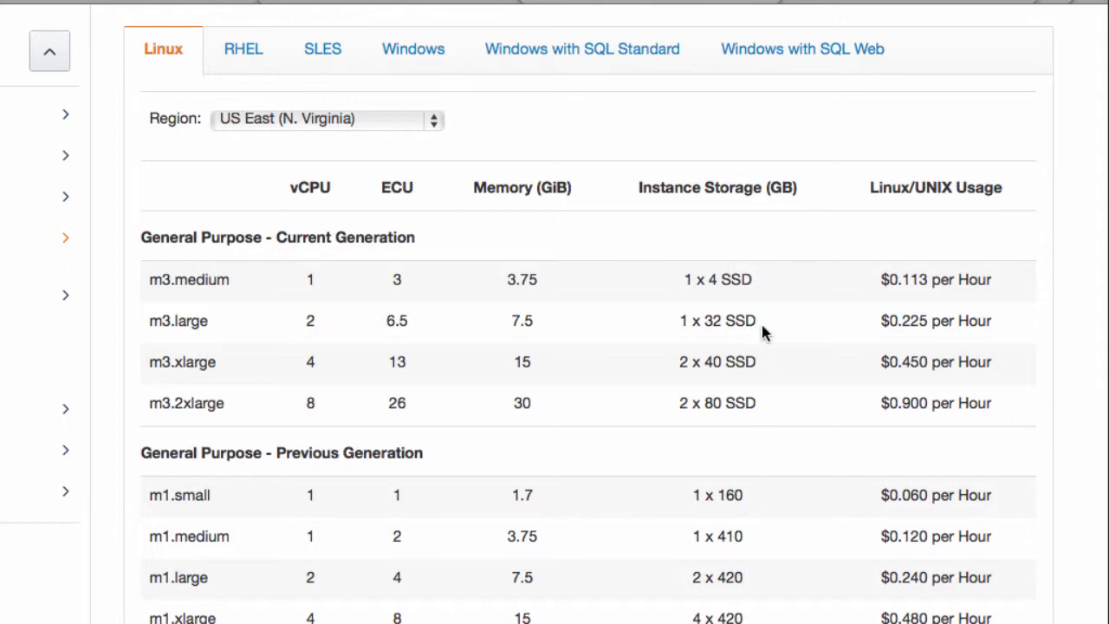
{"action": "mouse_move", "coordinate": [780, 278]}
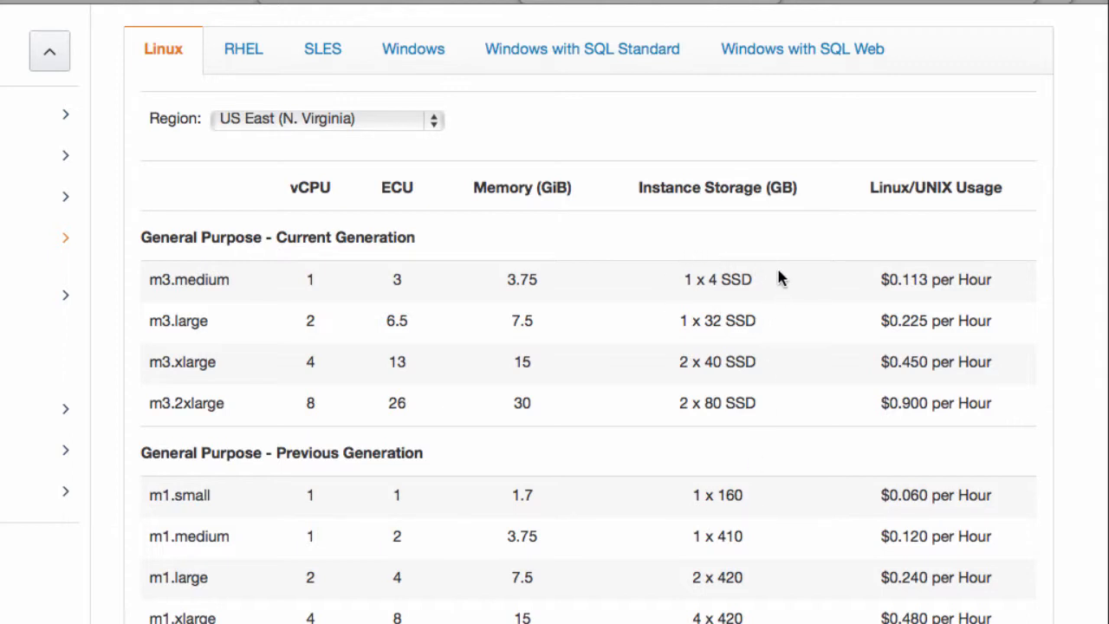
{"action": "mouse_move", "coordinate": [895, 504]}
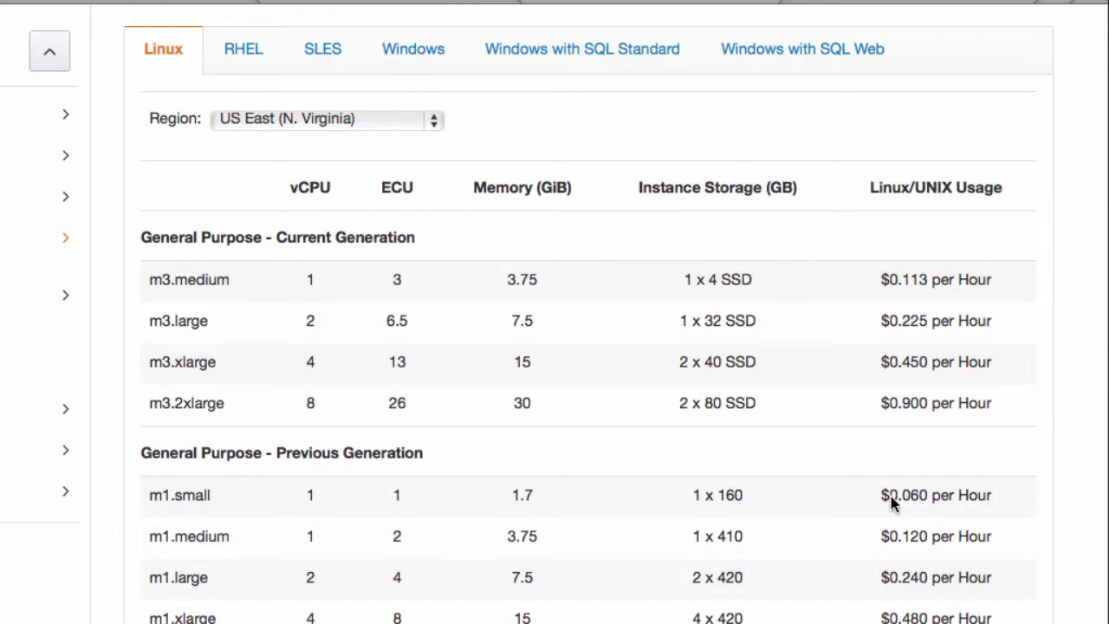
{"action": "mouse_move", "coordinate": [241, 278]}
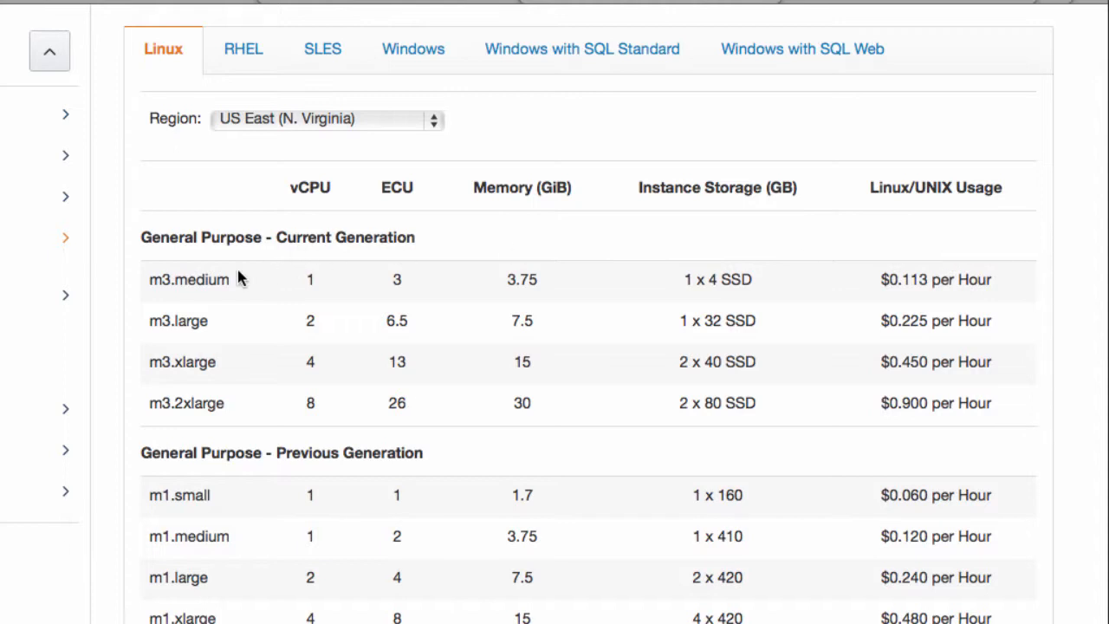
{"action": "mouse_move", "coordinate": [270, 579]}
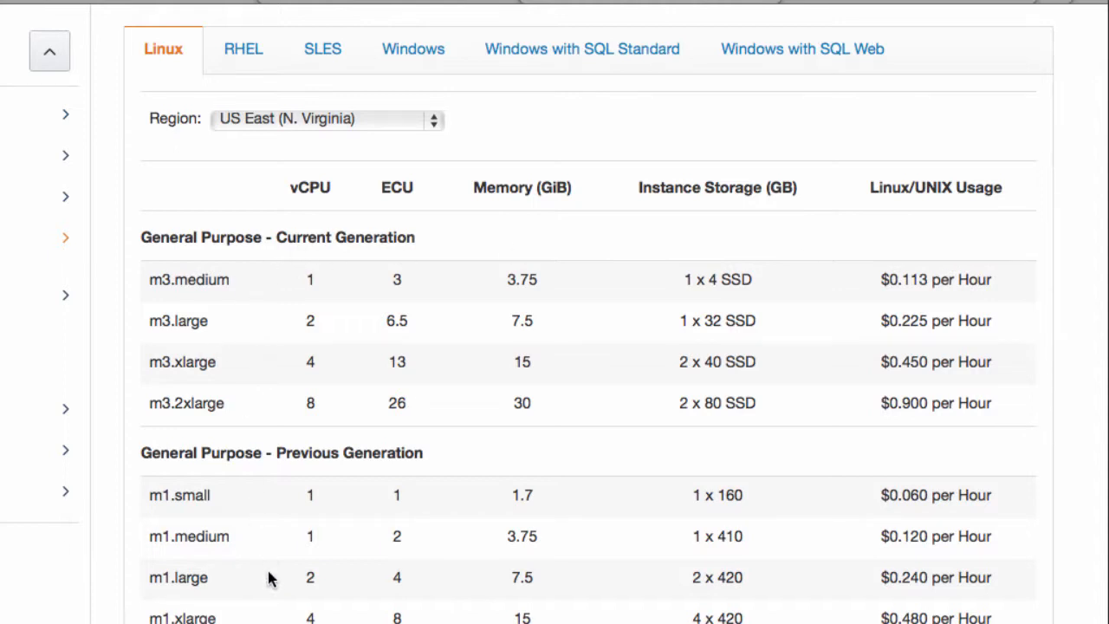
{"action": "scroll", "scroll_direction": "down", "scroll_amount": 3}
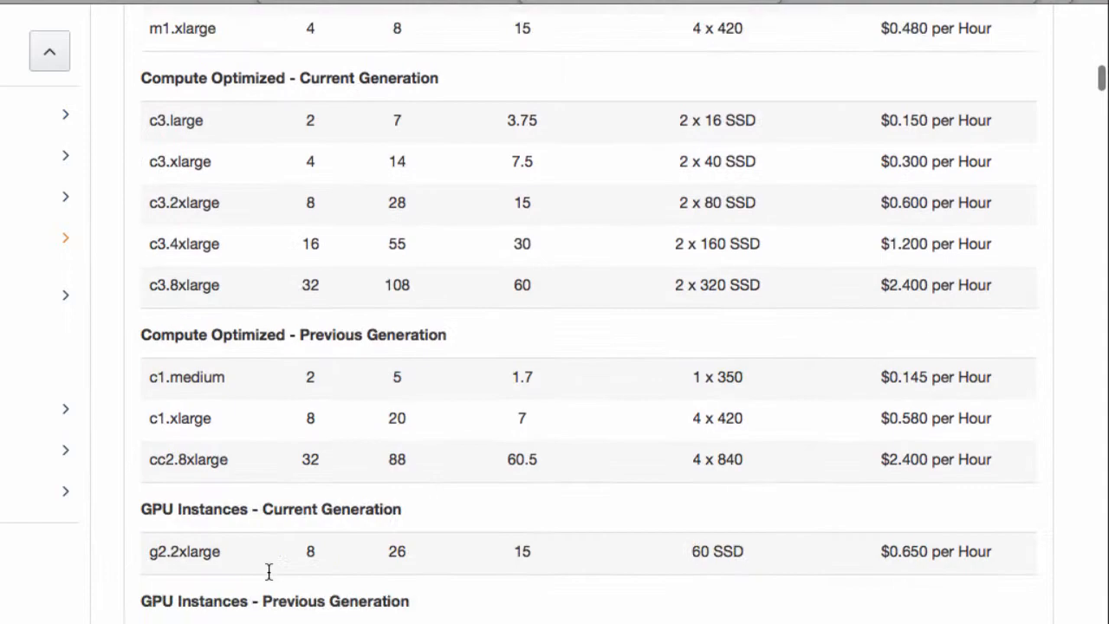
{"action": "scroll", "scroll_direction": "down", "scroll_amount": 3}
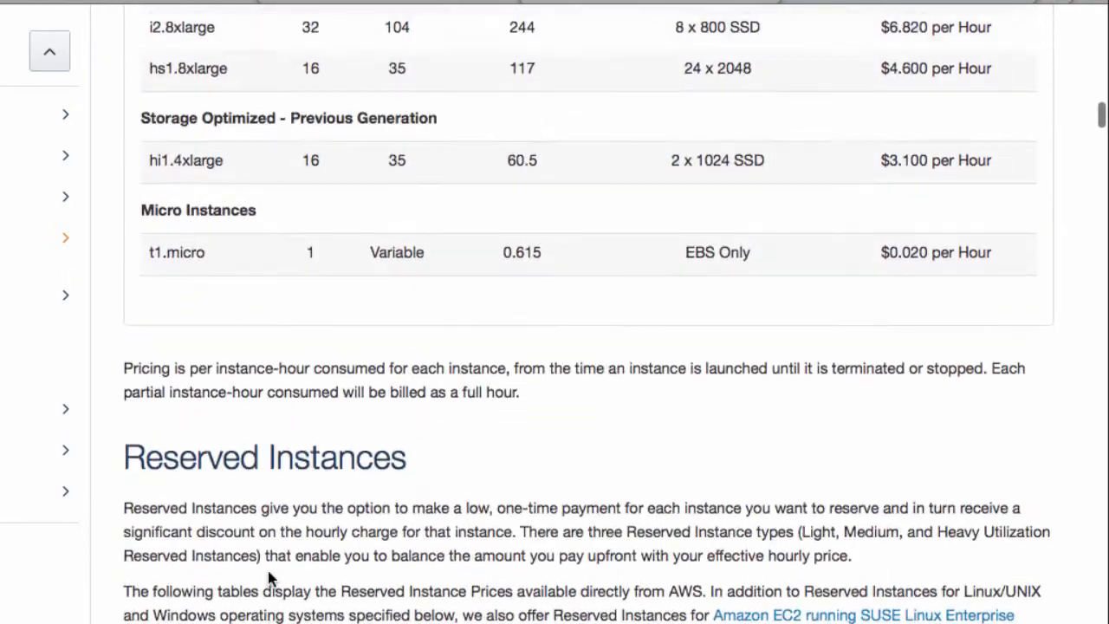
{"action": "scroll", "scroll_direction": "up", "scroll_amount": 3}
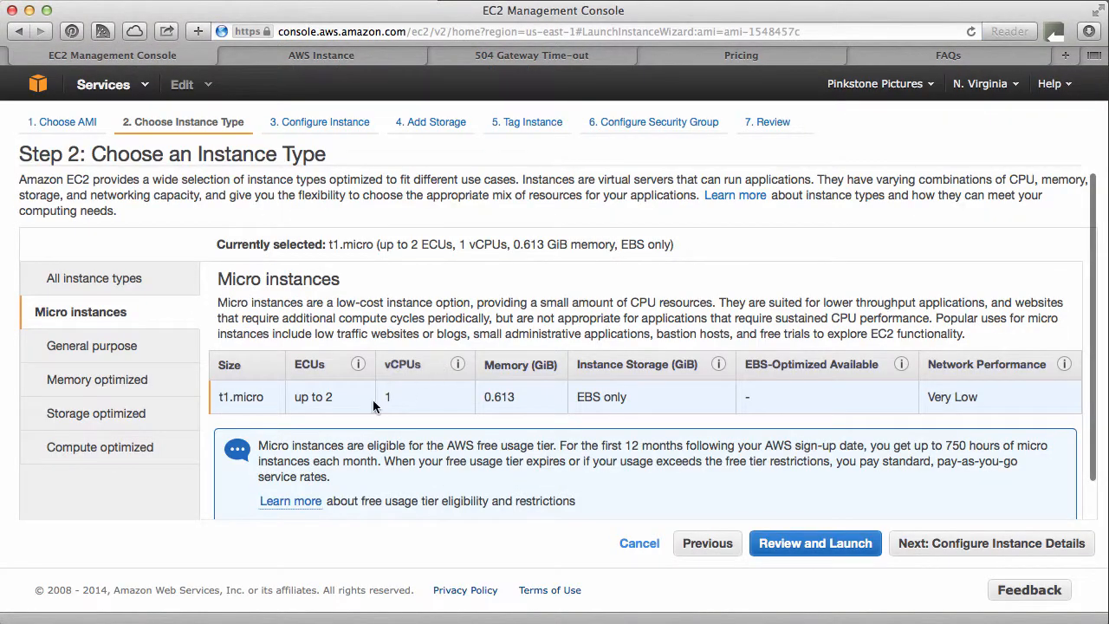
{"action": "mouse_move", "coordinate": [466, 281]}
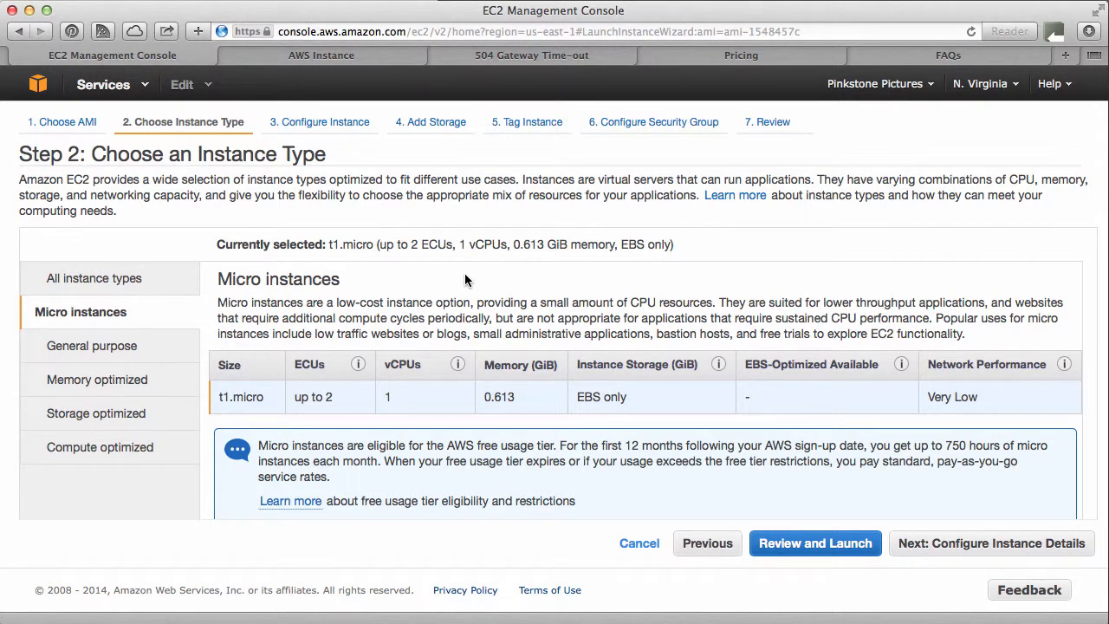
{"action": "mouse_move", "coordinate": [94, 328]}
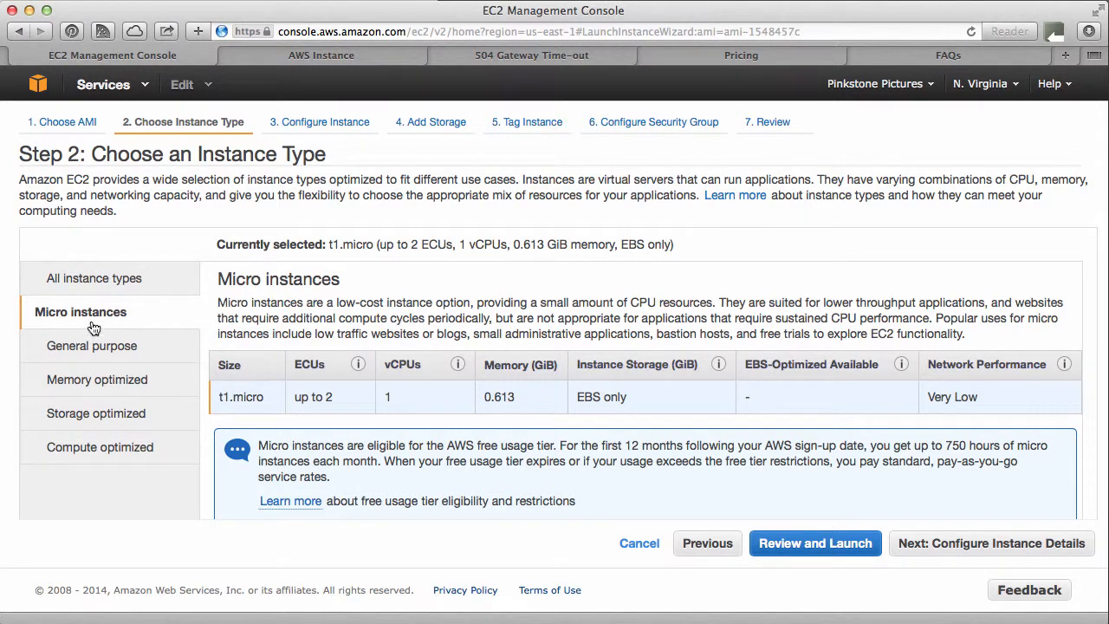
- Choose m3.medium from the General purpose instance family
{"action": "left_click", "coordinate": [84, 347]}
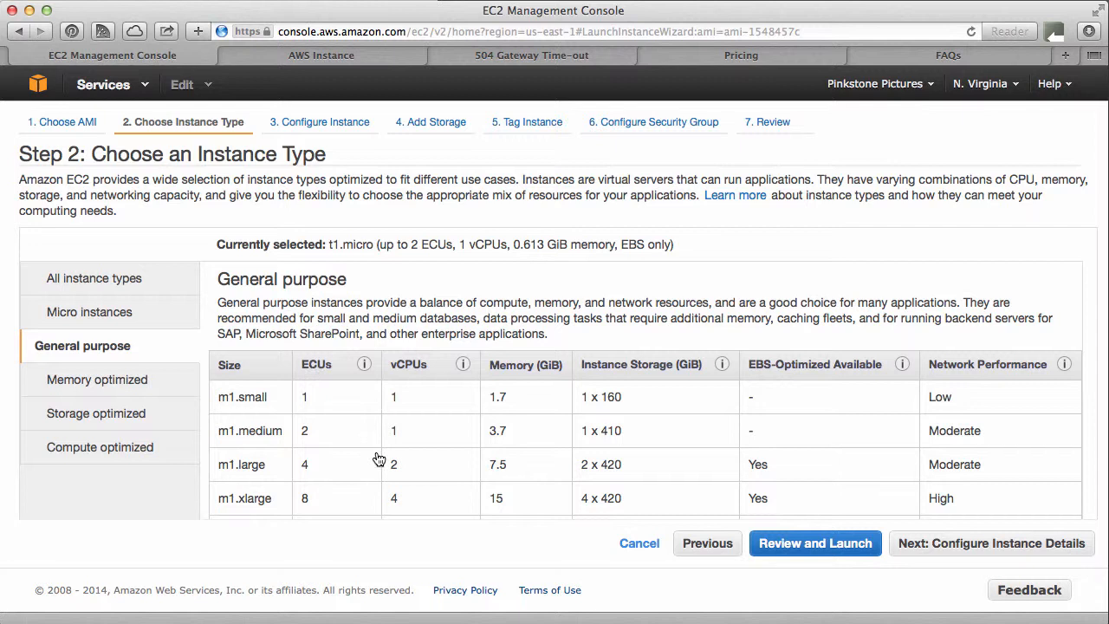
{"action": "scroll", "scroll_direction": "down", "scroll_amount": 3}
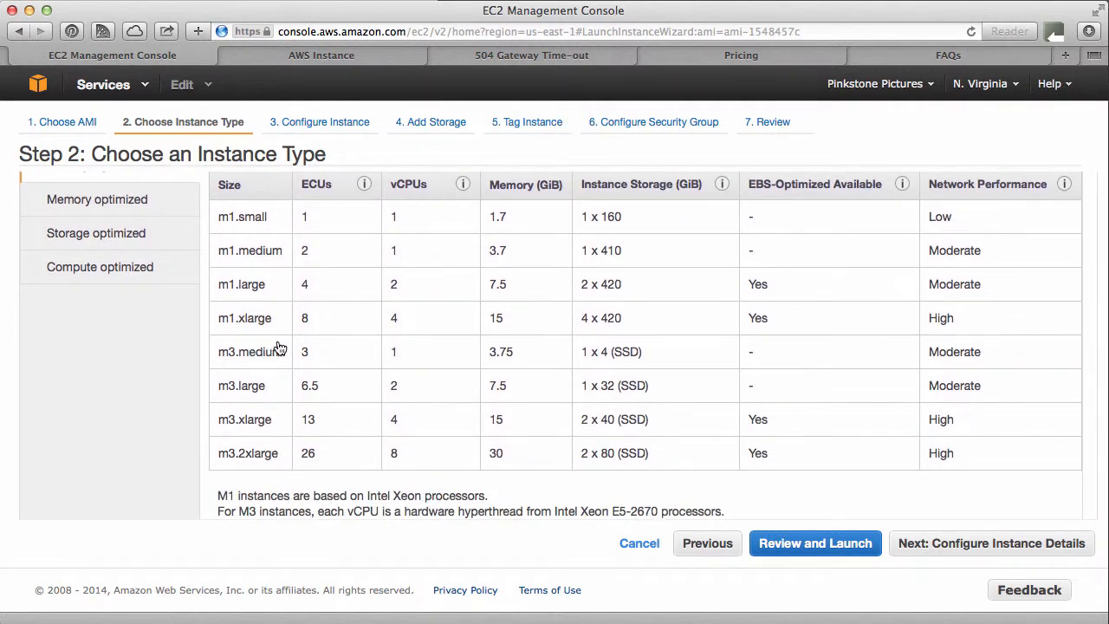
{"action": "left_click", "coordinate": [250, 350]}
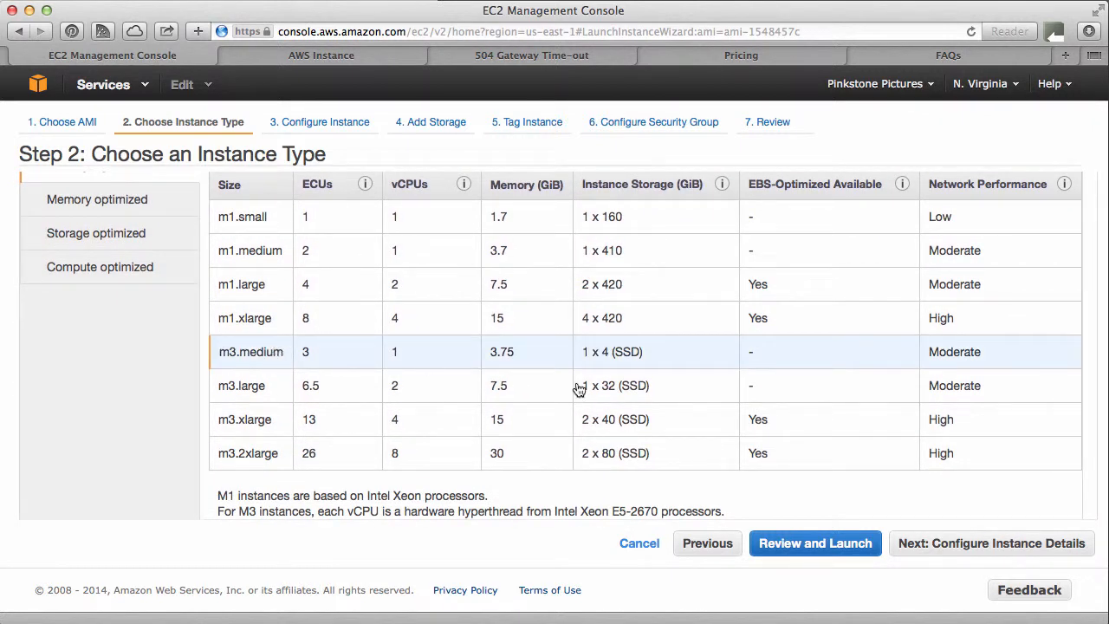
{"action": "mouse_move", "coordinate": [814, 544]}
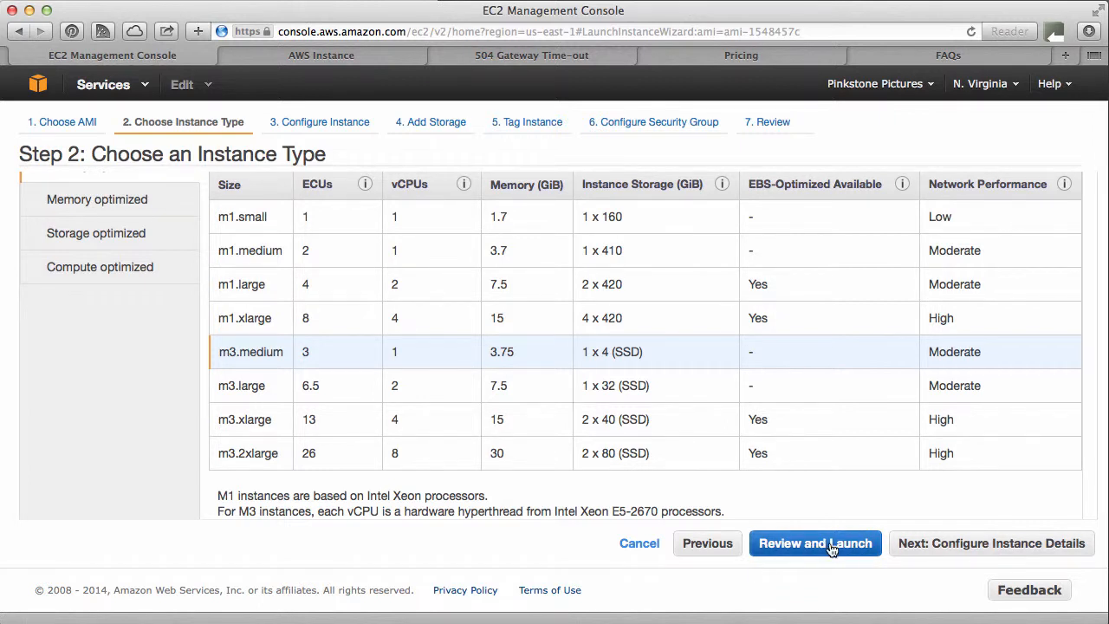
{"action": "mouse_move", "coordinate": [1009, 554]}
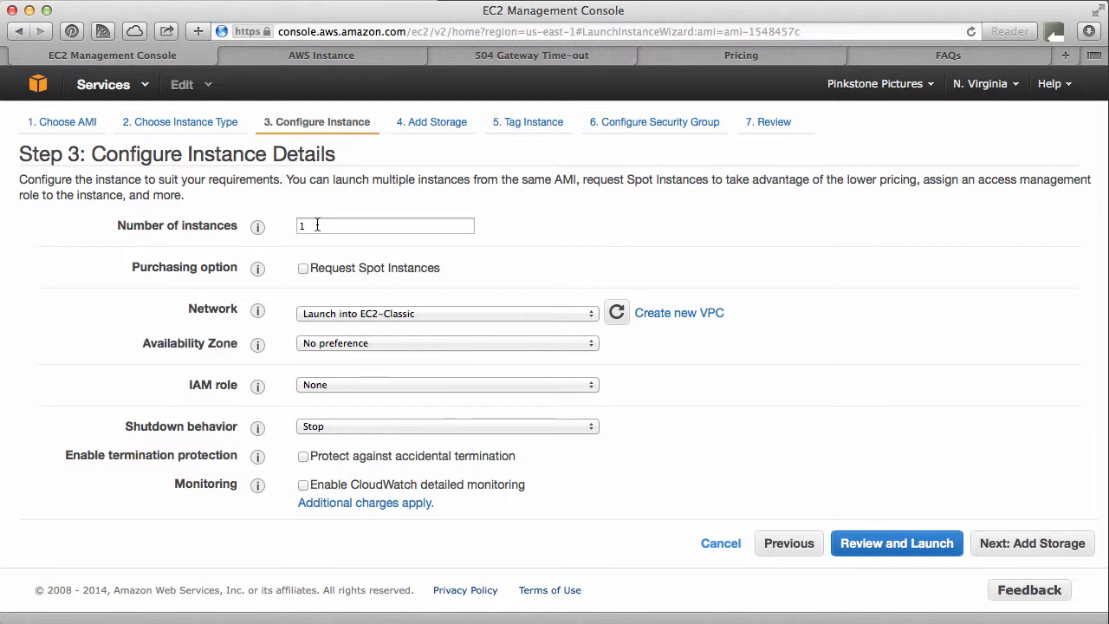
- Leave Availability Zone at No preference and continue to Add Storage
{"action": "left_click", "coordinate": [589, 343]}
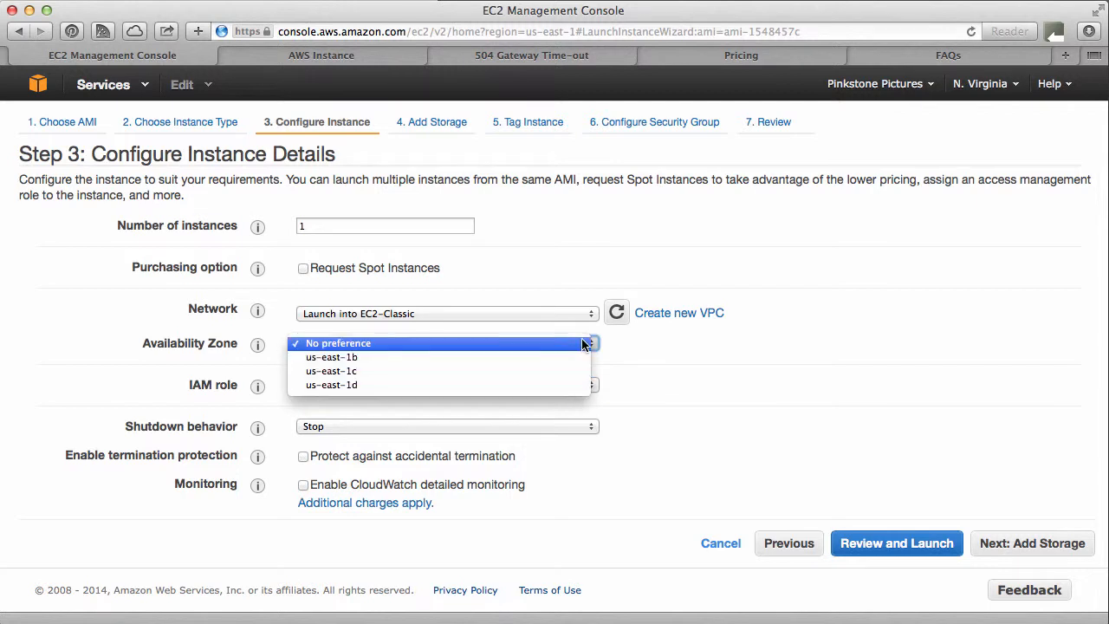
{"action": "mouse_move", "coordinate": [579, 385]}
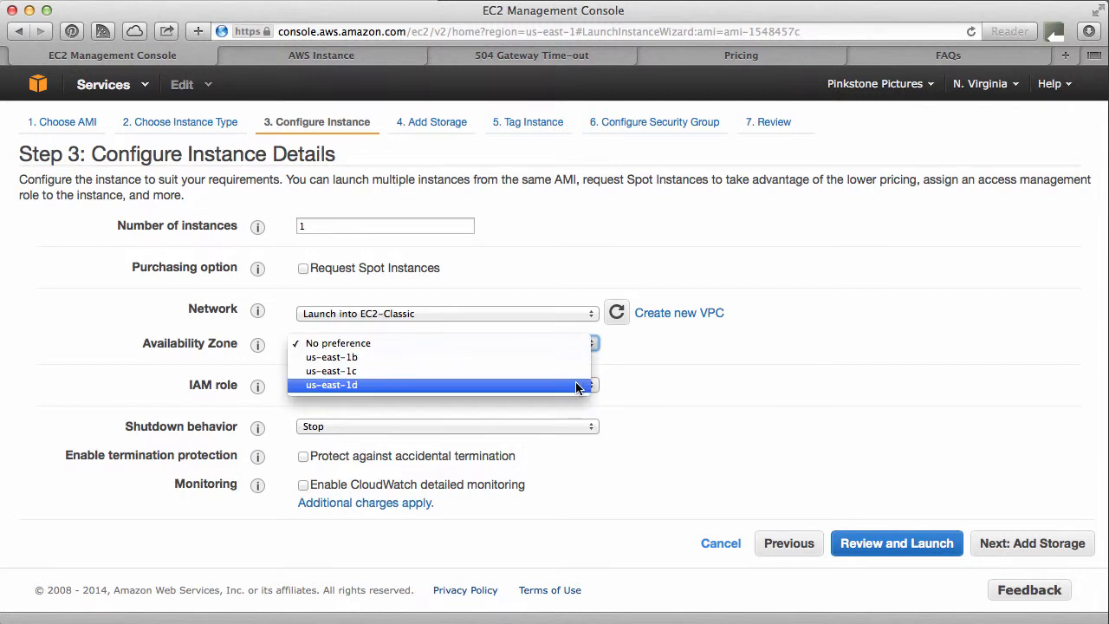
{"action": "left_click", "coordinate": [338, 343]}
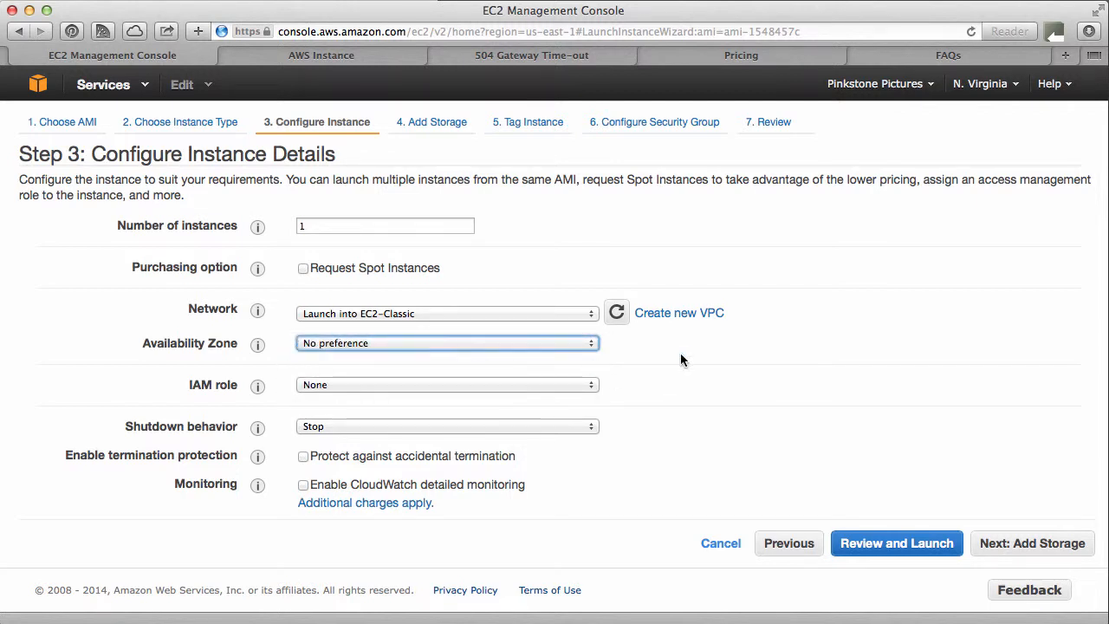
{"action": "mouse_move", "coordinate": [579, 430]}
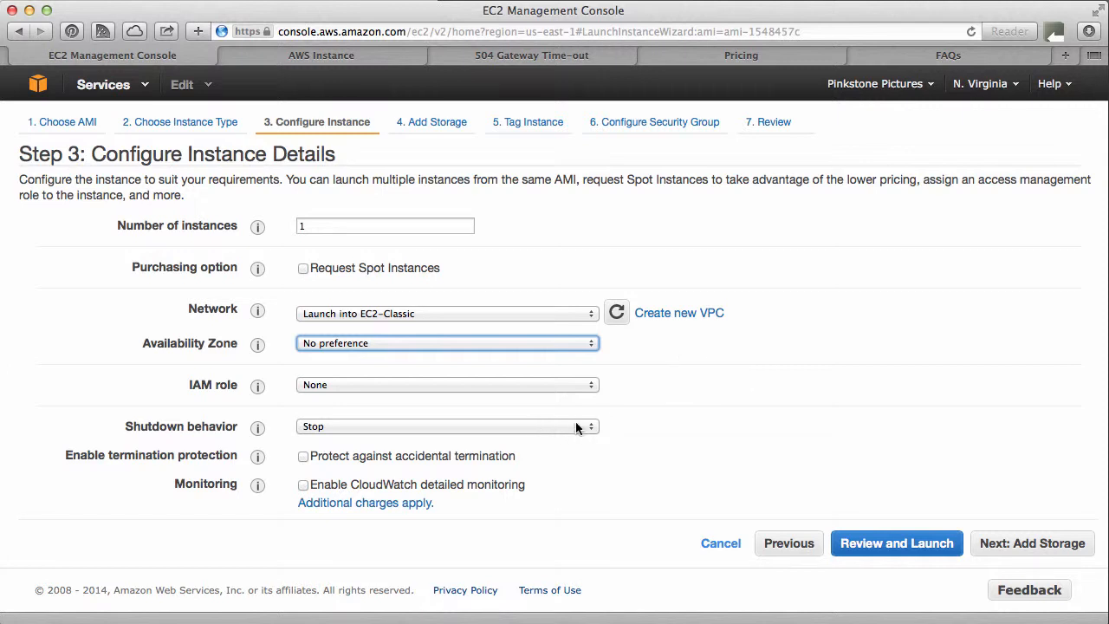
{"action": "mouse_move", "coordinate": [918, 485]}
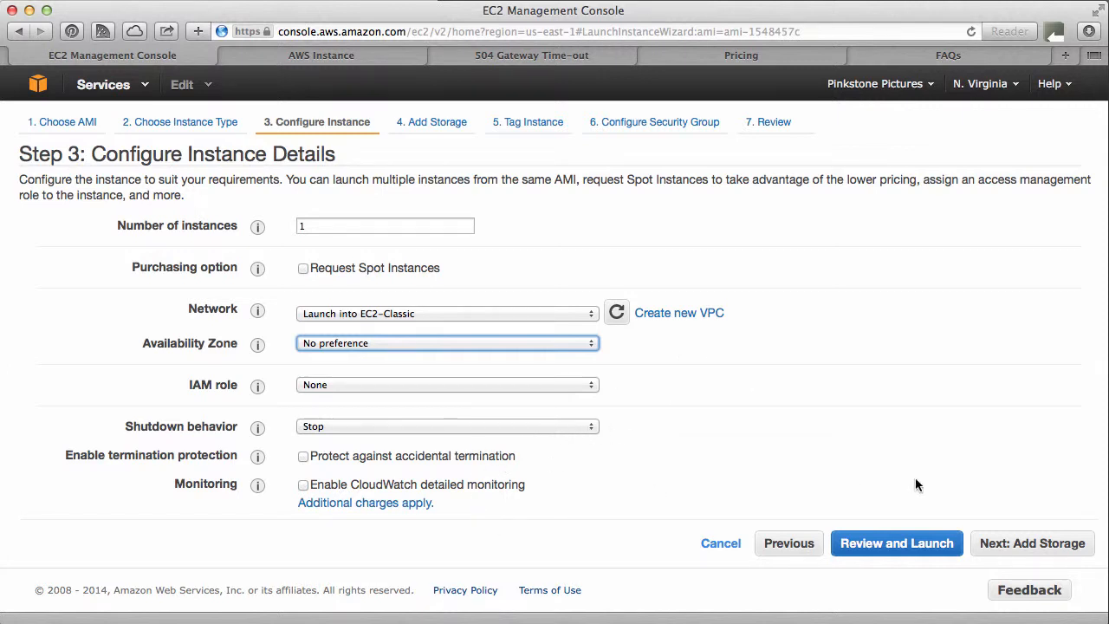
{"action": "mouse_move", "coordinate": [1026, 505]}
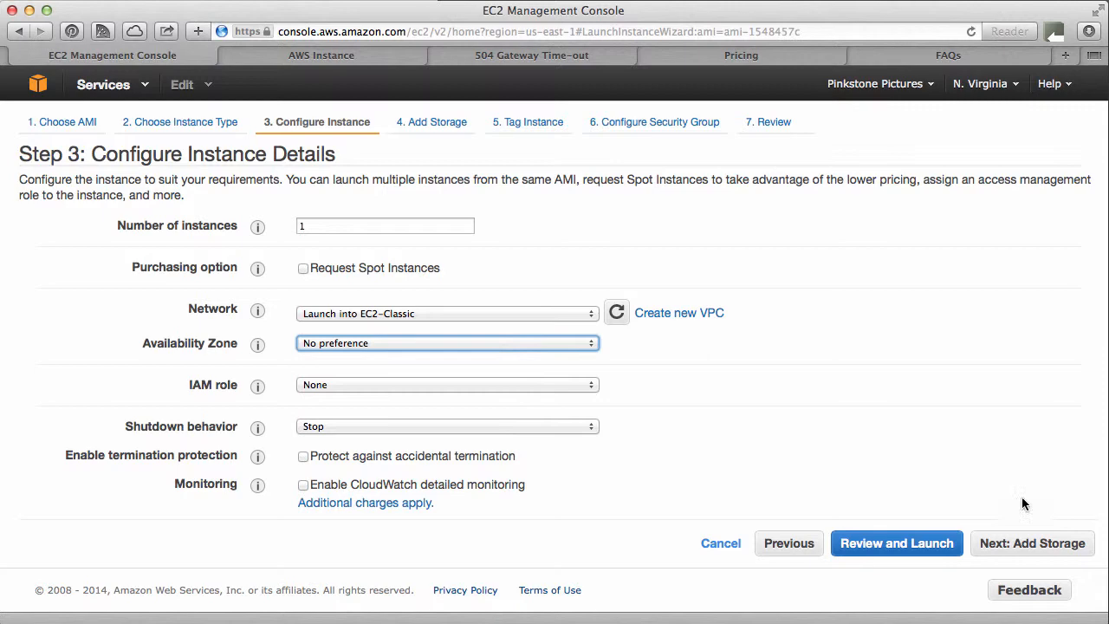
{"action": "left_click", "coordinate": [1034, 544]}
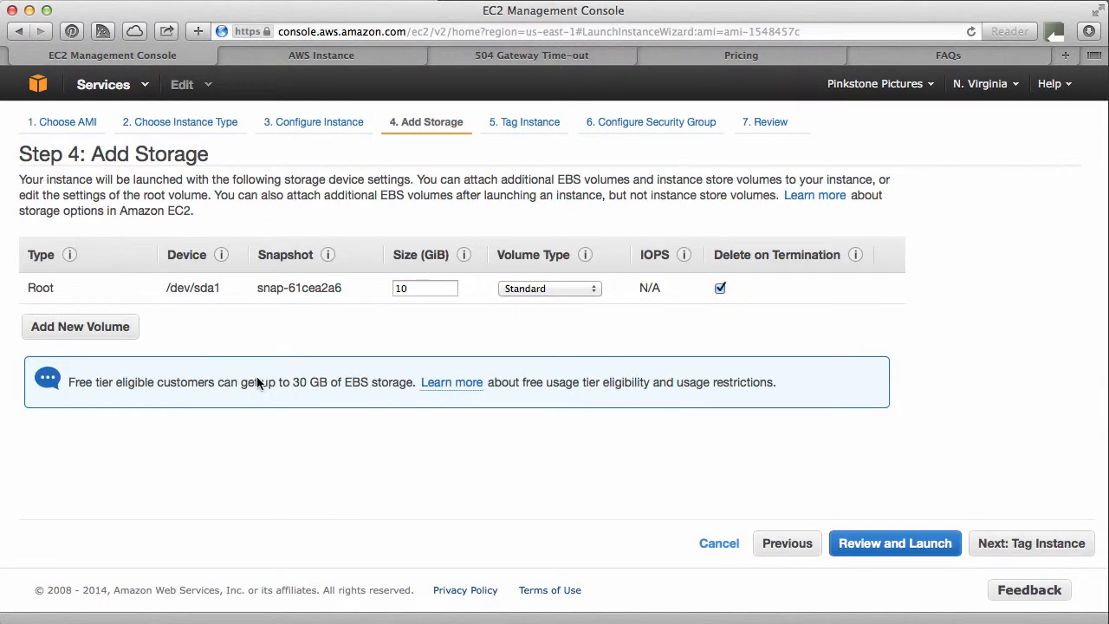
{"action": "left_click", "coordinate": [425, 288]}
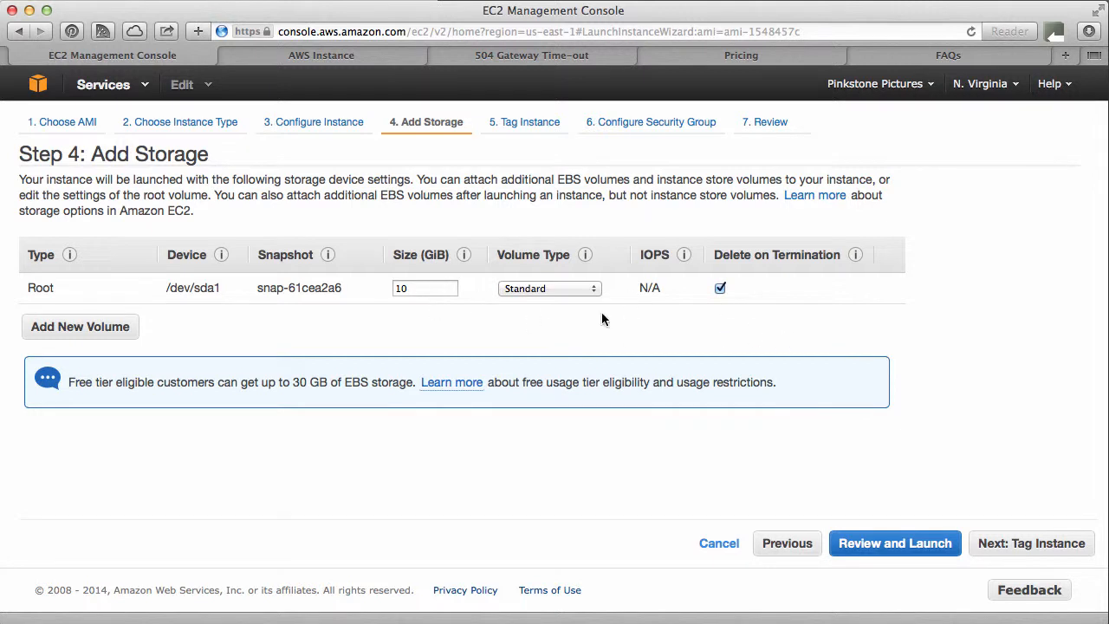
{"action": "mouse_move", "coordinate": [714, 264]}
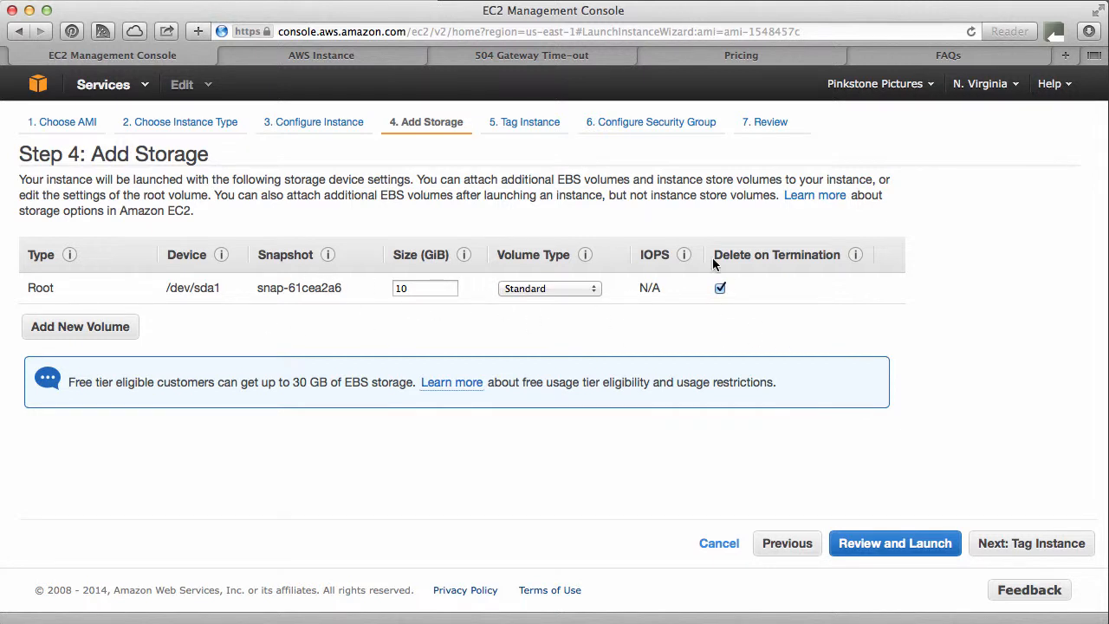
{"action": "mouse_move", "coordinate": [380, 294]}
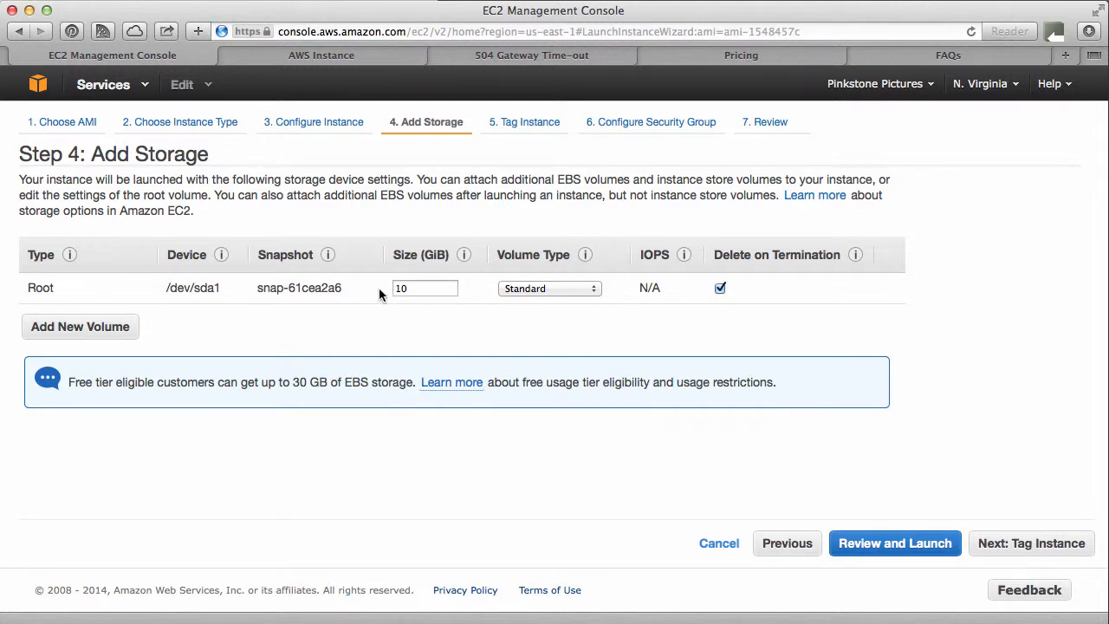
{"action": "mouse_move", "coordinate": [464, 306]}
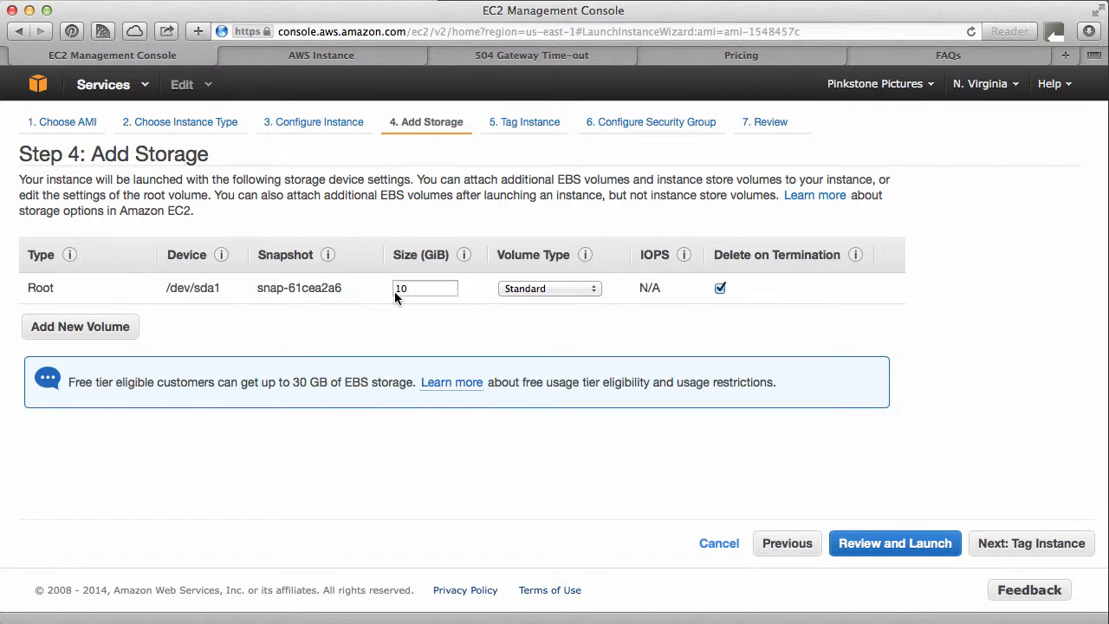
{"action": "mouse_move", "coordinate": [1004, 494]}
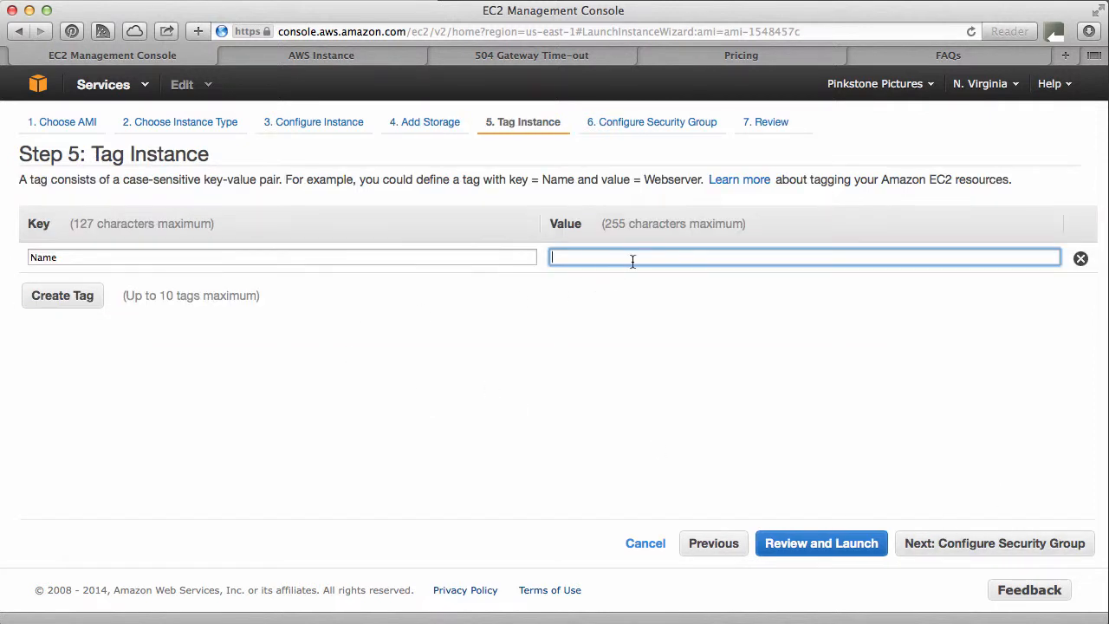
- Set the Name tag to 'M3 Medium - Bigger Instance' and continue to Configure Security Group
{"action": "type", "text": "Bigger I"}
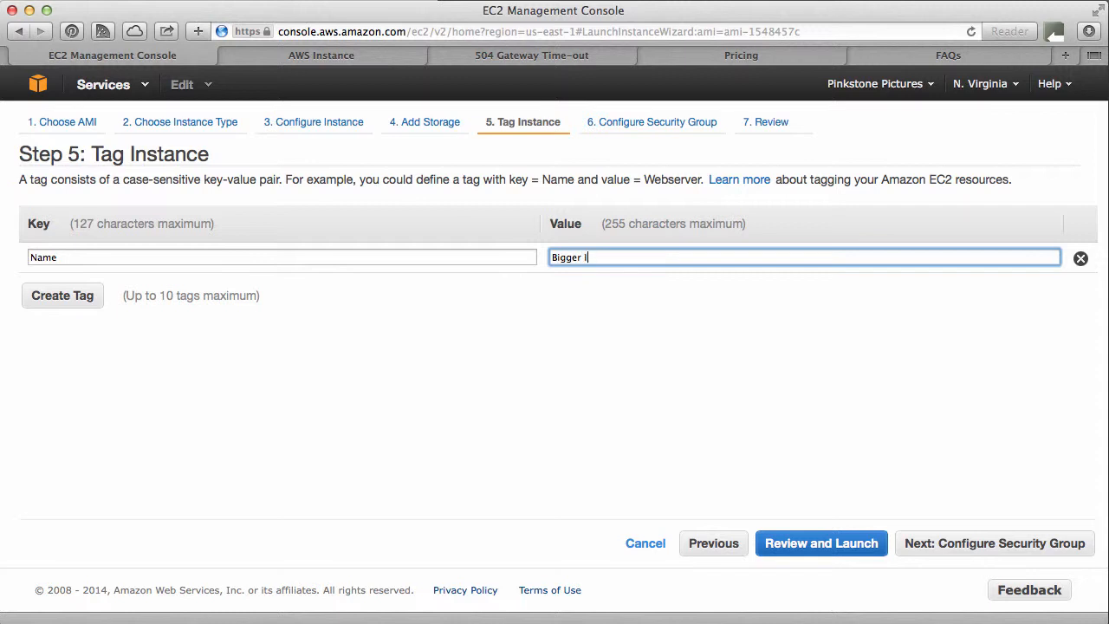
{"action": "type", "text": "nstance"}
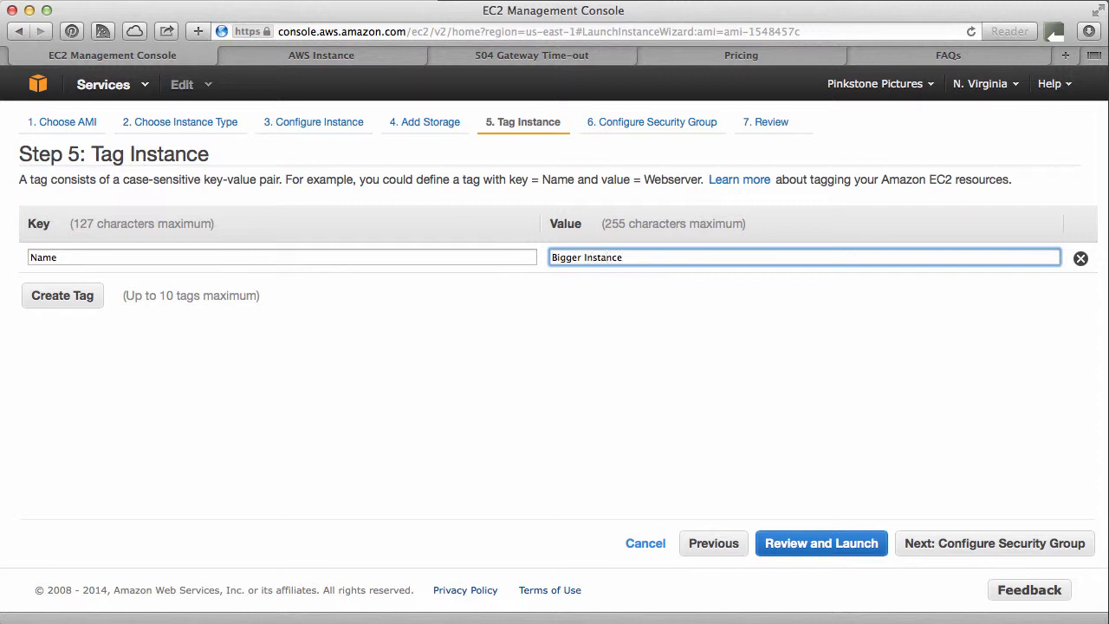
{"action": "type", "text": "M3 Medium"}
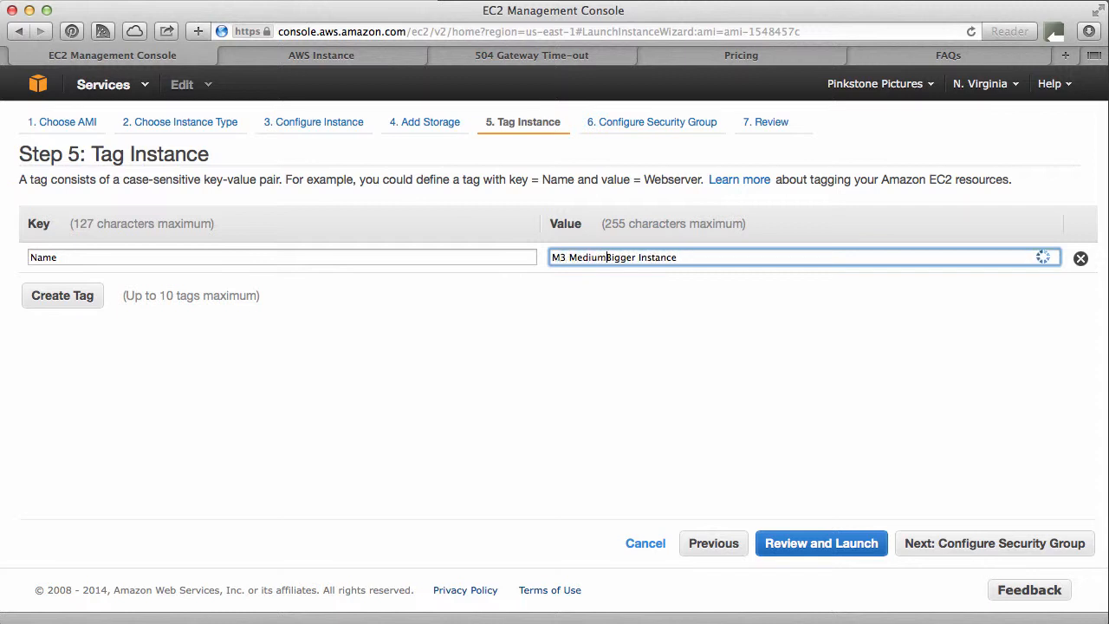
{"action": "type", "text": "-"}
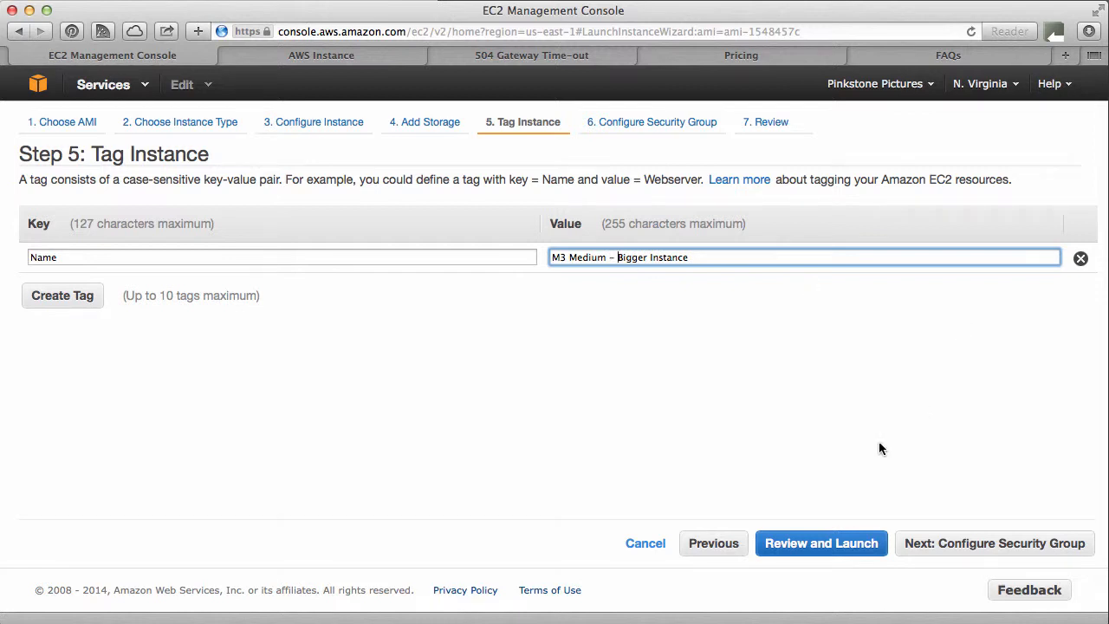
{"action": "mouse_move", "coordinate": [83, 219]}
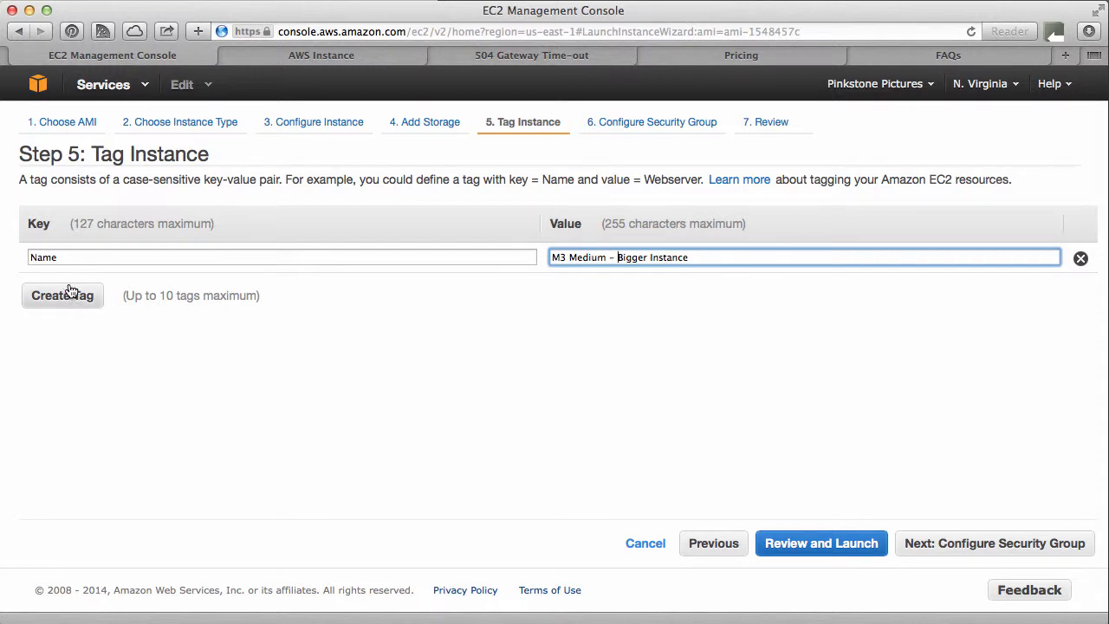
{"action": "mouse_move", "coordinate": [664, 338]}
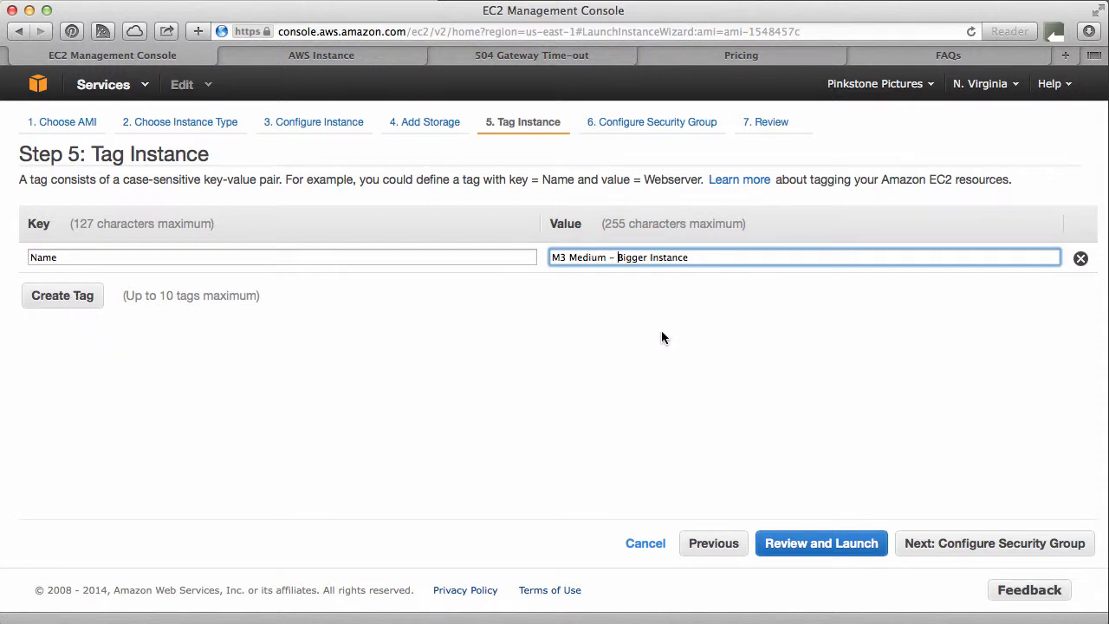
{"action": "mouse_move", "coordinate": [780, 281]}
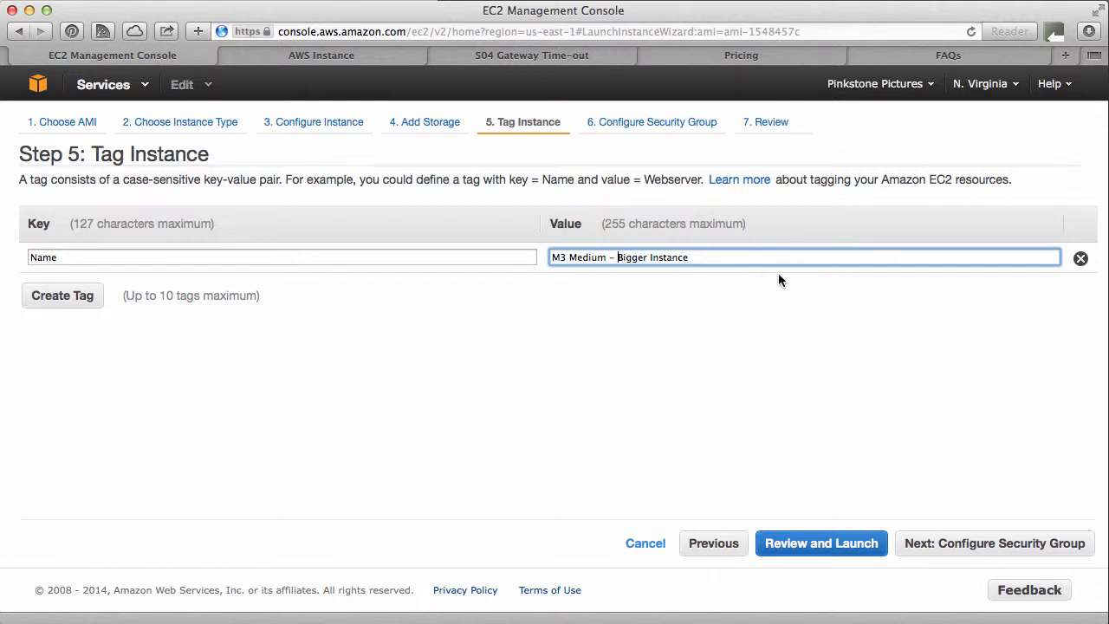
{"action": "mouse_move", "coordinate": [725, 326]}
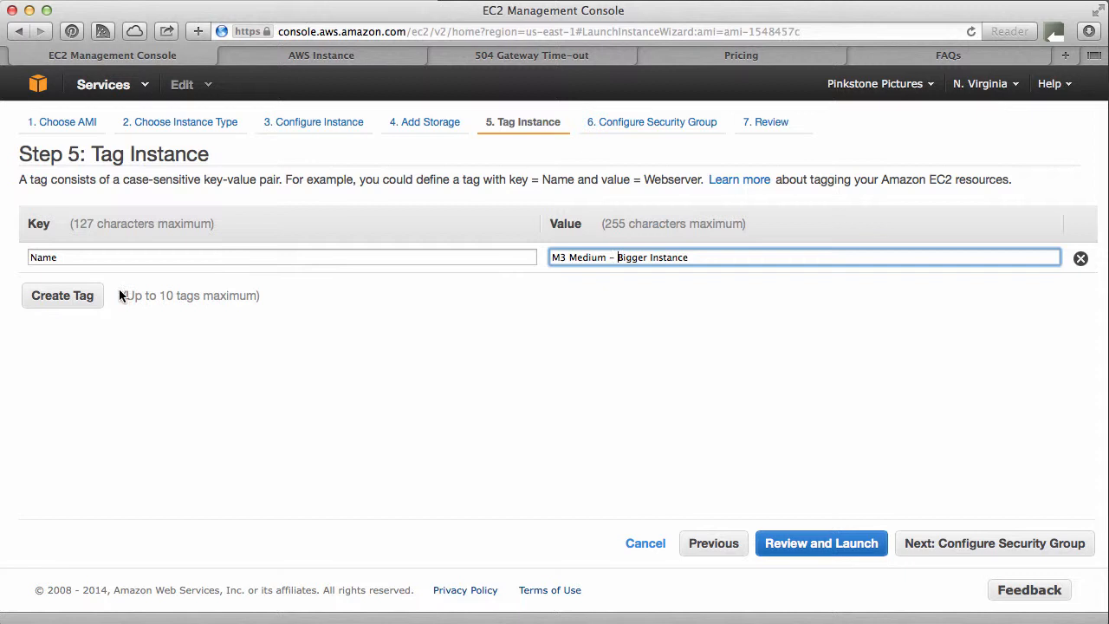
{"action": "mouse_move", "coordinate": [142, 314]}
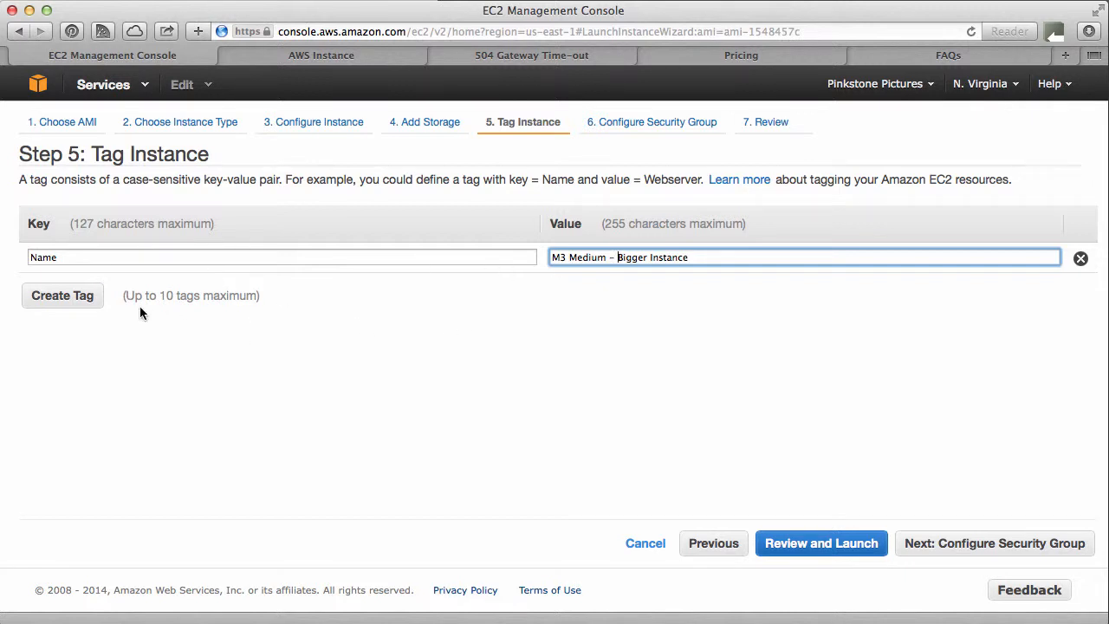
{"action": "left_click", "coordinate": [281, 257]}
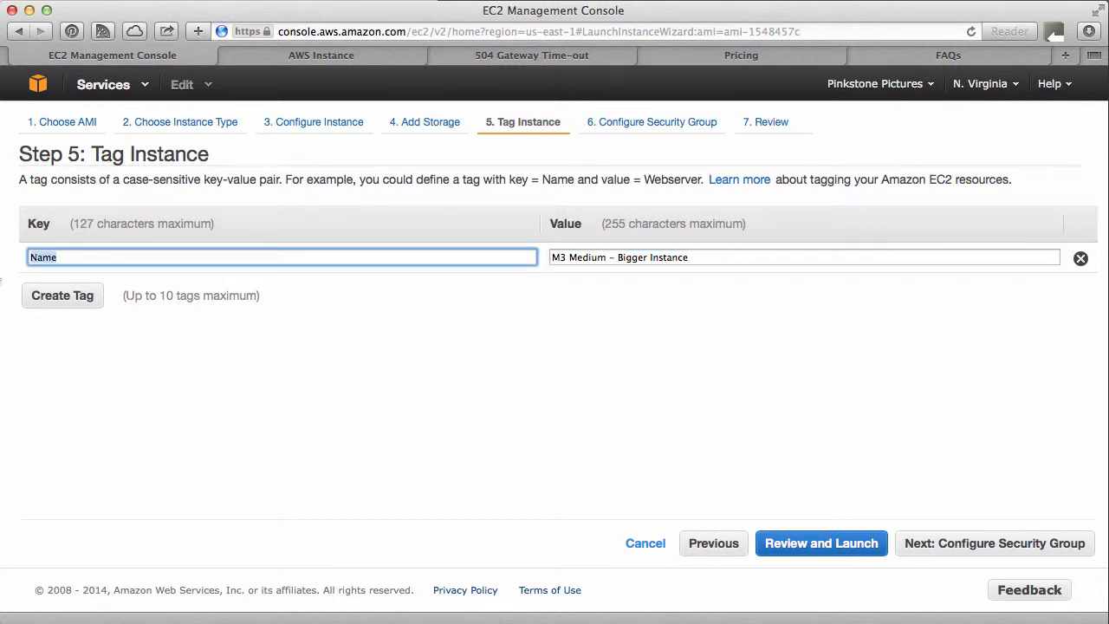
{"action": "mouse_move", "coordinate": [85, 338]}
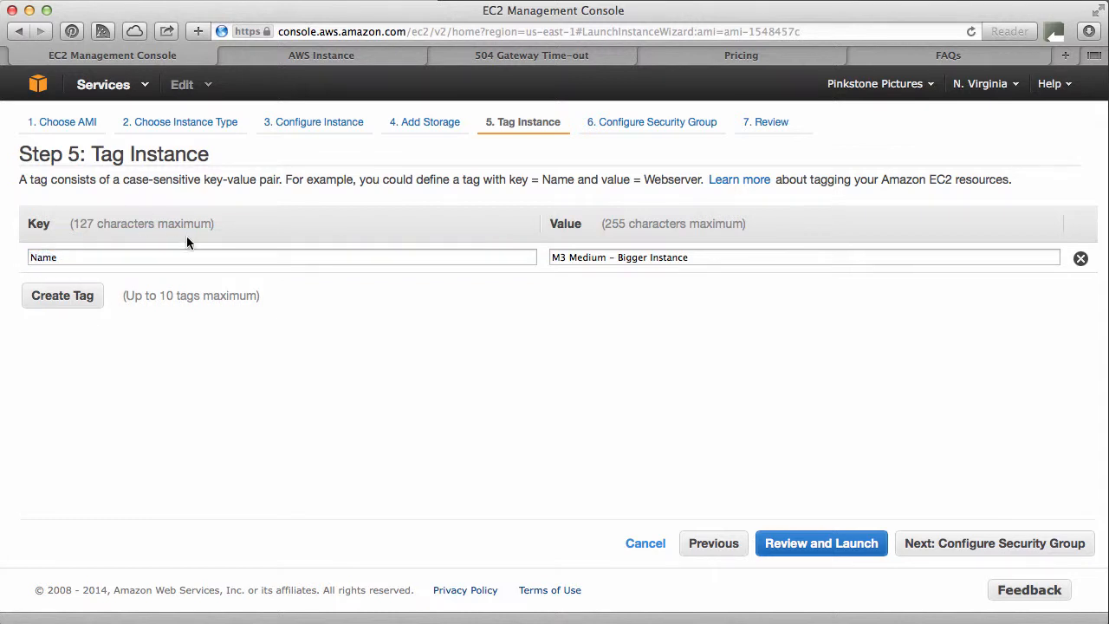
{"action": "mouse_move", "coordinate": [340, 315]}
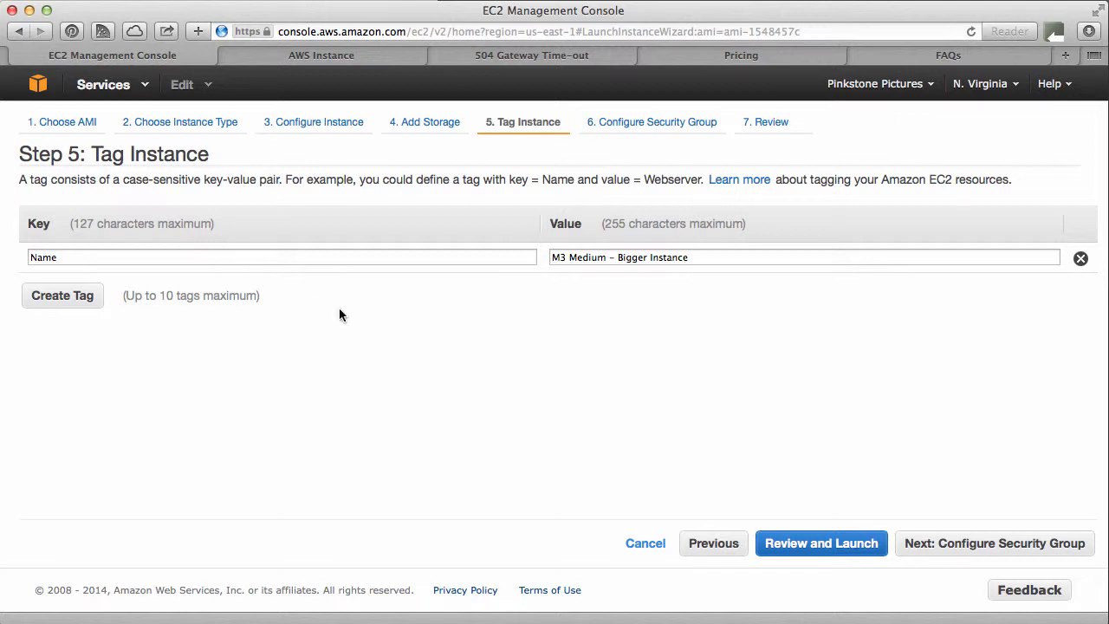
{"action": "mouse_move", "coordinate": [267, 232]}
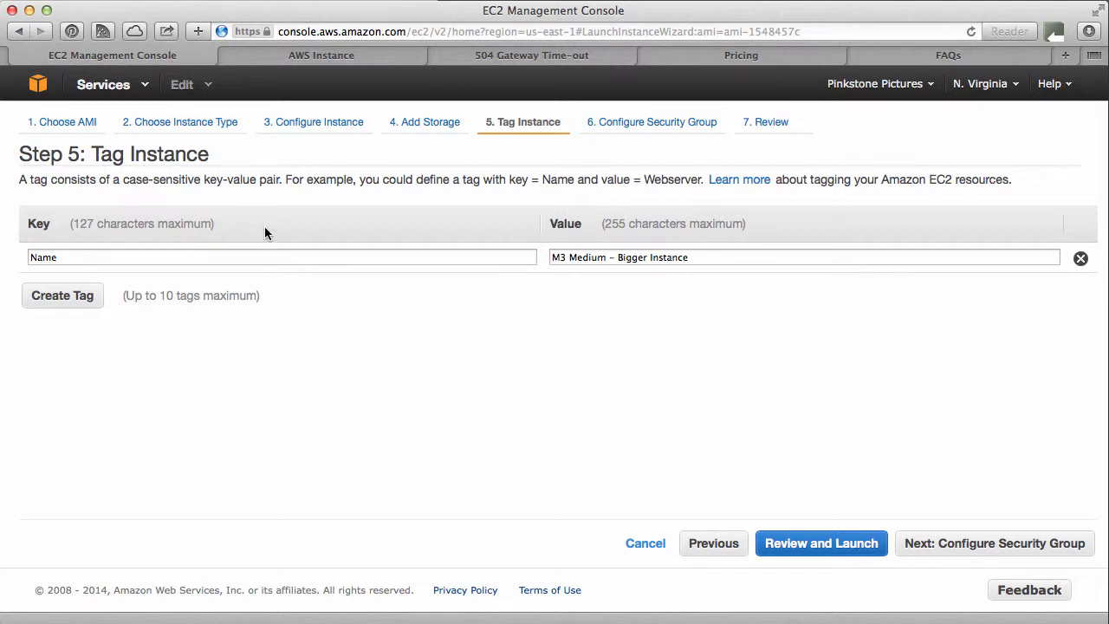
{"action": "mouse_move", "coordinate": [665, 278]}
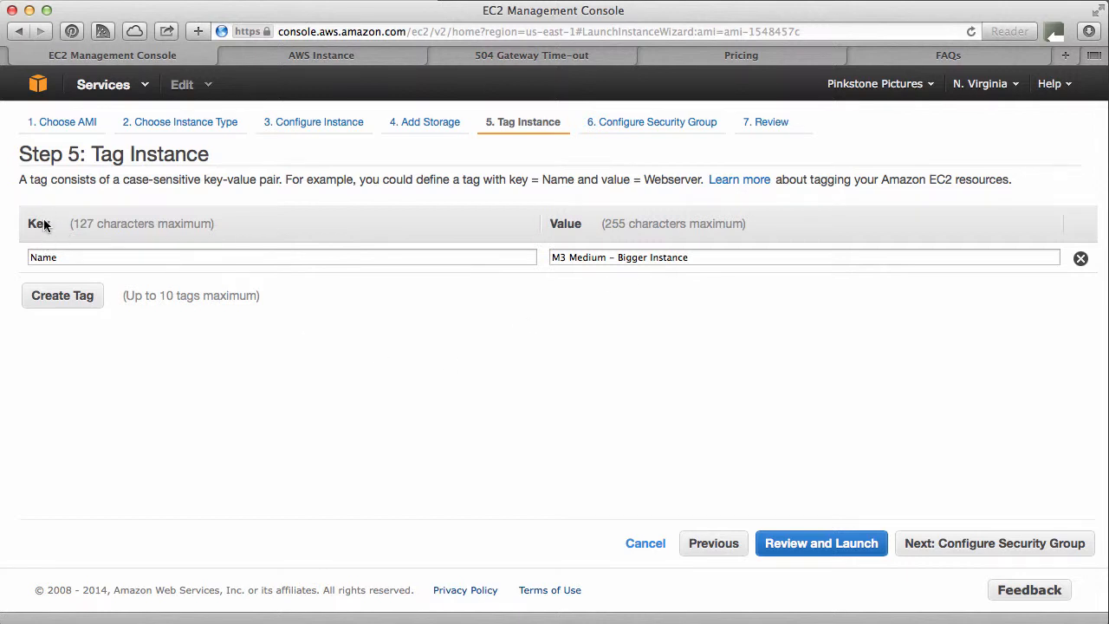
{"action": "mouse_move", "coordinate": [580, 215]}
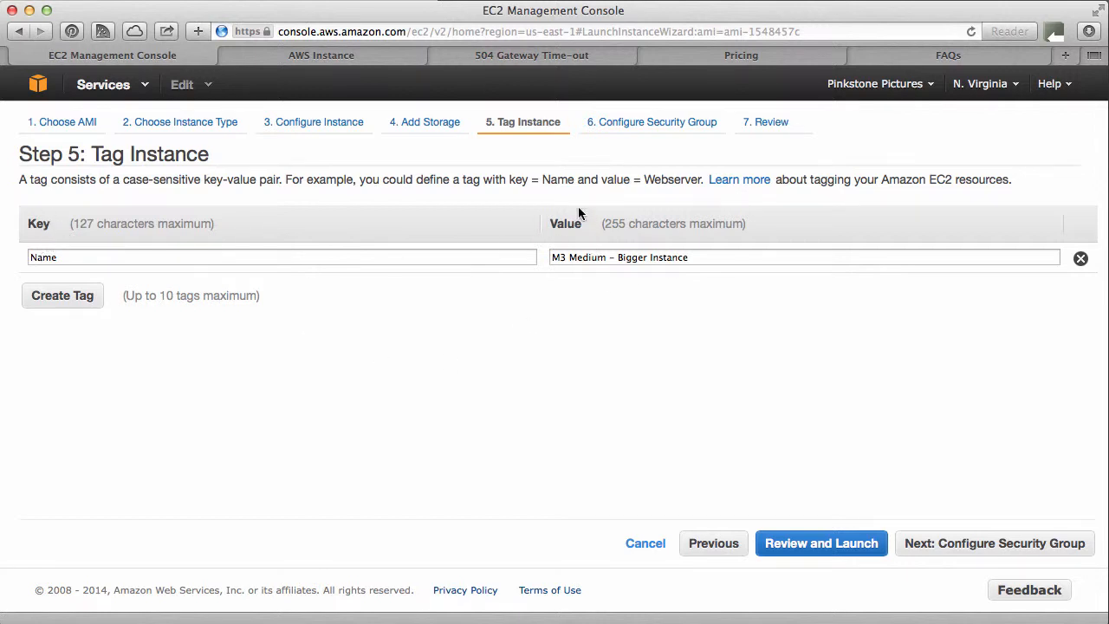
{"action": "mouse_move", "coordinate": [633, 295]}
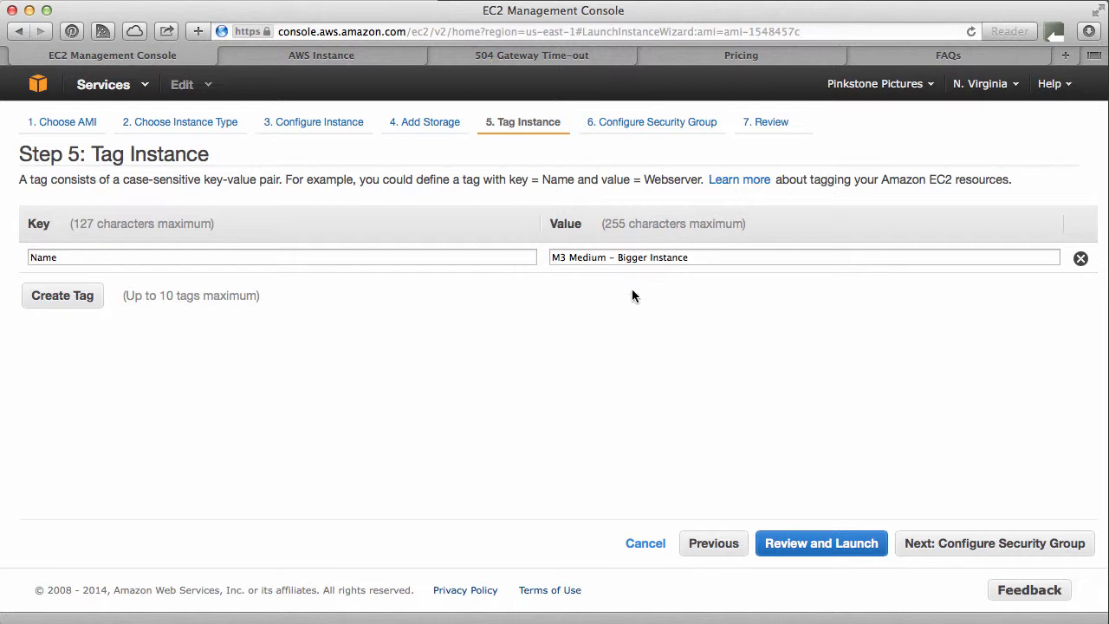
{"action": "left_click", "coordinate": [995, 543]}
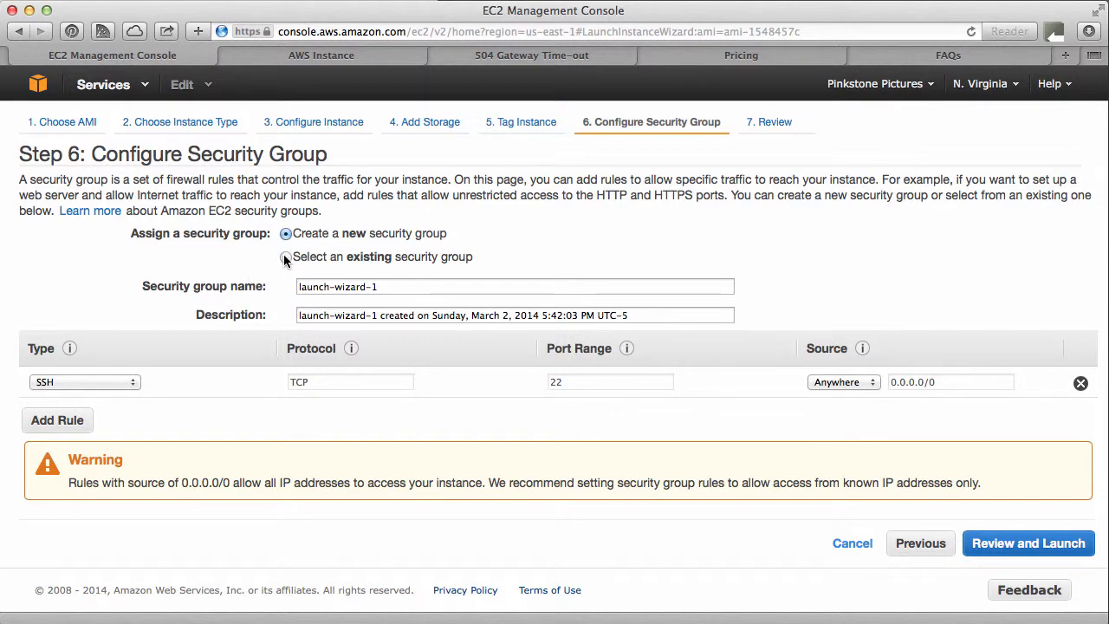
- Select existing security group sg-5556583e (Plesk Beta 6), check its inbound rules, and go to Review and Launch
{"action": "left_click", "coordinate": [286, 256]}
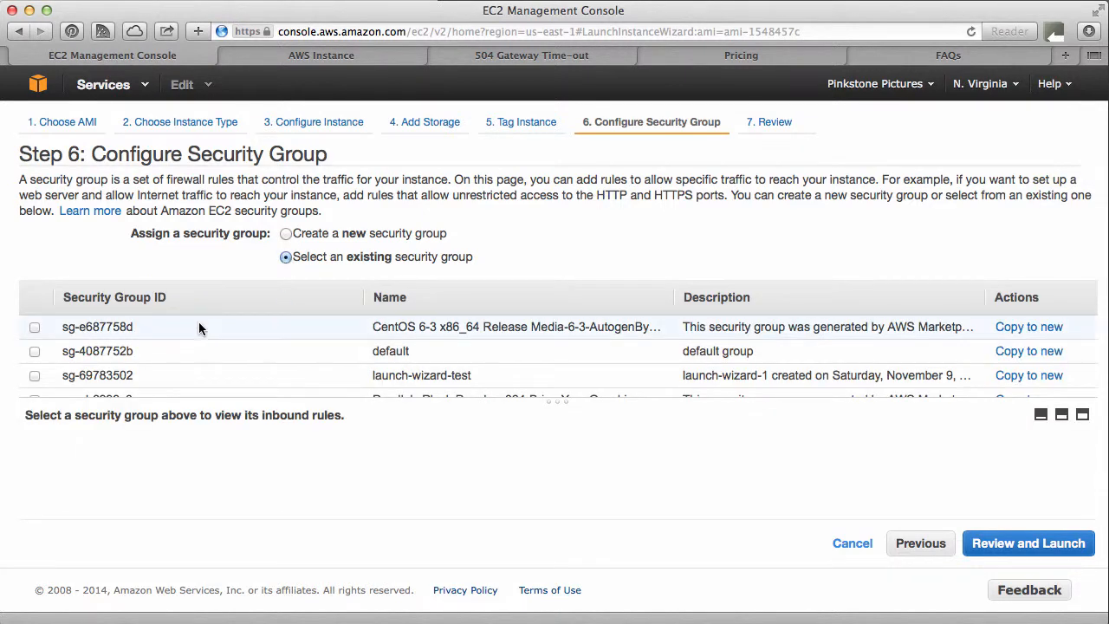
{"action": "scroll", "scroll_direction": "down", "scroll_amount": 3}
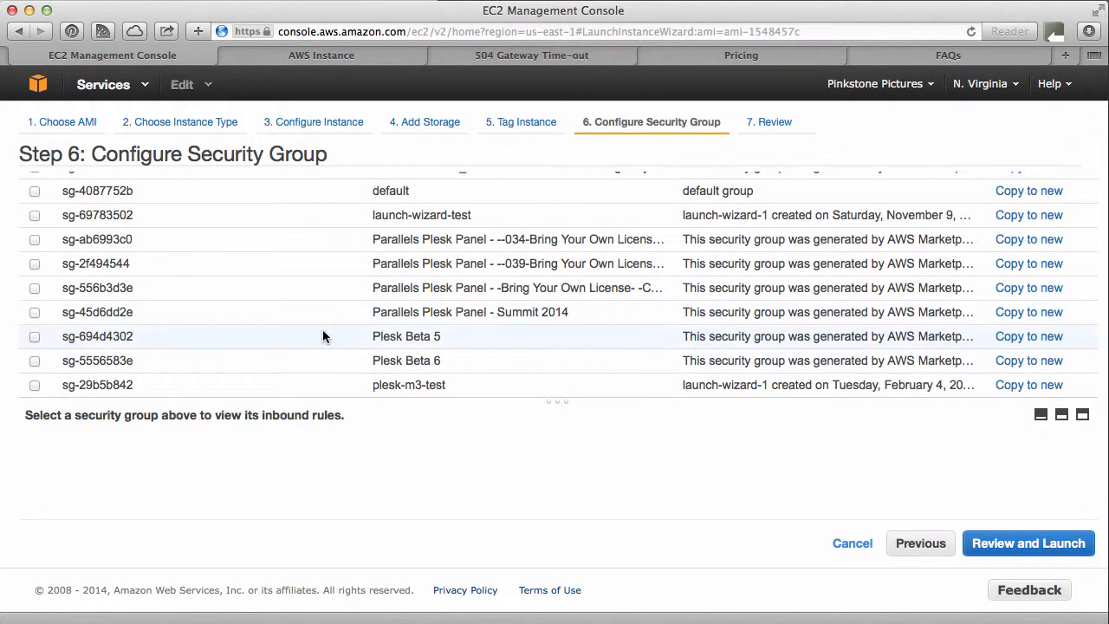
{"action": "mouse_move", "coordinate": [43, 363]}
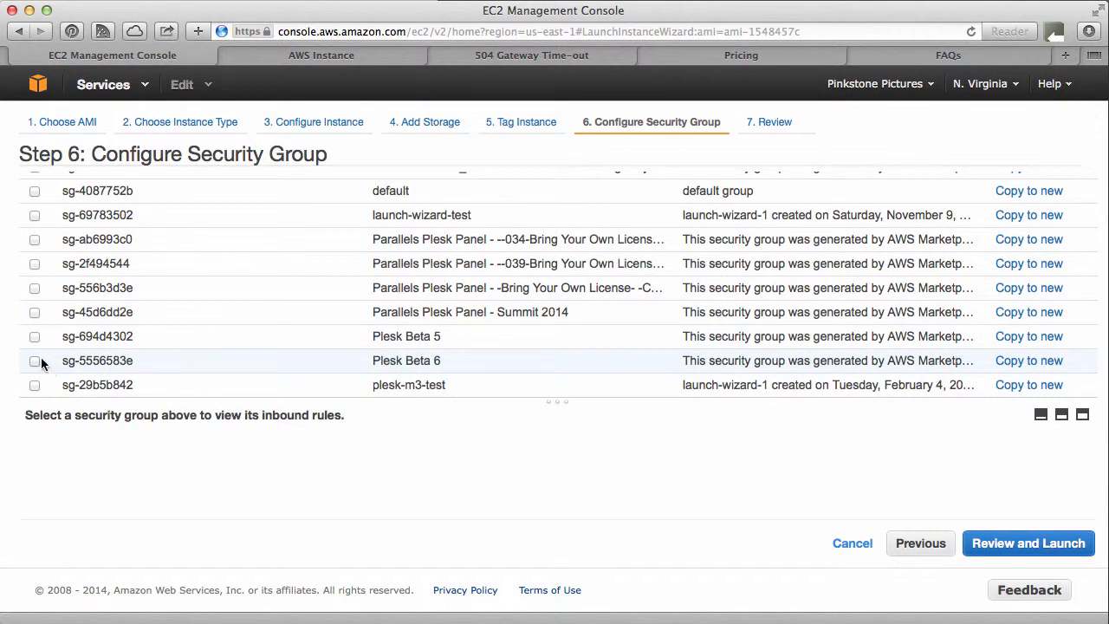
{"action": "left_click", "coordinate": [34, 361]}
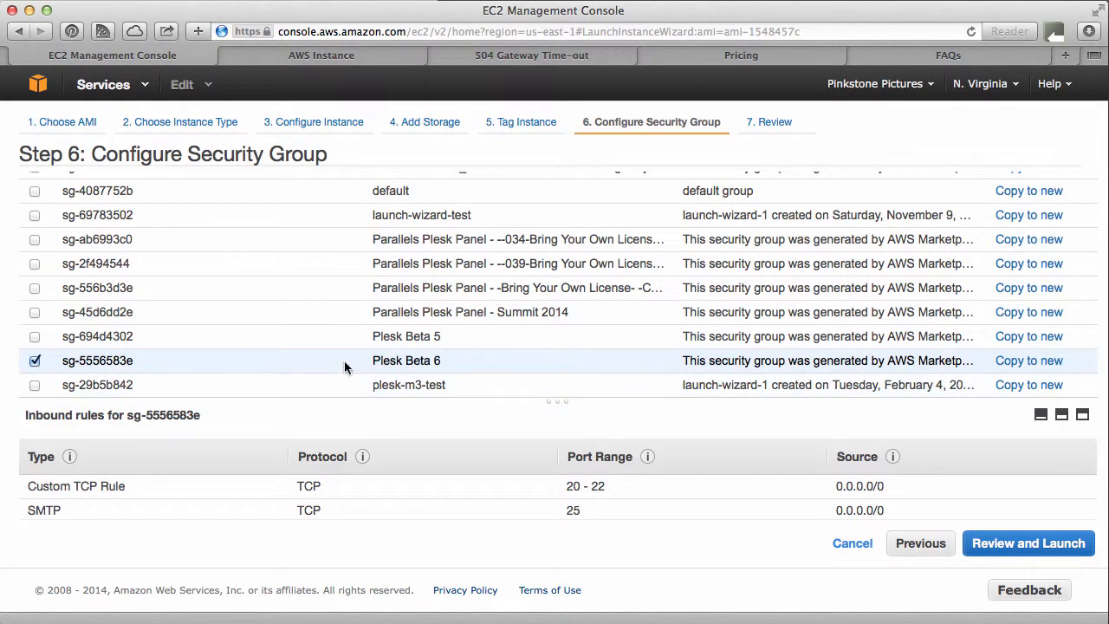
{"action": "mouse_move", "coordinate": [849, 360]}
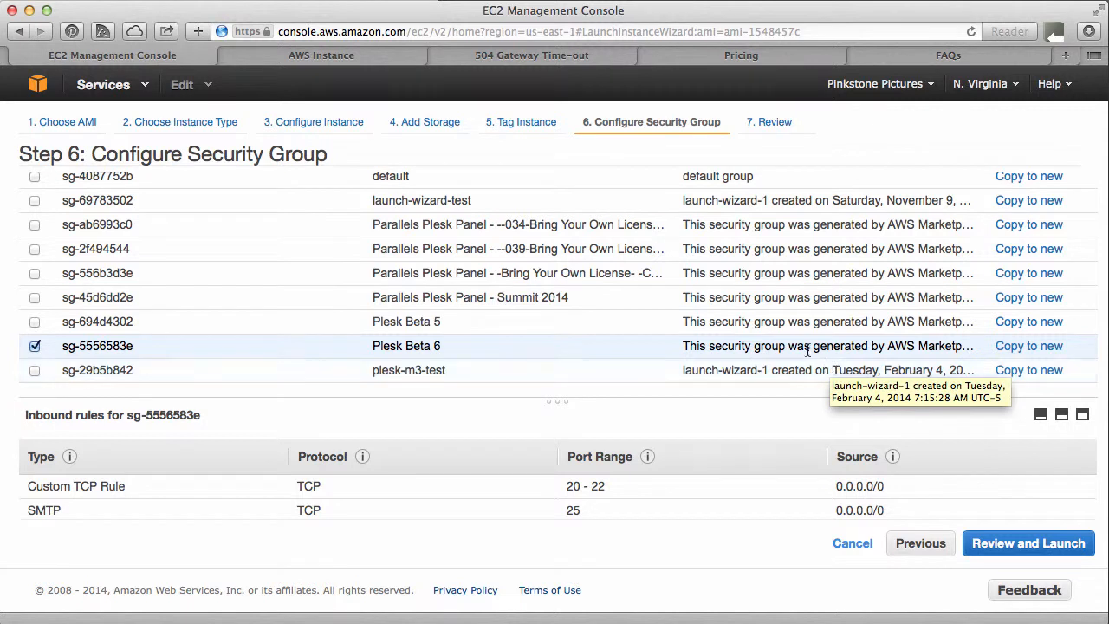
{"action": "scroll", "scroll_direction": "down", "scroll_amount": 3}
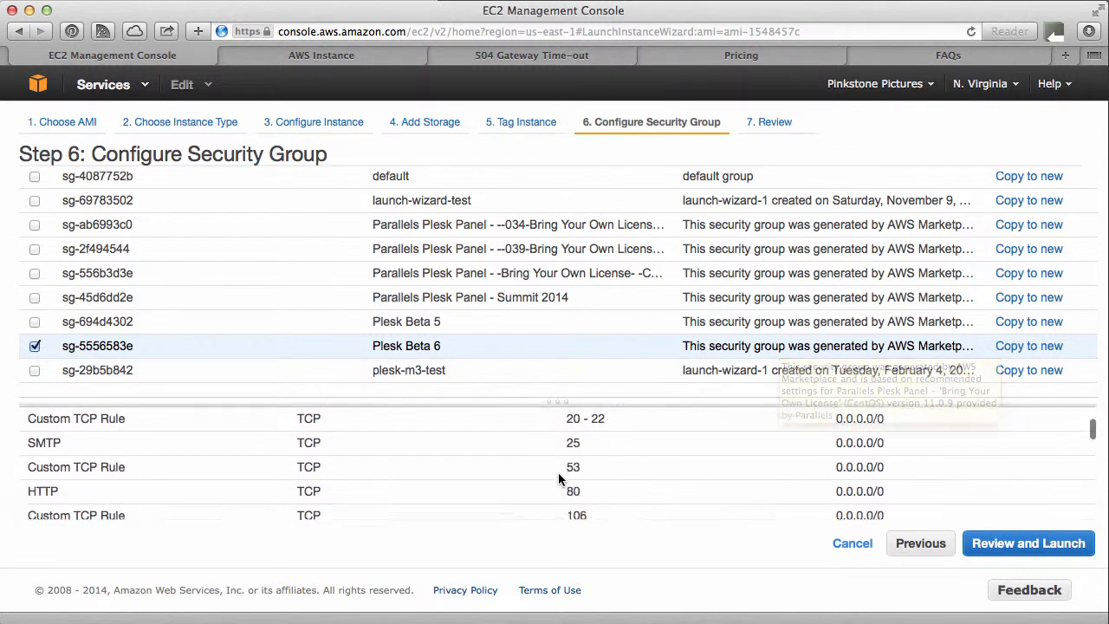
{"action": "scroll", "scroll_direction": "down", "scroll_amount": 3}
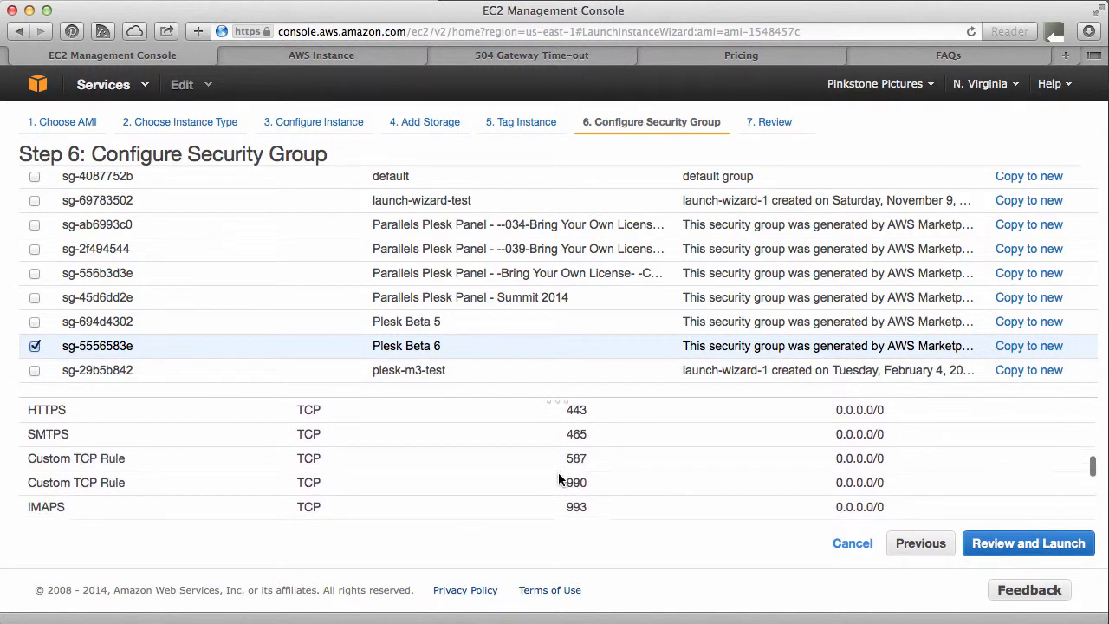
{"action": "scroll", "scroll_direction": "down", "scroll_amount": 3}
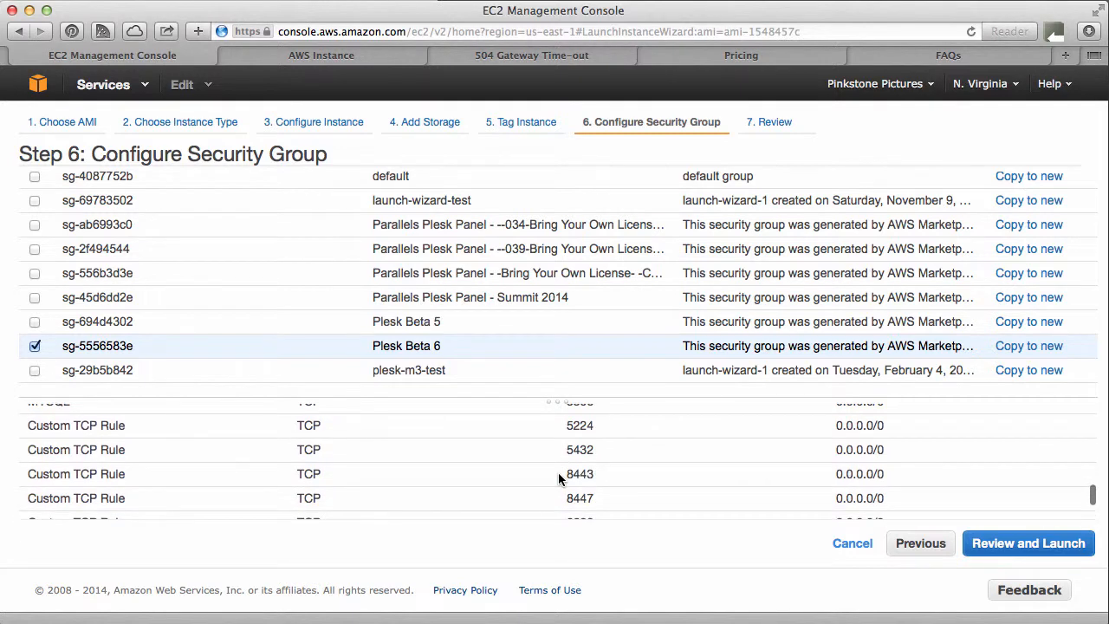
{"action": "scroll", "scroll_direction": "down", "scroll_amount": 3}
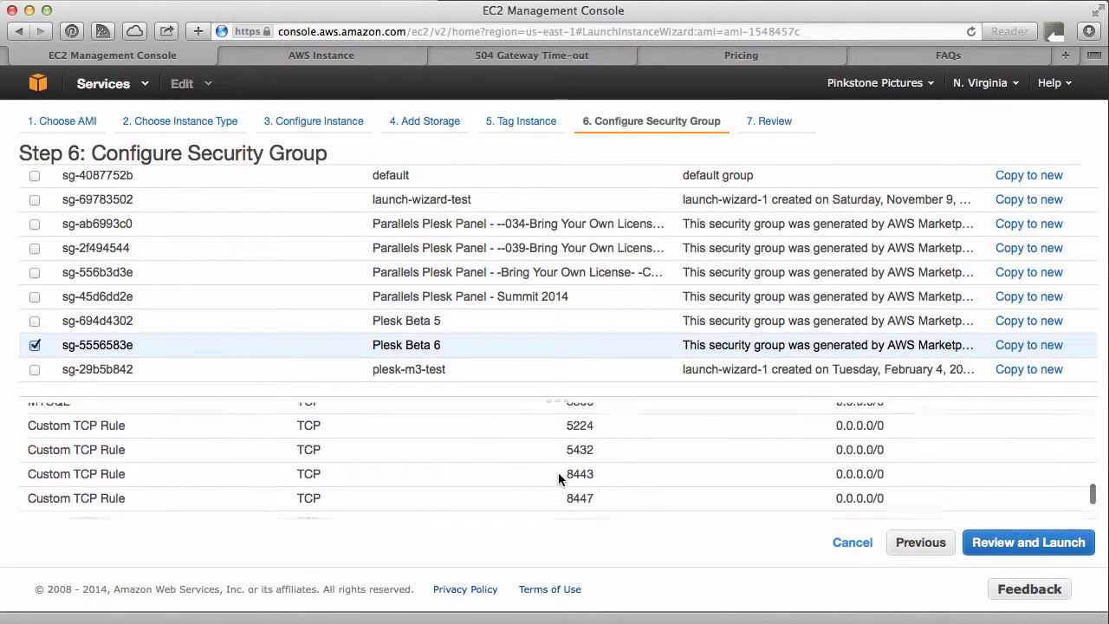
{"action": "left_click", "coordinate": [1029, 541]}
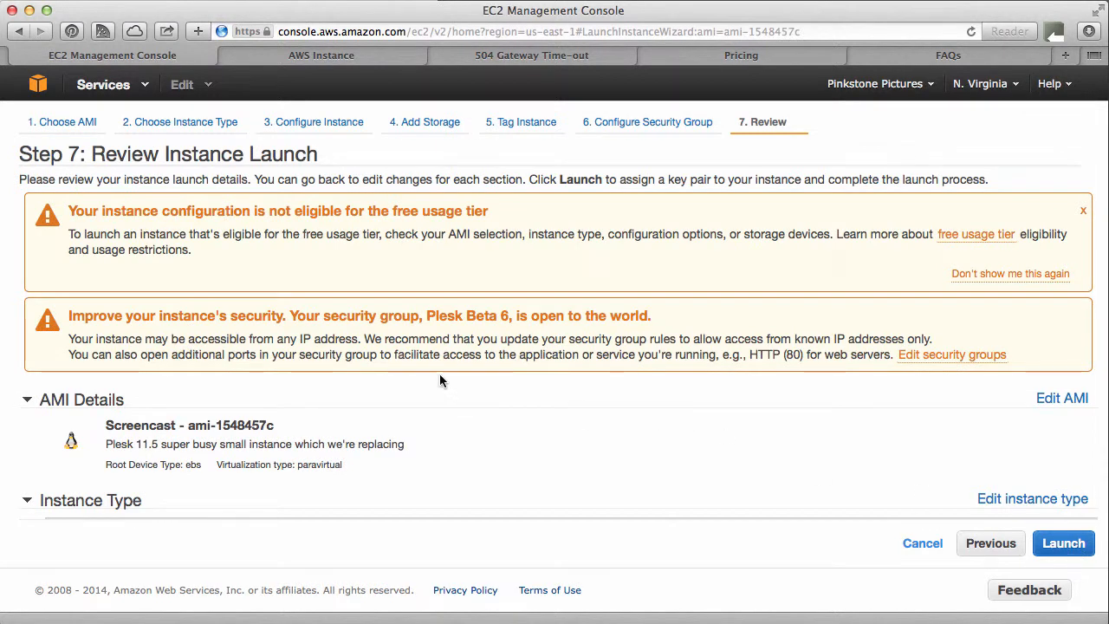
{"action": "mouse_move", "coordinate": [476, 264]}
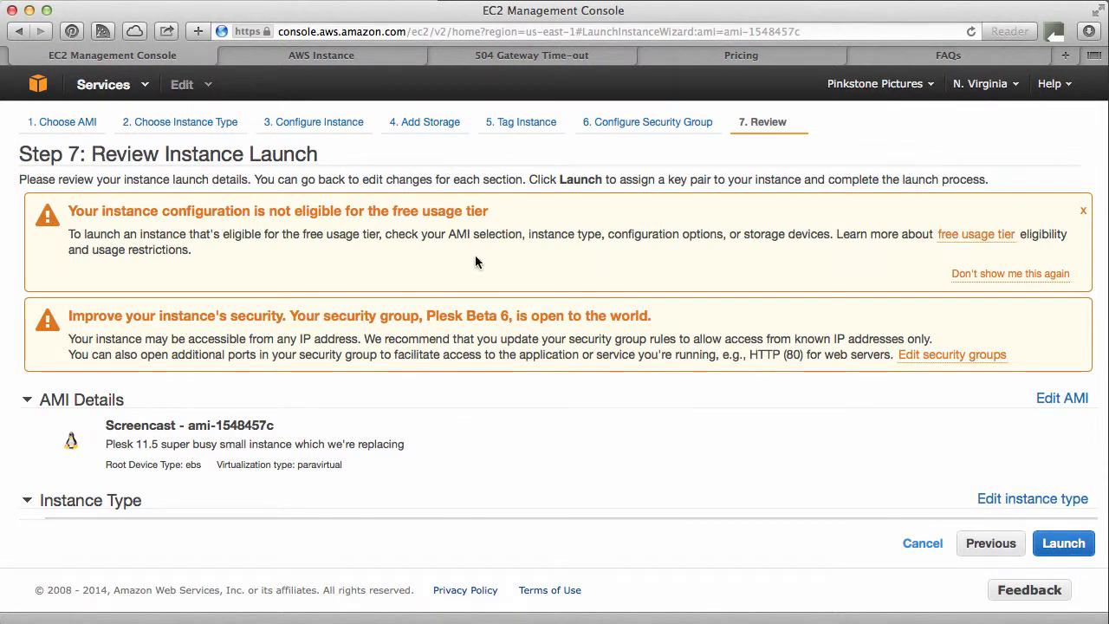
{"action": "mouse_move", "coordinate": [184, 249]}
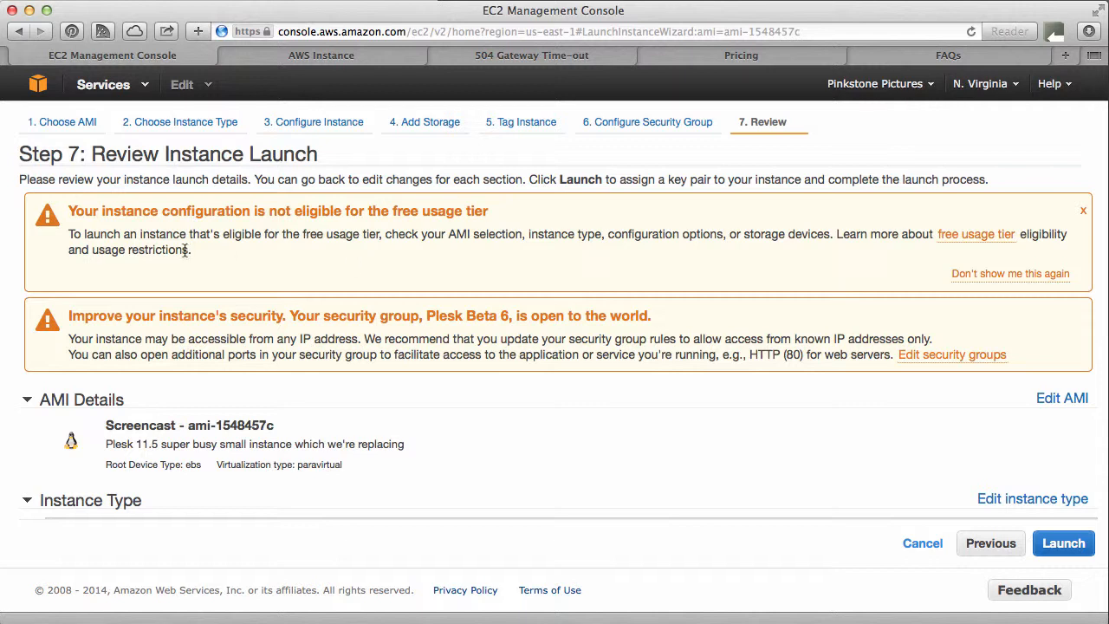
{"action": "mouse_move", "coordinate": [293, 217]}
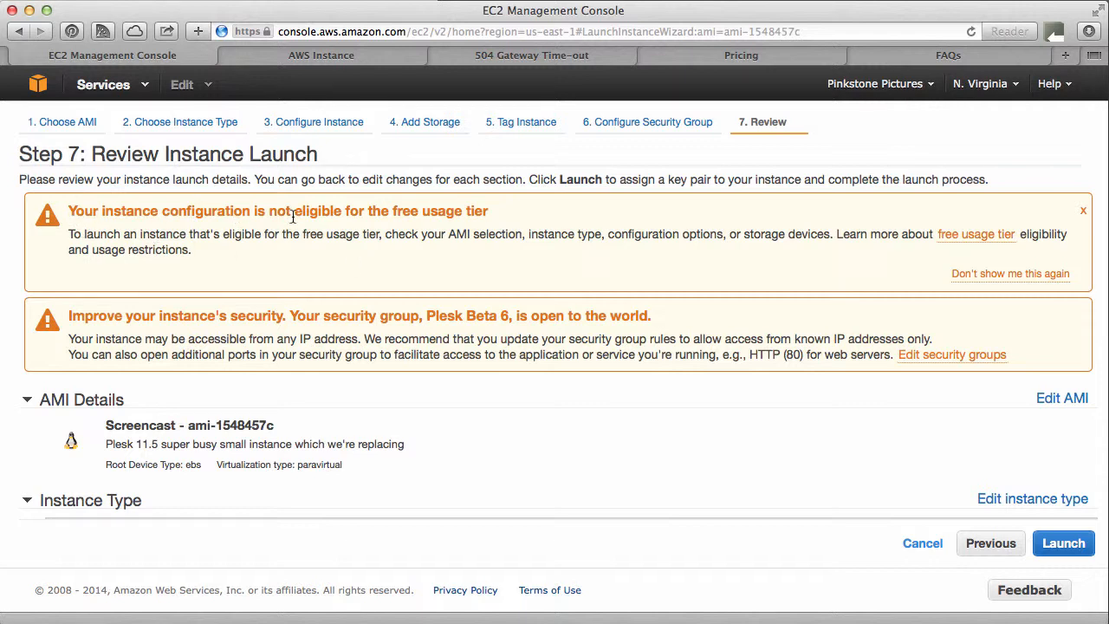
{"action": "mouse_move", "coordinate": [554, 232]}
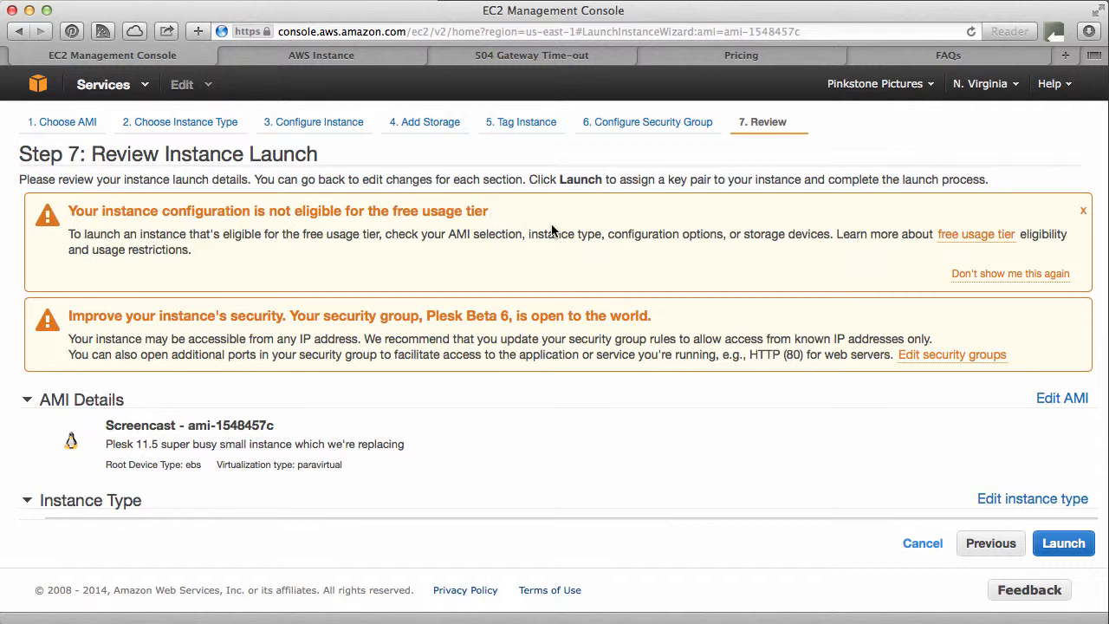
{"action": "mouse_move", "coordinate": [632, 281]}
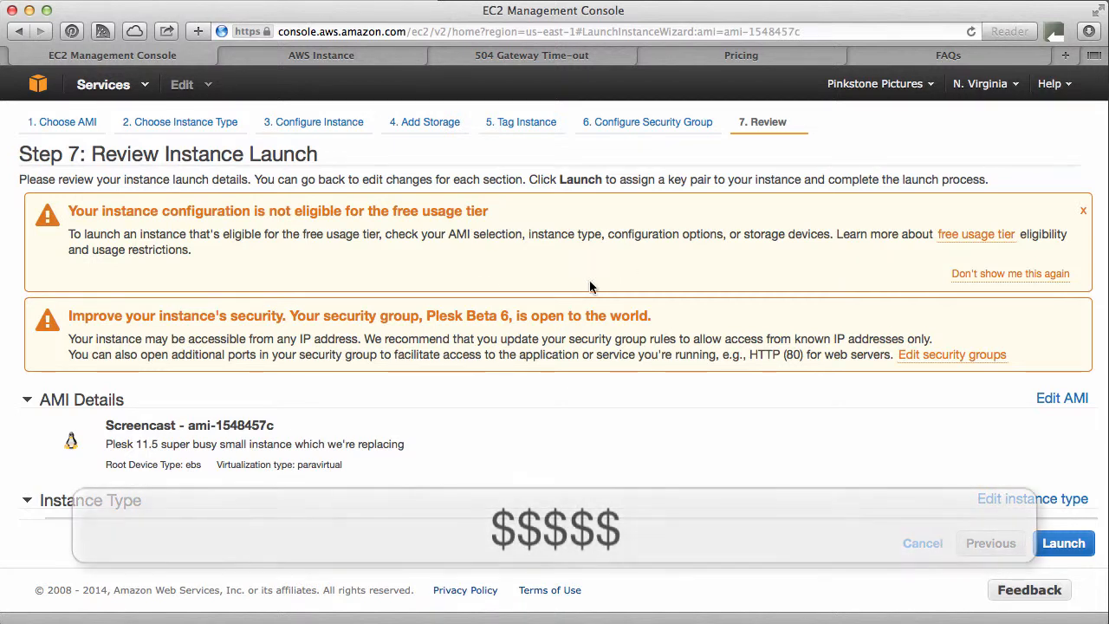
{"action": "mouse_move", "coordinate": [321, 333]}
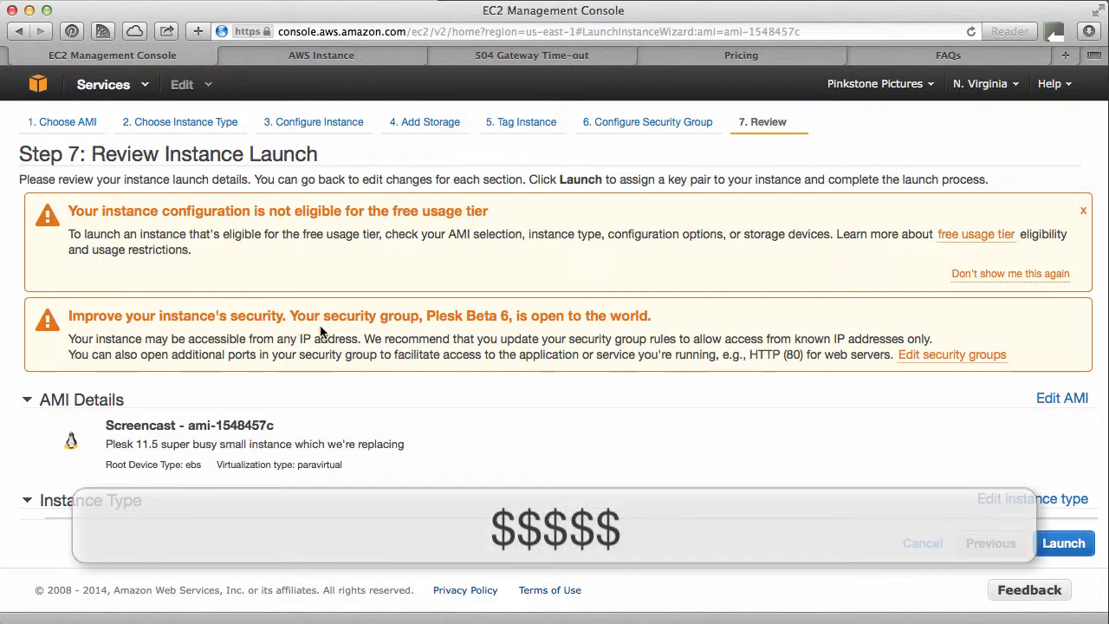
- Scroll the review page through the Plesk Beta 6 inbound rules down to the Launch button
{"action": "scroll", "scroll_direction": "down", "scroll_amount": 3}
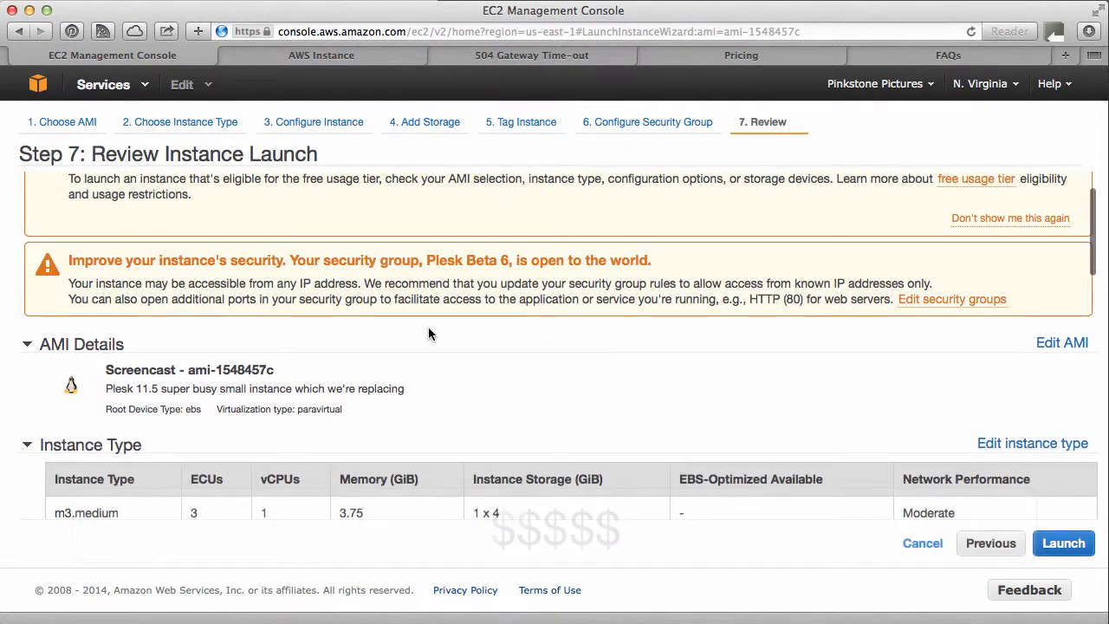
{"action": "mouse_move", "coordinate": [642, 274]}
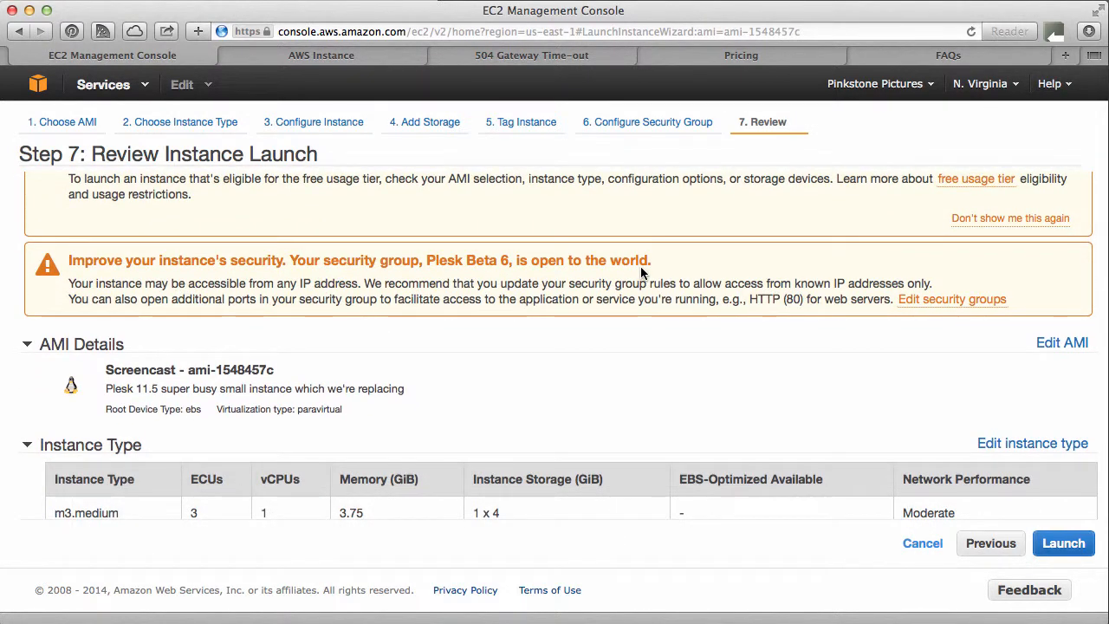
{"action": "mouse_move", "coordinate": [638, 343]}
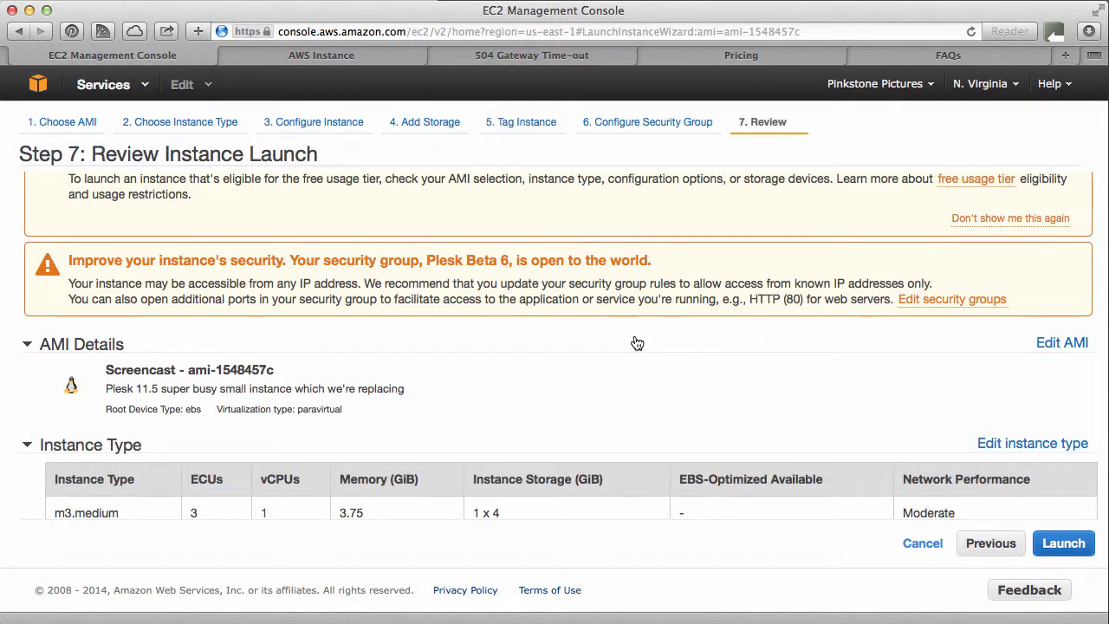
{"action": "mouse_move", "coordinate": [454, 288]}
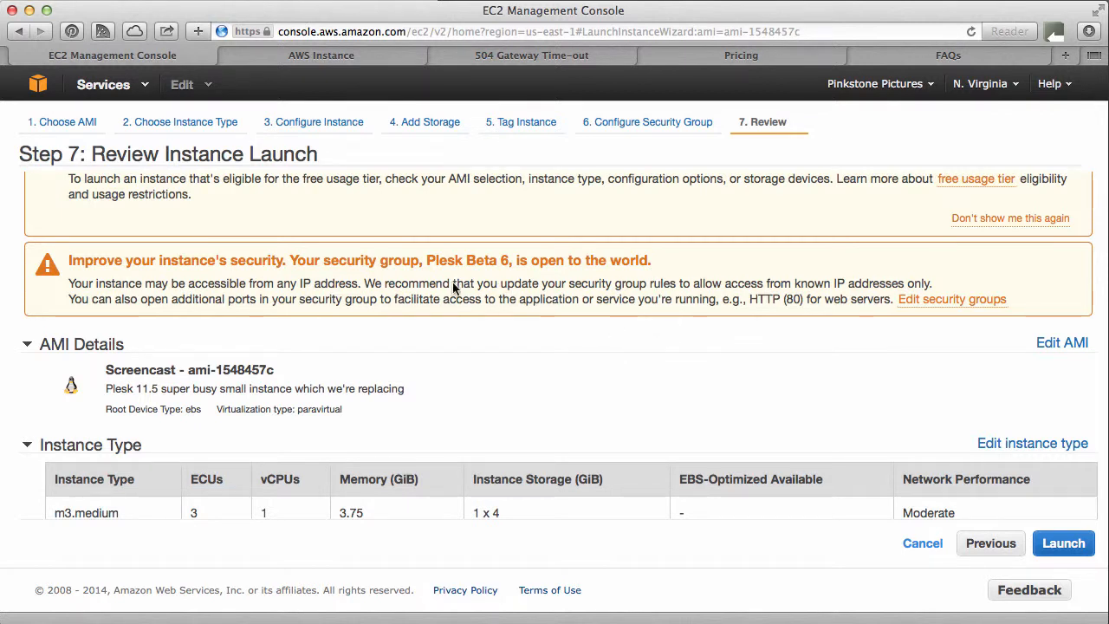
{"action": "scroll", "scroll_direction": "down", "scroll_amount": 3}
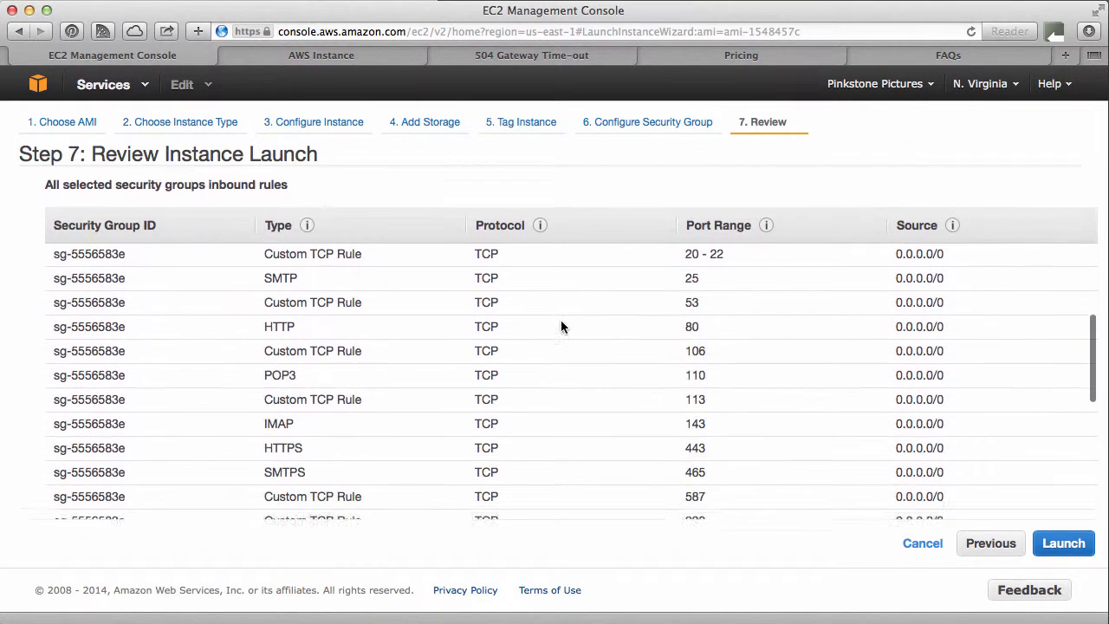
{"action": "scroll", "scroll_direction": "down", "scroll_amount": 3}
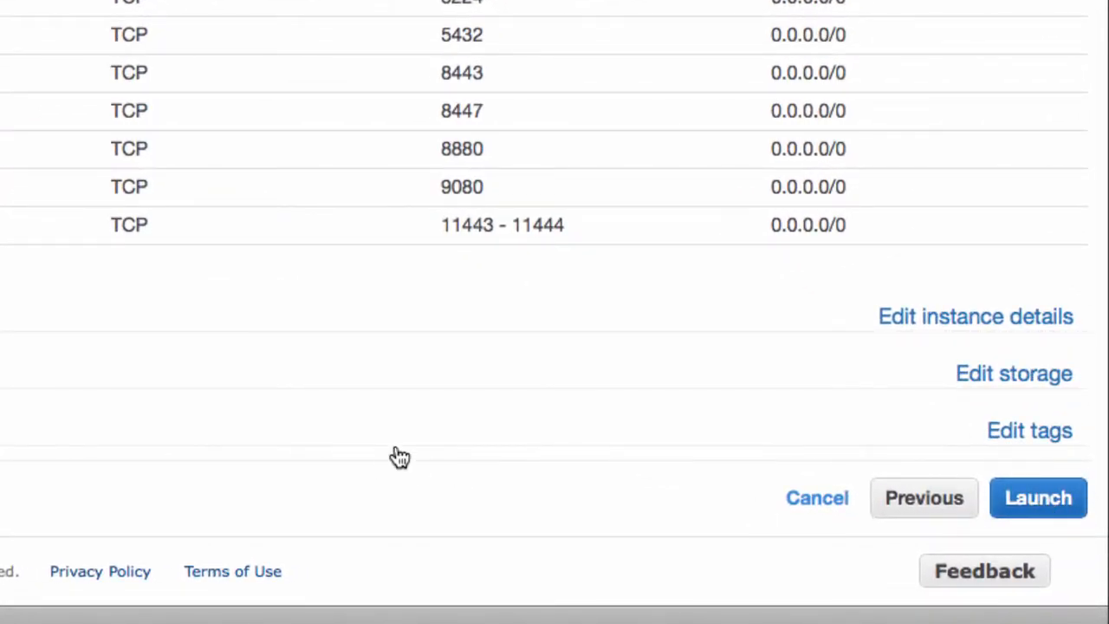
- Launch the instance with the existing Jenkins key pair, acknowledging the private key file
{"action": "left_click", "coordinate": [1039, 498]}
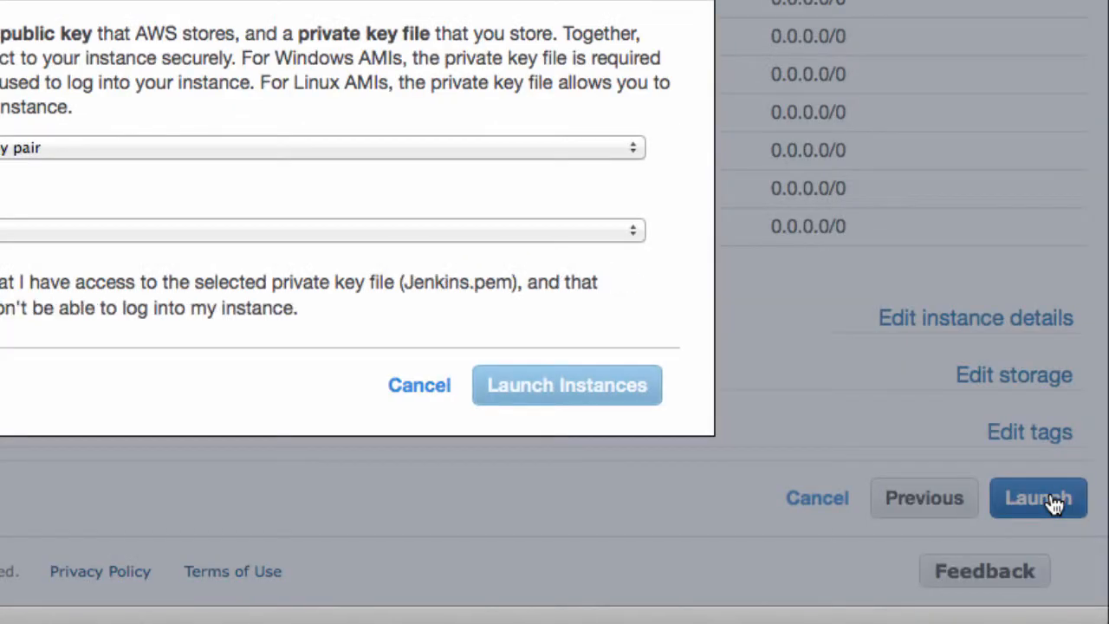
{"action": "left_click", "coordinate": [1038, 498]}
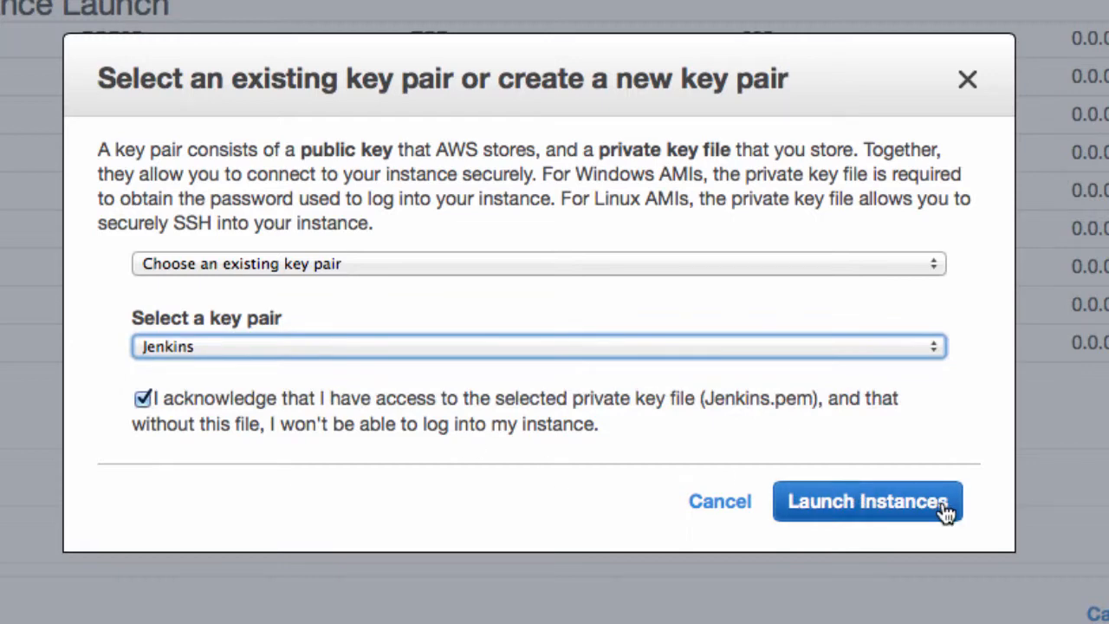
{"action": "left_click", "coordinate": [867, 501]}
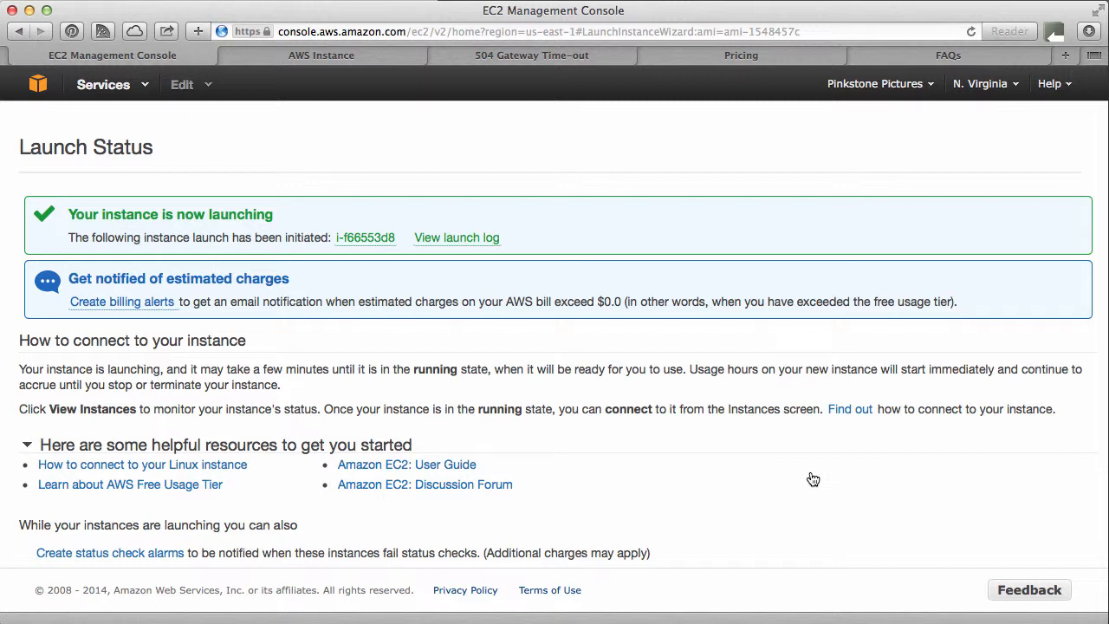
{"action": "mouse_move", "coordinate": [530, 272]}
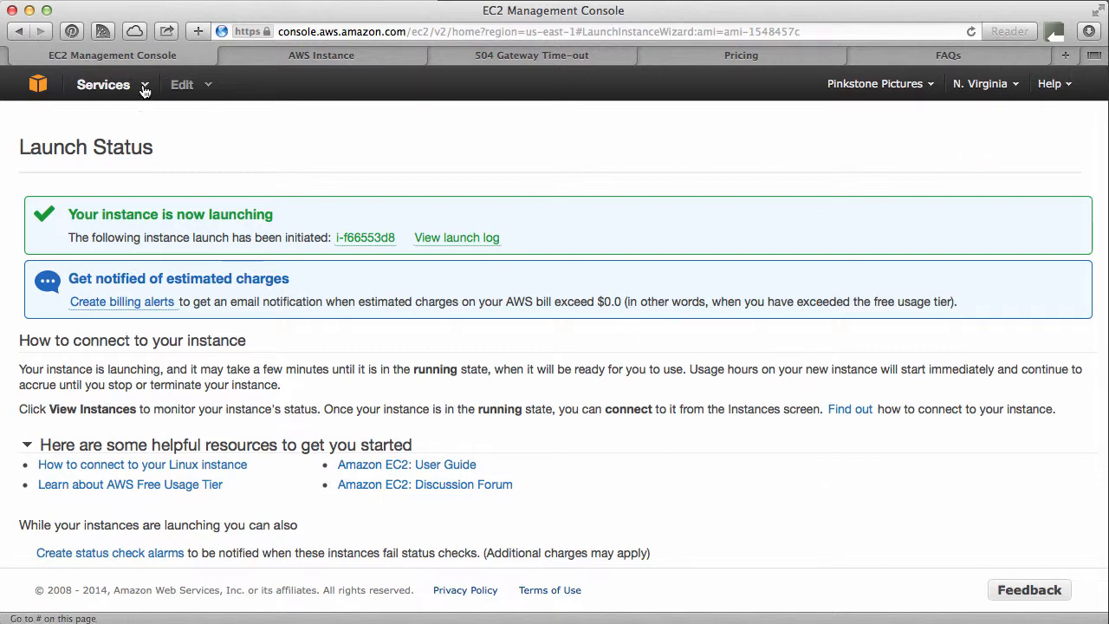
- Return to EC2 Instances via the Services menu
{"action": "left_click", "coordinate": [103, 83]}
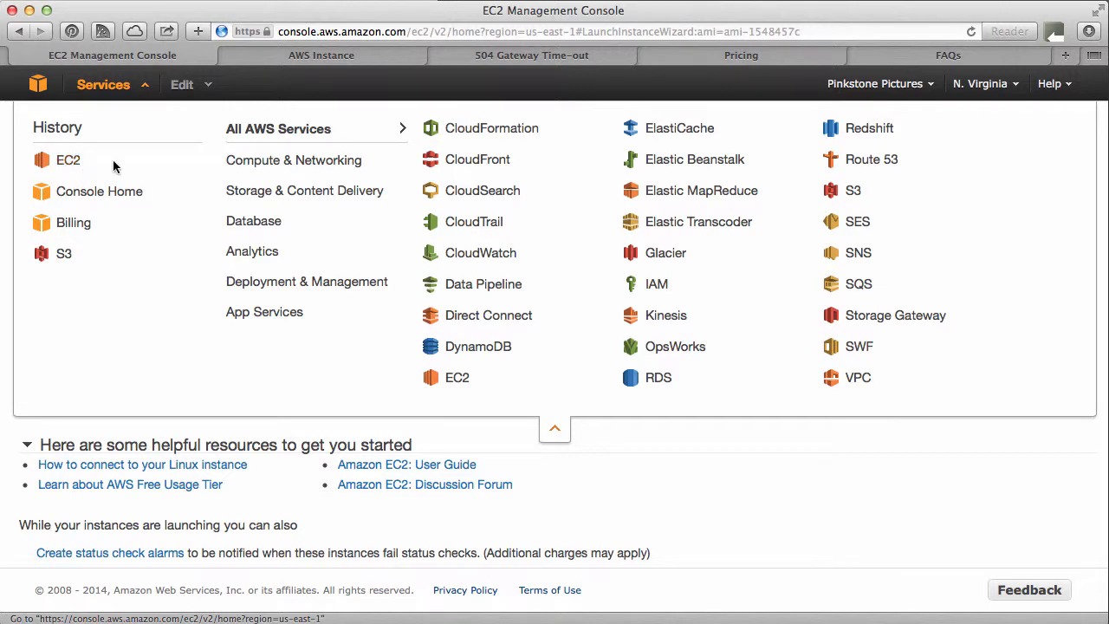
{"action": "mouse_move", "coordinate": [73, 165]}
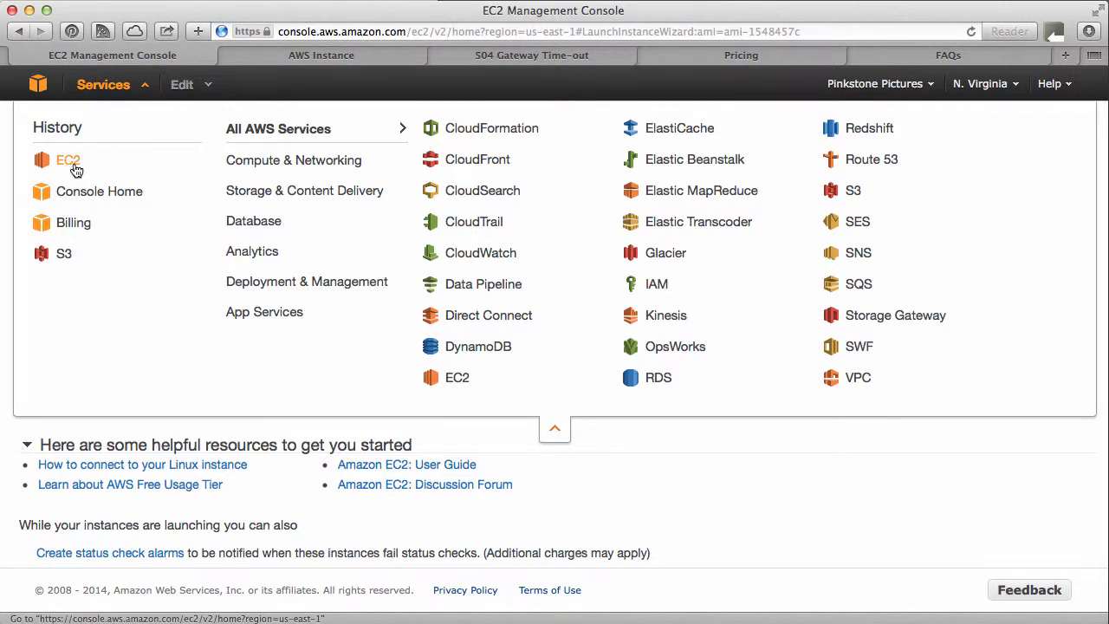
{"action": "left_click", "coordinate": [68, 159]}
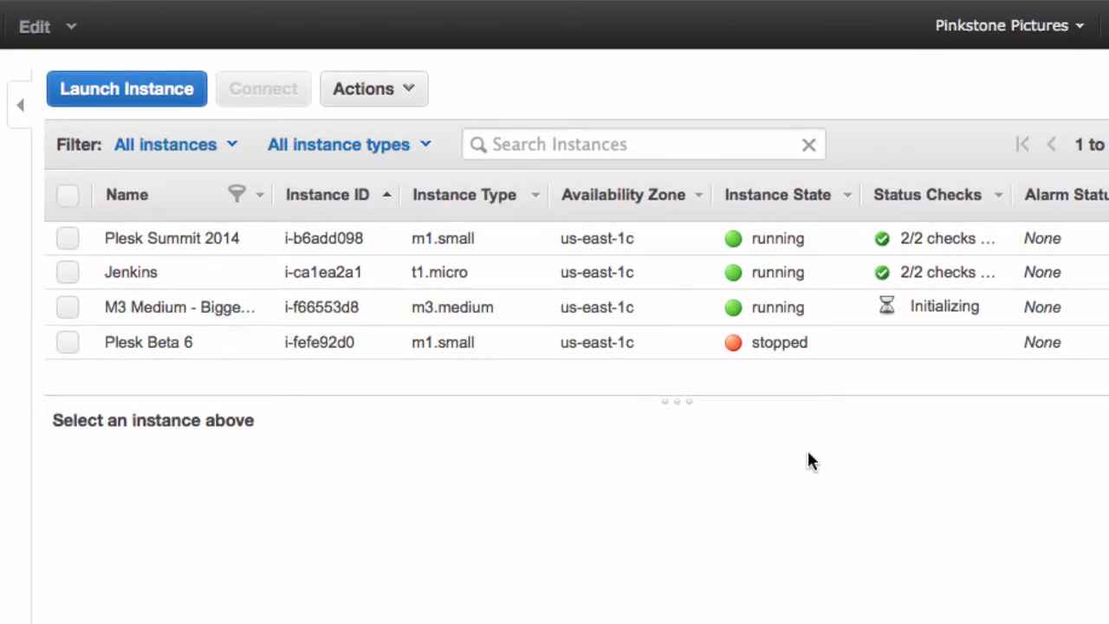
{"action": "mouse_move", "coordinate": [136, 306]}
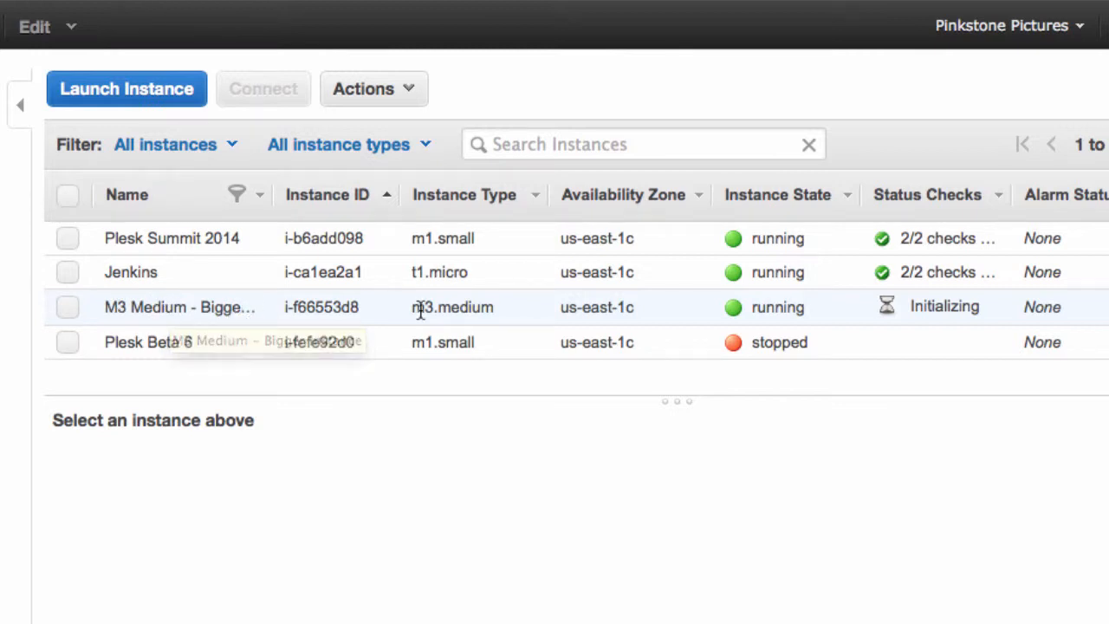
- Stop the Plesk Summit 2014 instance and confirm with Yes, Stop
{"action": "left_click", "coordinate": [68, 237]}
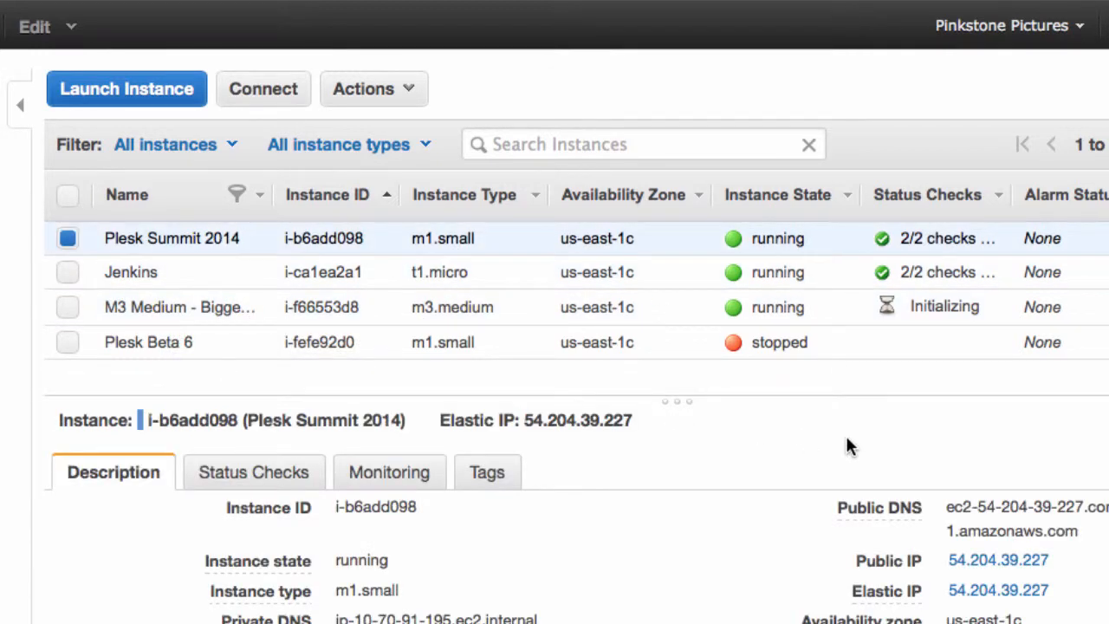
{"action": "mouse_move", "coordinate": [662, 416]}
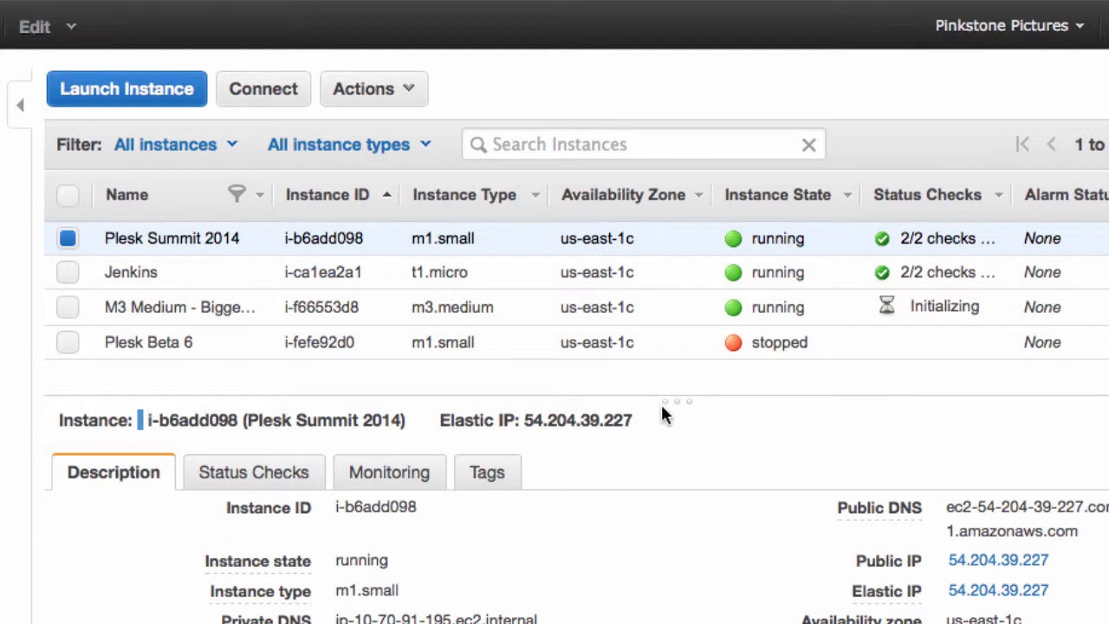
{"action": "mouse_move", "coordinate": [130, 246]}
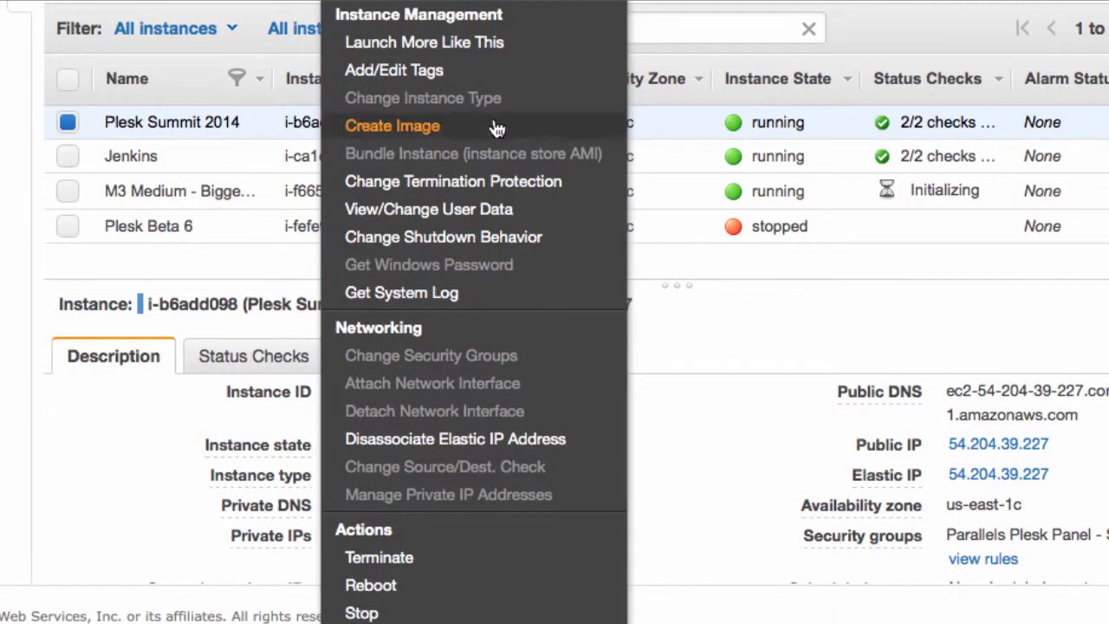
{"action": "mouse_move", "coordinate": [378, 558]}
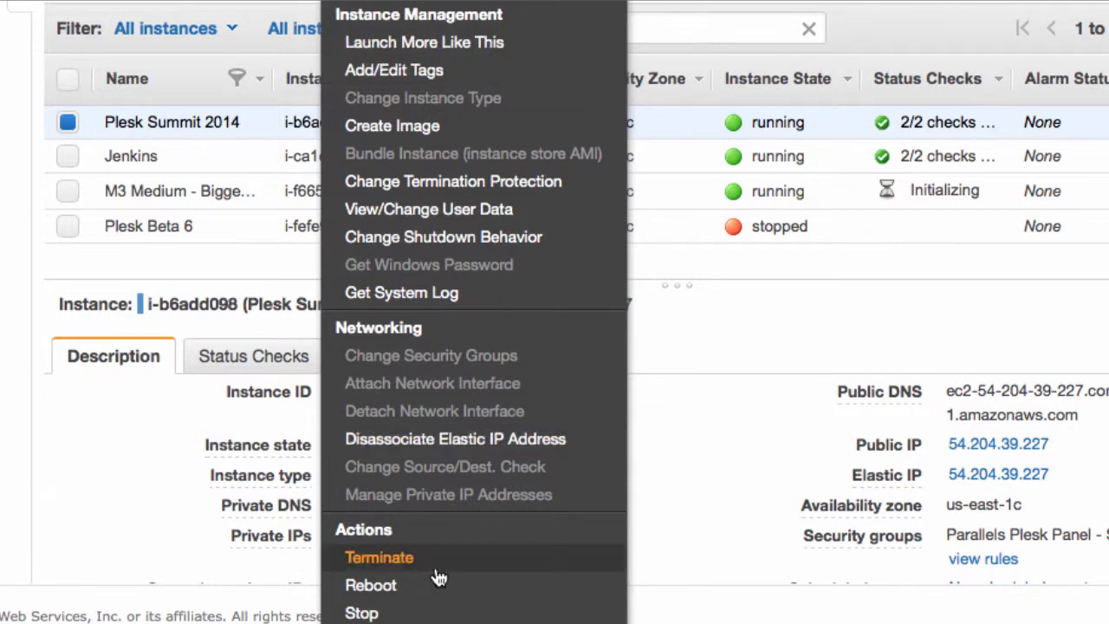
{"action": "mouse_move", "coordinate": [423, 565]}
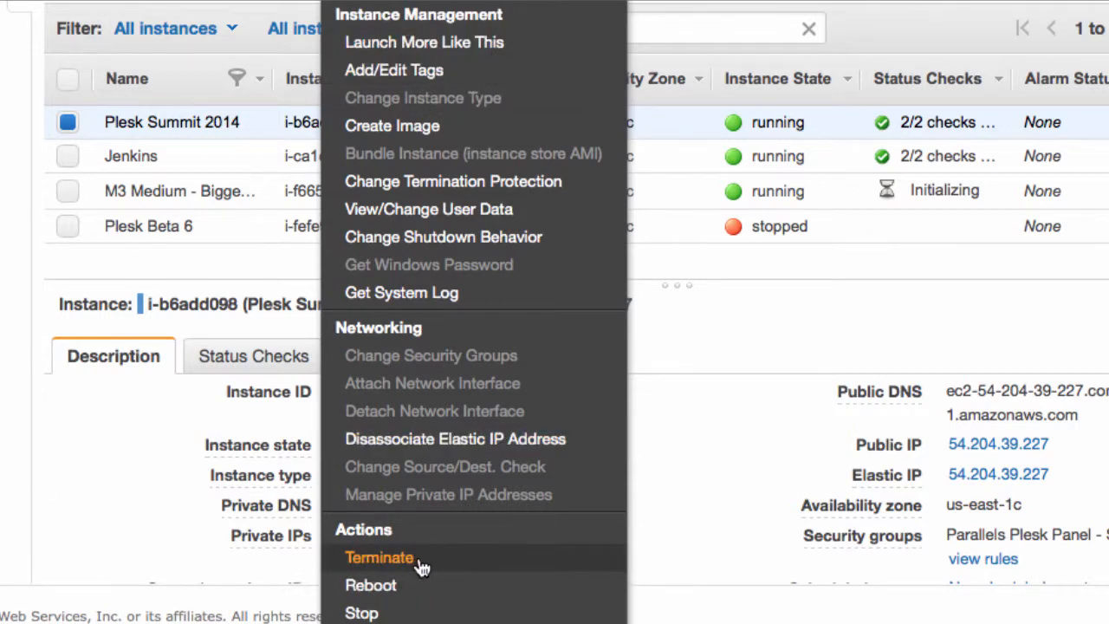
{"action": "mouse_move", "coordinate": [360, 613]}
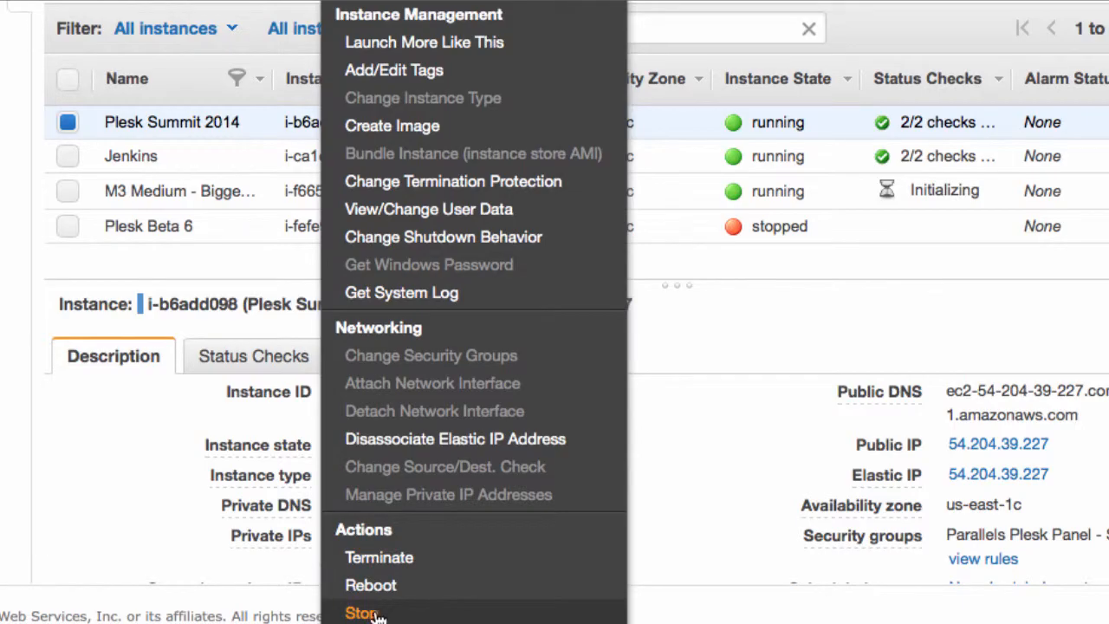
{"action": "left_click", "coordinate": [361, 612]}
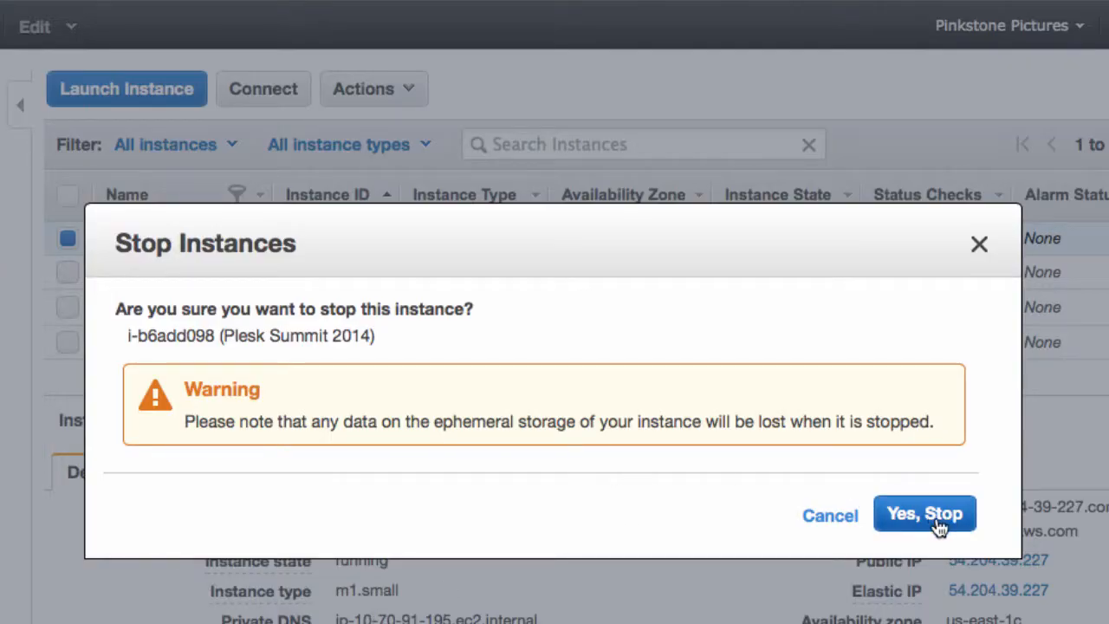
{"action": "left_click", "coordinate": [925, 513]}
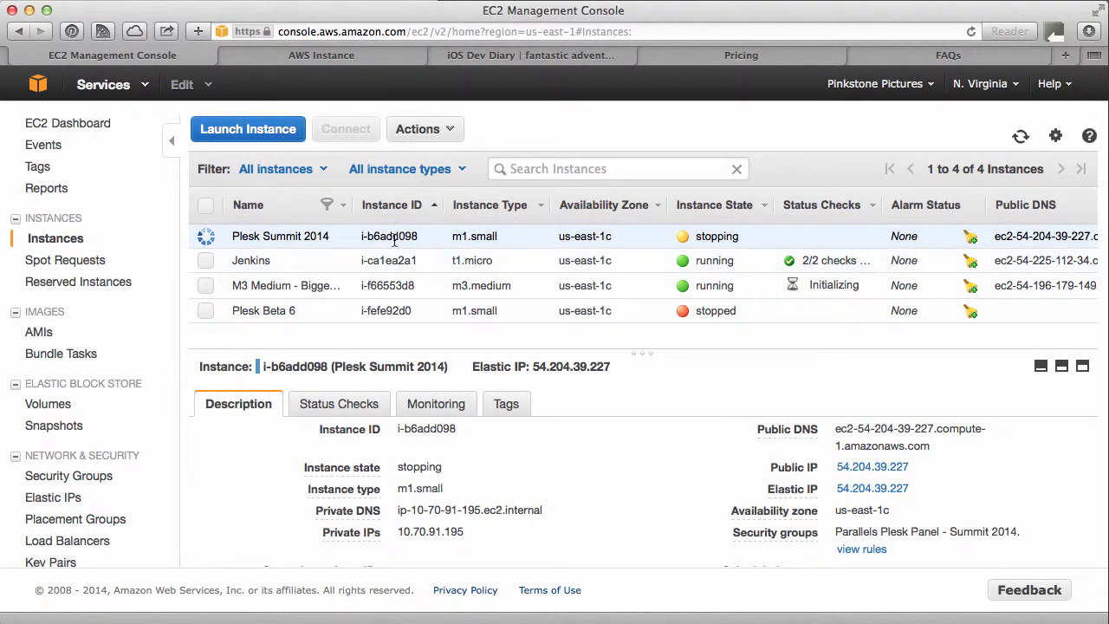
{"action": "mouse_move", "coordinate": [468, 251]}
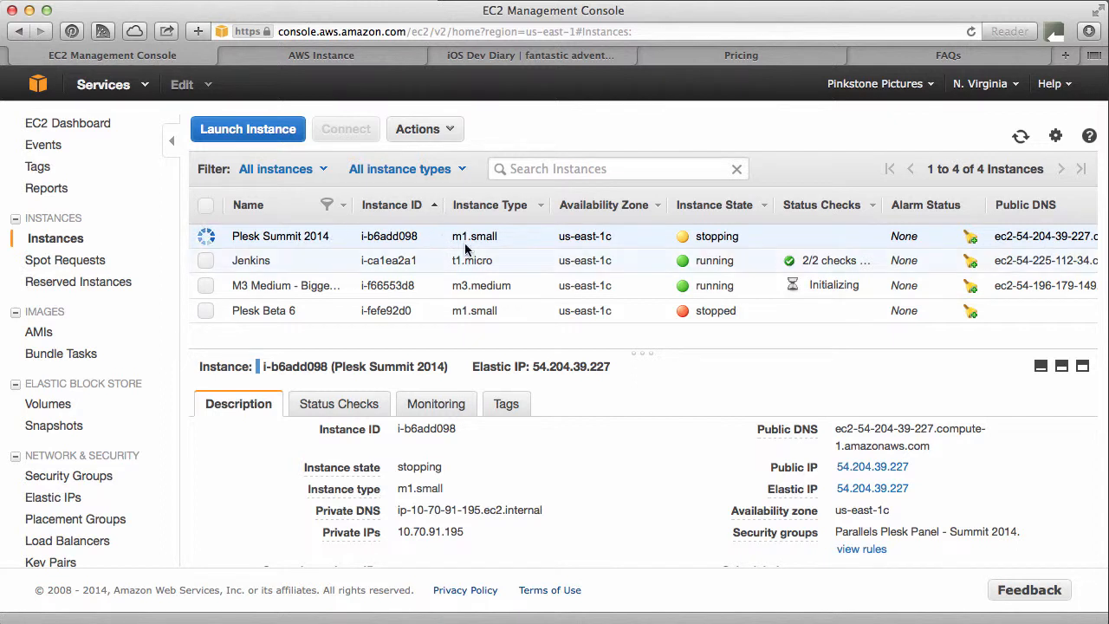
{"action": "mouse_move", "coordinate": [747, 440]}
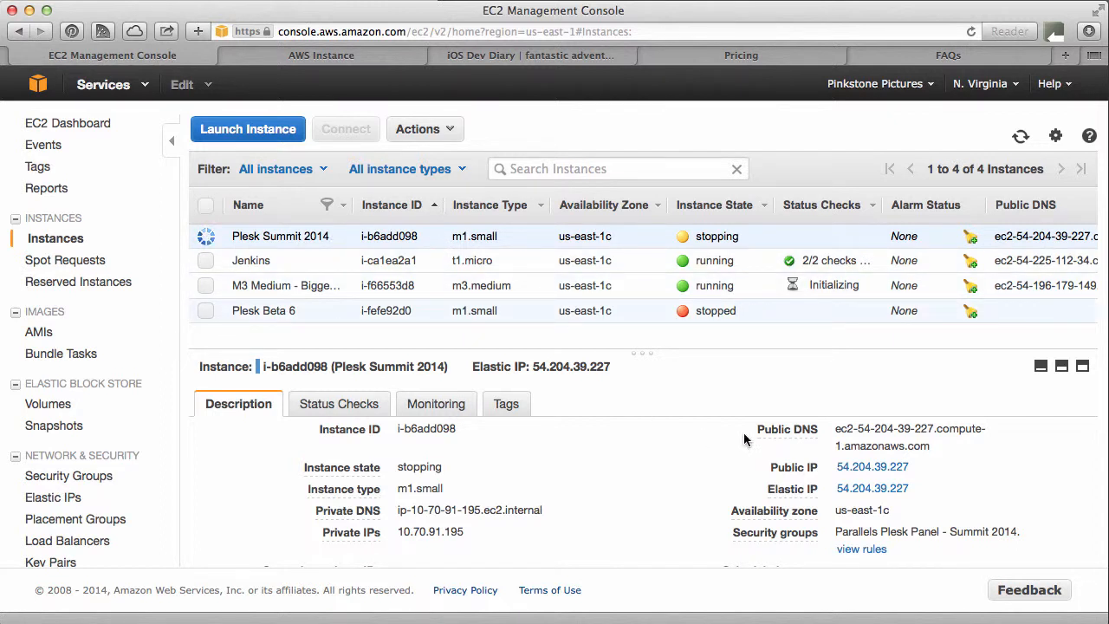
{"action": "mouse_move", "coordinate": [837, 444]}
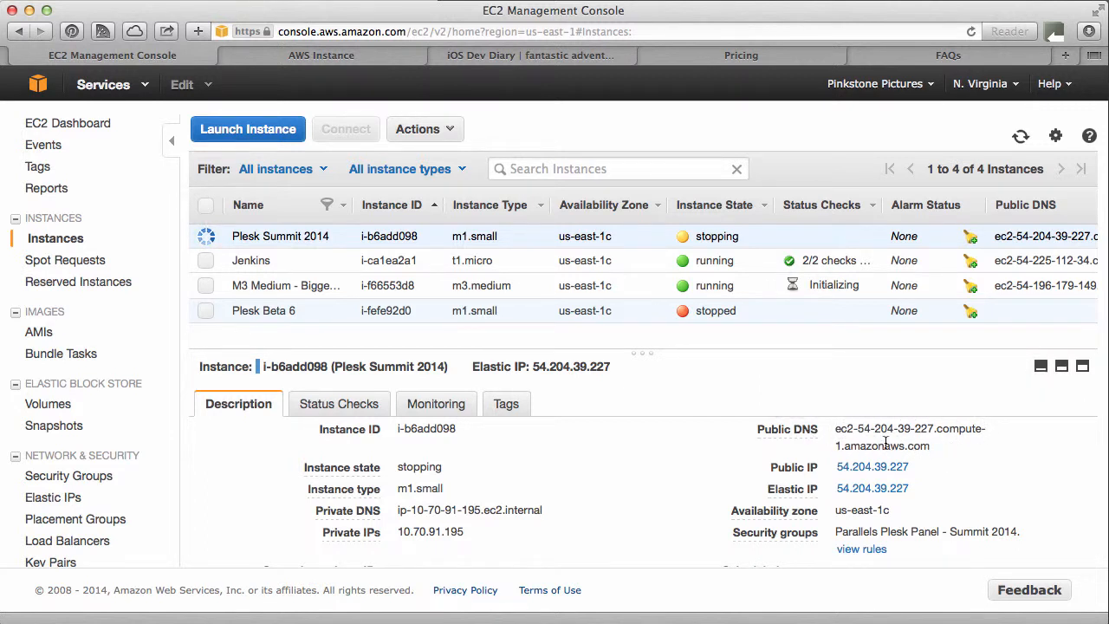
{"action": "mouse_move", "coordinate": [862, 420]}
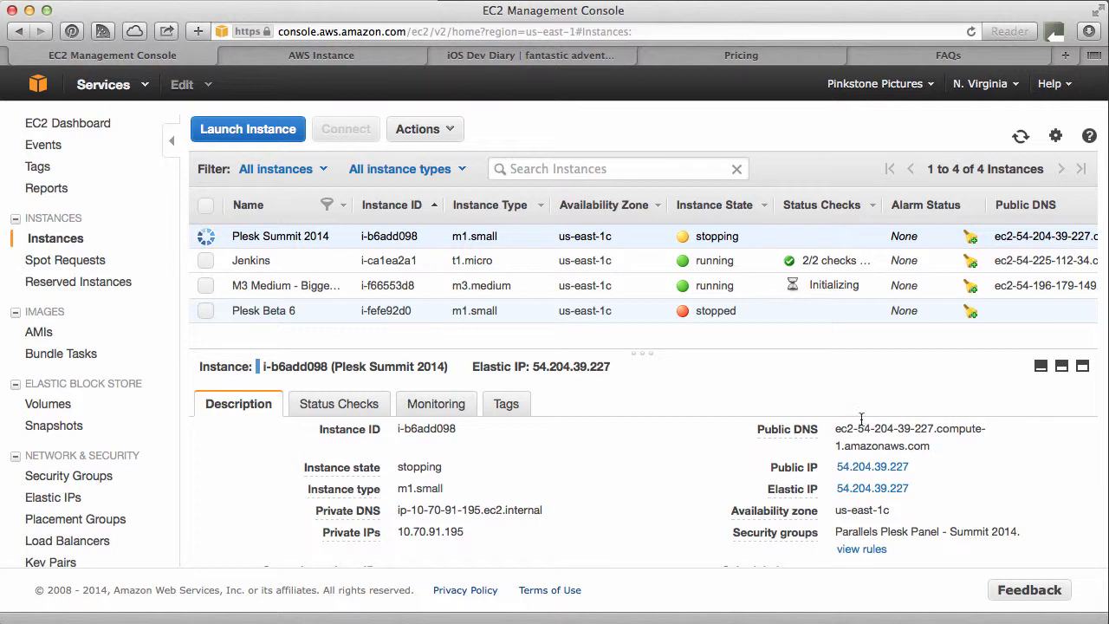
{"action": "mouse_move", "coordinate": [759, 486]}
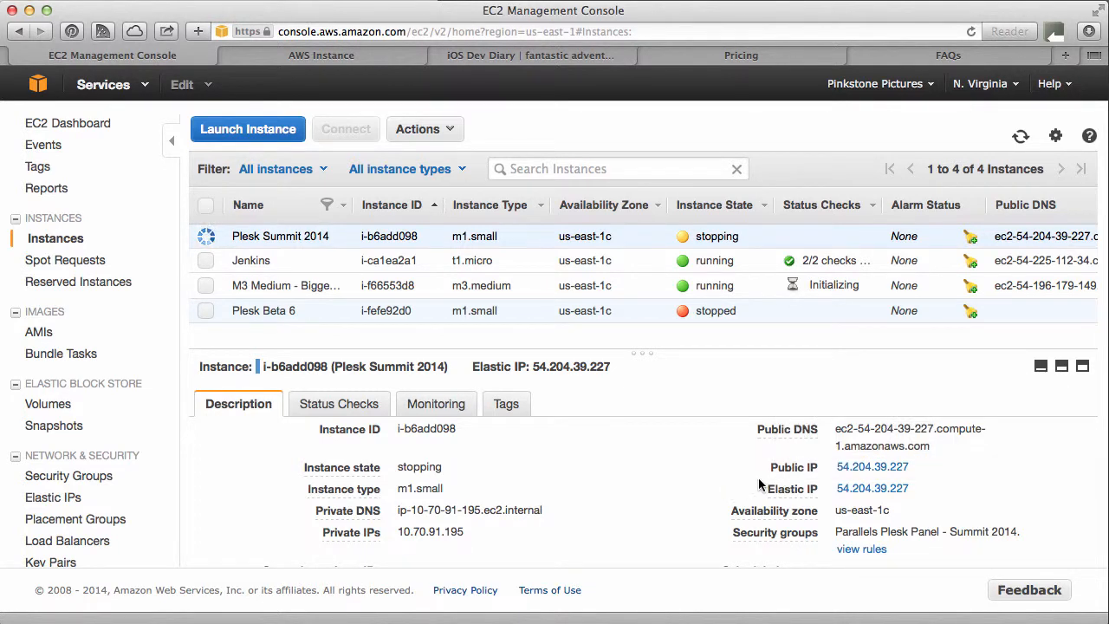
{"action": "mouse_move", "coordinate": [672, 513]}
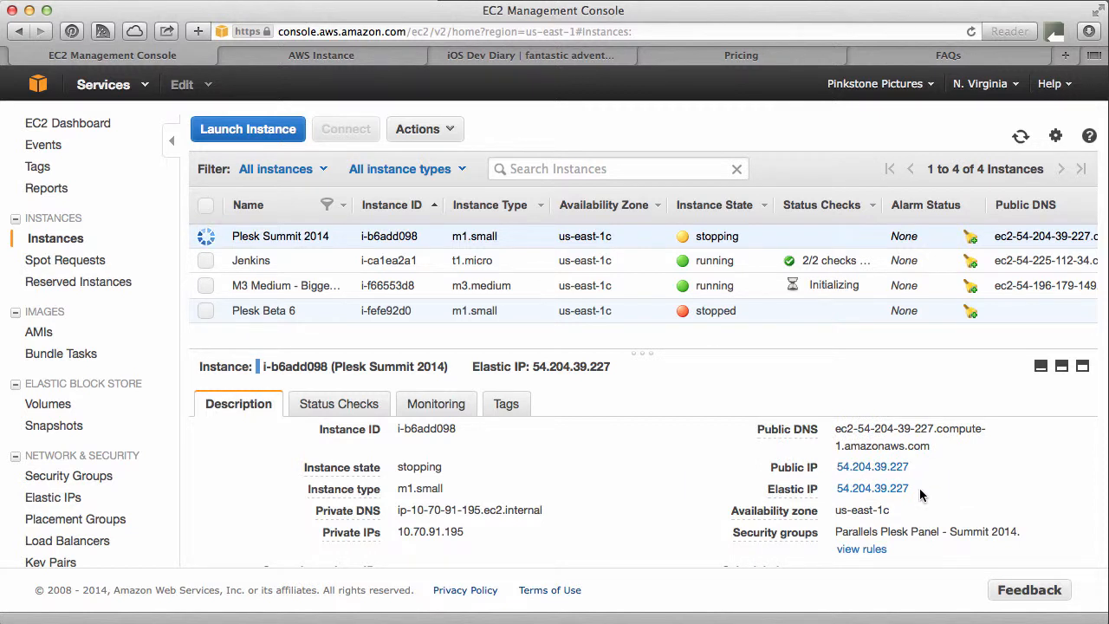
{"action": "mouse_move", "coordinate": [923, 471]}
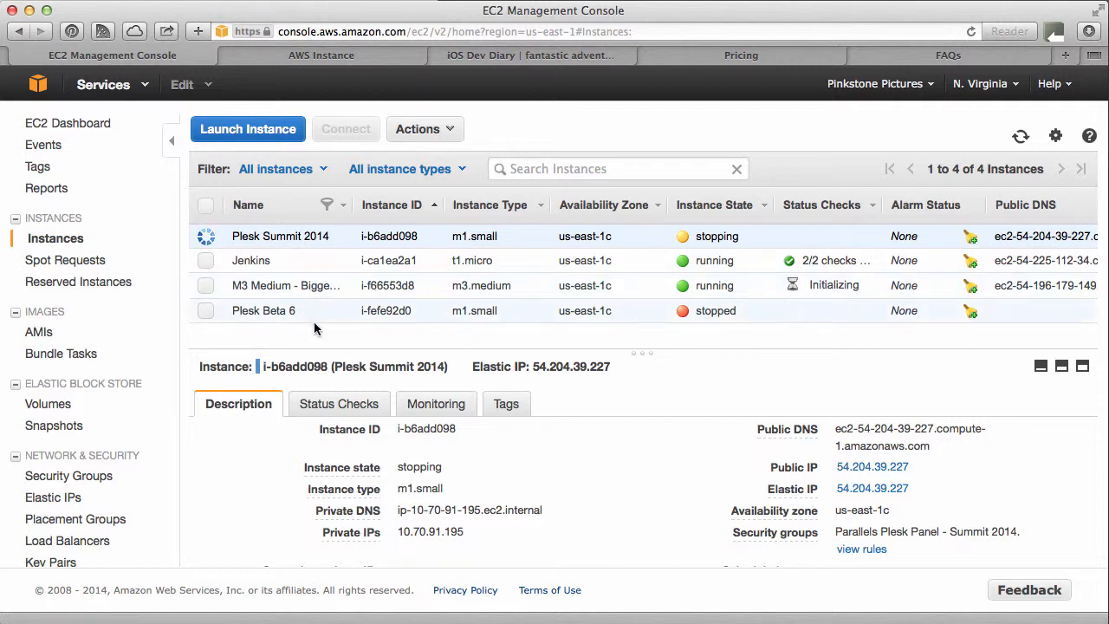
{"action": "mouse_move", "coordinate": [315, 284]}
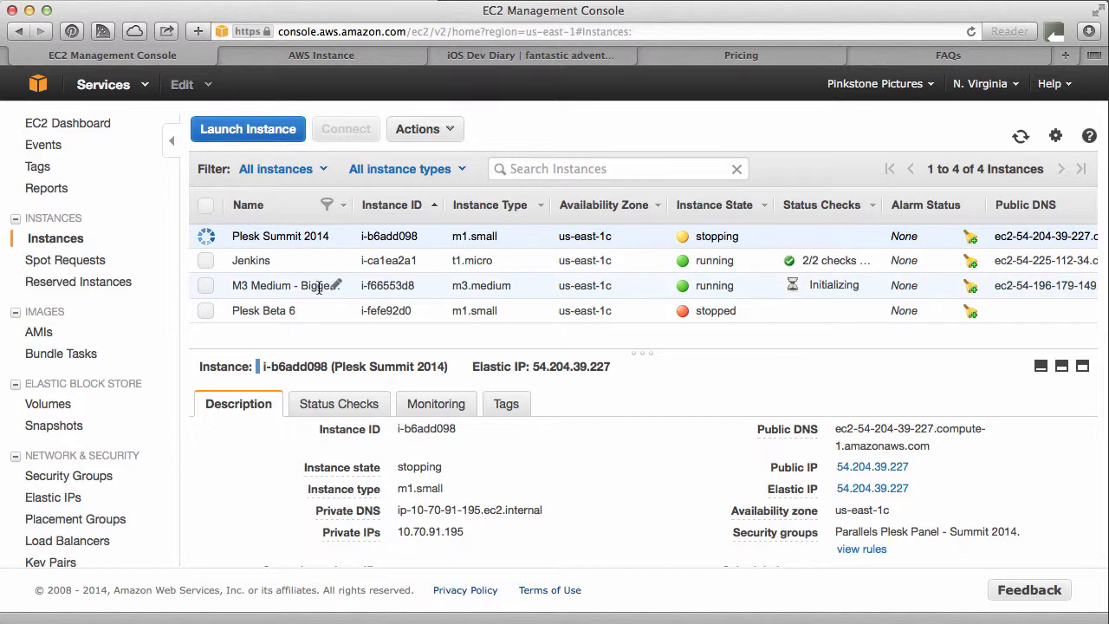
{"action": "mouse_move", "coordinate": [329, 329]}
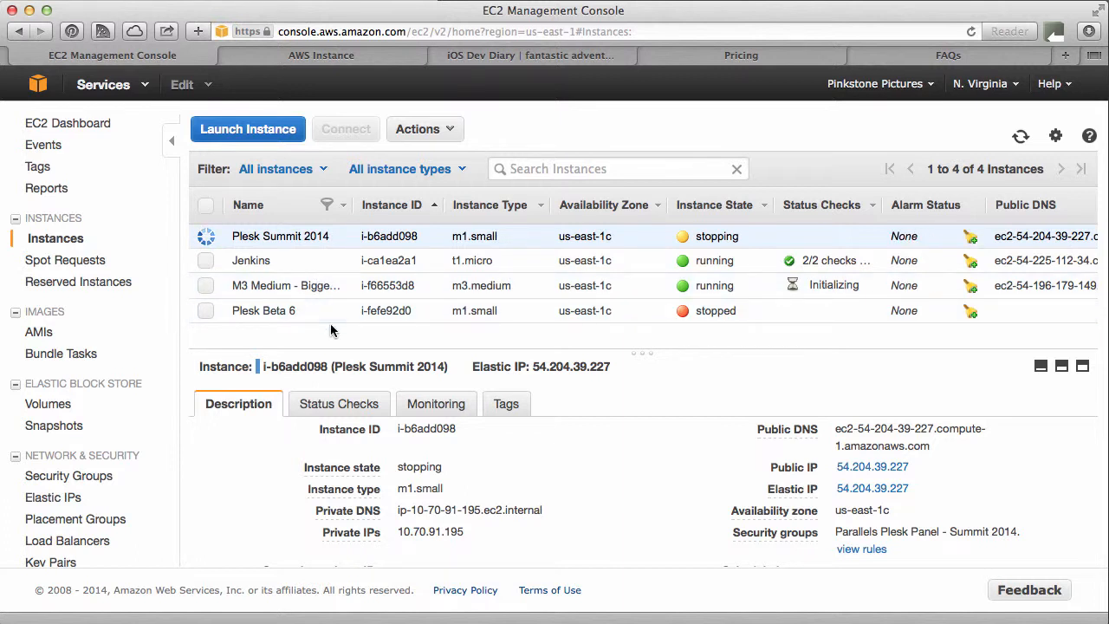
{"action": "mouse_move", "coordinate": [312, 350]}
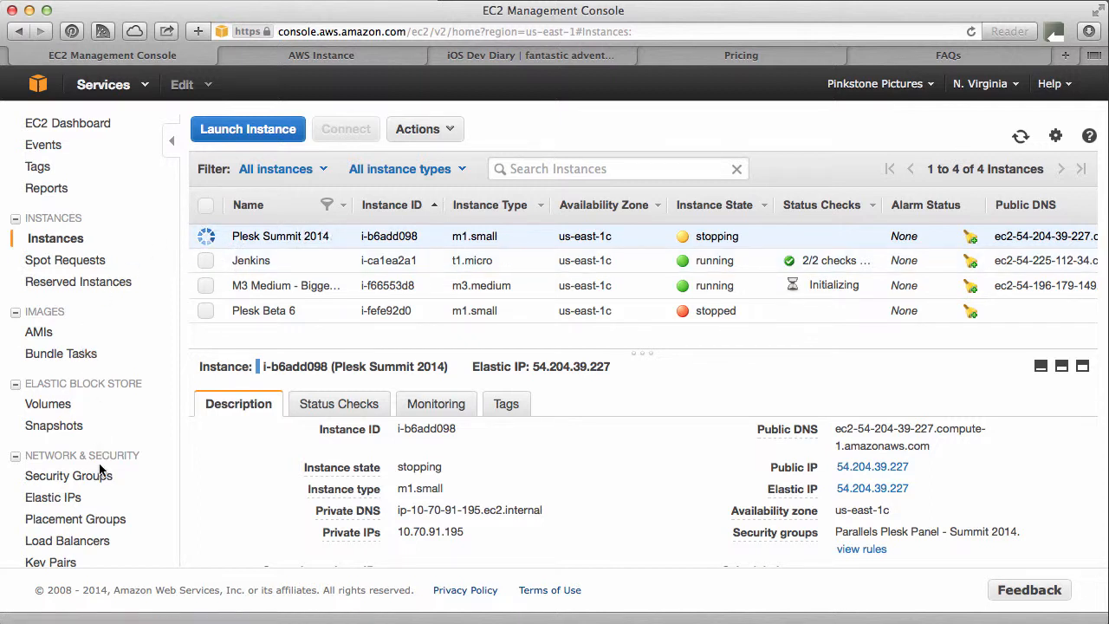
{"action": "mouse_move", "coordinate": [52, 495]}
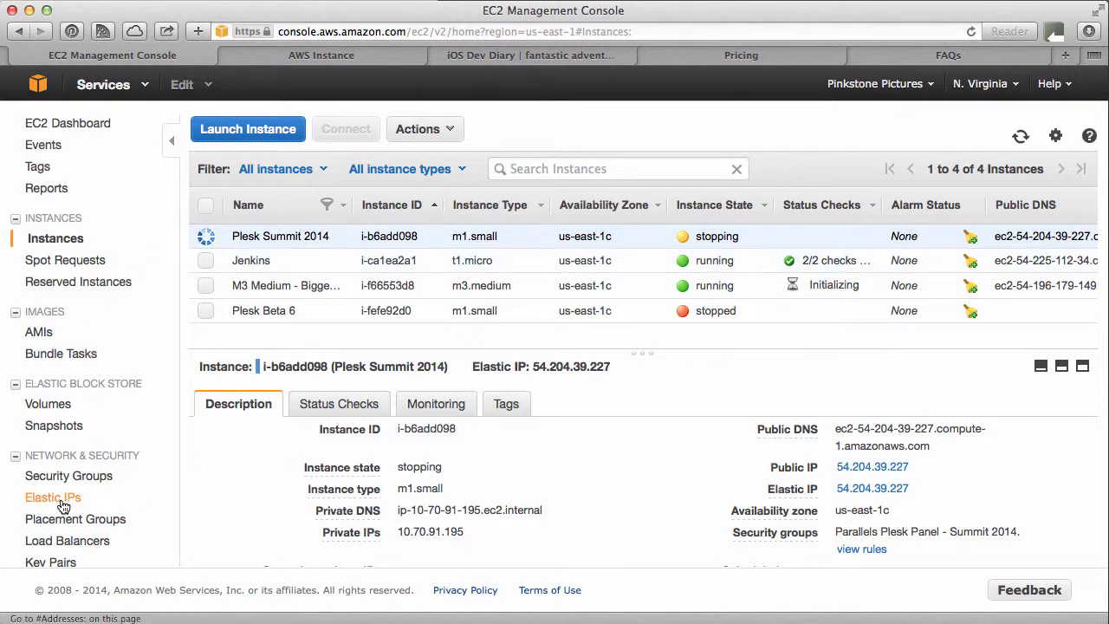
- Associate Elastic IP 54.204.39.227 with instance i-f66553d8 (M3 Medium - Bigger Instance)
{"action": "left_click", "coordinate": [52, 496]}
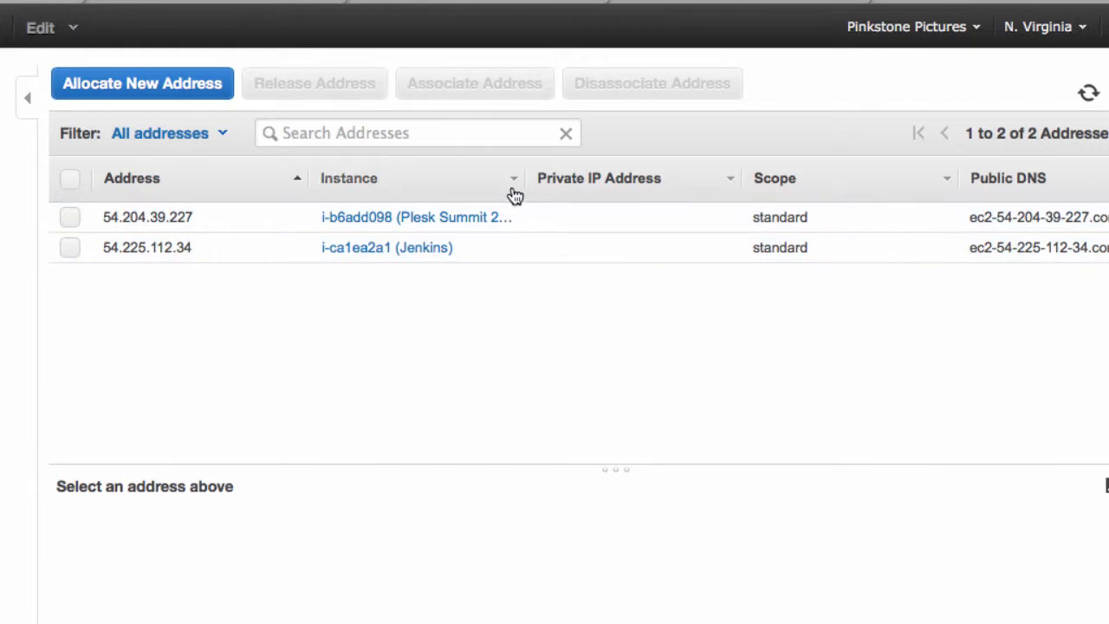
{"action": "mouse_move", "coordinate": [208, 217]}
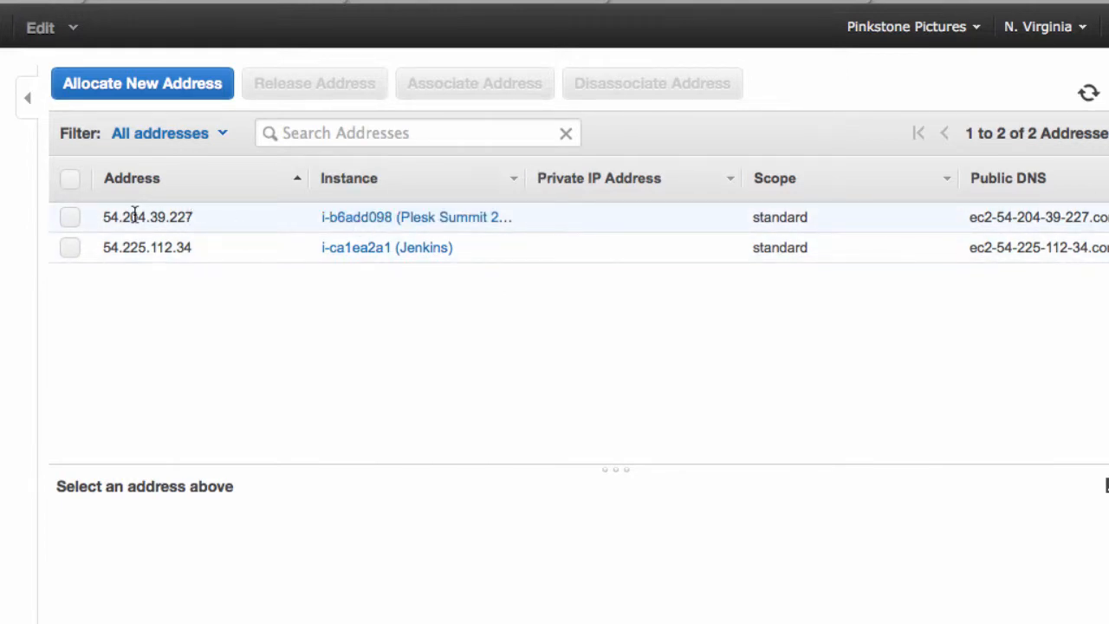
{"action": "left_click", "coordinate": [70, 216]}
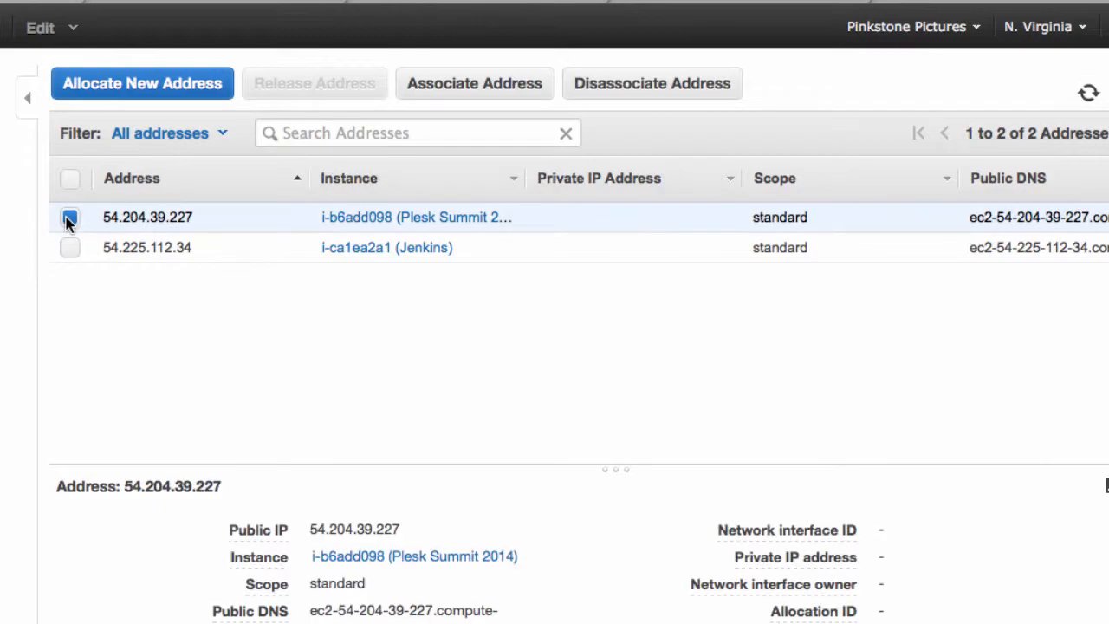
{"action": "left_click", "coordinate": [475, 84]}
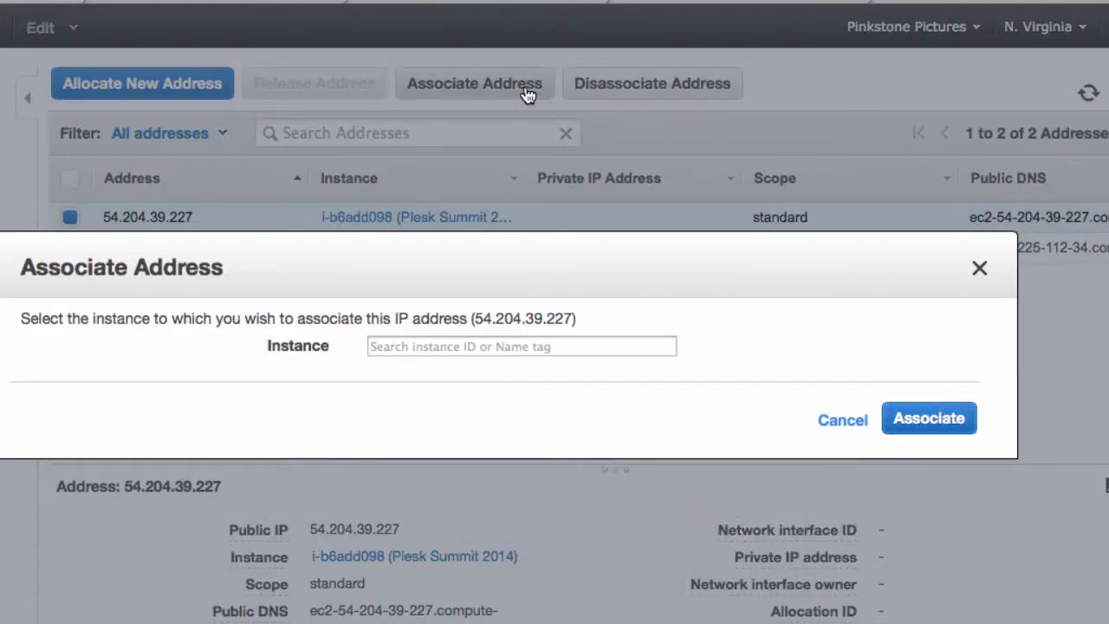
{"action": "left_click", "coordinate": [522, 347]}
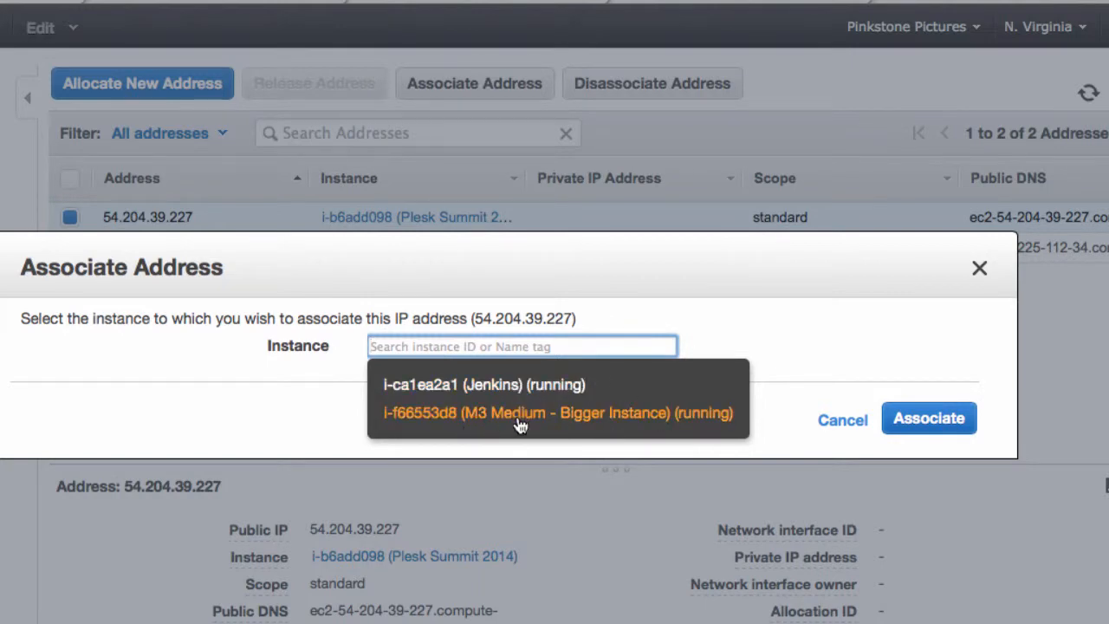
{"action": "mouse_move", "coordinate": [643, 421]}
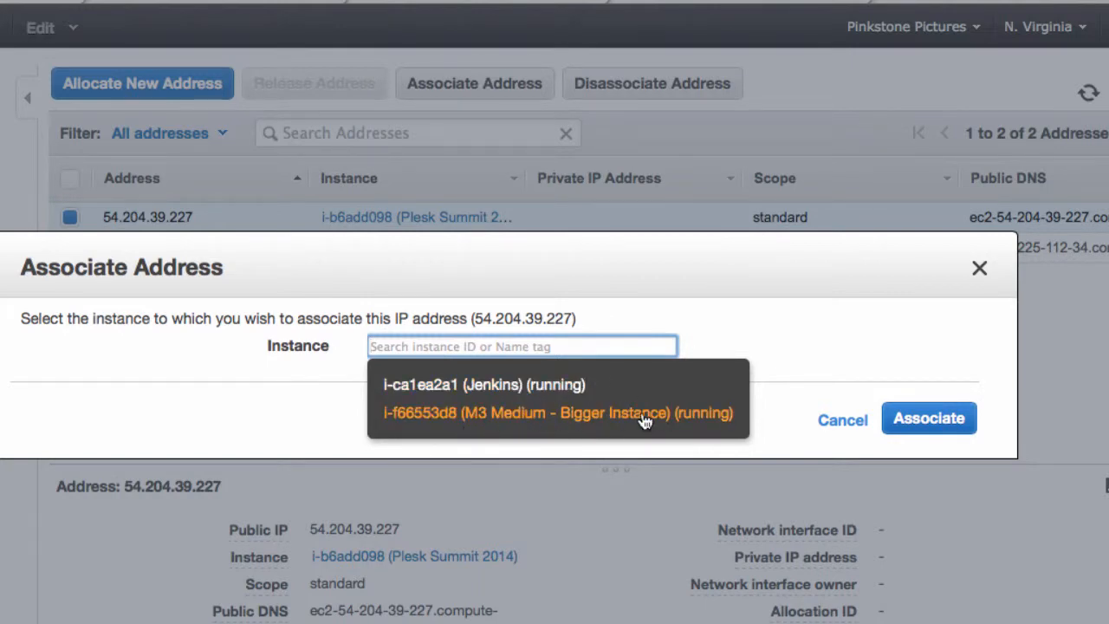
{"action": "mouse_move", "coordinate": [642, 413]}
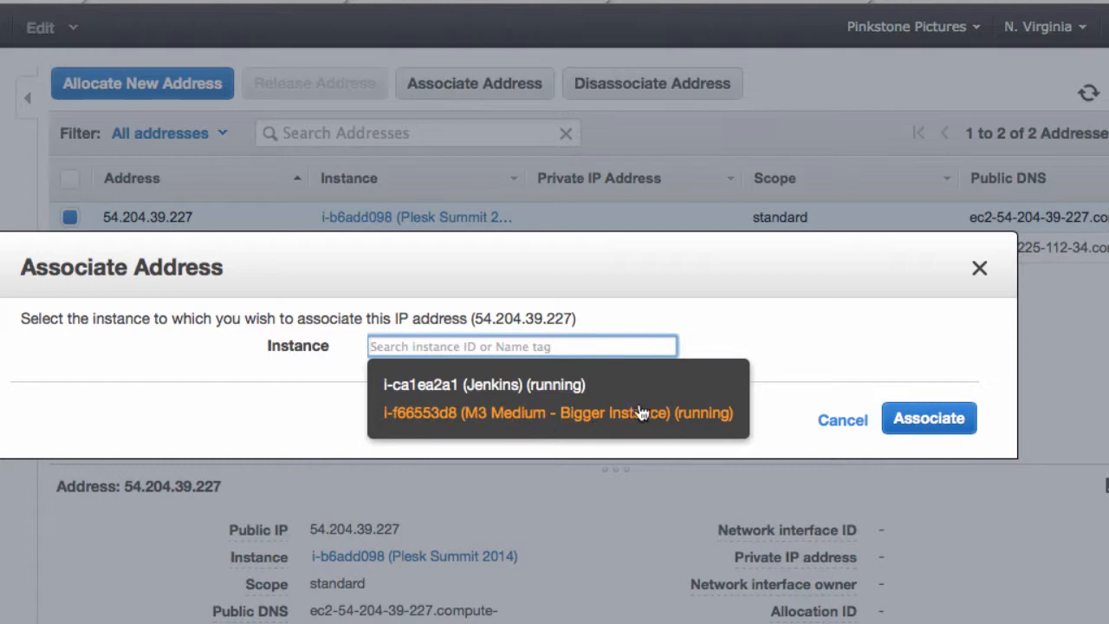
{"action": "left_click", "coordinate": [558, 413]}
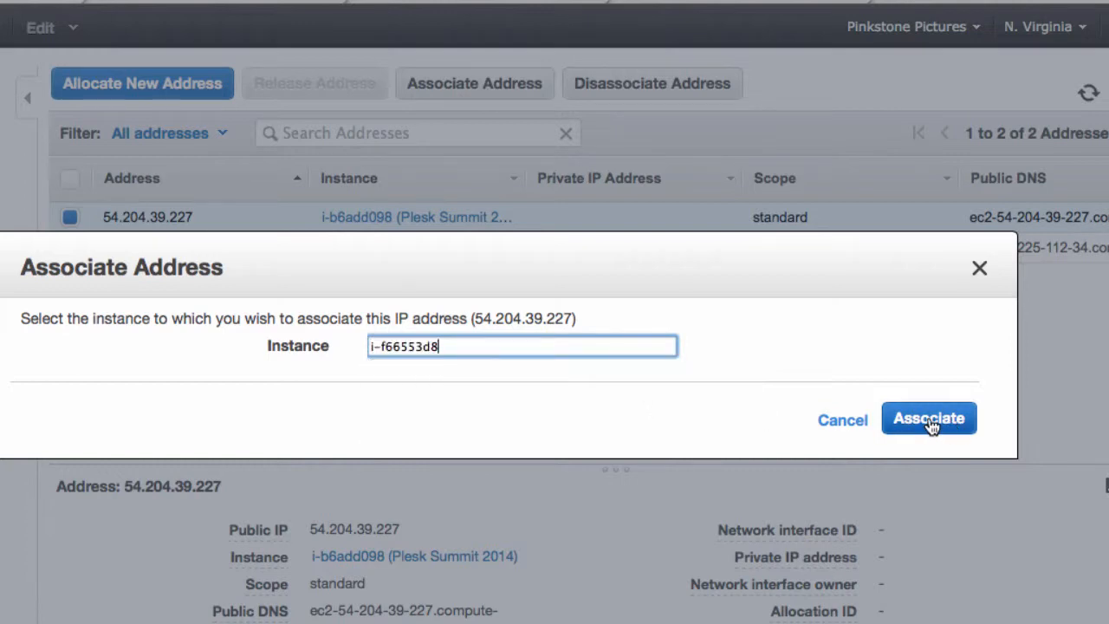
{"action": "left_click", "coordinate": [929, 418]}
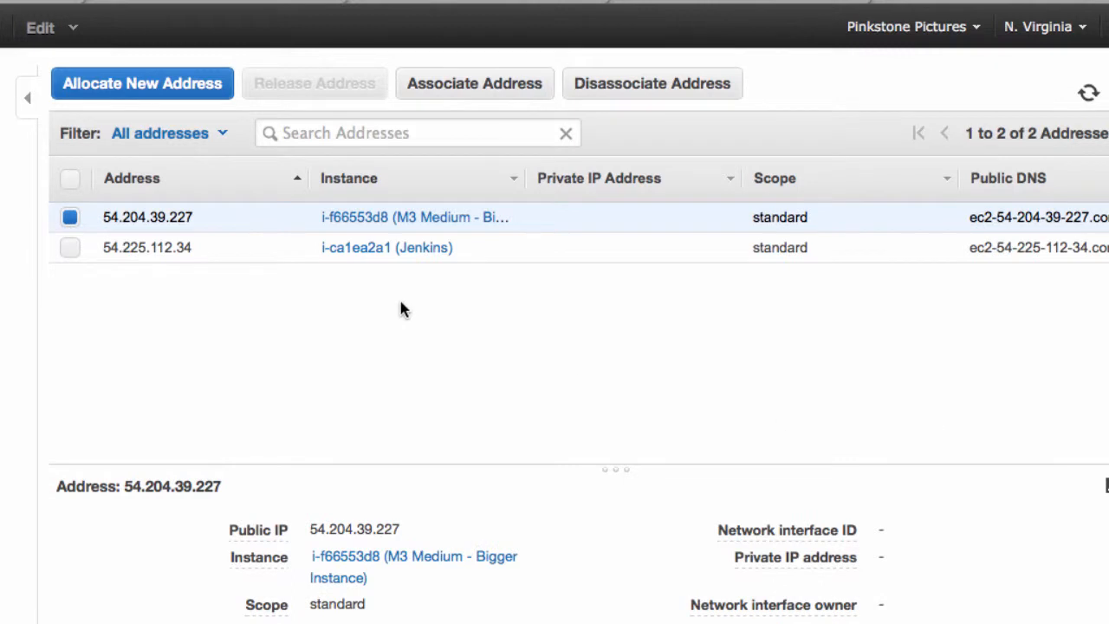
{"action": "mouse_move", "coordinate": [499, 229]}
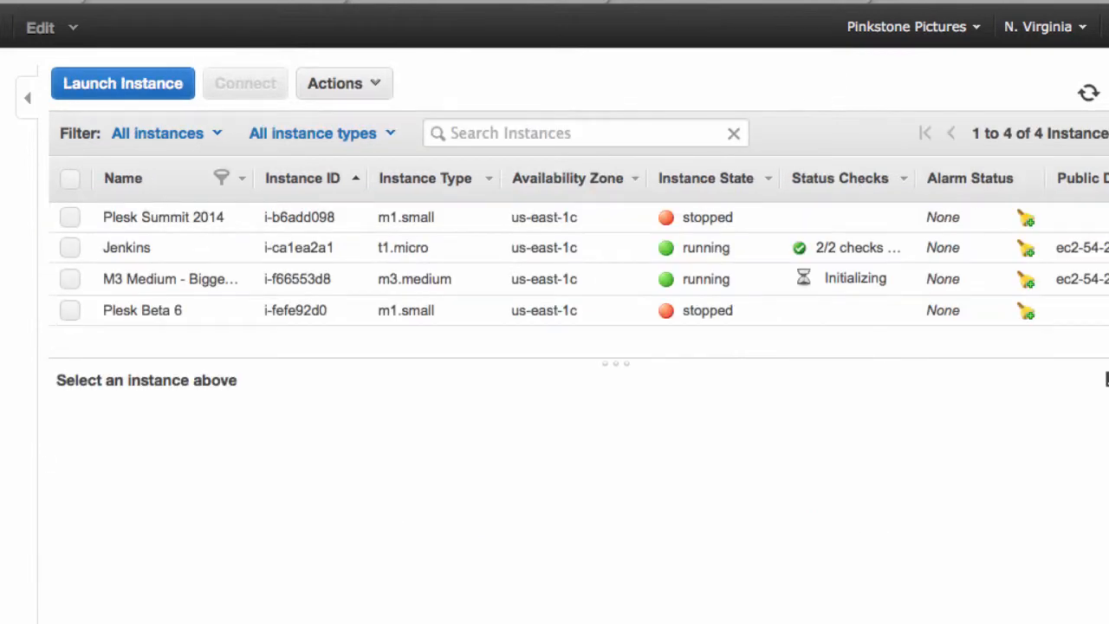
{"action": "mouse_move", "coordinate": [702, 579]}
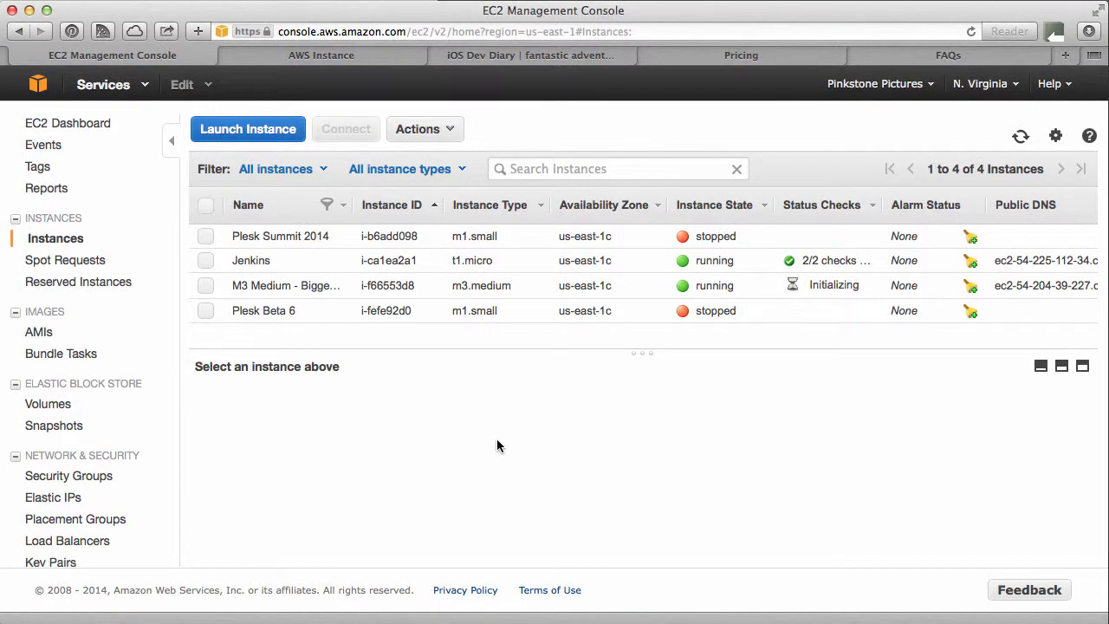
{"action": "mouse_move", "coordinate": [521, 364]}
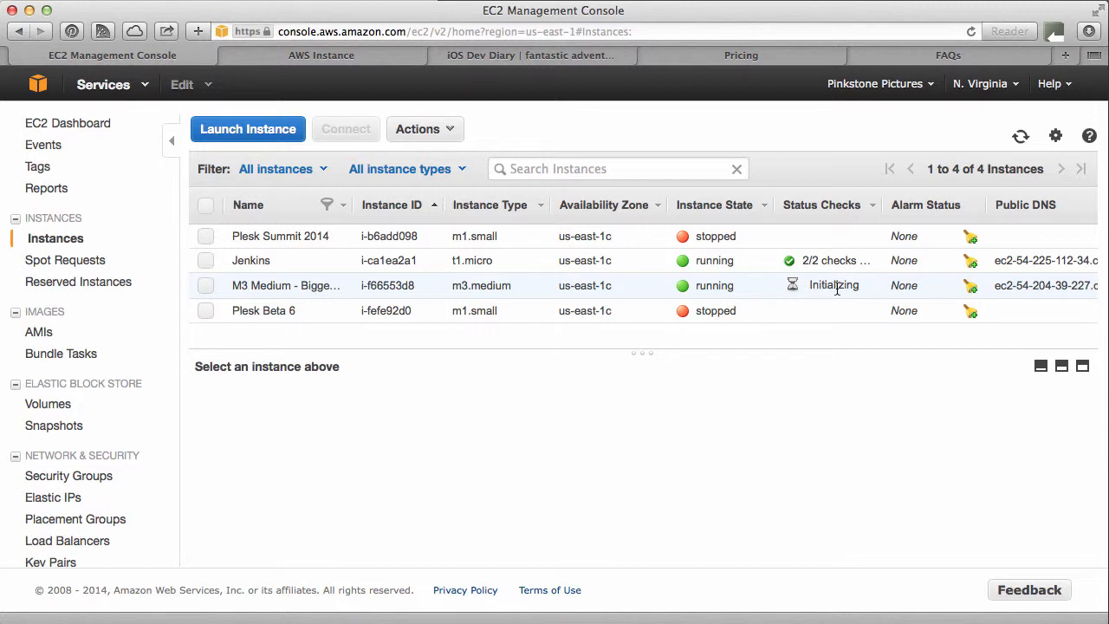
{"action": "mouse_move", "coordinate": [791, 260]}
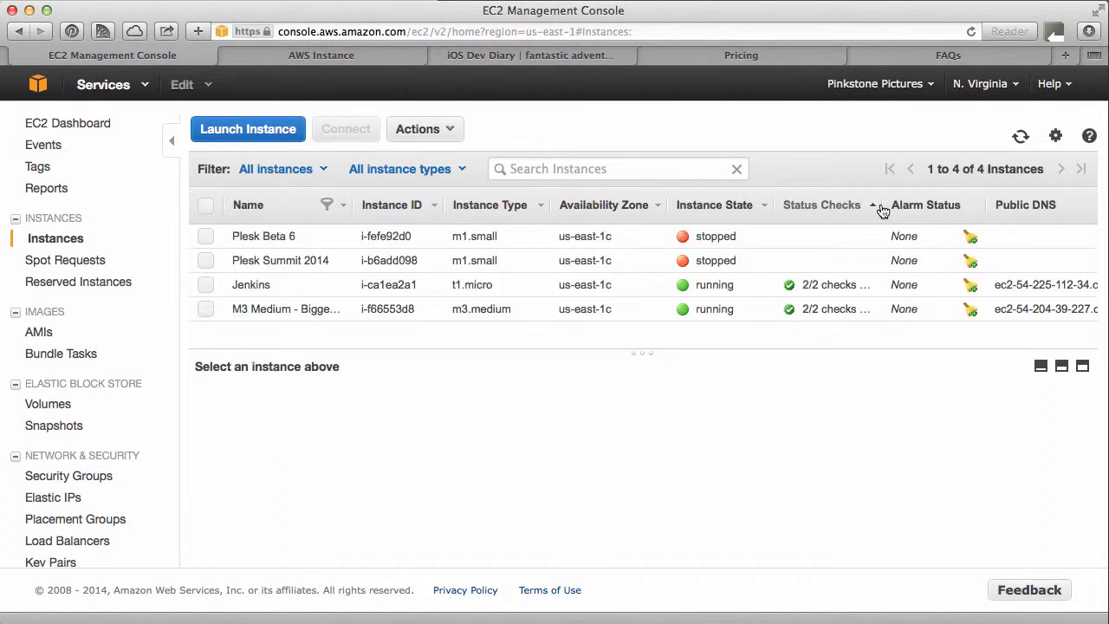
- Sort by Status Checks until M3 Medium shows 2/2 passed, then switch to the Plesk login tab
{"action": "left_click", "coordinate": [822, 204]}
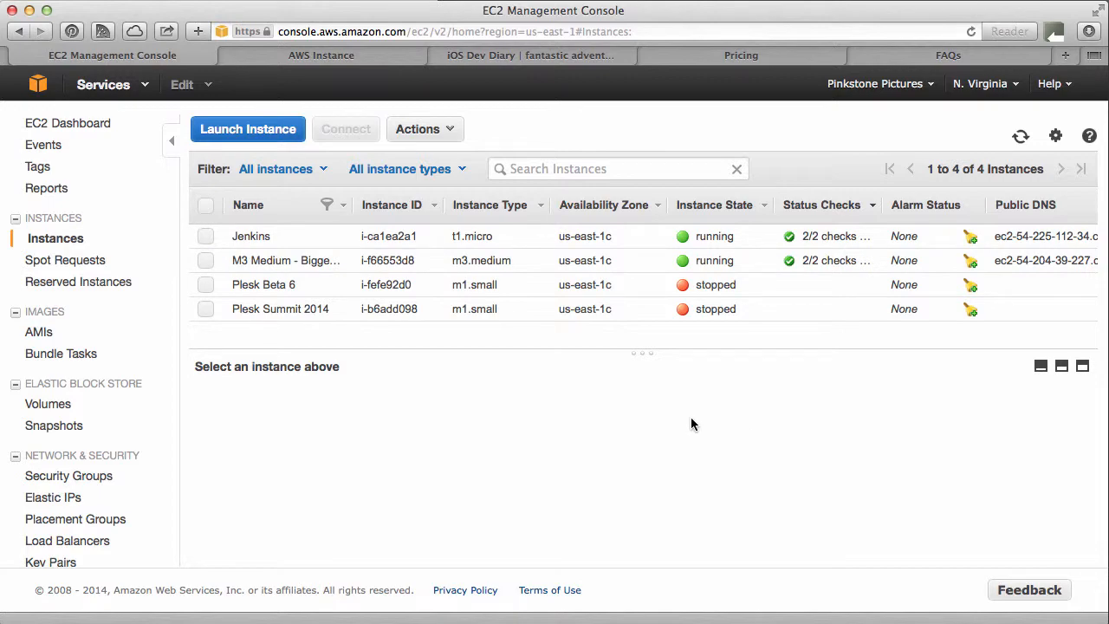
{"action": "mouse_move", "coordinate": [428, 457]}
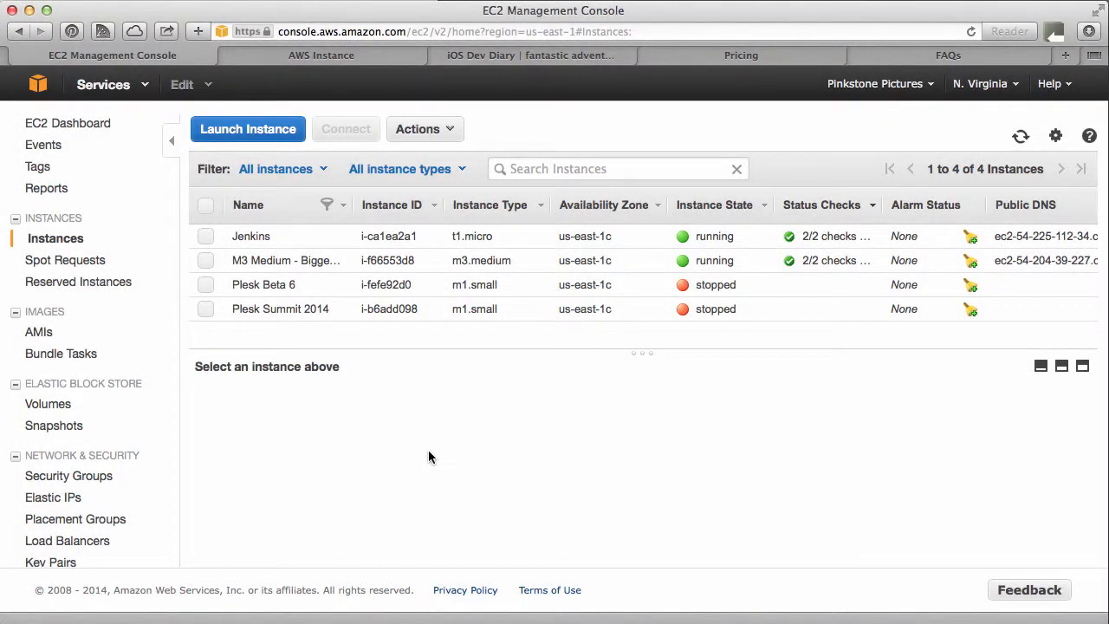
{"action": "mouse_move", "coordinate": [541, 484]}
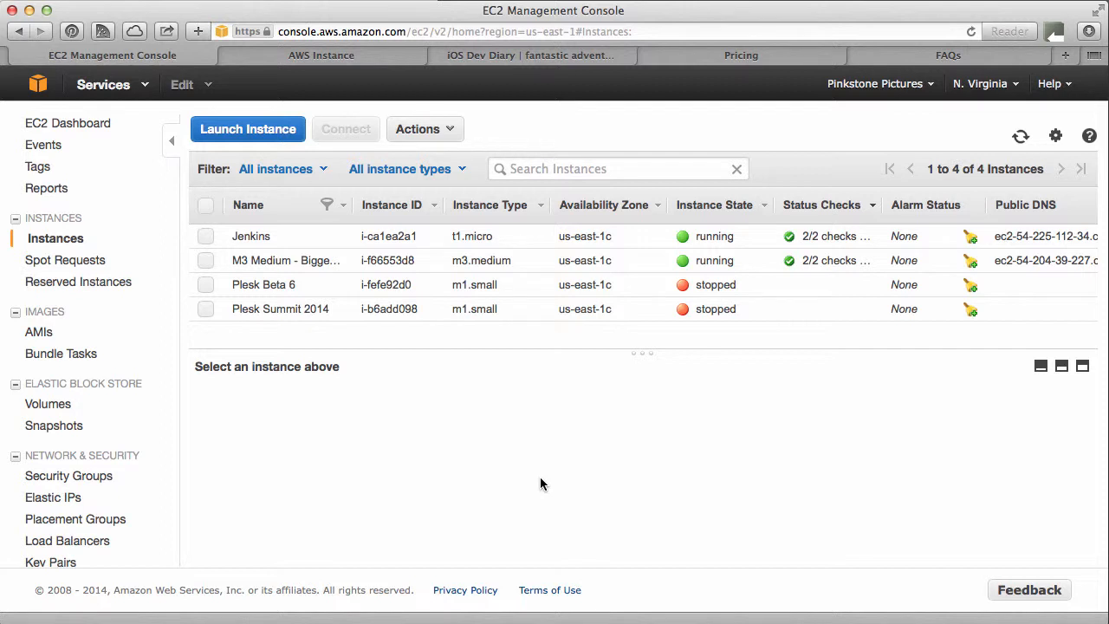
{"action": "mouse_move", "coordinate": [679, 284]}
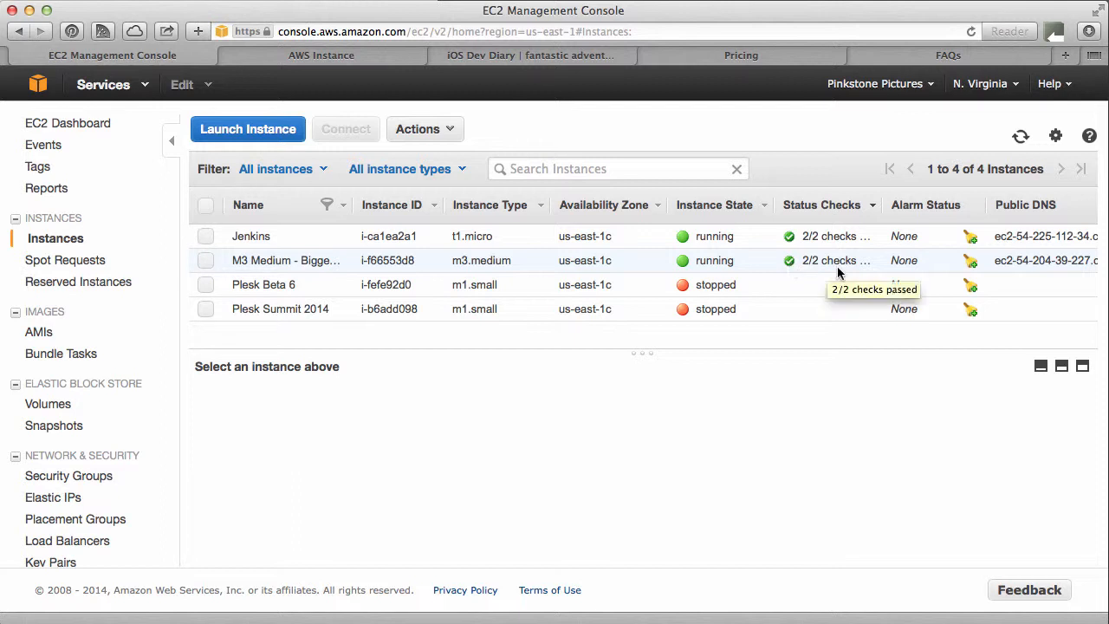
{"action": "mouse_move", "coordinate": [811, 263]}
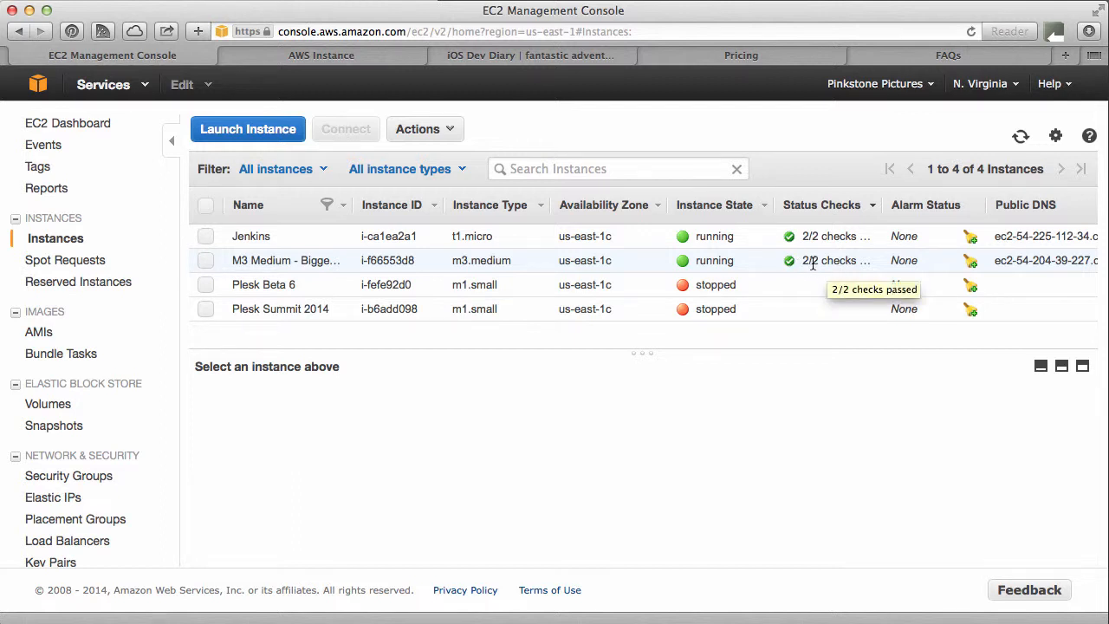
{"action": "mouse_move", "coordinate": [943, 270]}
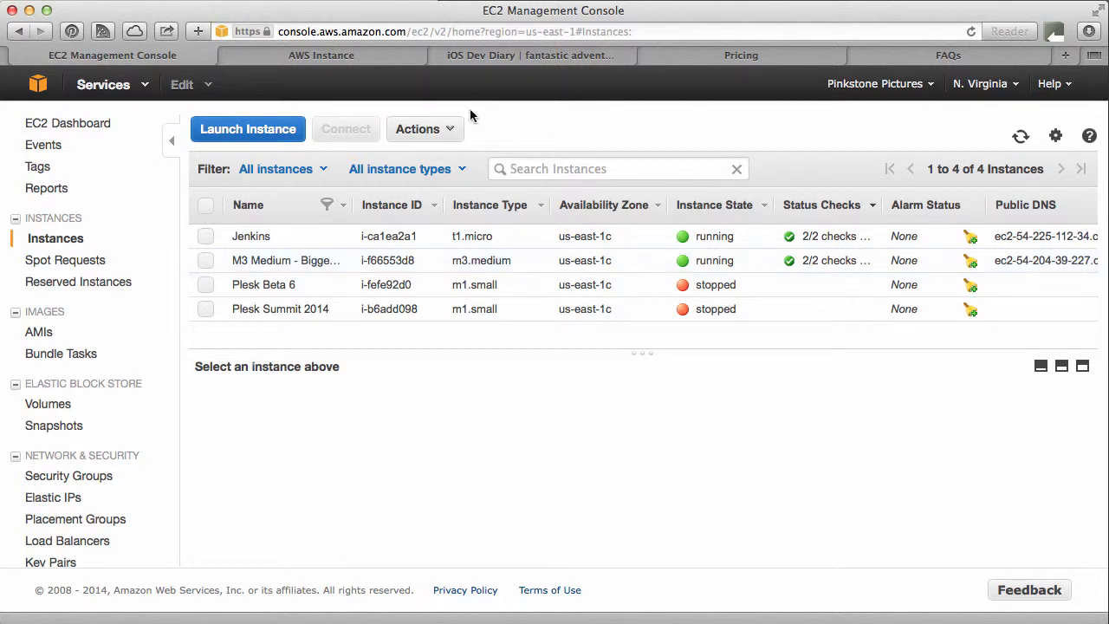
{"action": "left_click", "coordinate": [321, 53]}
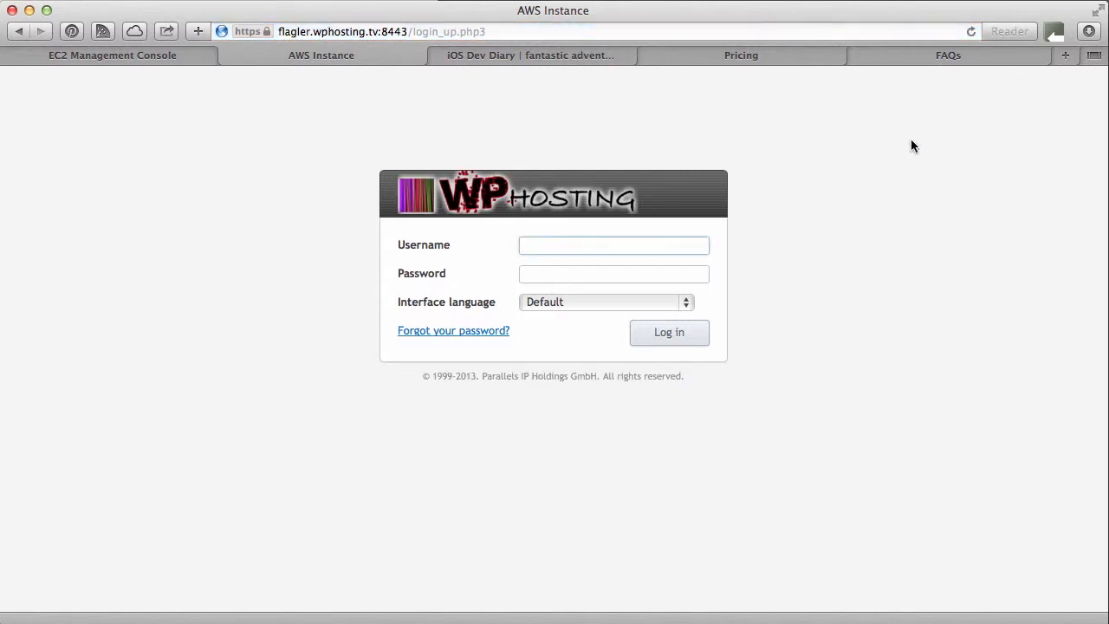
{"action": "mouse_move", "coordinate": [516, 111]}
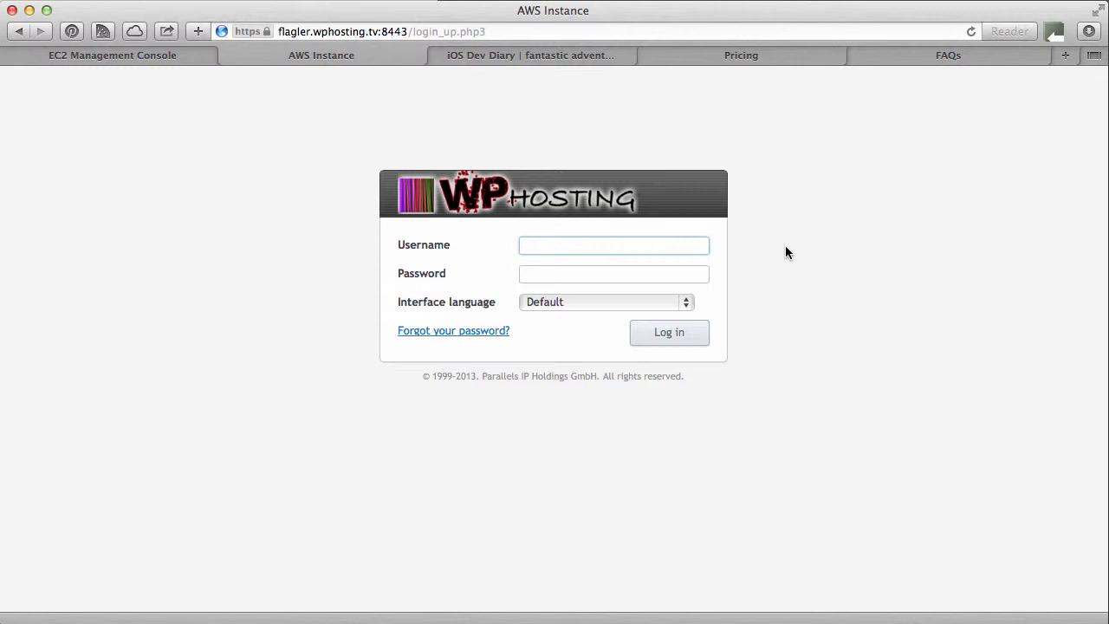
- Log in to the WP Hosting Plesk panel as admin
{"action": "type", "text": "admin"}
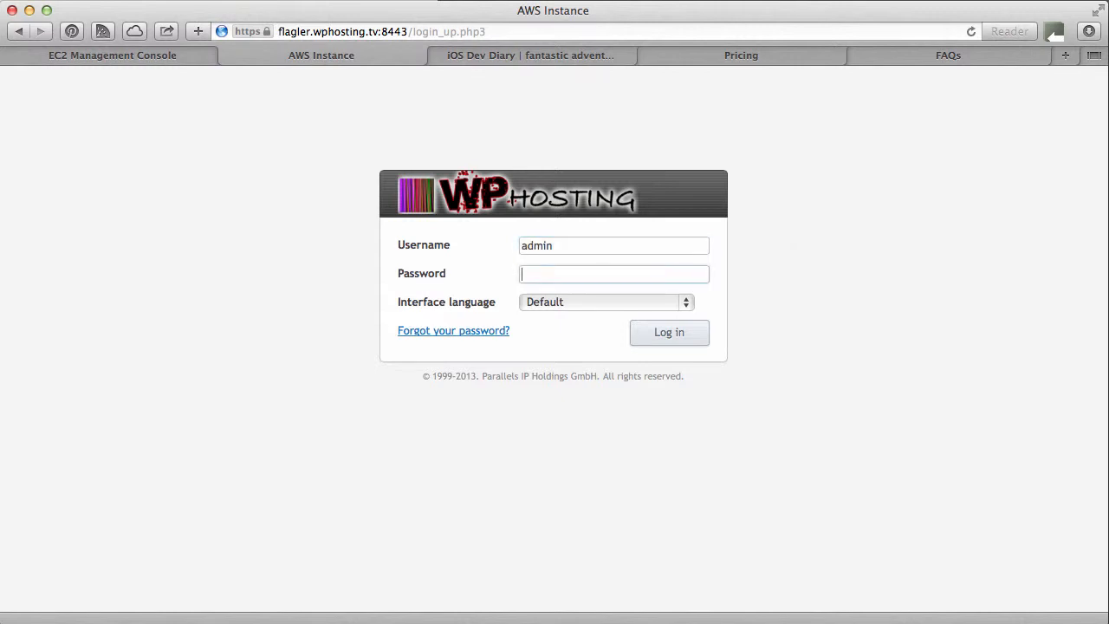
{"action": "left_click", "coordinate": [669, 333]}
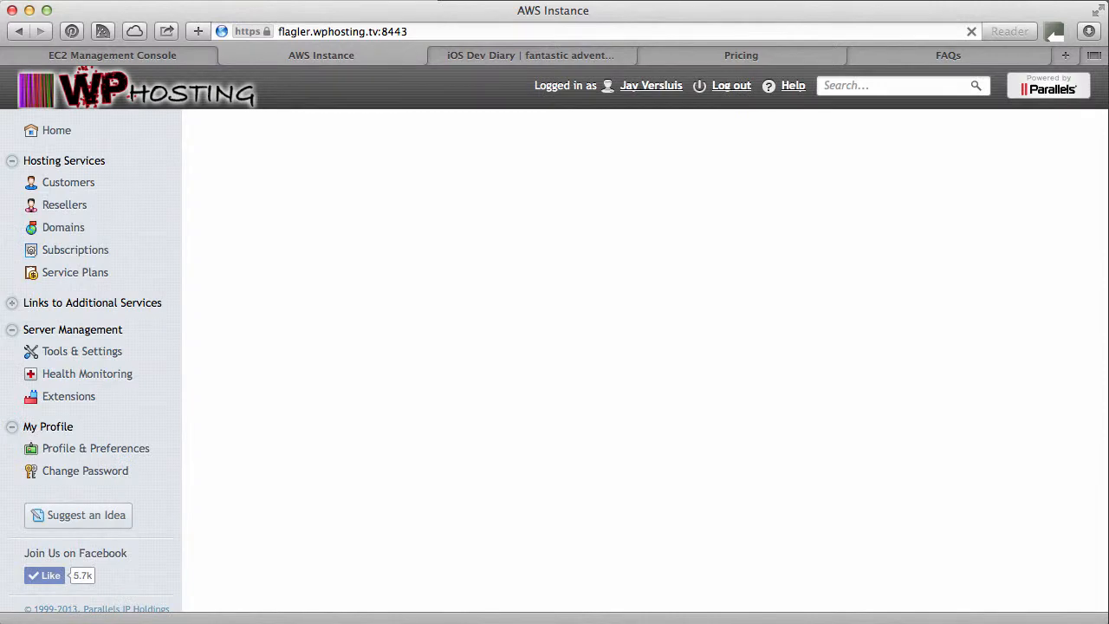
{"action": "left_click", "coordinate": [56, 130]}
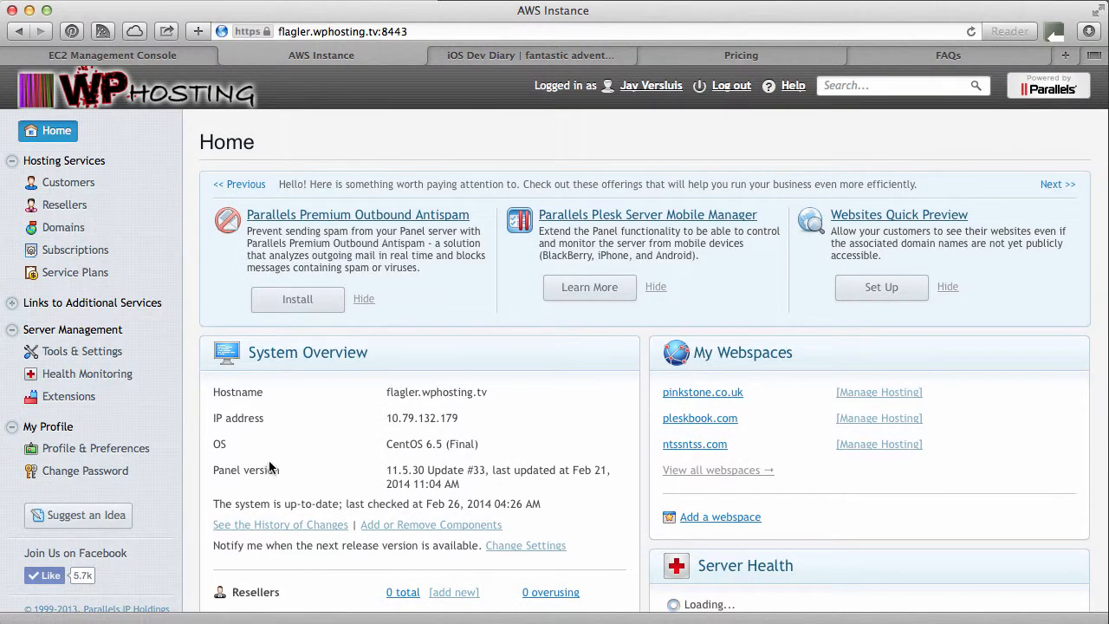
{"action": "scroll", "scroll_direction": "down", "scroll_amount": 3}
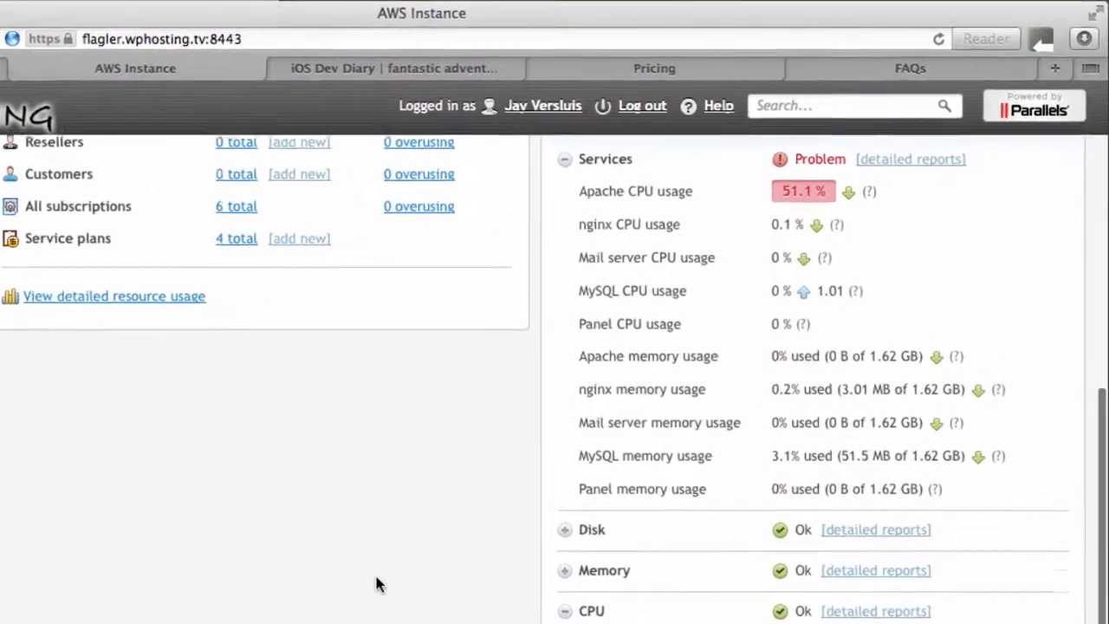
{"action": "scroll", "scroll_direction": "up", "scroll_amount": 3}
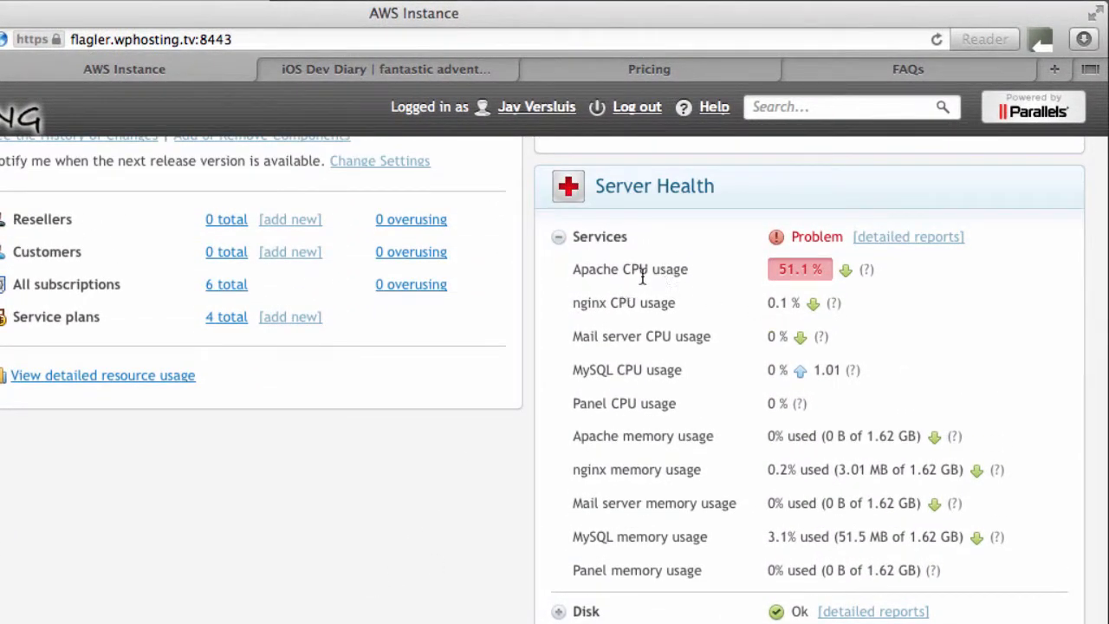
{"action": "mouse_move", "coordinate": [818, 273]}
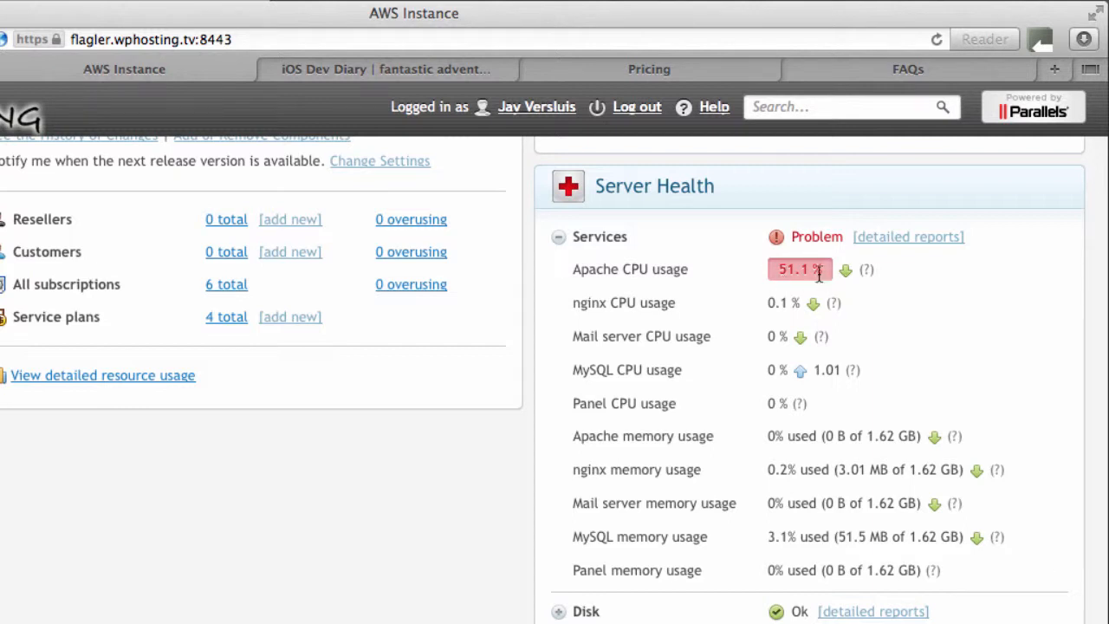
{"action": "mouse_move", "coordinate": [851, 279]}
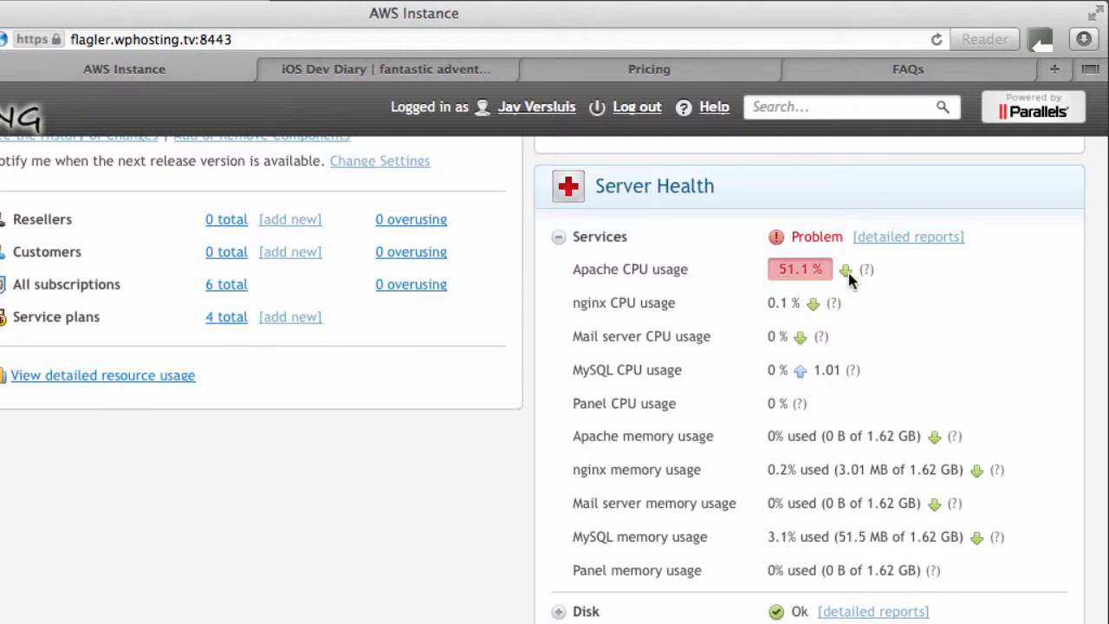
{"action": "scroll", "scroll_direction": "down", "scroll_amount": 3}
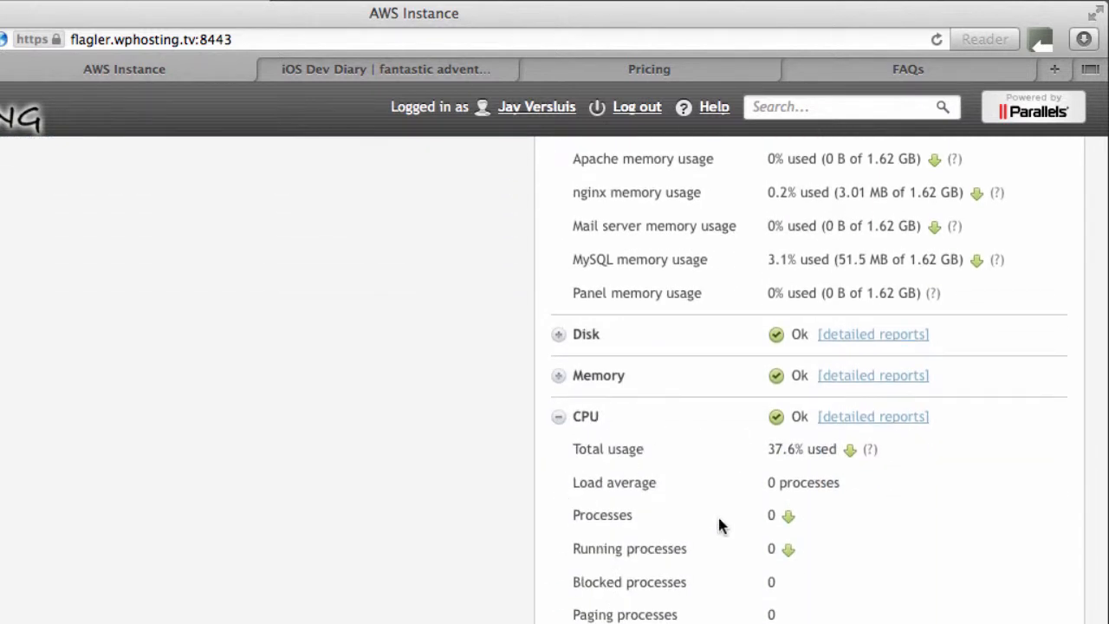
{"action": "scroll", "scroll_direction": "down", "scroll_amount": 3}
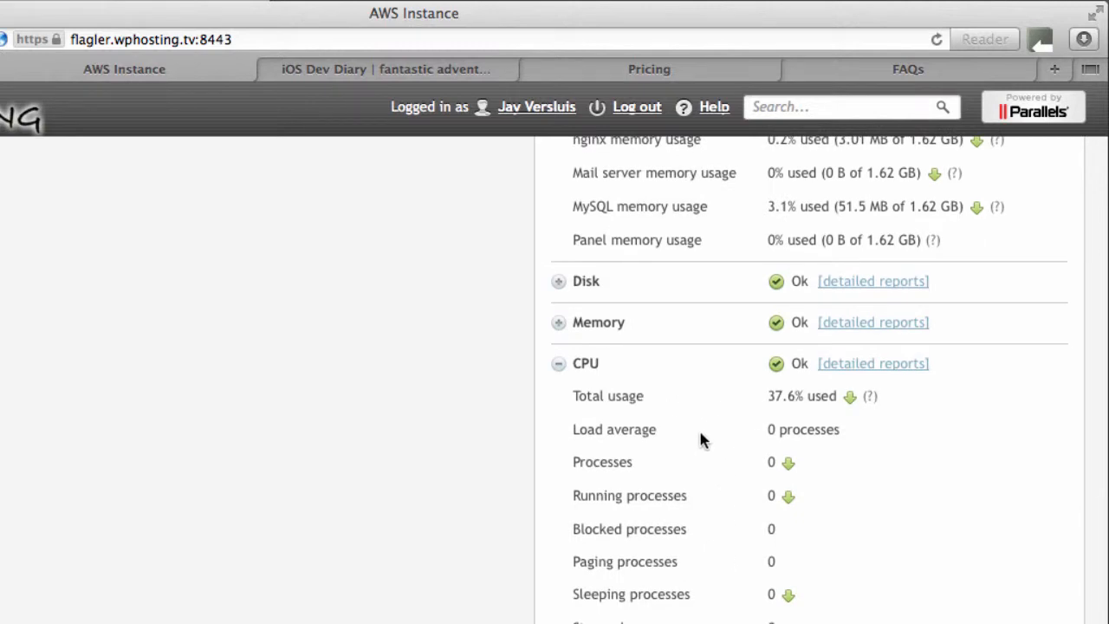
{"action": "scroll", "scroll_direction": "up", "scroll_amount": 3}
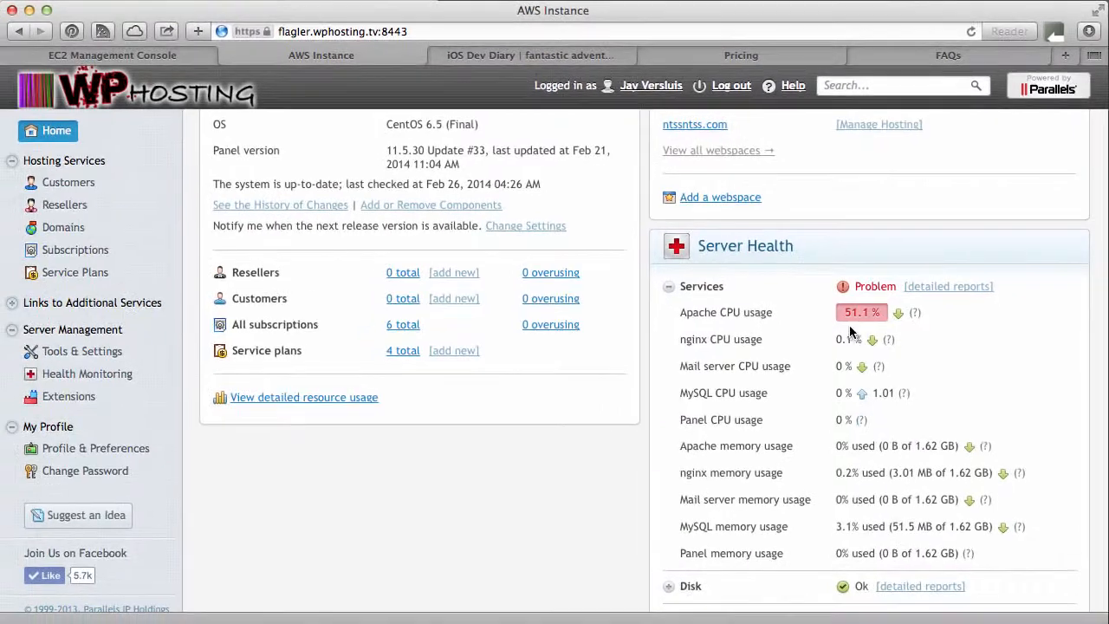
{"action": "scroll", "scroll_direction": "up", "scroll_amount": 3}
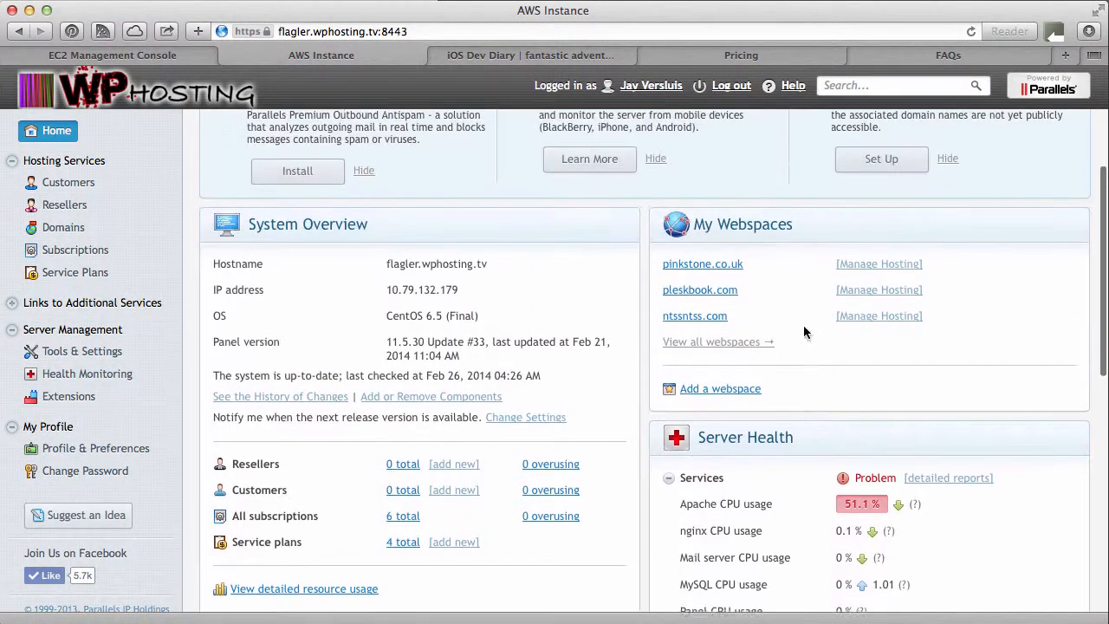
{"action": "scroll", "scroll_direction": "up", "scroll_amount": 3}
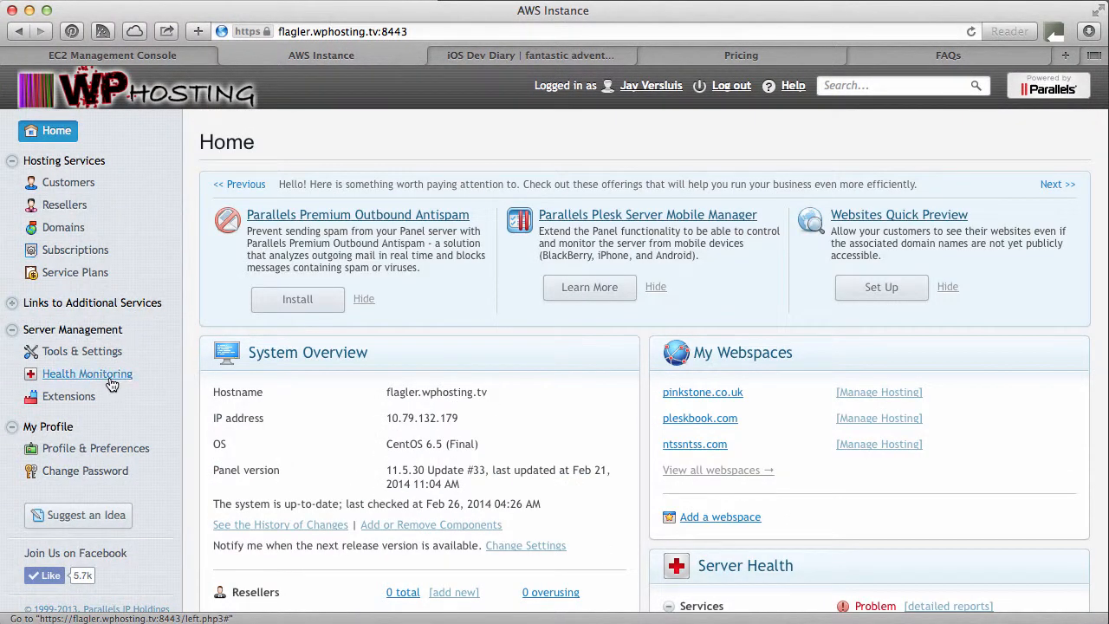
- Chart Apache CPU usage under Services health details for the past 3 hours
{"action": "left_click", "coordinate": [87, 374]}
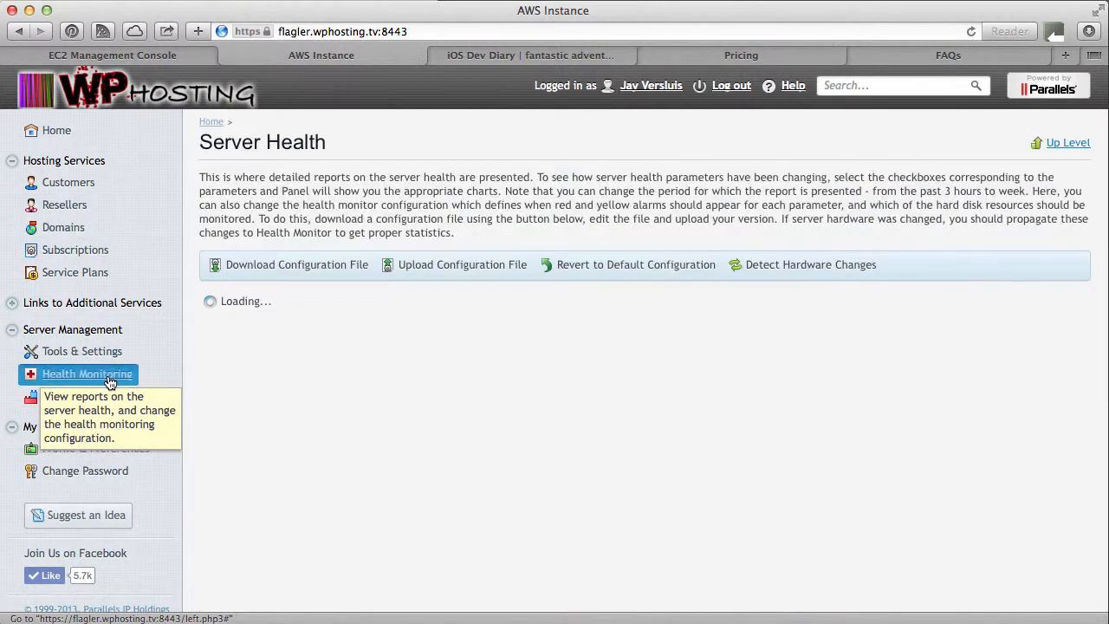
{"action": "mouse_move", "coordinate": [929, 316]}
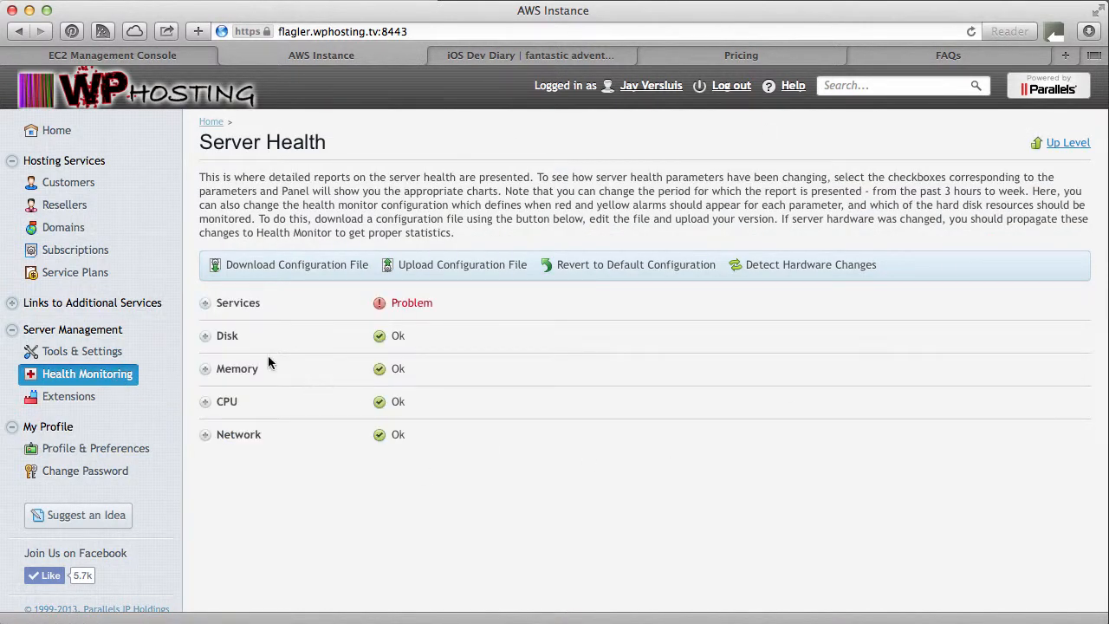
{"action": "mouse_move", "coordinate": [500, 501]}
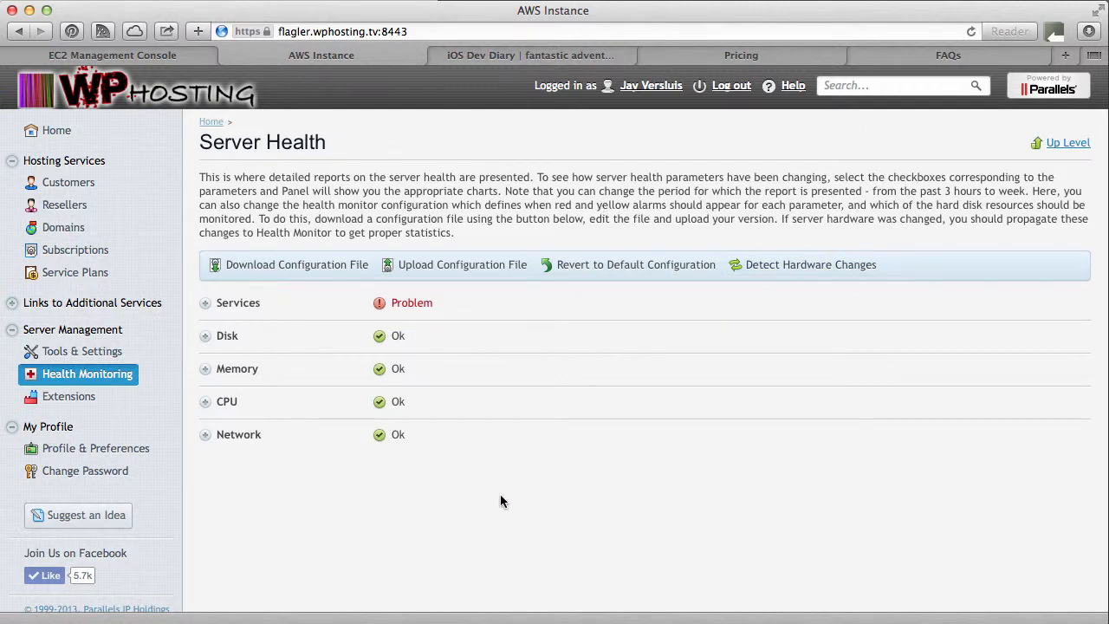
{"action": "mouse_move", "coordinate": [340, 326]}
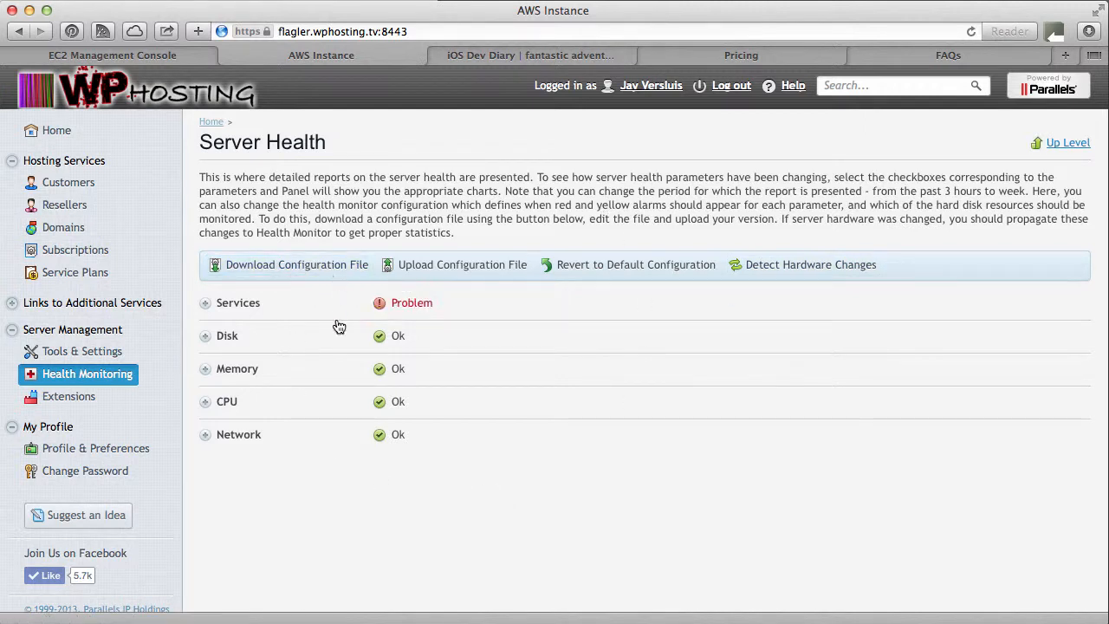
{"action": "mouse_move", "coordinate": [709, 344]}
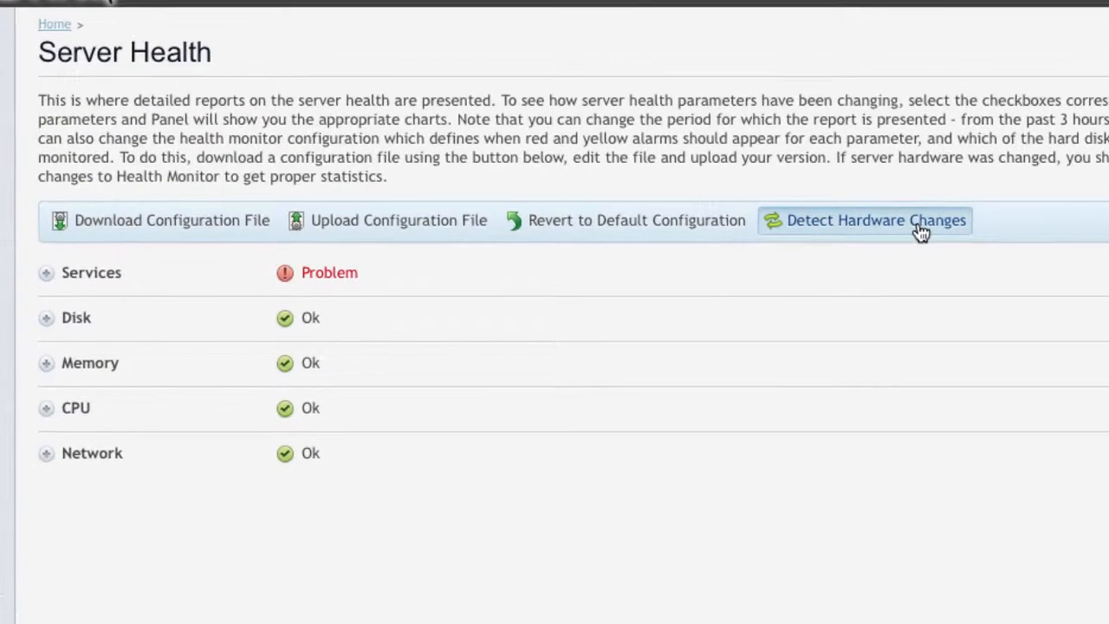
{"action": "mouse_move", "coordinate": [66, 296]}
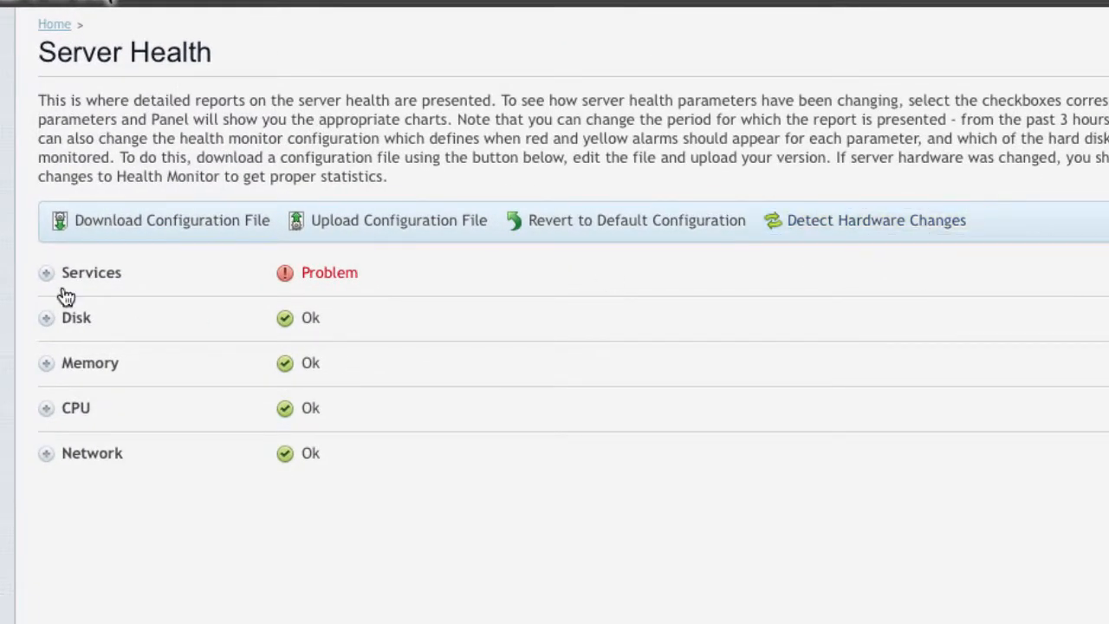
{"action": "left_click", "coordinate": [45, 272]}
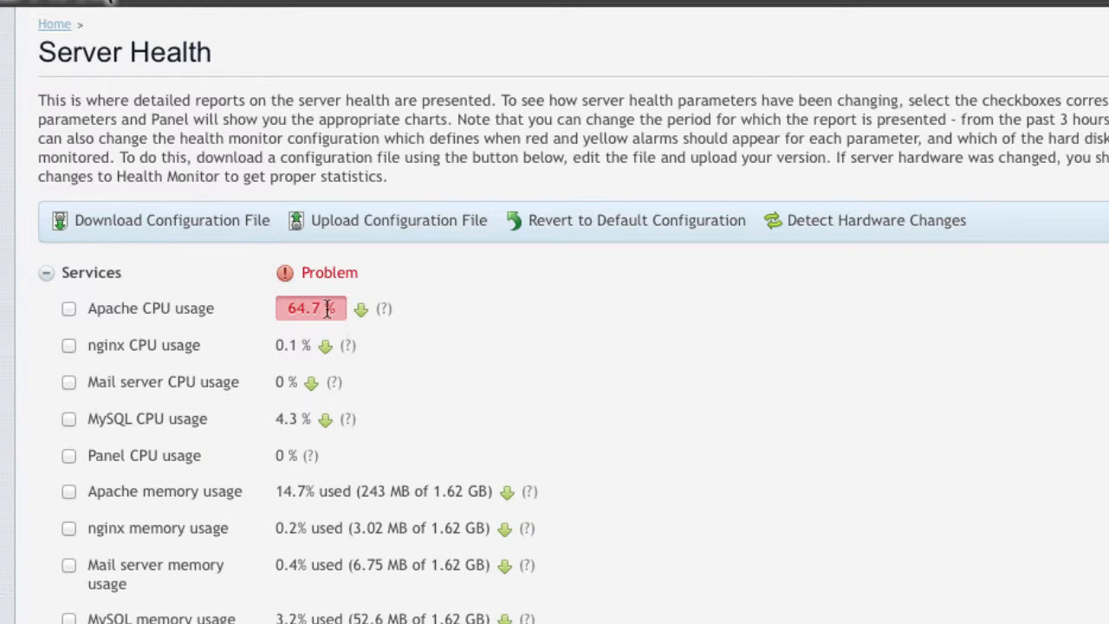
{"action": "left_click", "coordinate": [69, 309]}
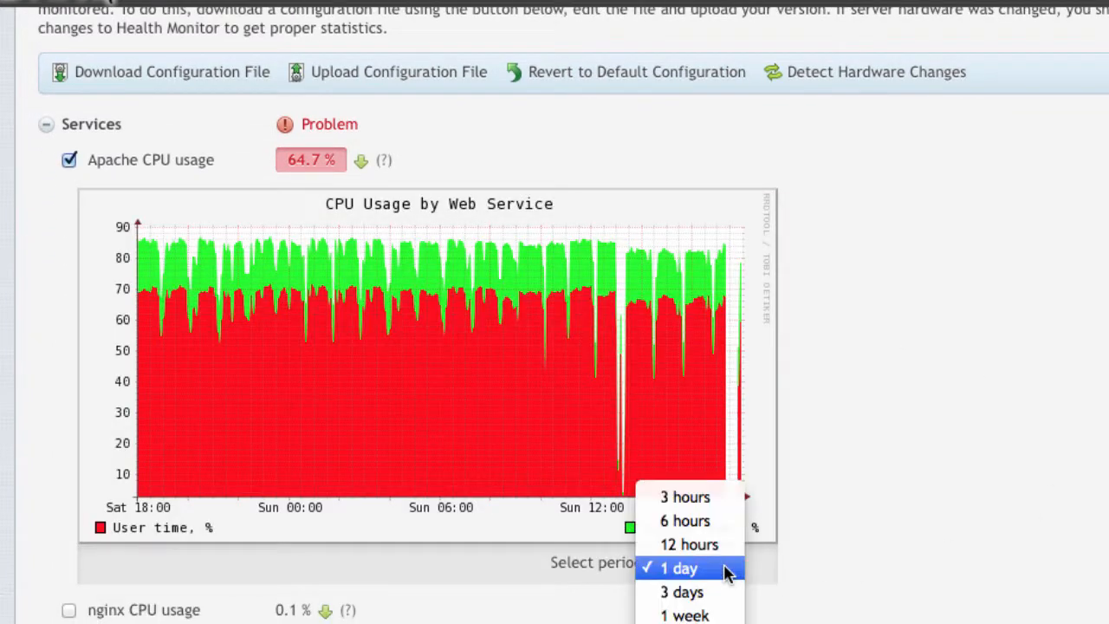
{"action": "left_click", "coordinate": [686, 496]}
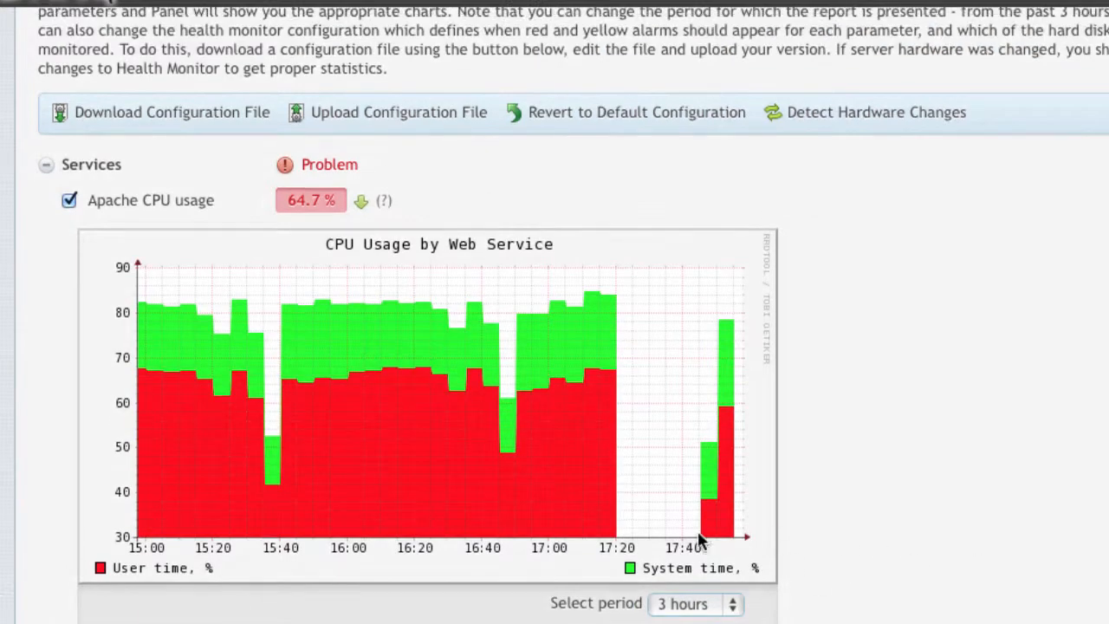
{"action": "mouse_move", "coordinate": [673, 534]}
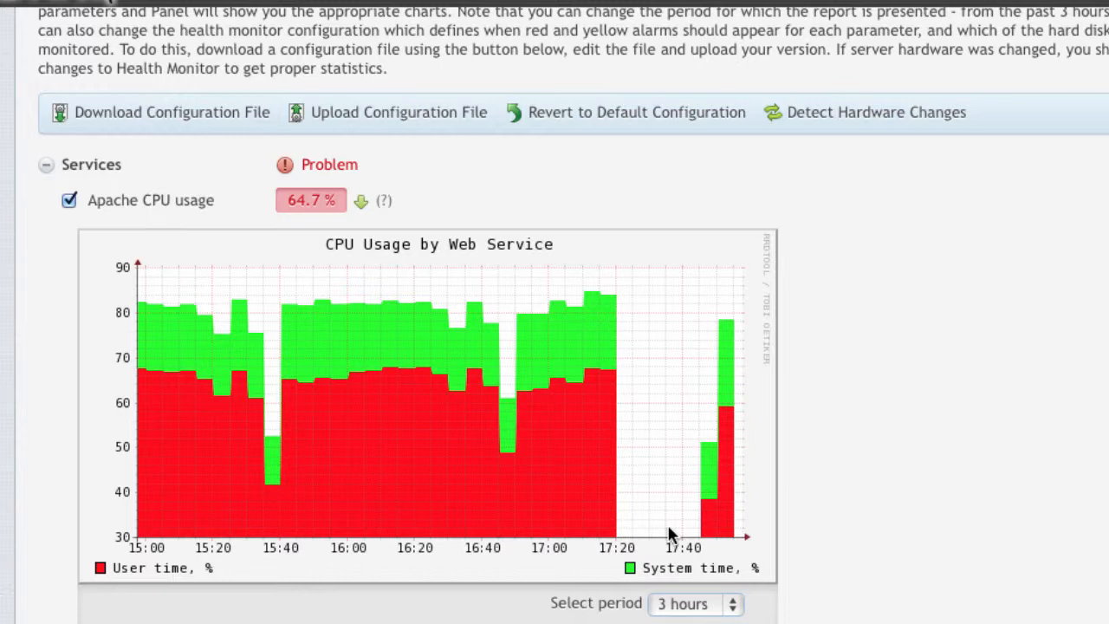
{"action": "mouse_move", "coordinate": [727, 503]}
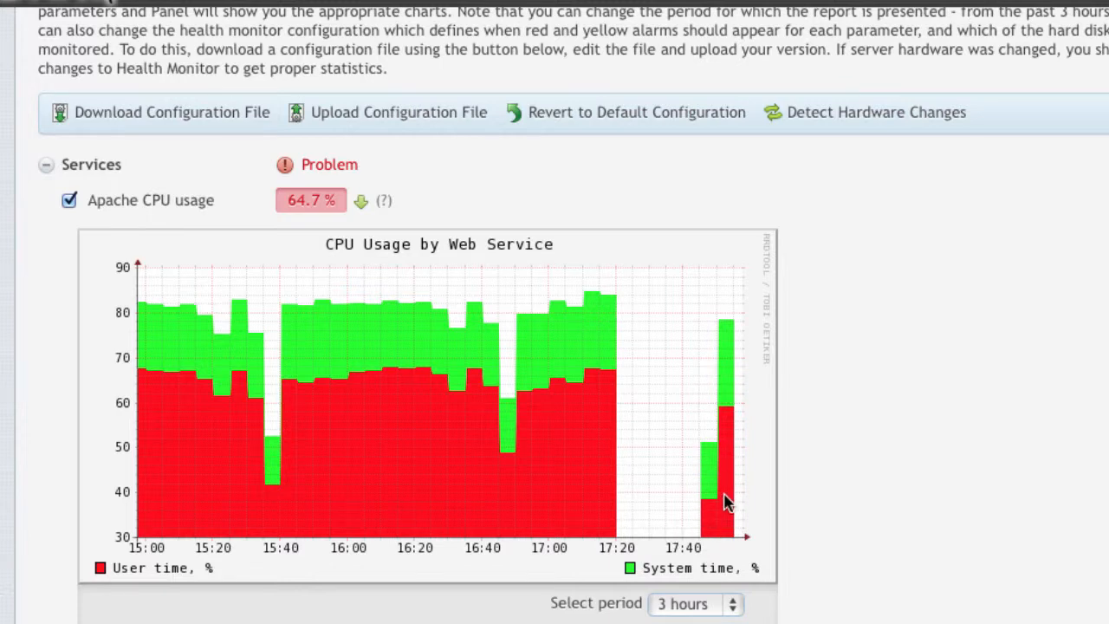
{"action": "scroll", "scroll_direction": "up", "scroll_amount": 3}
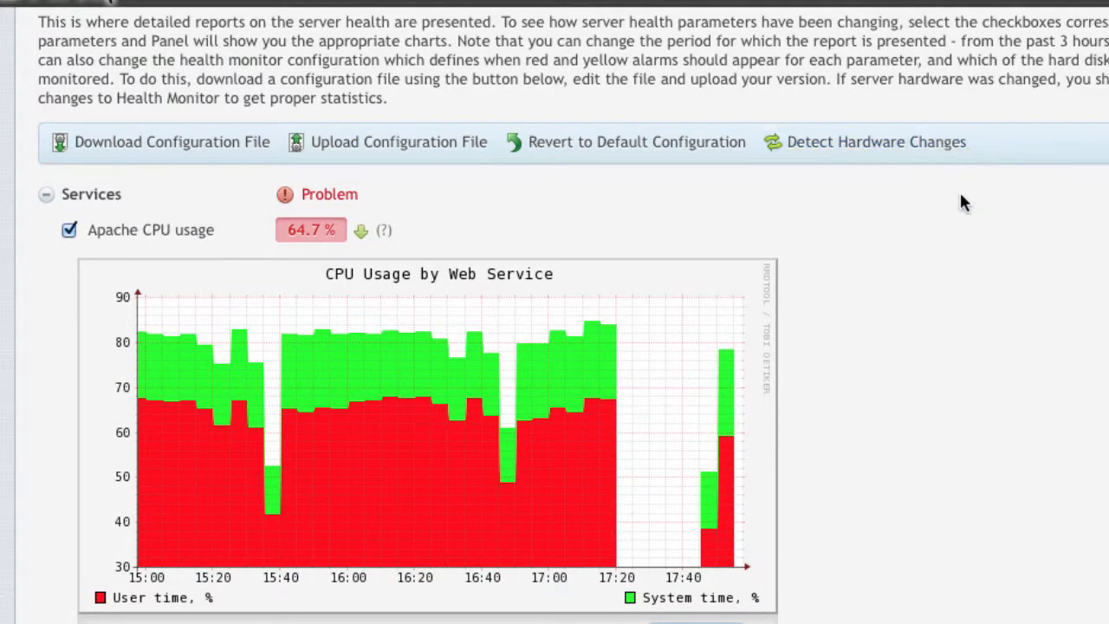
- Run Detect Hardware Changes with confirmation, then bring up the iOS Dev Diary site
{"action": "left_click", "coordinate": [876, 142]}
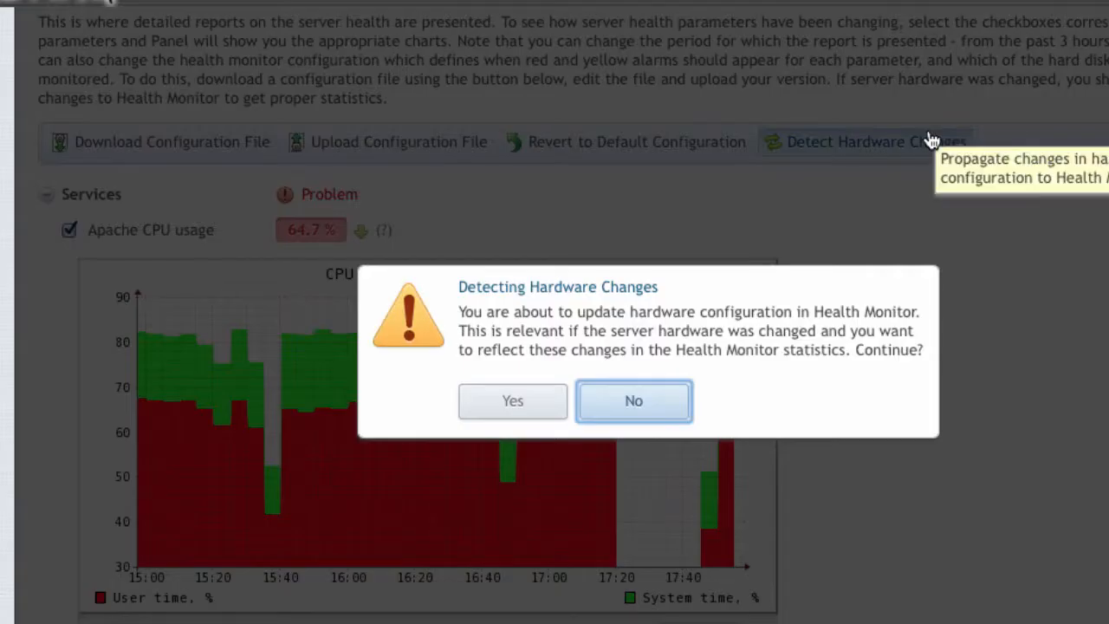
{"action": "left_click", "coordinate": [634, 400]}
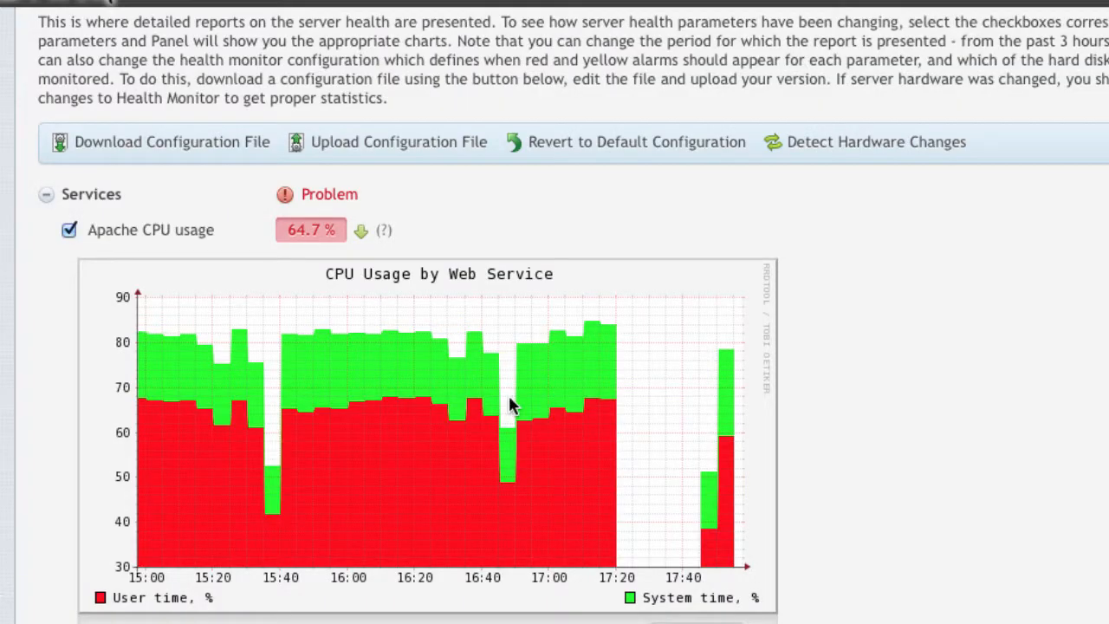
{"action": "scroll", "scroll_direction": "up", "scroll_amount": 3}
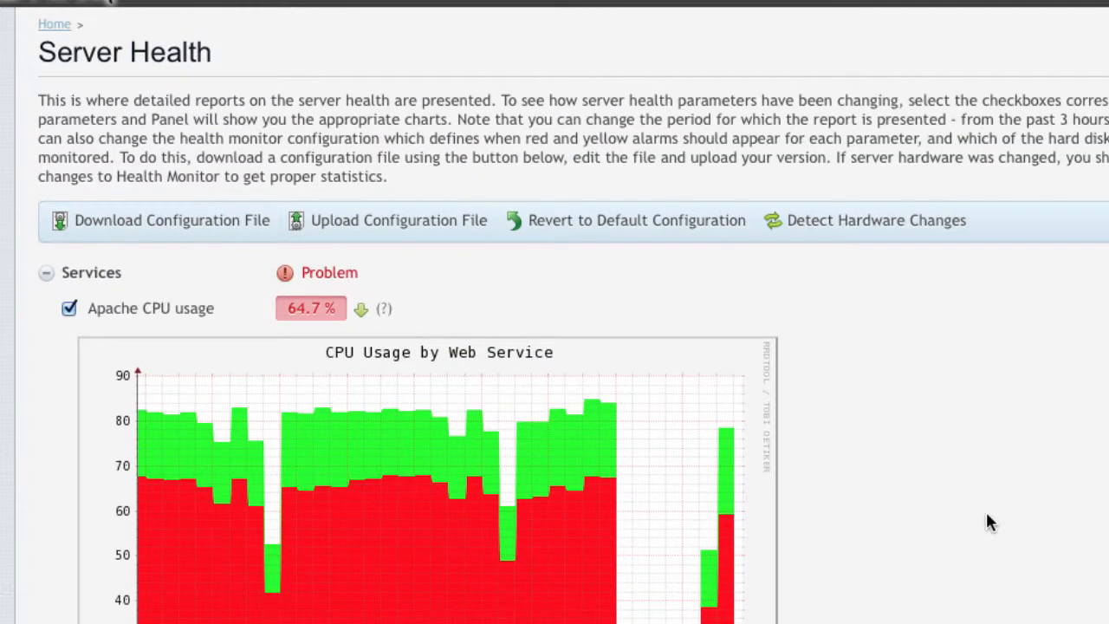
{"action": "mouse_move", "coordinate": [1017, 423]}
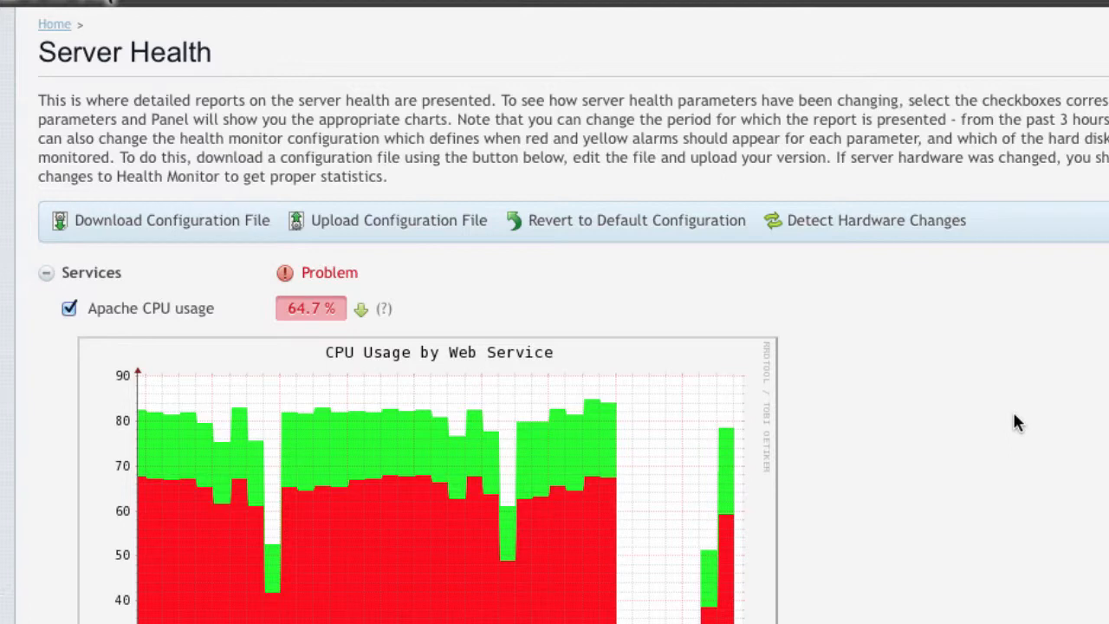
{"action": "left_click", "coordinate": [875, 220]}
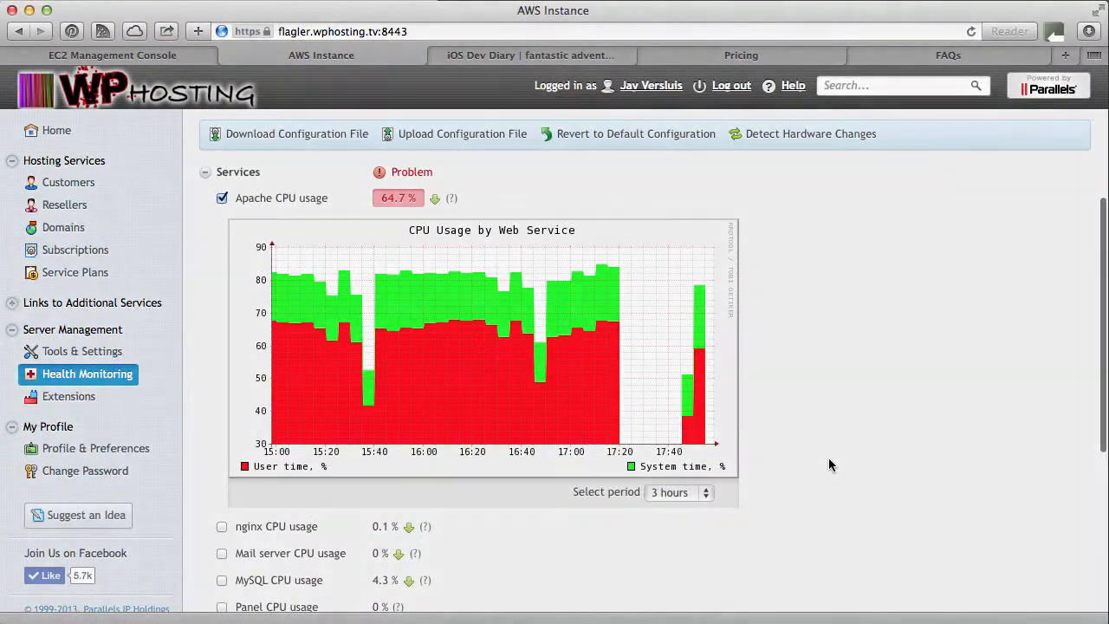
{"action": "left_click", "coordinate": [531, 54]}
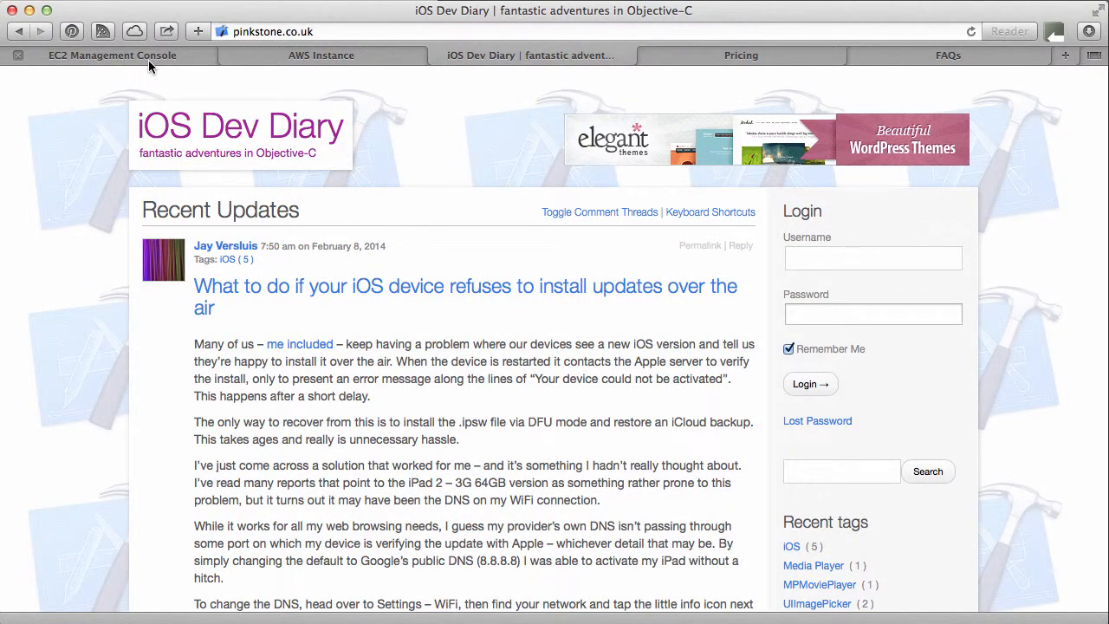
- Check the EC2 instances list, then return to Plesk's IP Addresses page showing 54.204.39.227
{"action": "left_click", "coordinate": [111, 54]}
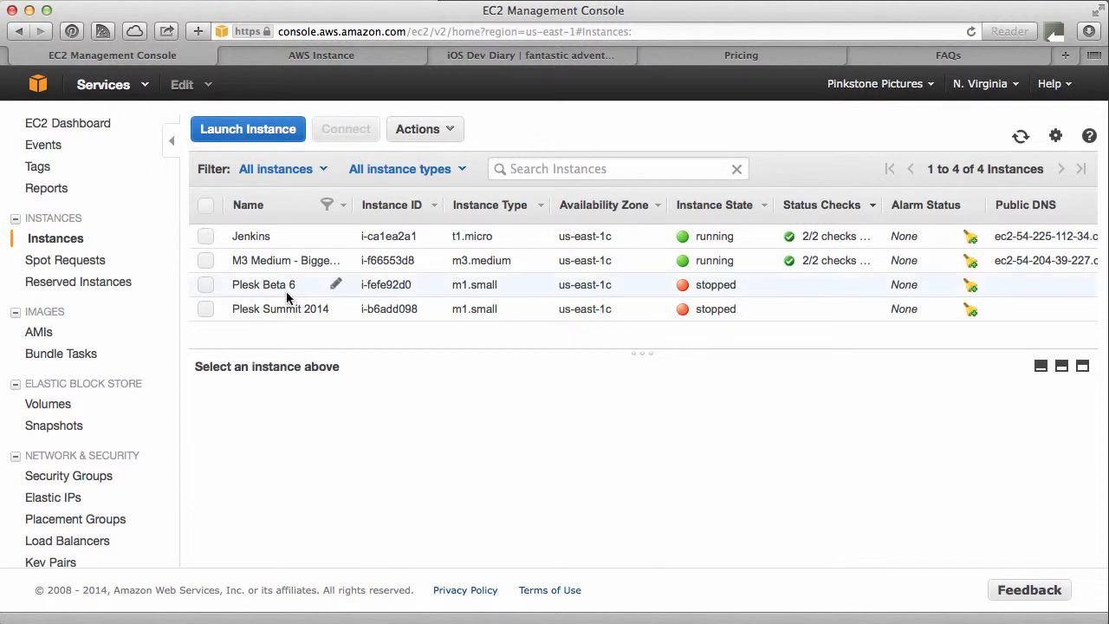
{"action": "mouse_move", "coordinate": [576, 284]}
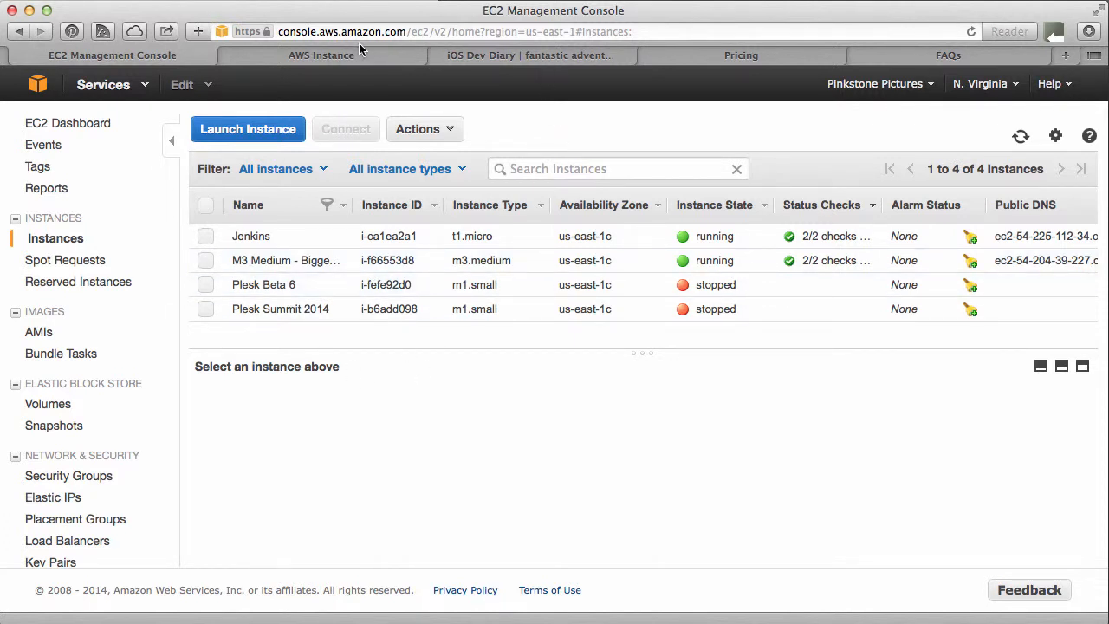
{"action": "left_click", "coordinate": [321, 54]}
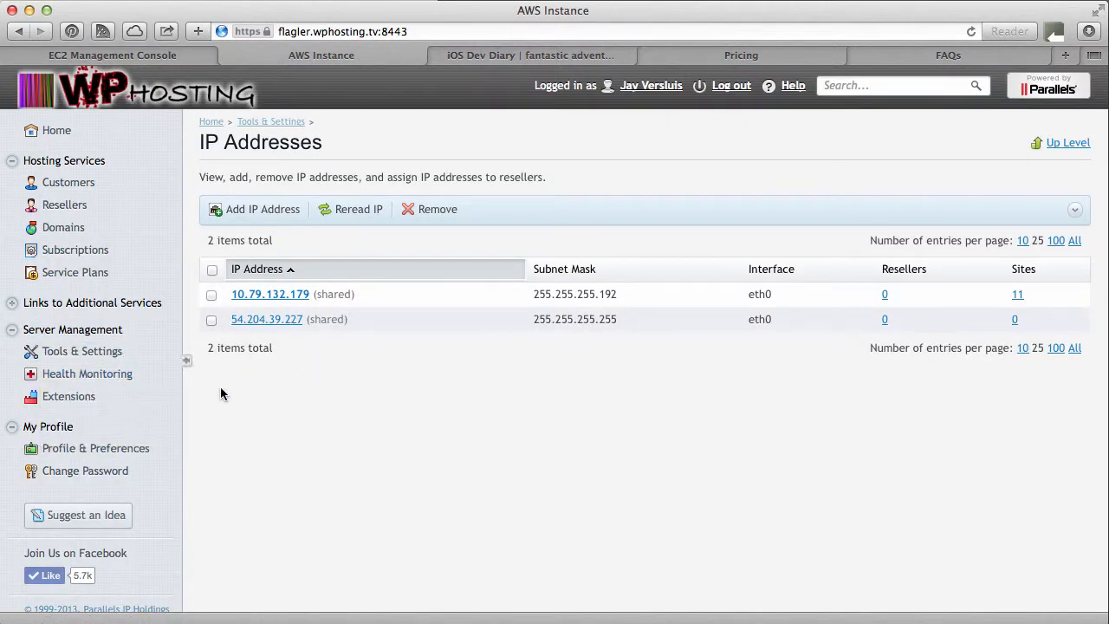
- Reopen Server Health and review the Apache CPU usage chart, now at 60.1% with 3.54 GB memory
{"action": "left_click", "coordinate": [87, 375]}
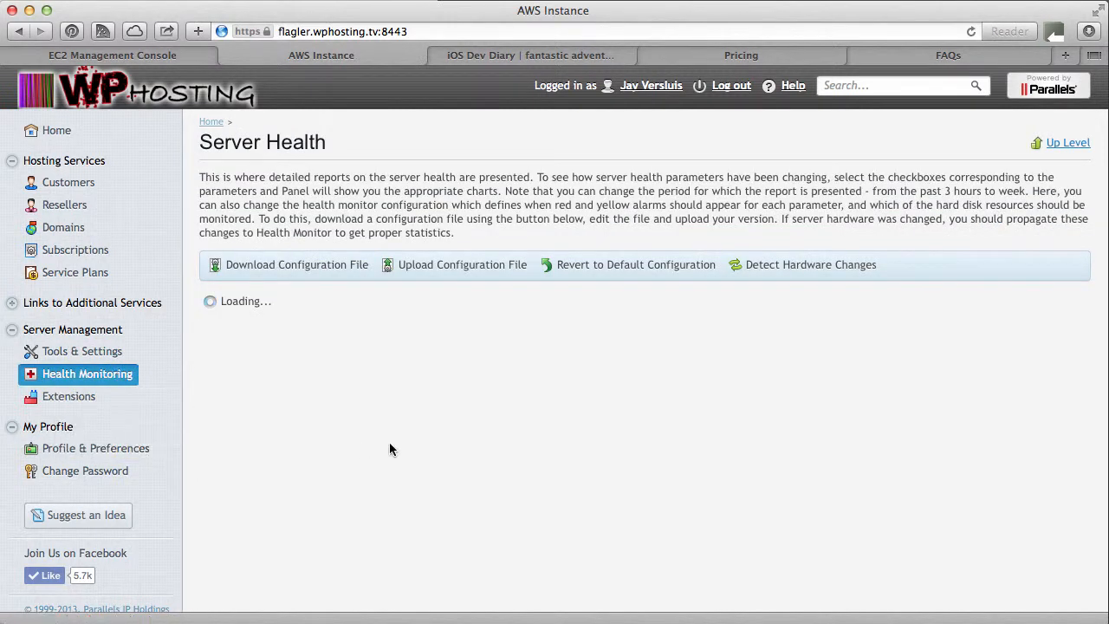
{"action": "mouse_move", "coordinate": [940, 415]}
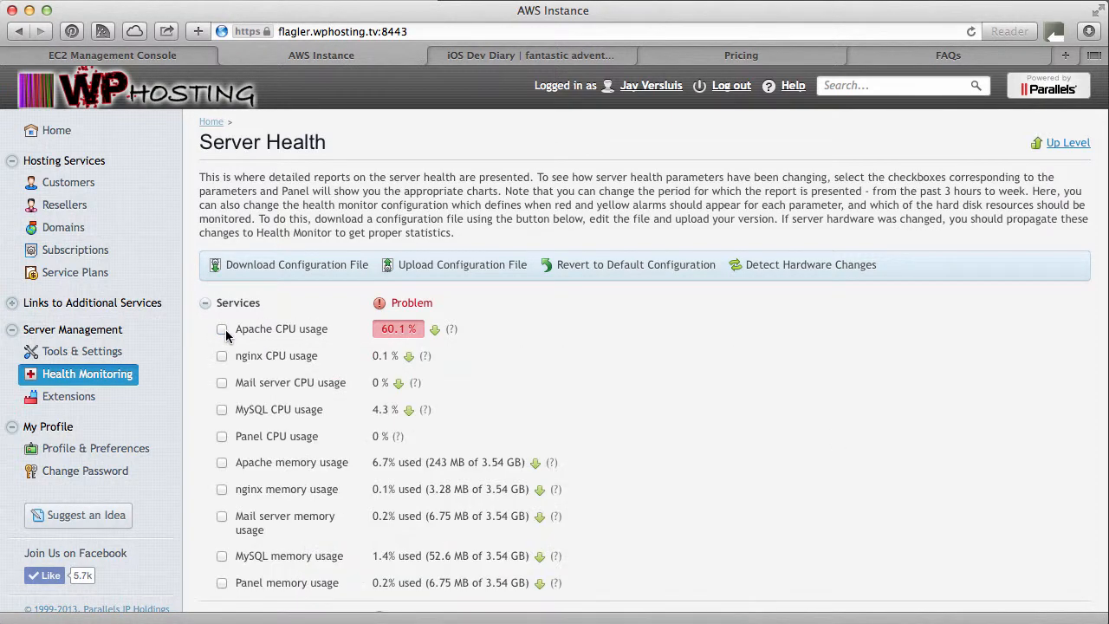
{"action": "left_click", "coordinate": [222, 329]}
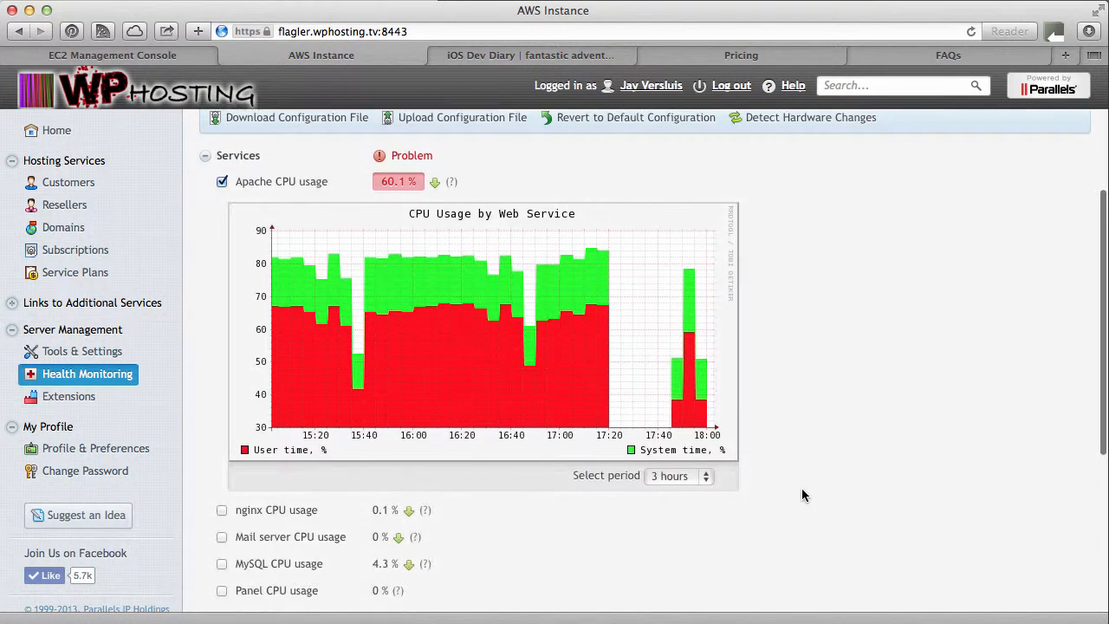
{"action": "scroll", "scroll_direction": "down", "scroll_amount": 3}
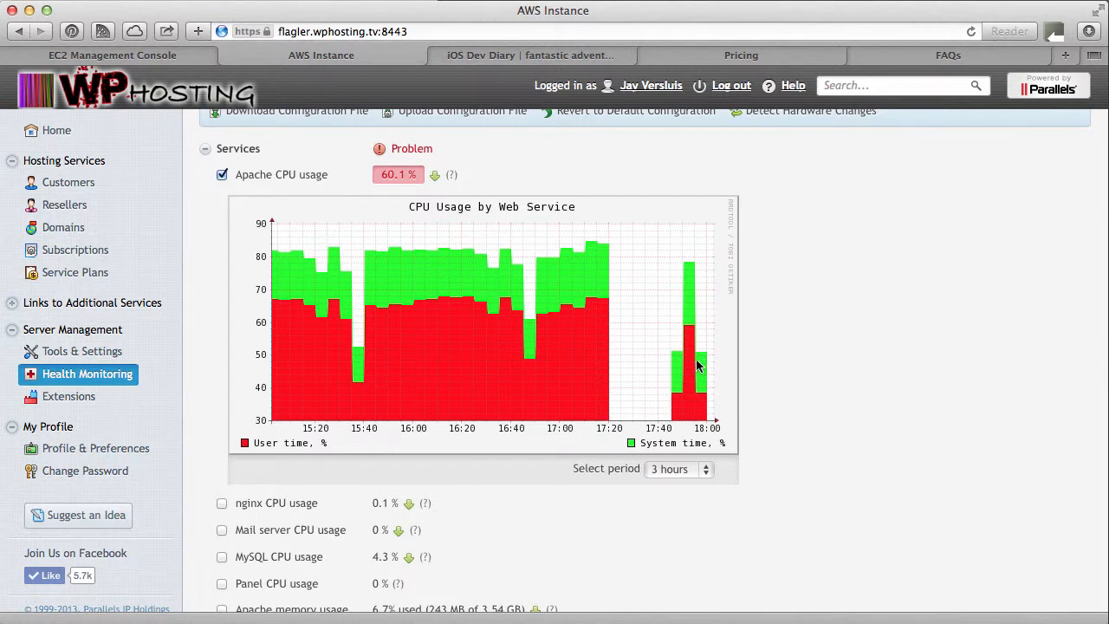
{"action": "scroll", "scroll_direction": "up", "scroll_amount": 3}
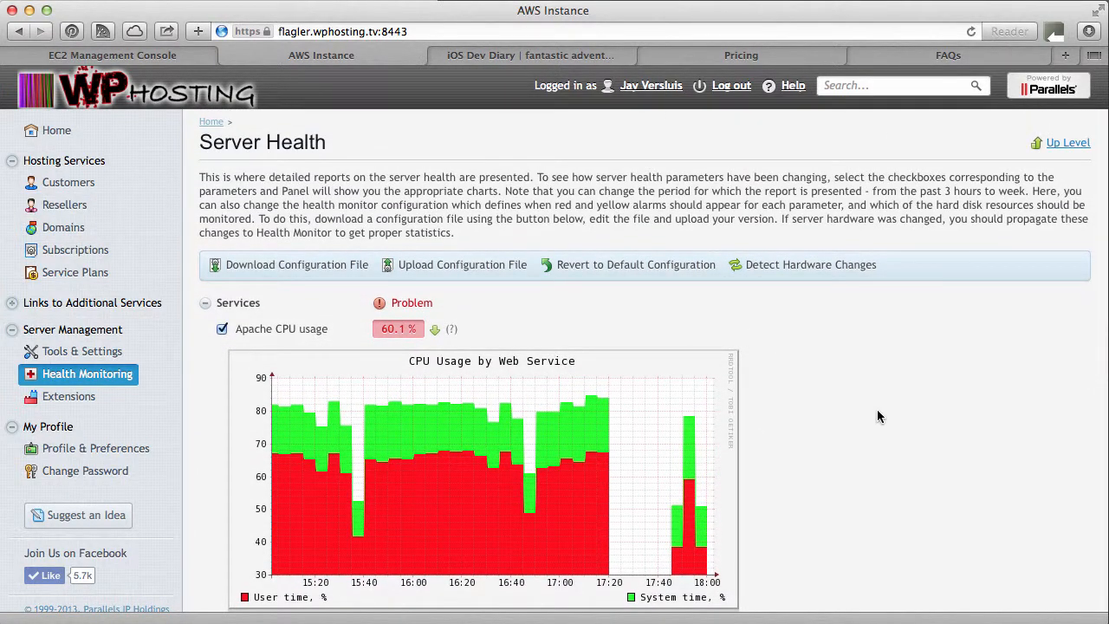
{"action": "scroll", "scroll_direction": "down", "scroll_amount": 3}
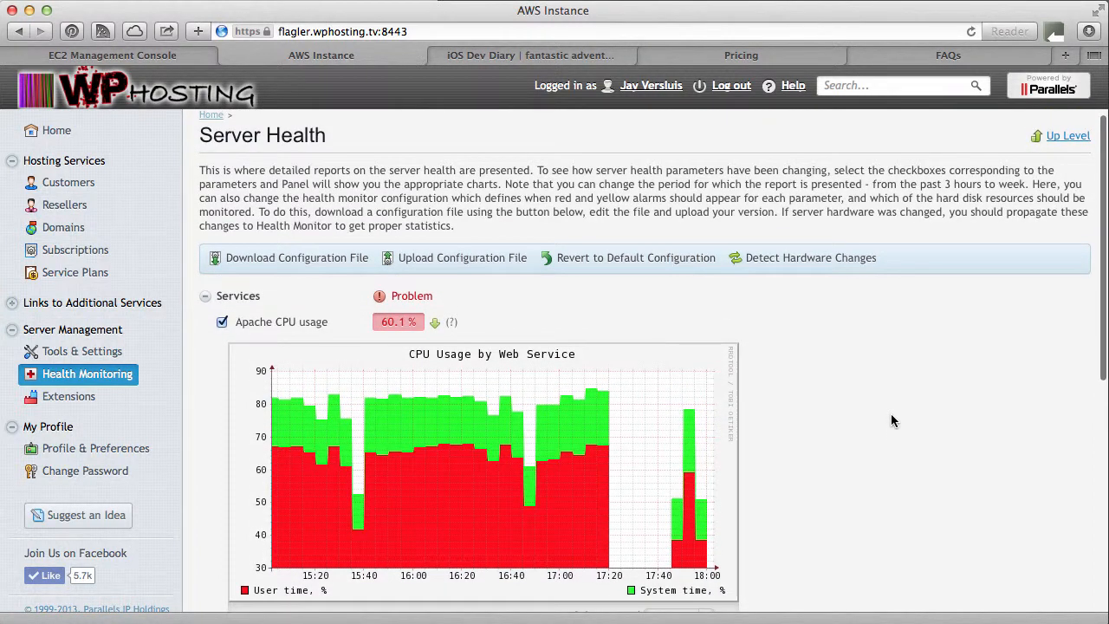
{"action": "scroll", "scroll_direction": "up", "scroll_amount": 3}
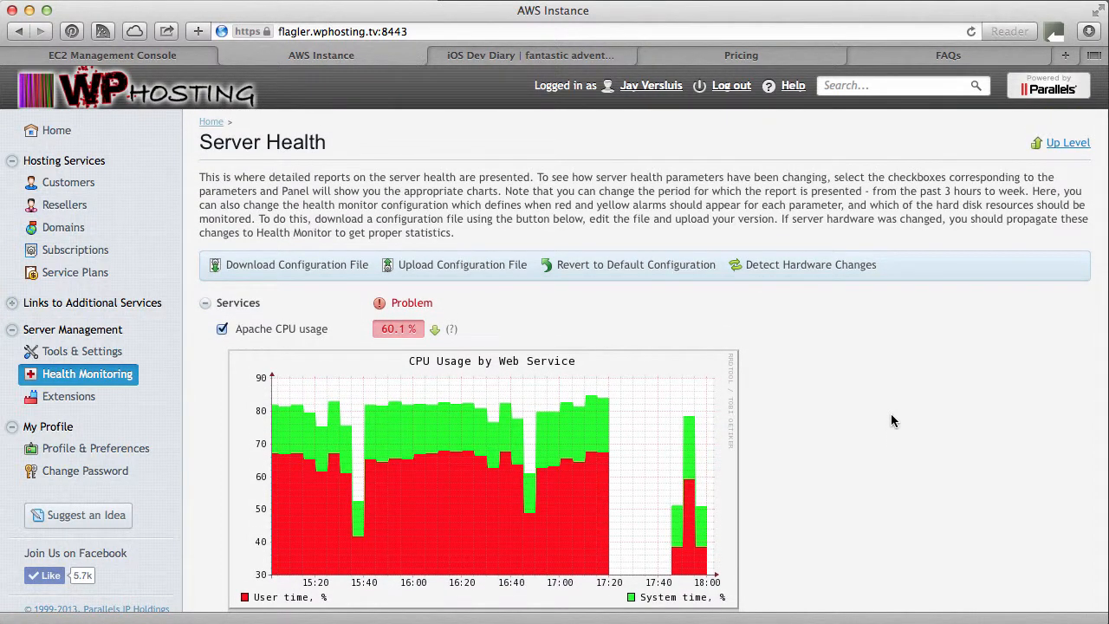